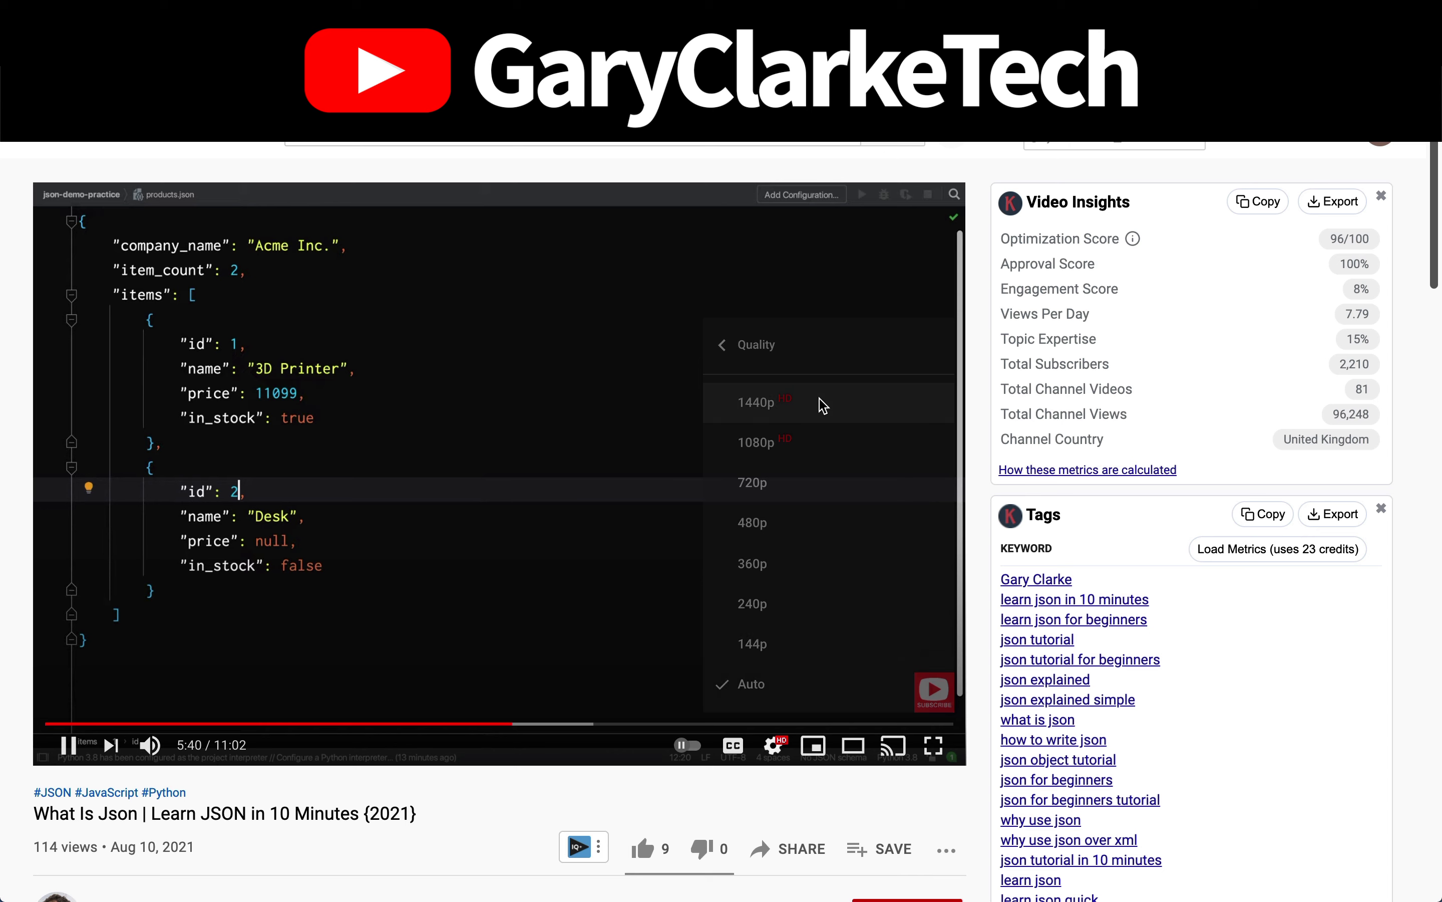
# Leave the YouTube intro page and bring up Postman with the GET /api/manufacturers request.
pyautogui.scroll(-3)
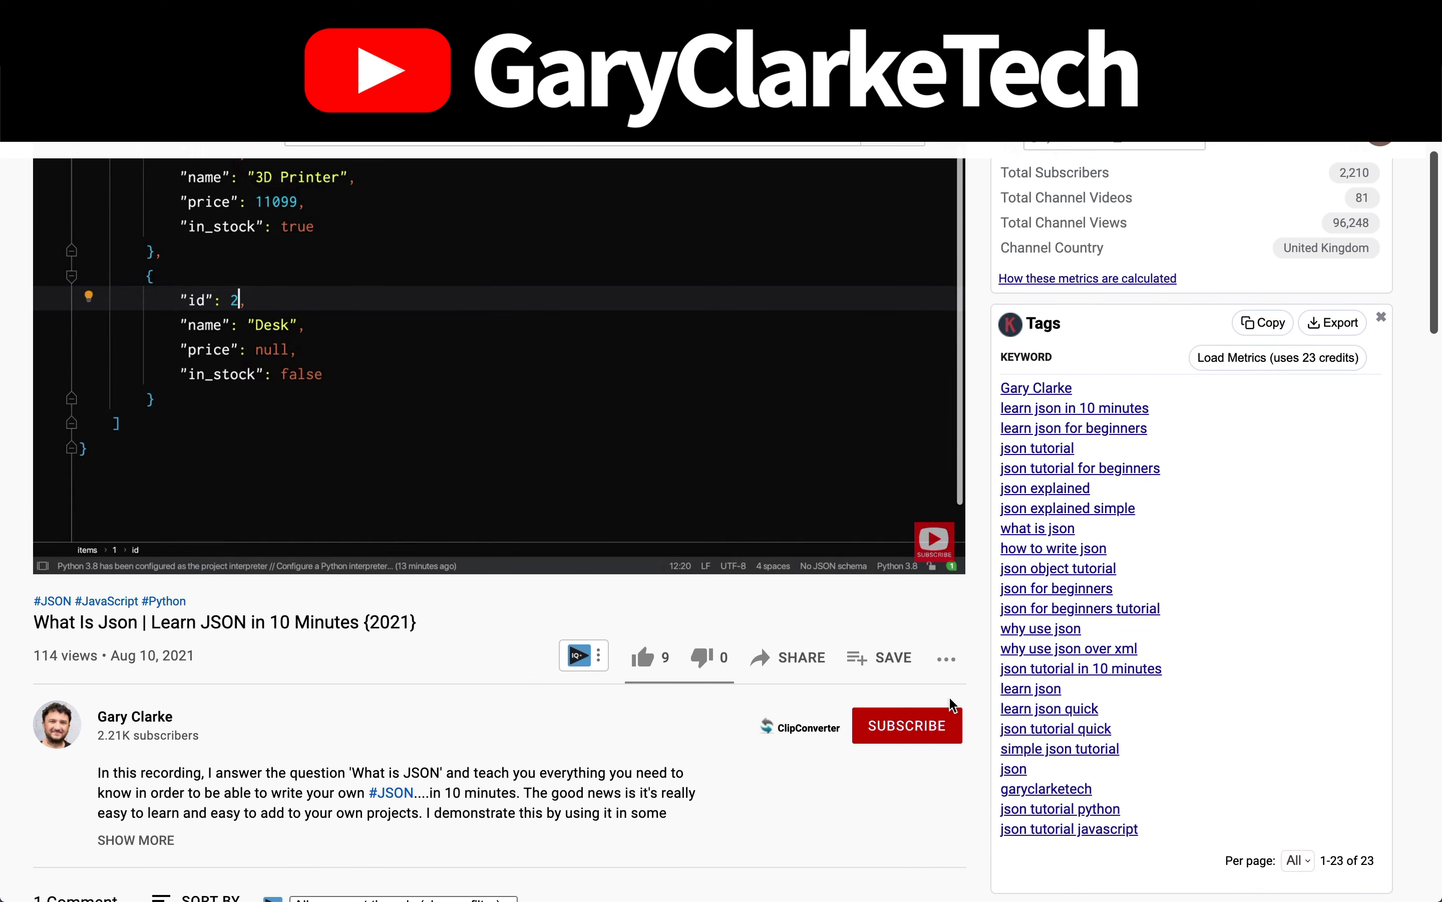
pyautogui.click(907, 725)
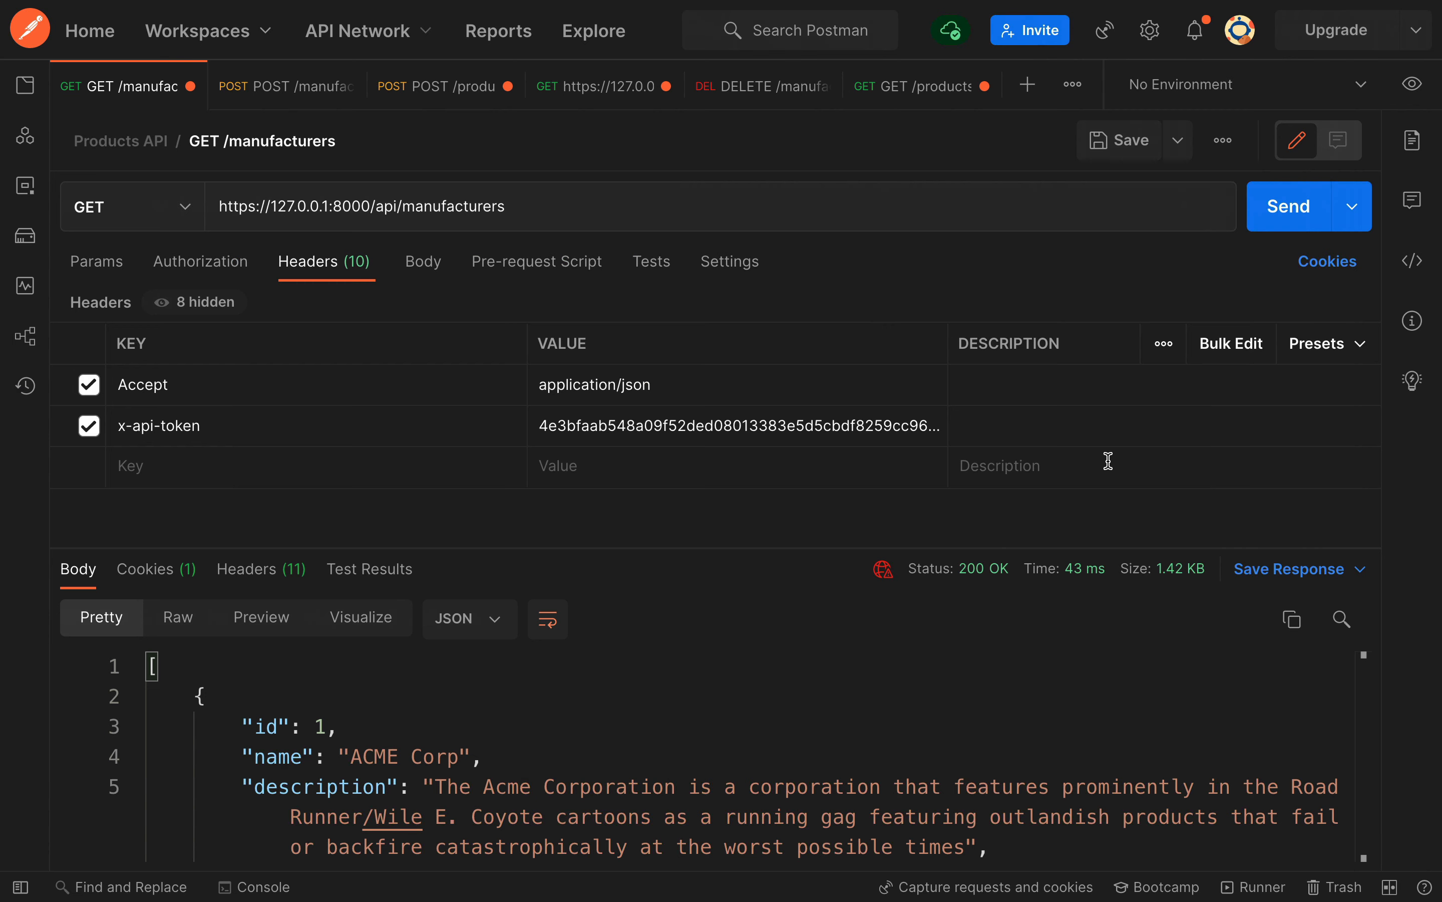
pyautogui.moveTo(1256, 270)
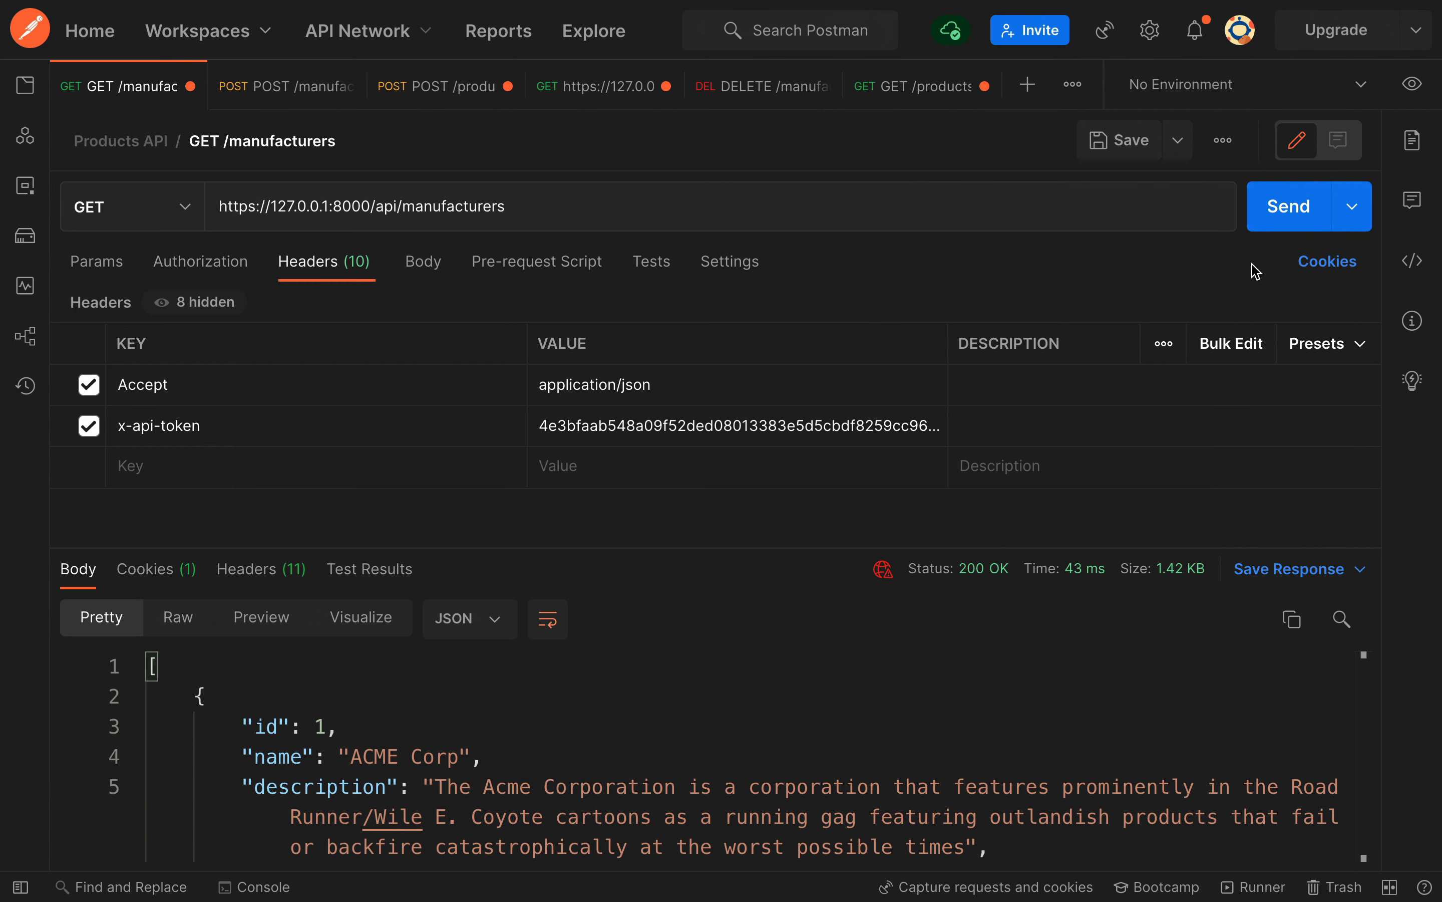
pyautogui.moveTo(207, 434)
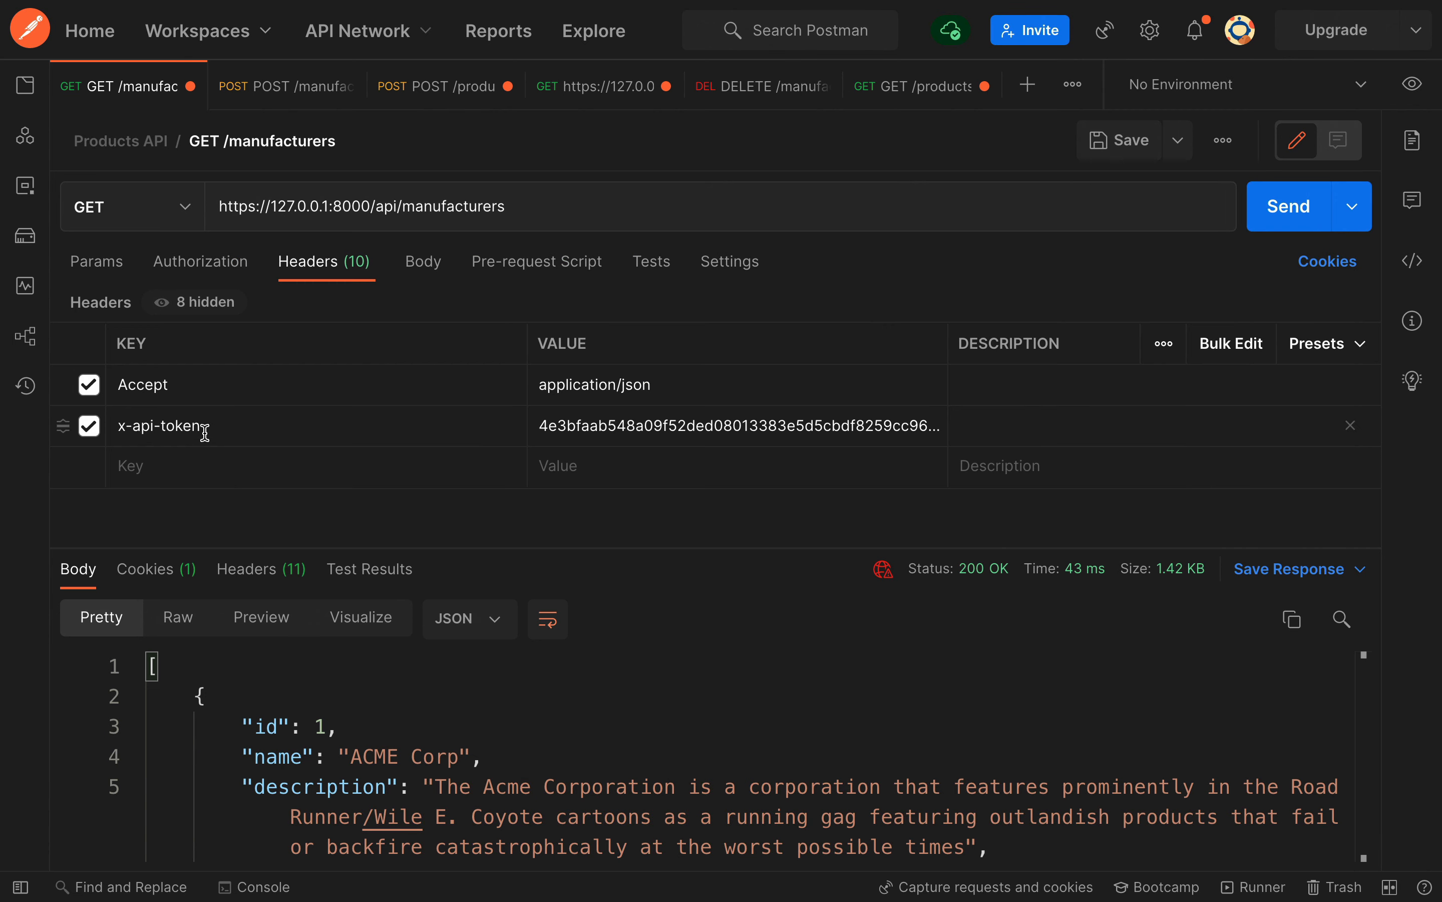
# Send the manufacturers request with the valid x-api-token, then with '7c' appended to get 'Invalid credentials.'.
pyautogui.scroll(-3)
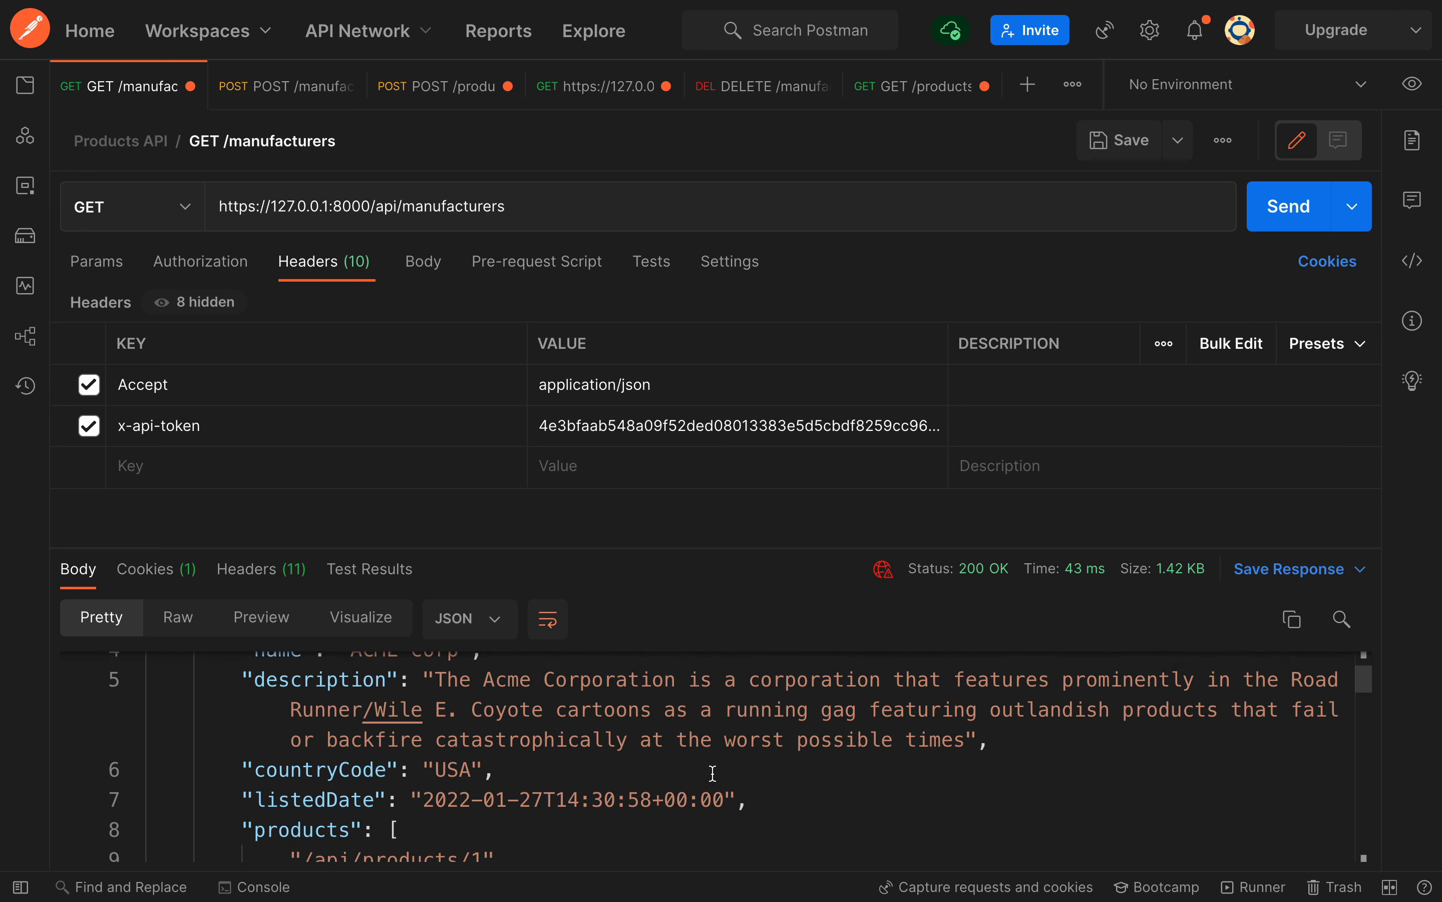
pyautogui.click(1289, 206)
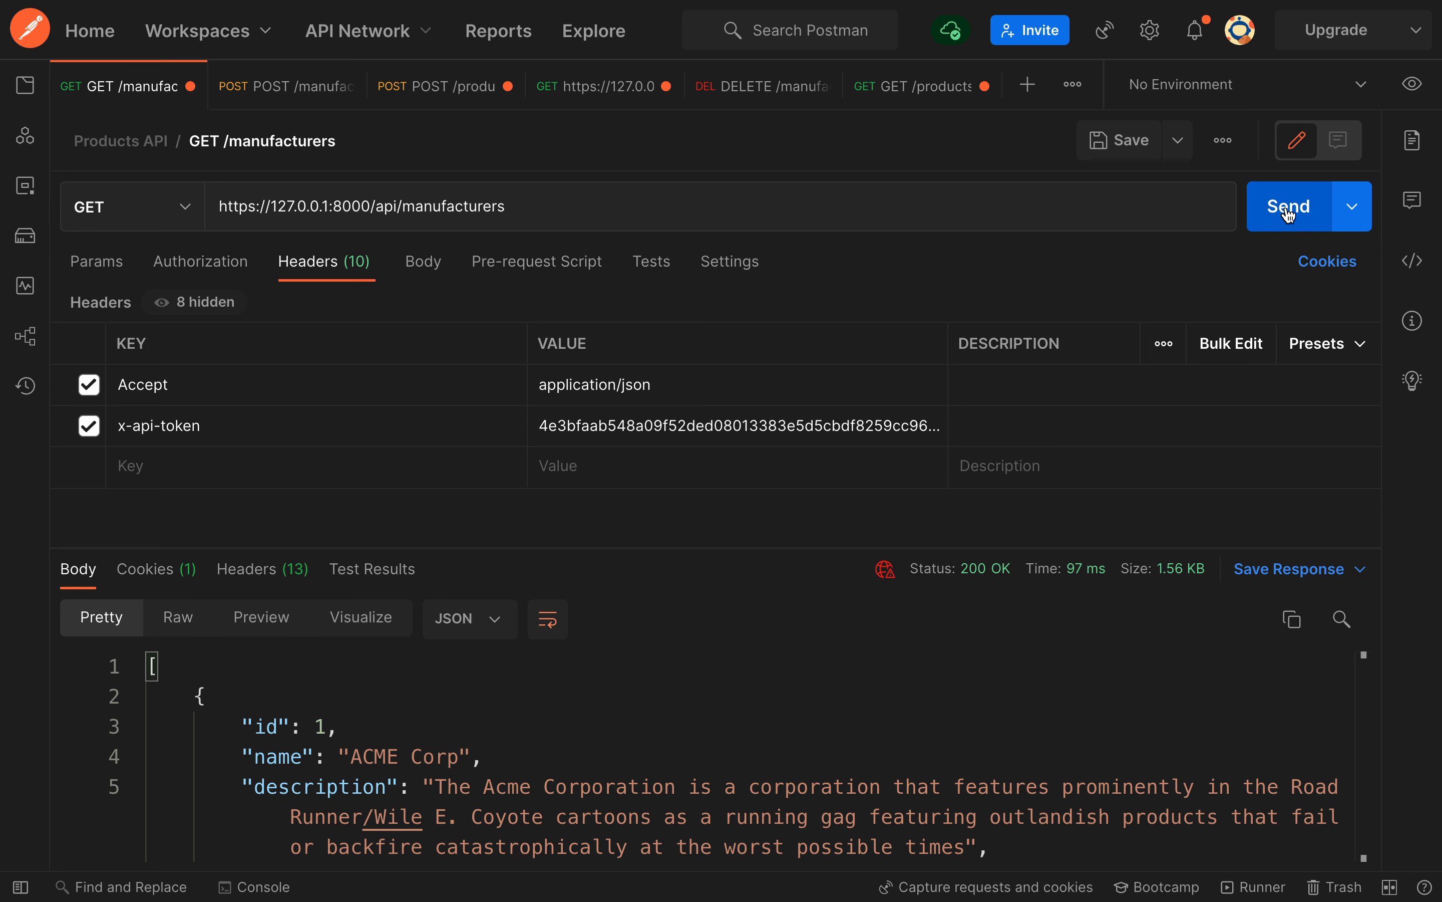
pyautogui.scroll(-3)
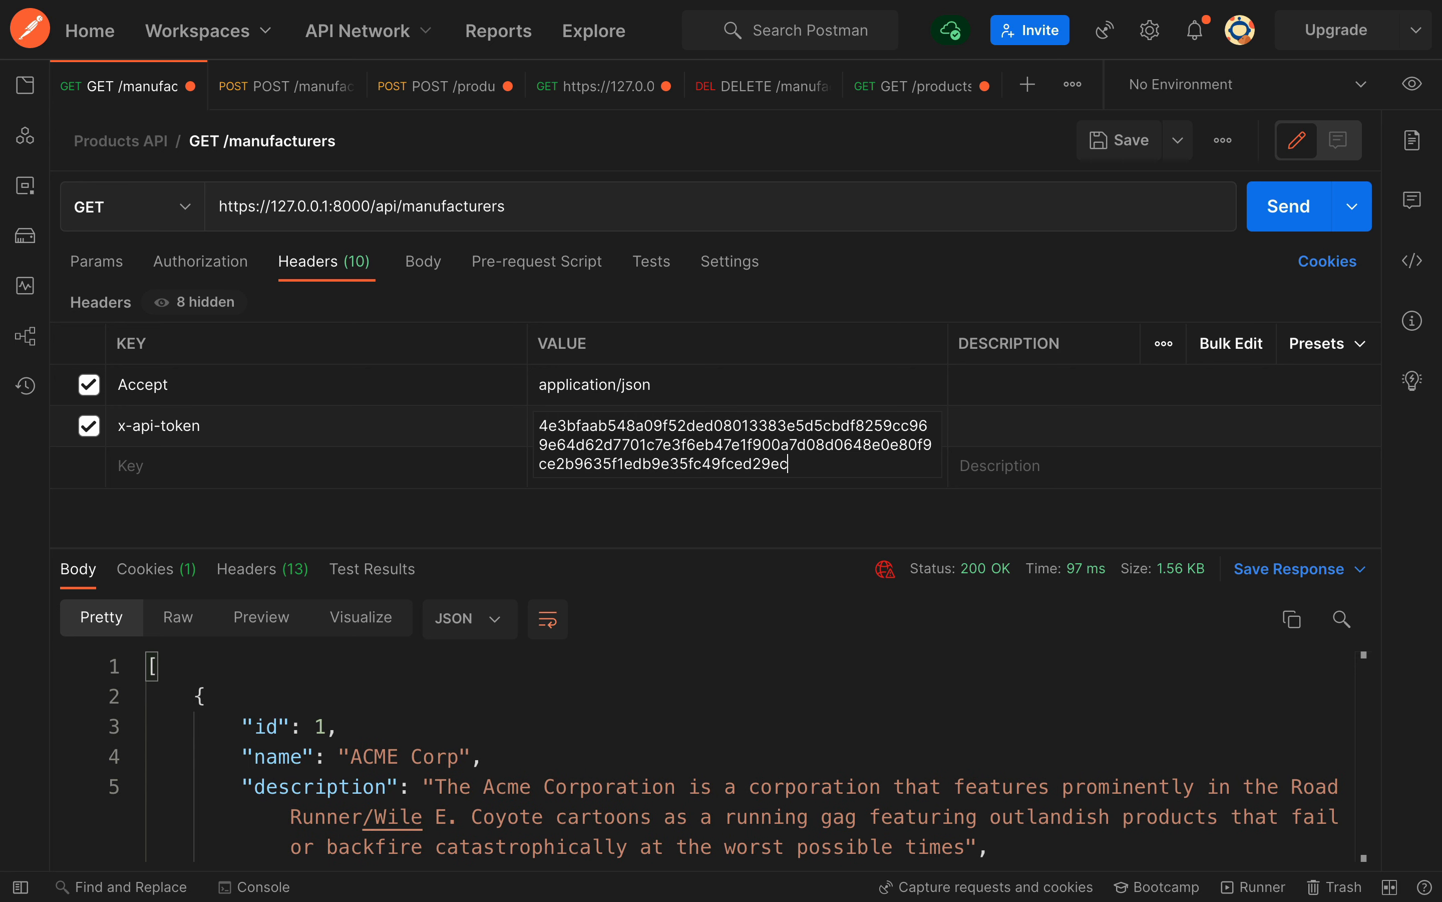
pyautogui.write('7c')
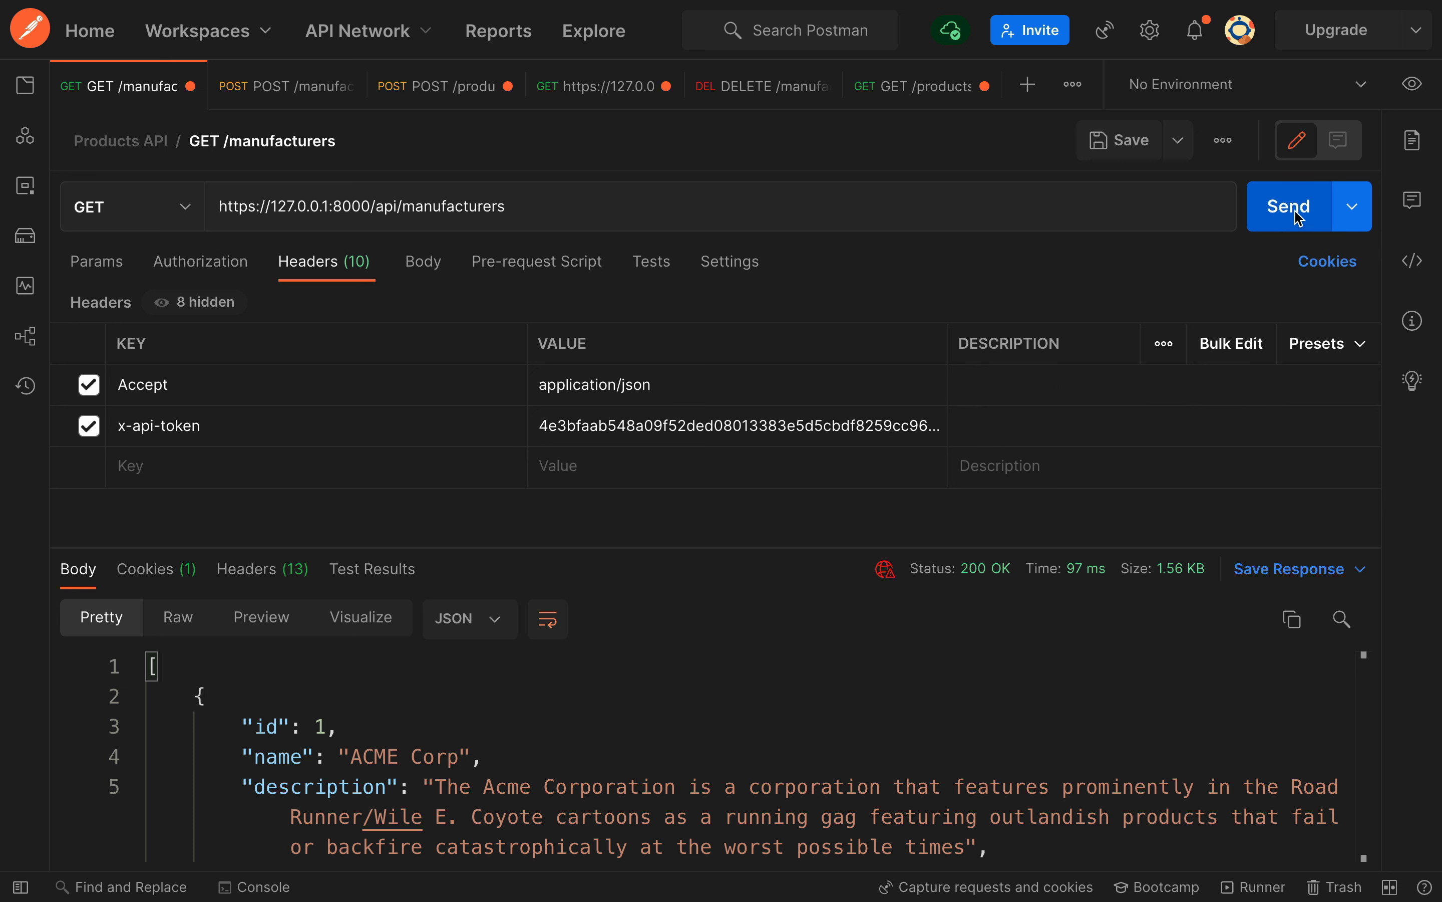
pyautogui.click(1288, 207)
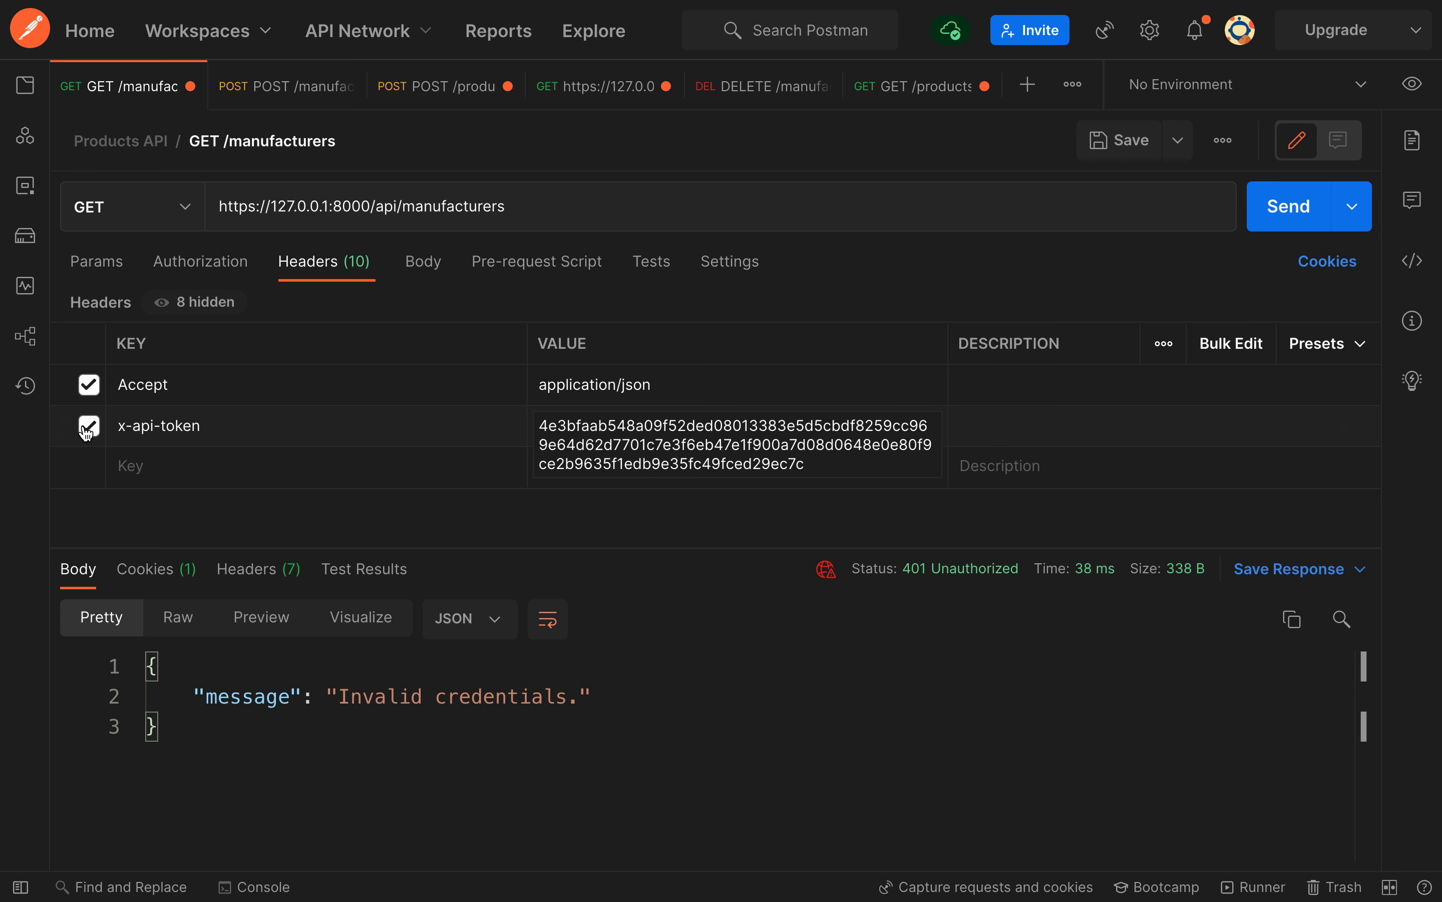
# Untick the x-api-token header and resend the request to get a 401 without the token.
pyautogui.click(84, 425)
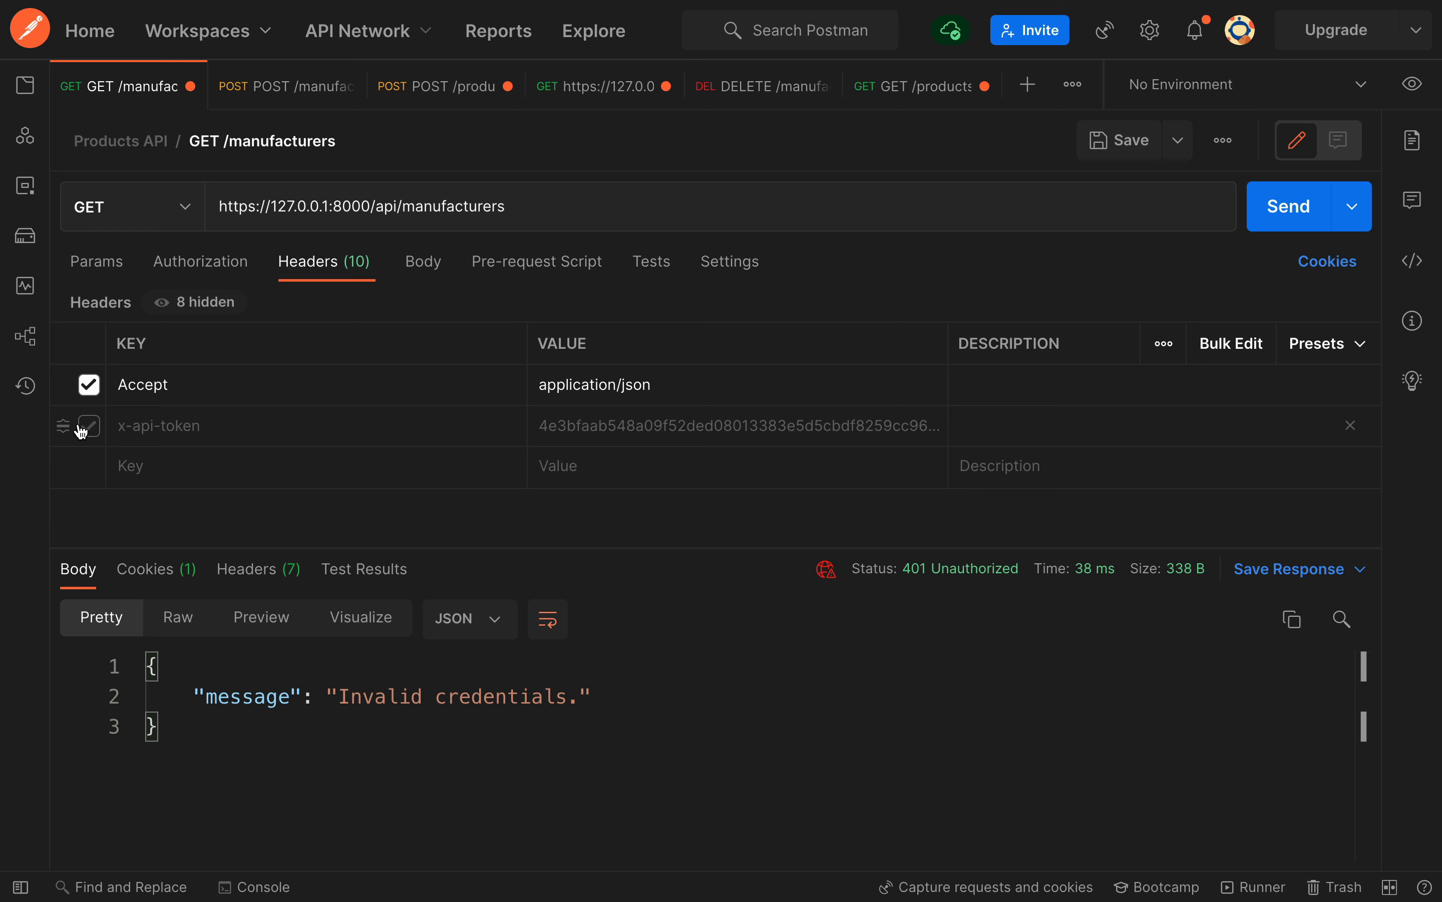
pyautogui.click(1288, 207)
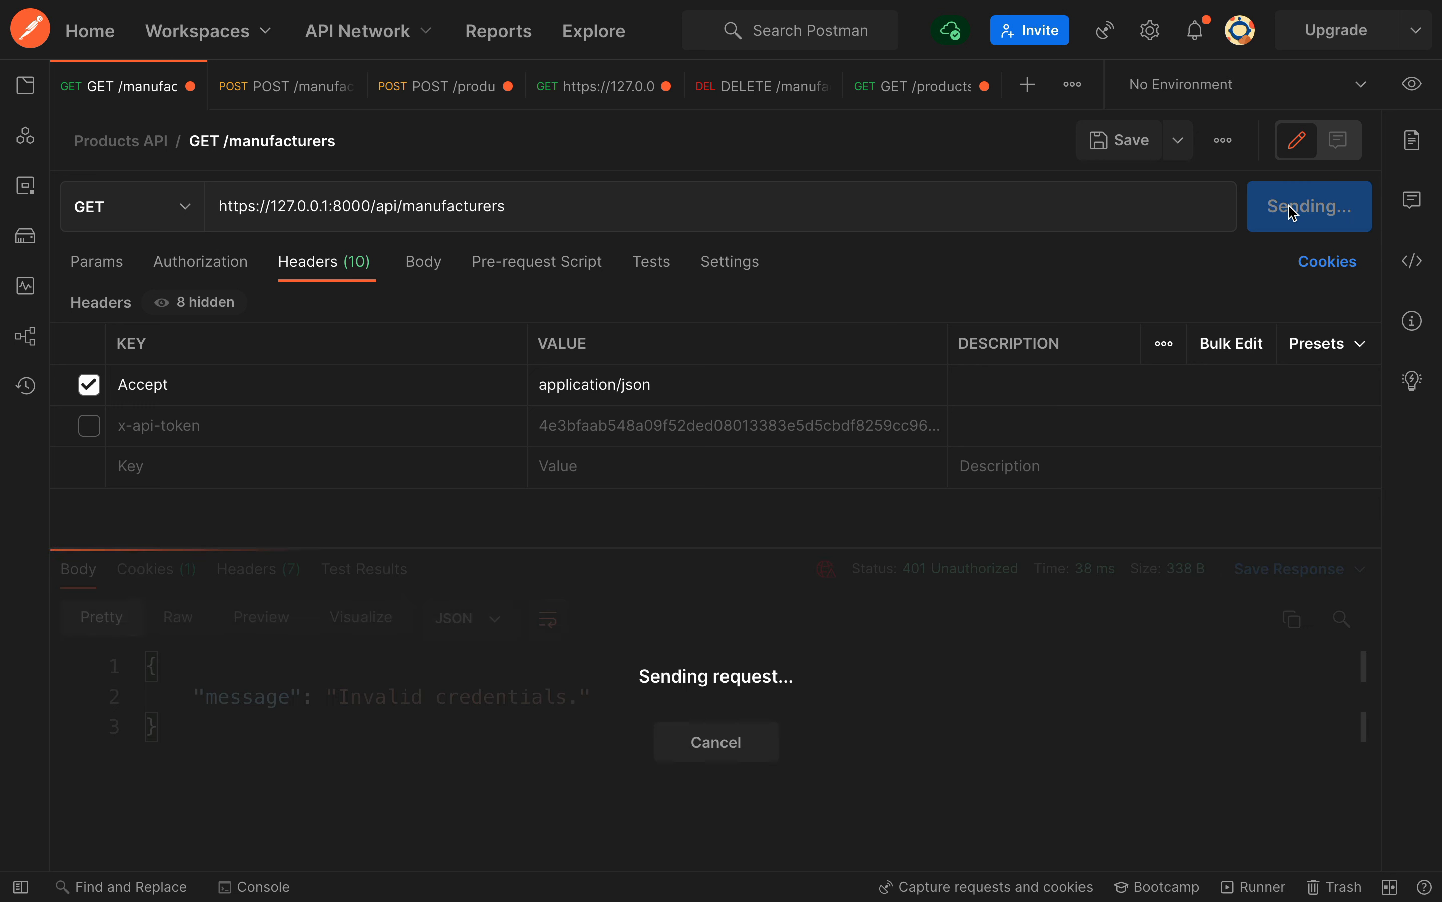
pyautogui.click(1299, 207)
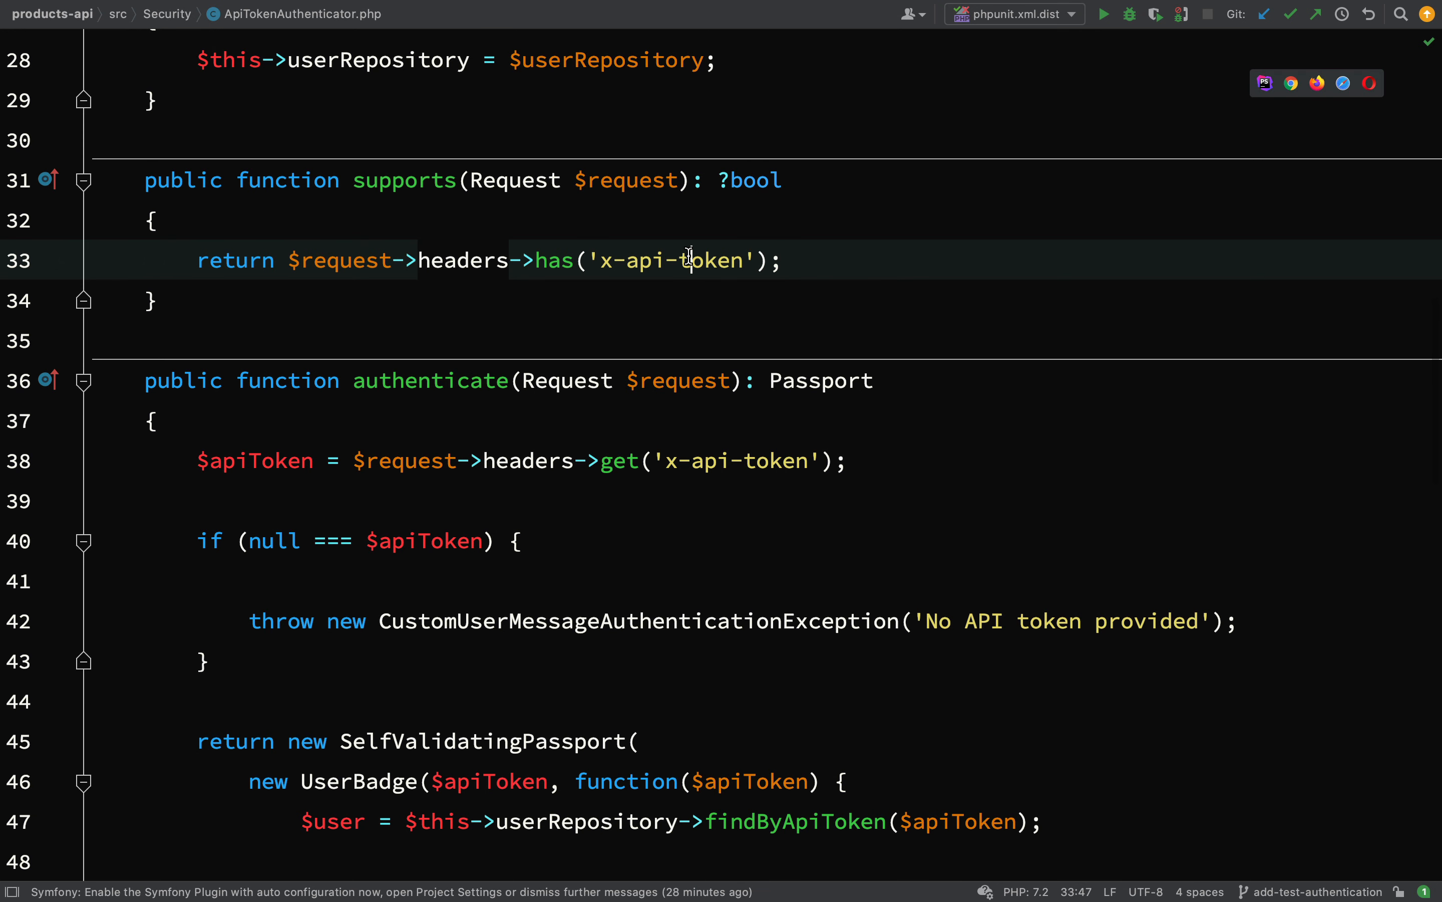
pyautogui.doubleClick(671, 260)
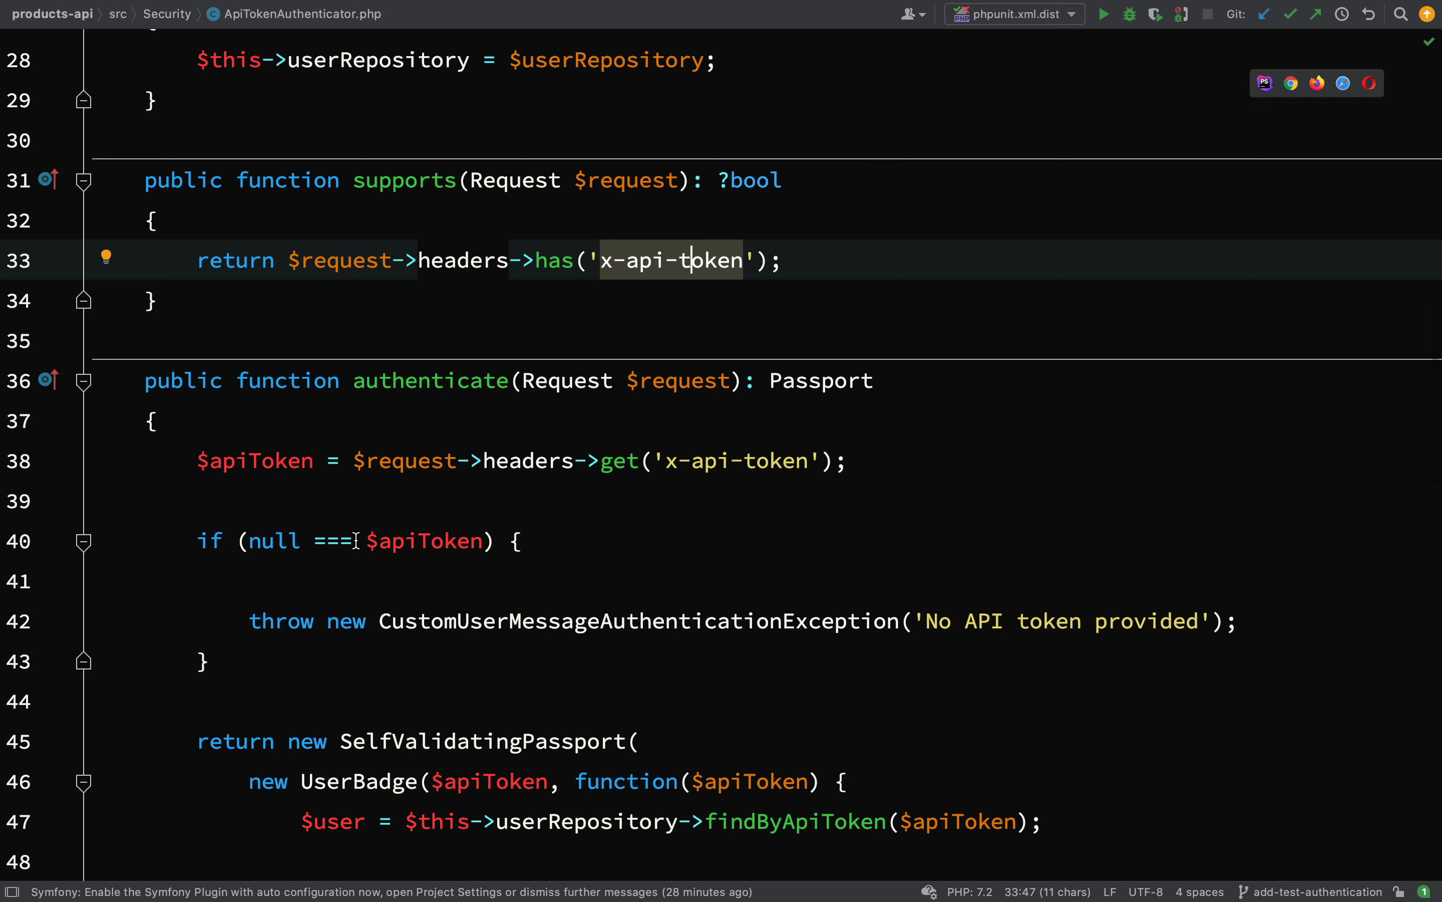
pyautogui.moveTo(561, 259)
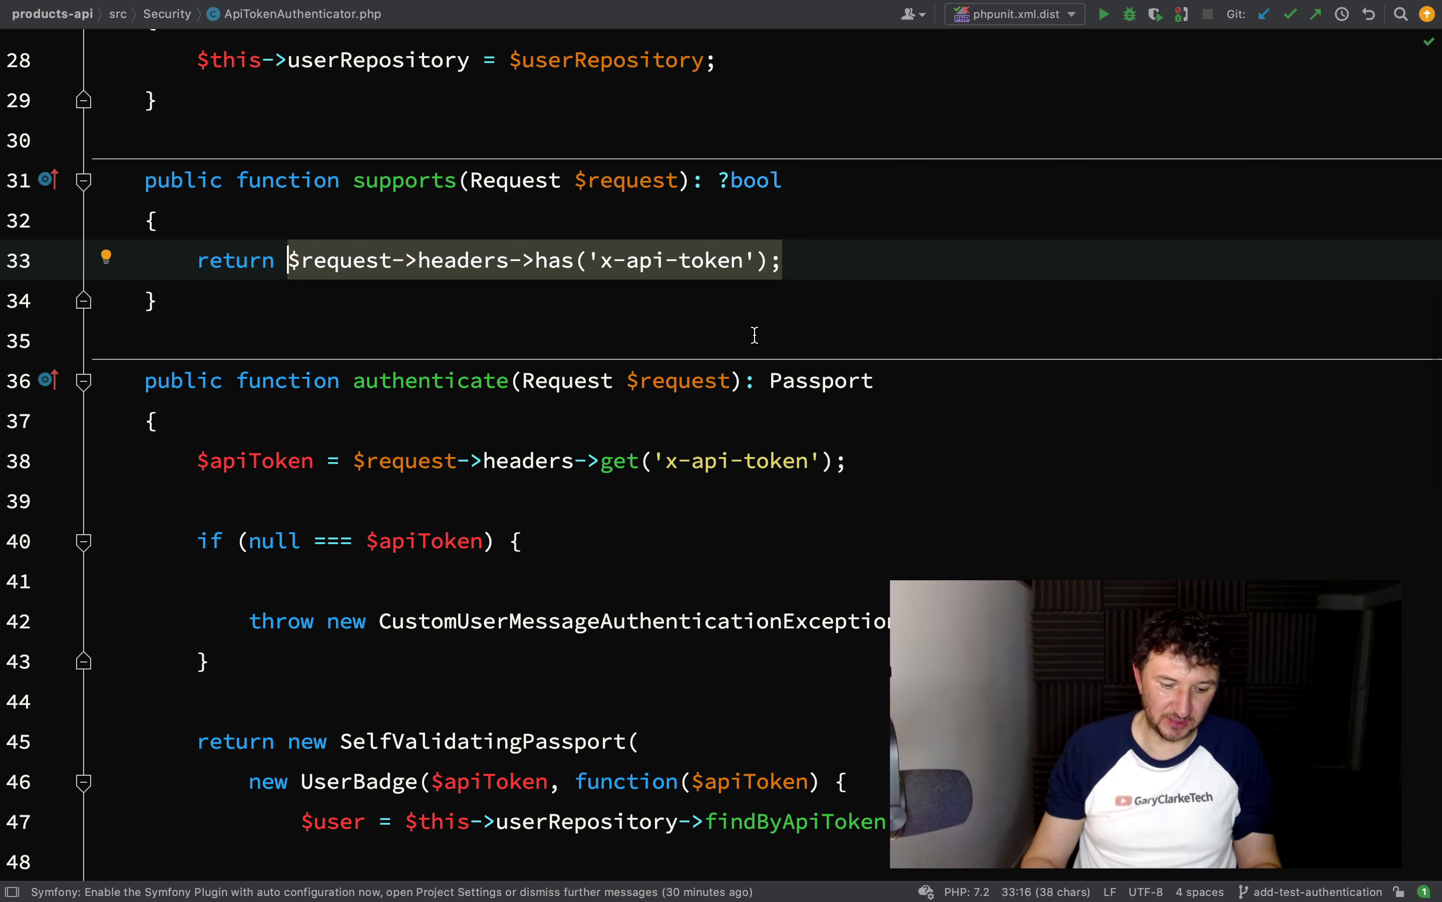
# Write return str_starts_with($request->getPathInfo(), '/api/'); in supports().
pyautogui.write('str_starts_with(')
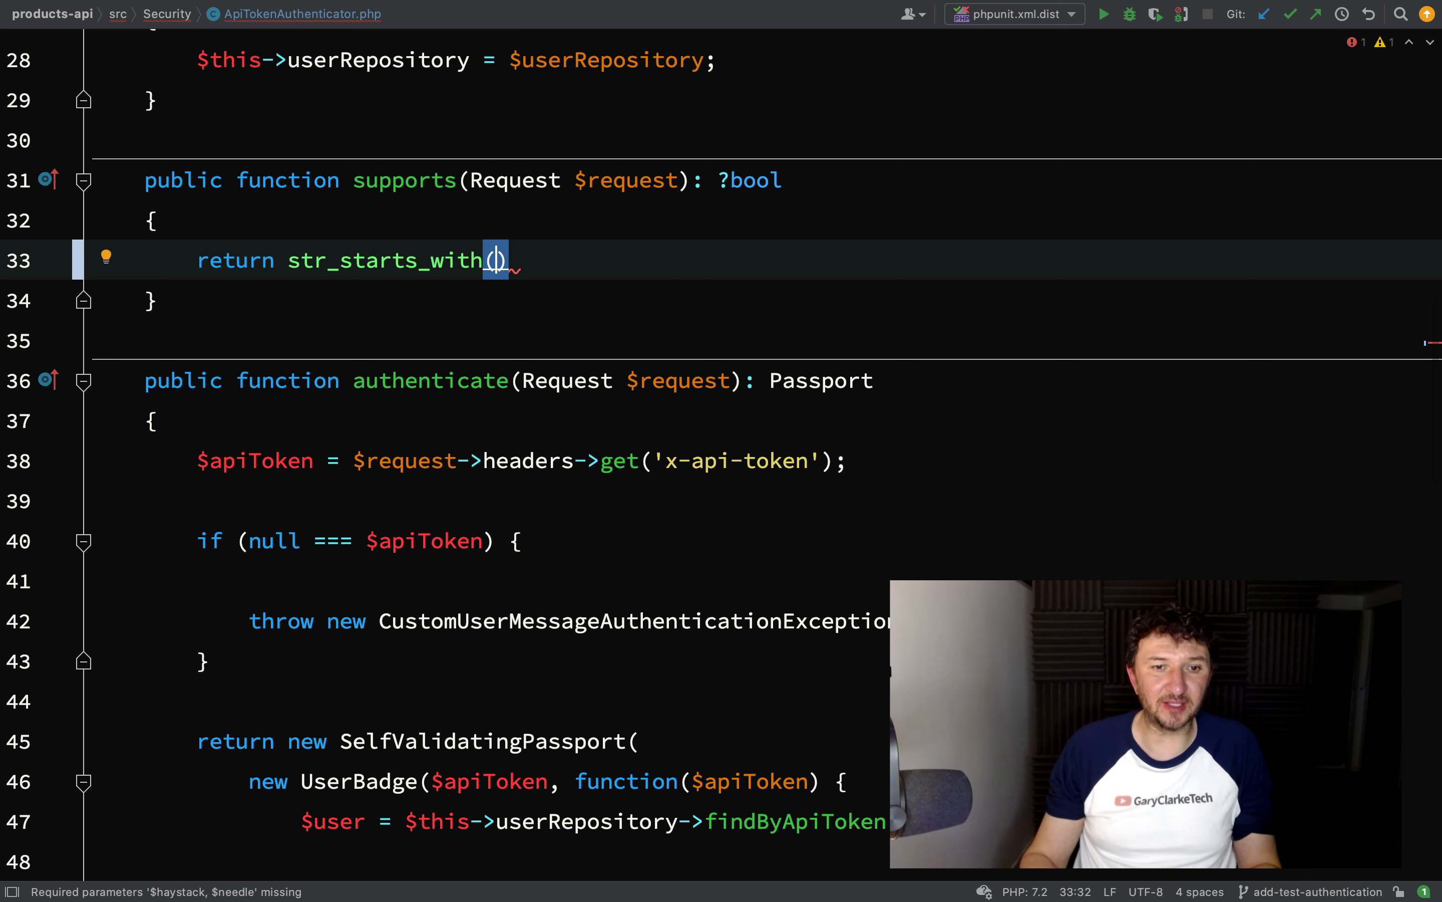
pyautogui.write('$request')
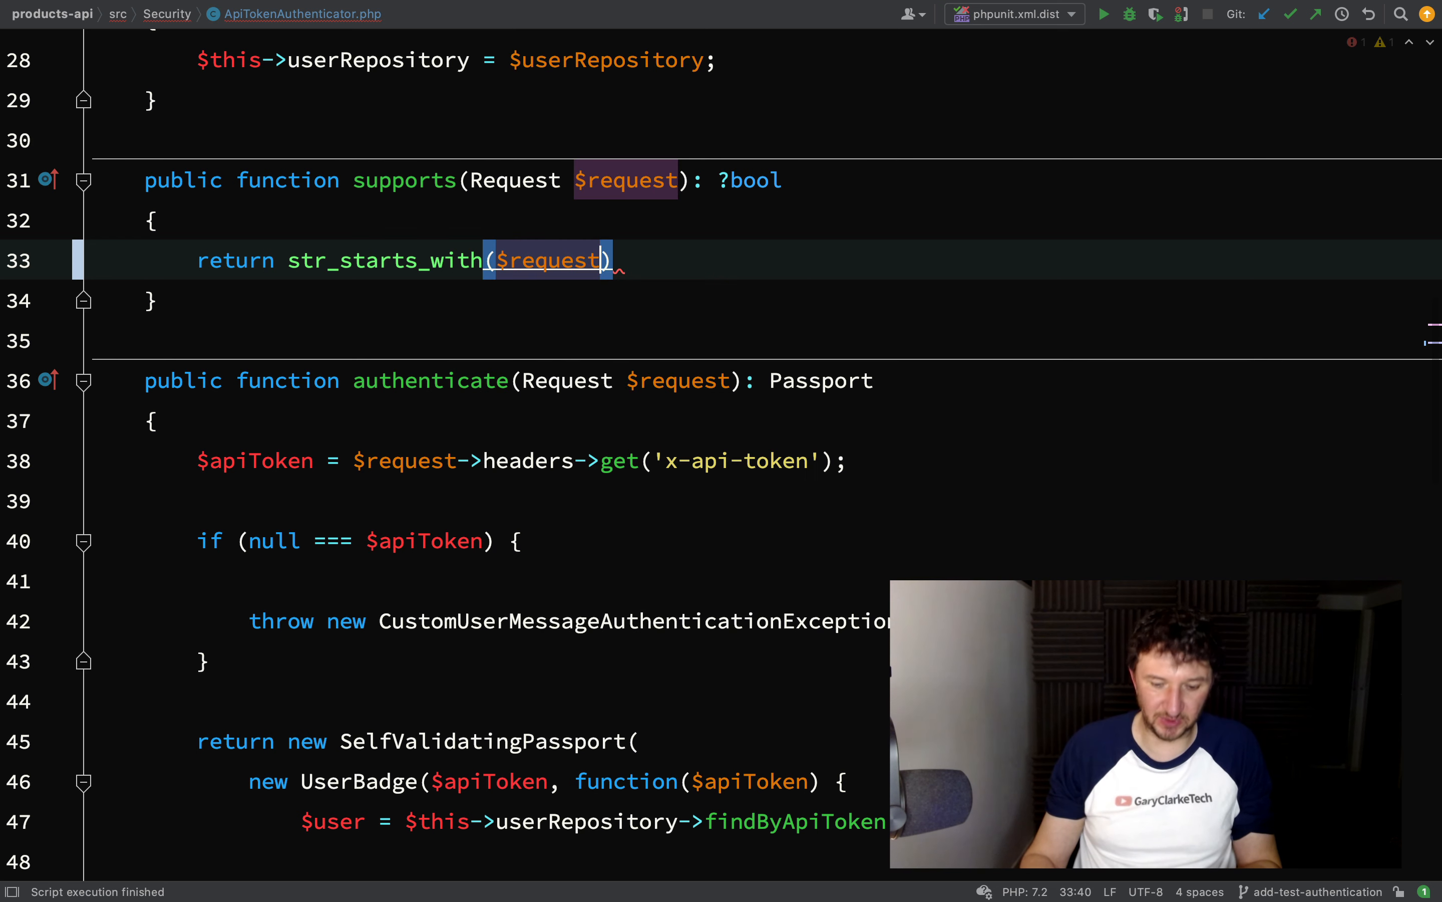
pyautogui.write('->getPathInfo(')
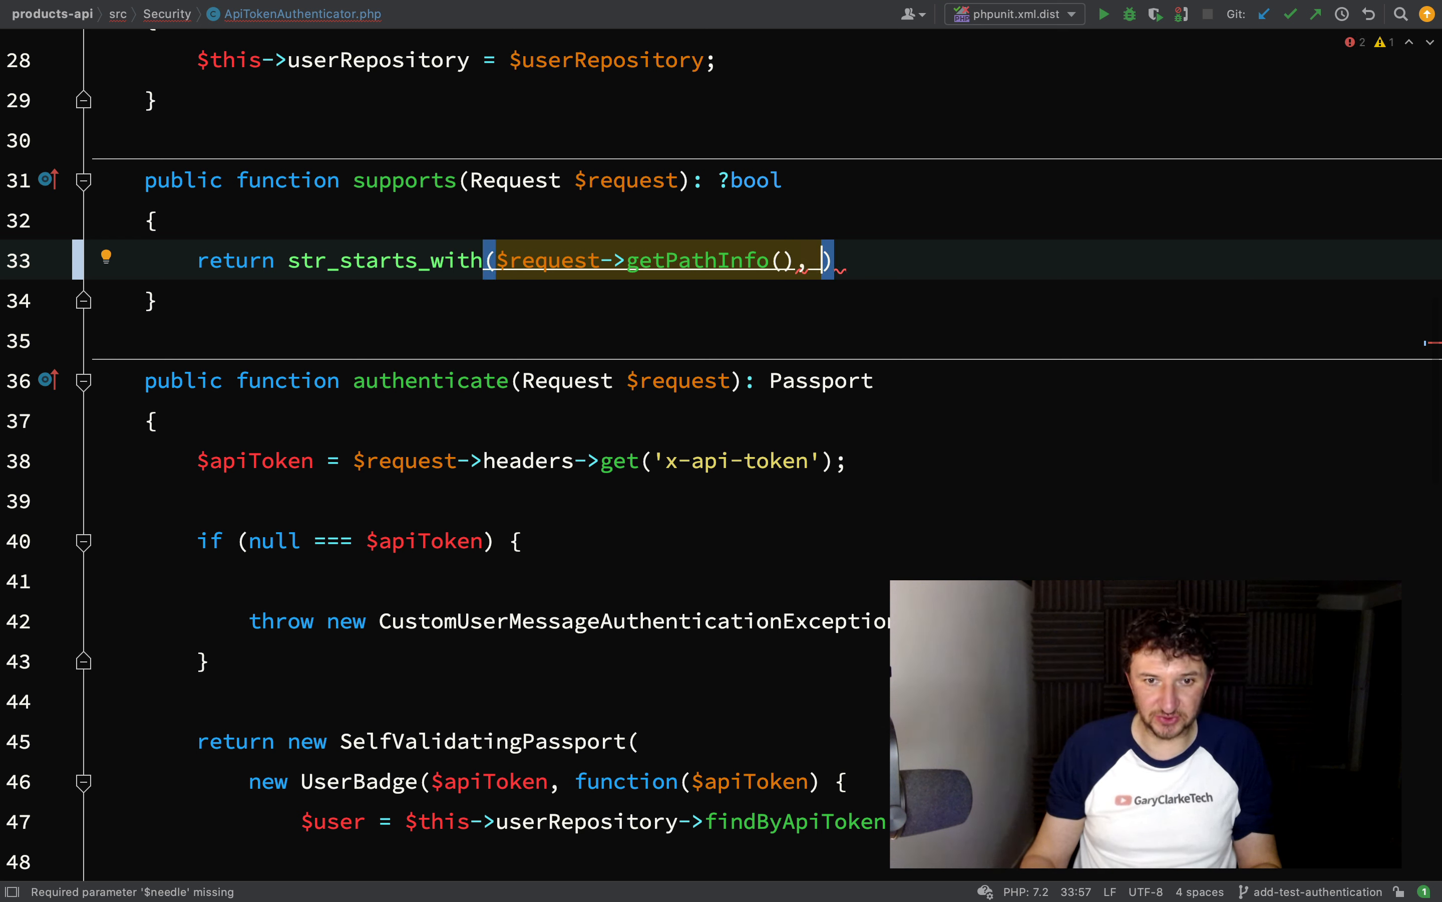
pyautogui.write("'/'")
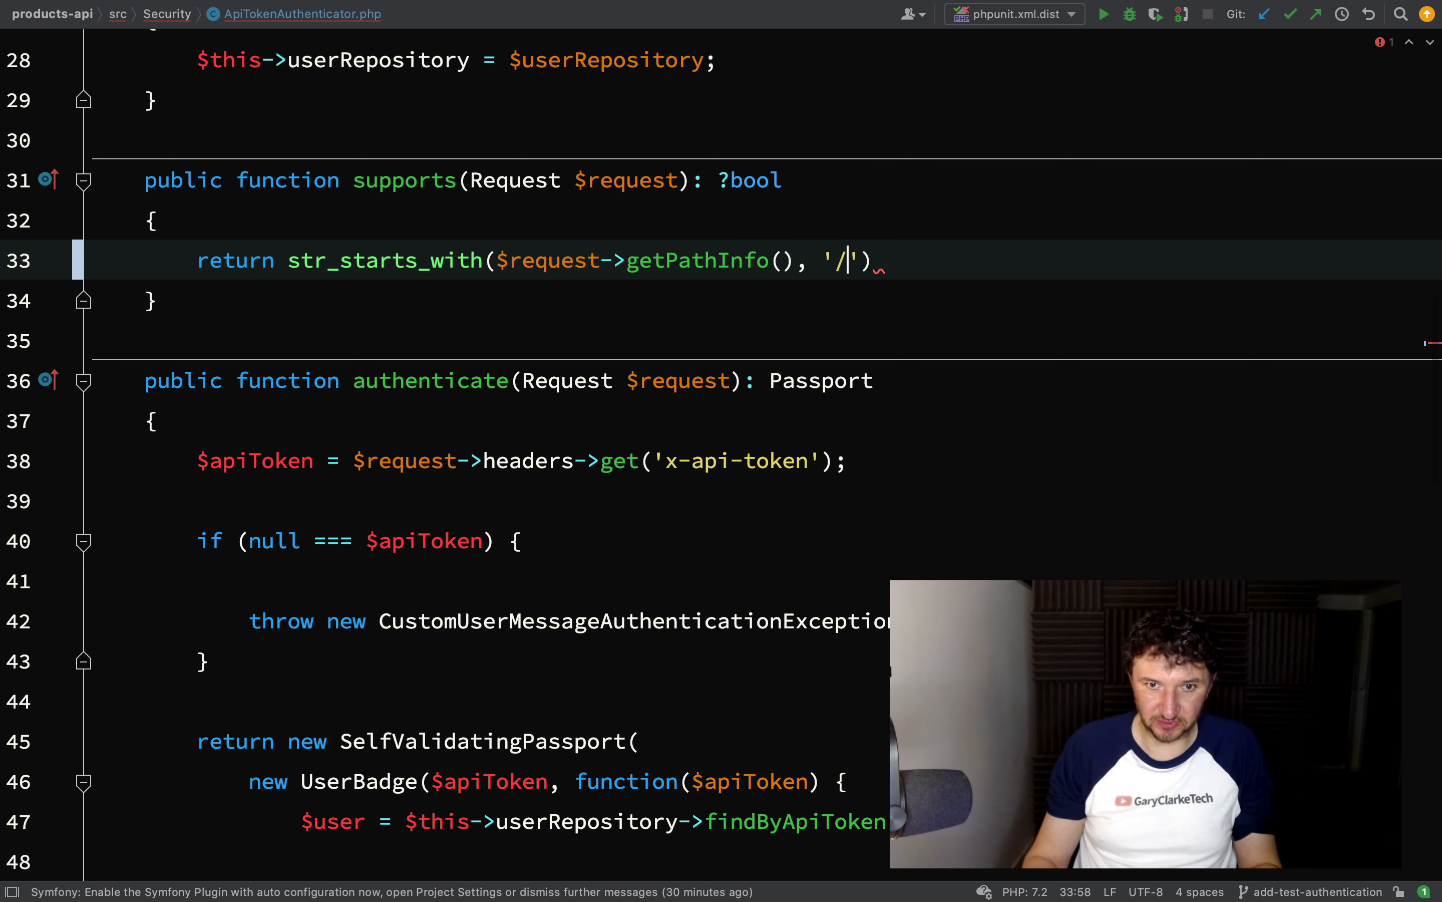
pyautogui.write('api')
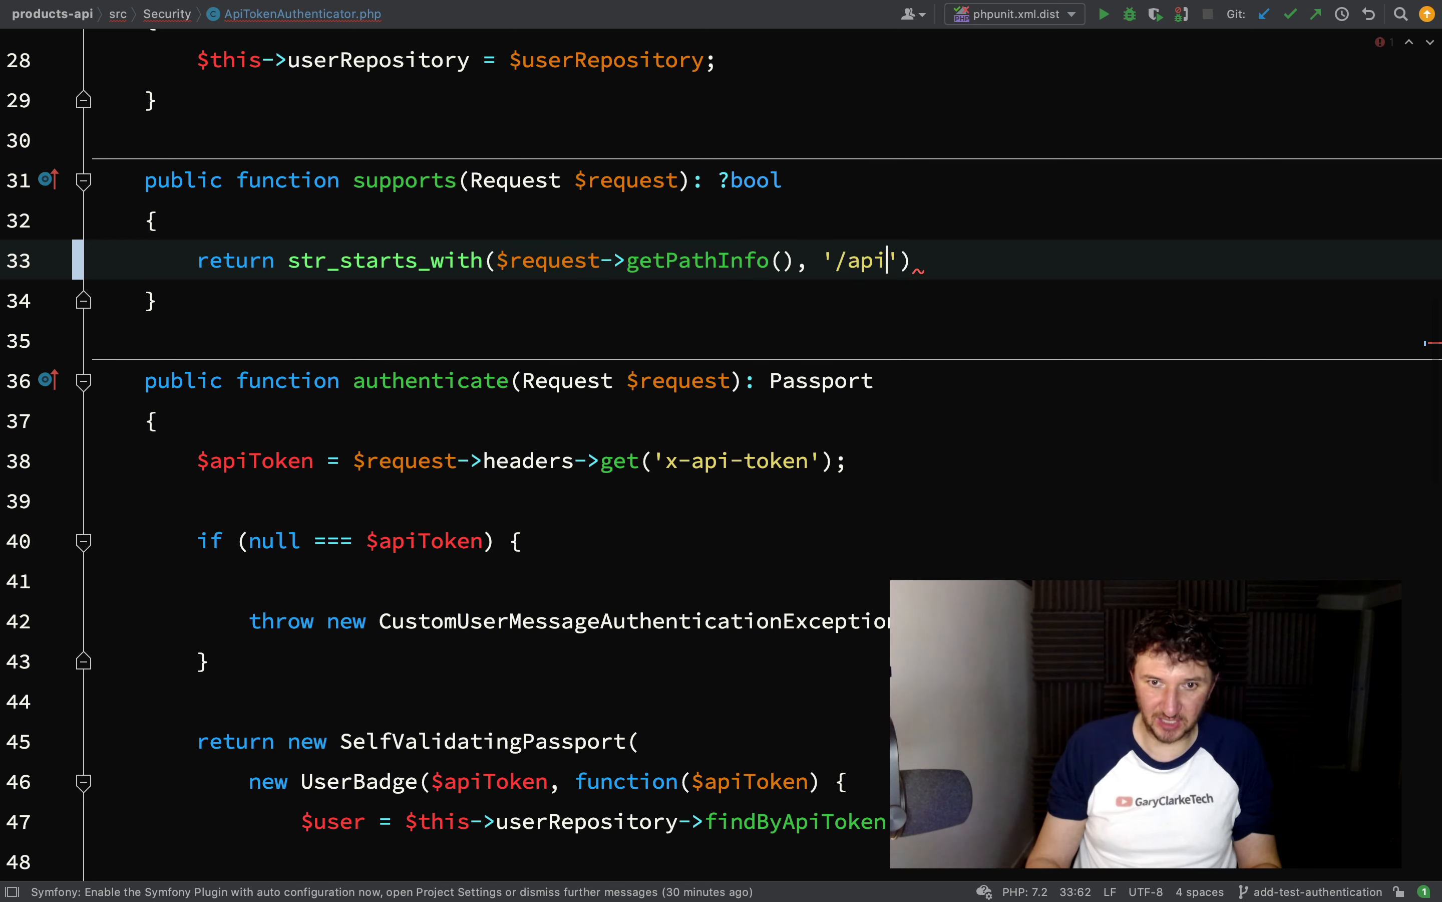
pyautogui.write('/')
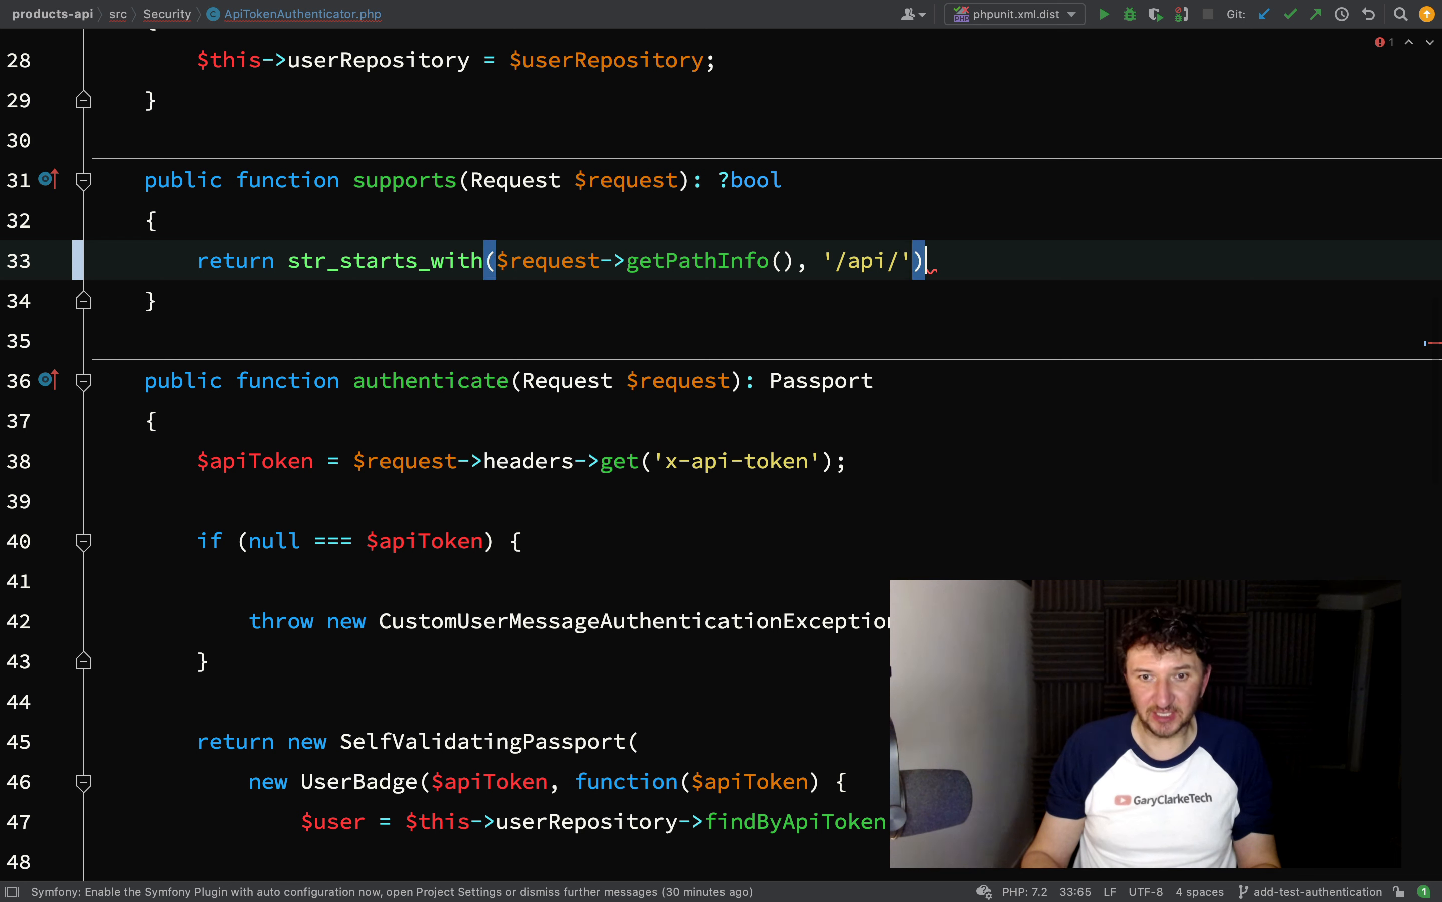
pyautogui.write(';')
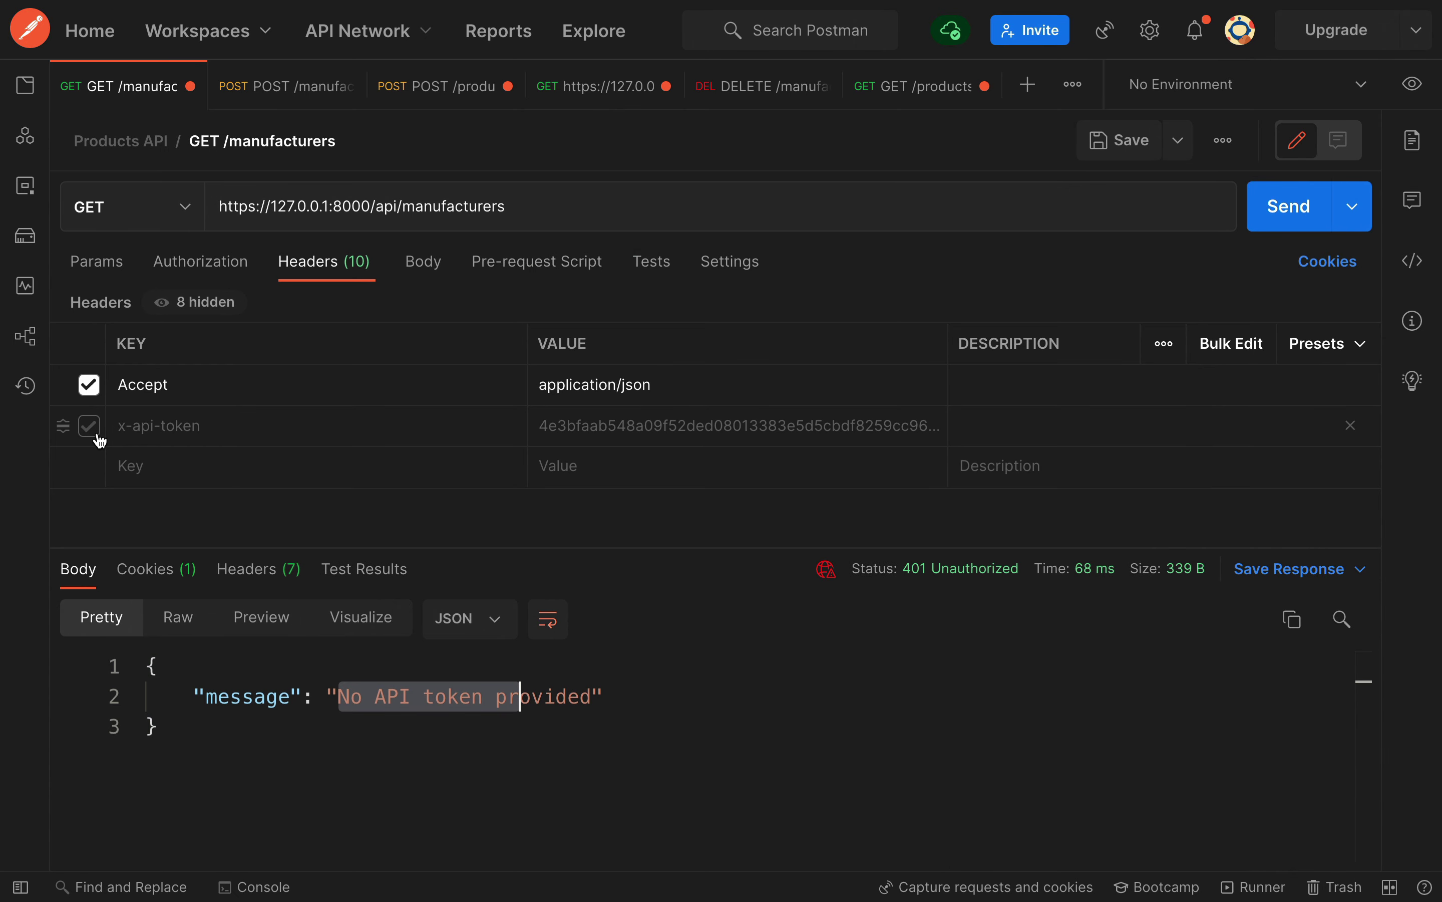
# Note the 'No API token provided' 401, re-enable x-api-token and get 200 OK with the valid token.
pyautogui.click(88, 426)
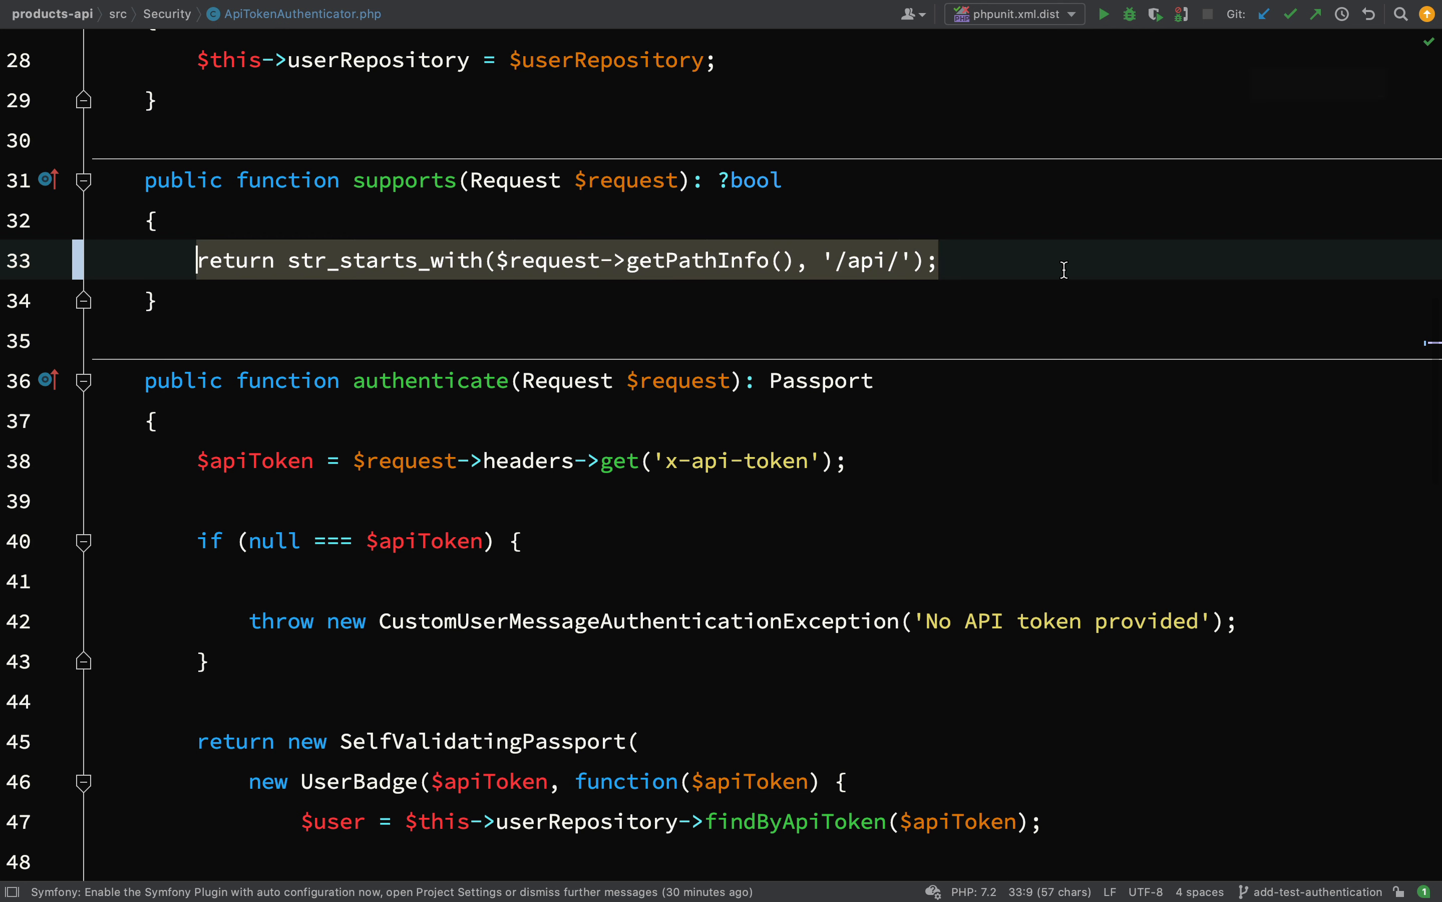
pyautogui.click(1052, 621)
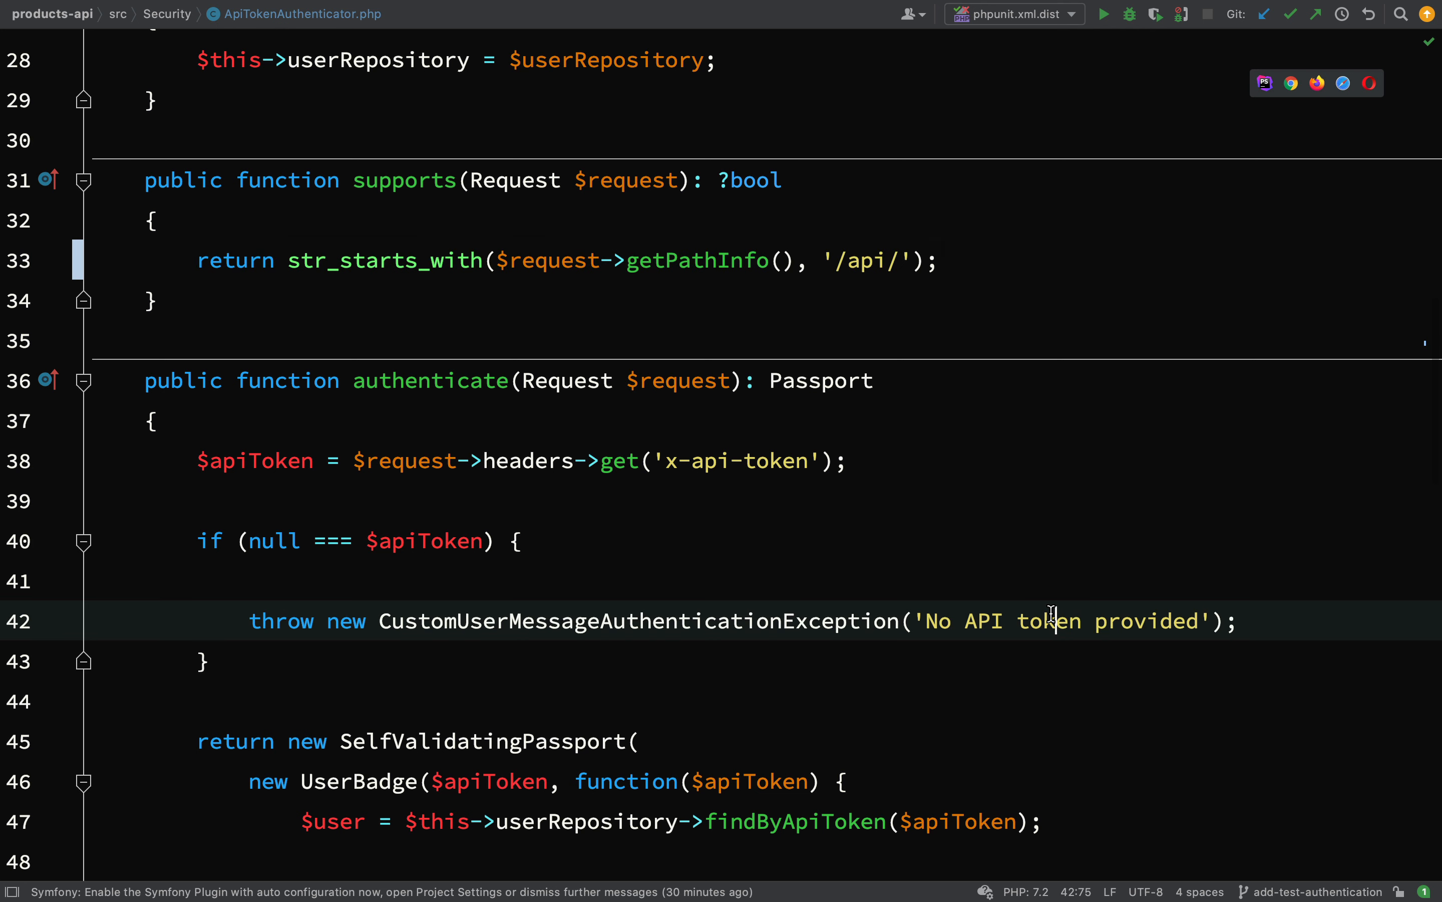
pyautogui.doubleClick(1063, 620)
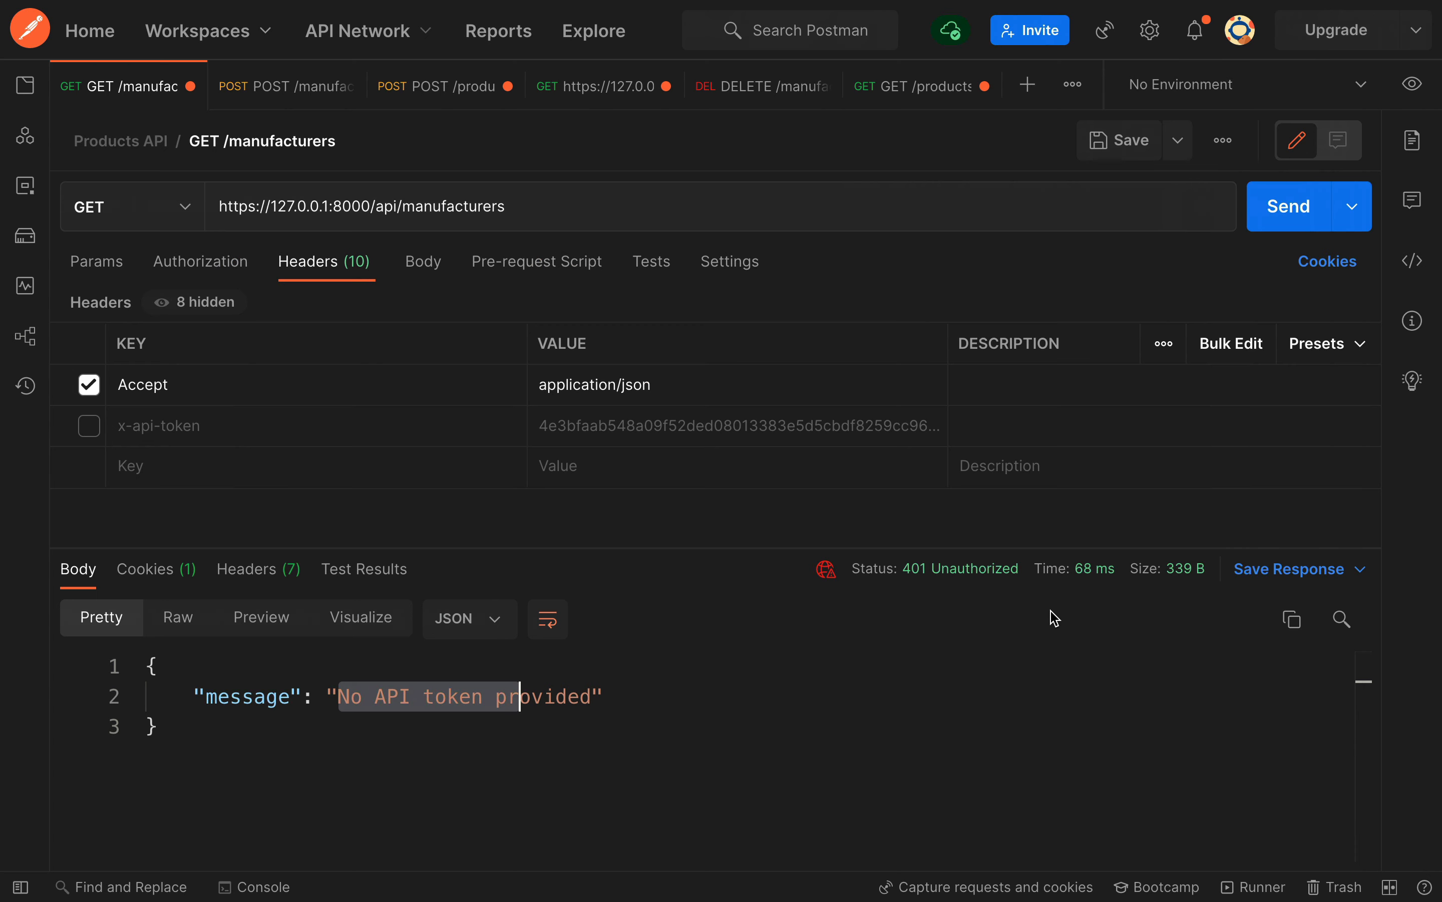
pyautogui.click(88, 424)
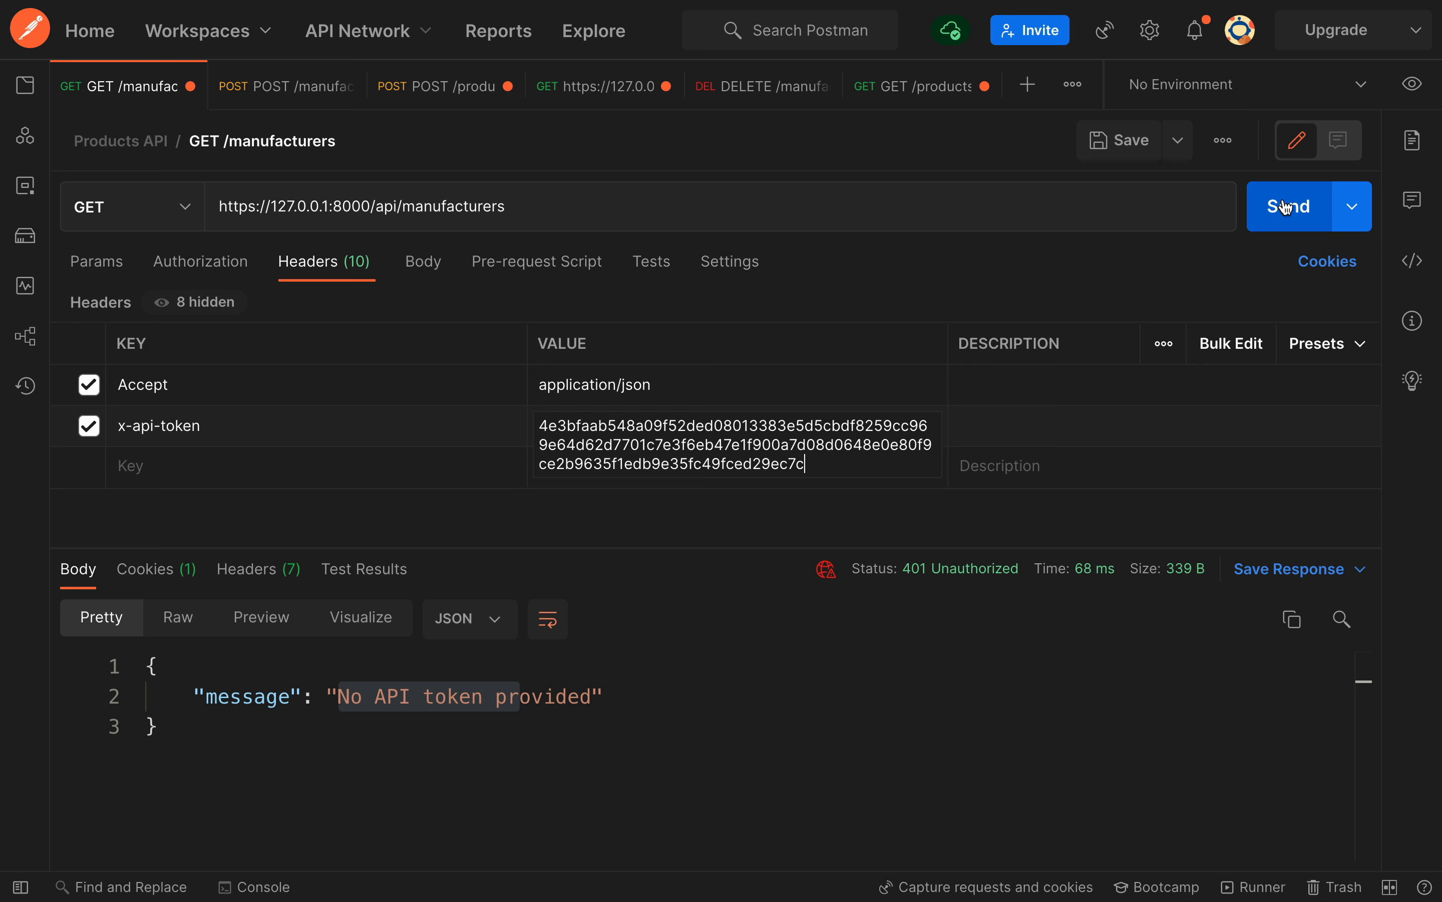
pyautogui.click(1287, 207)
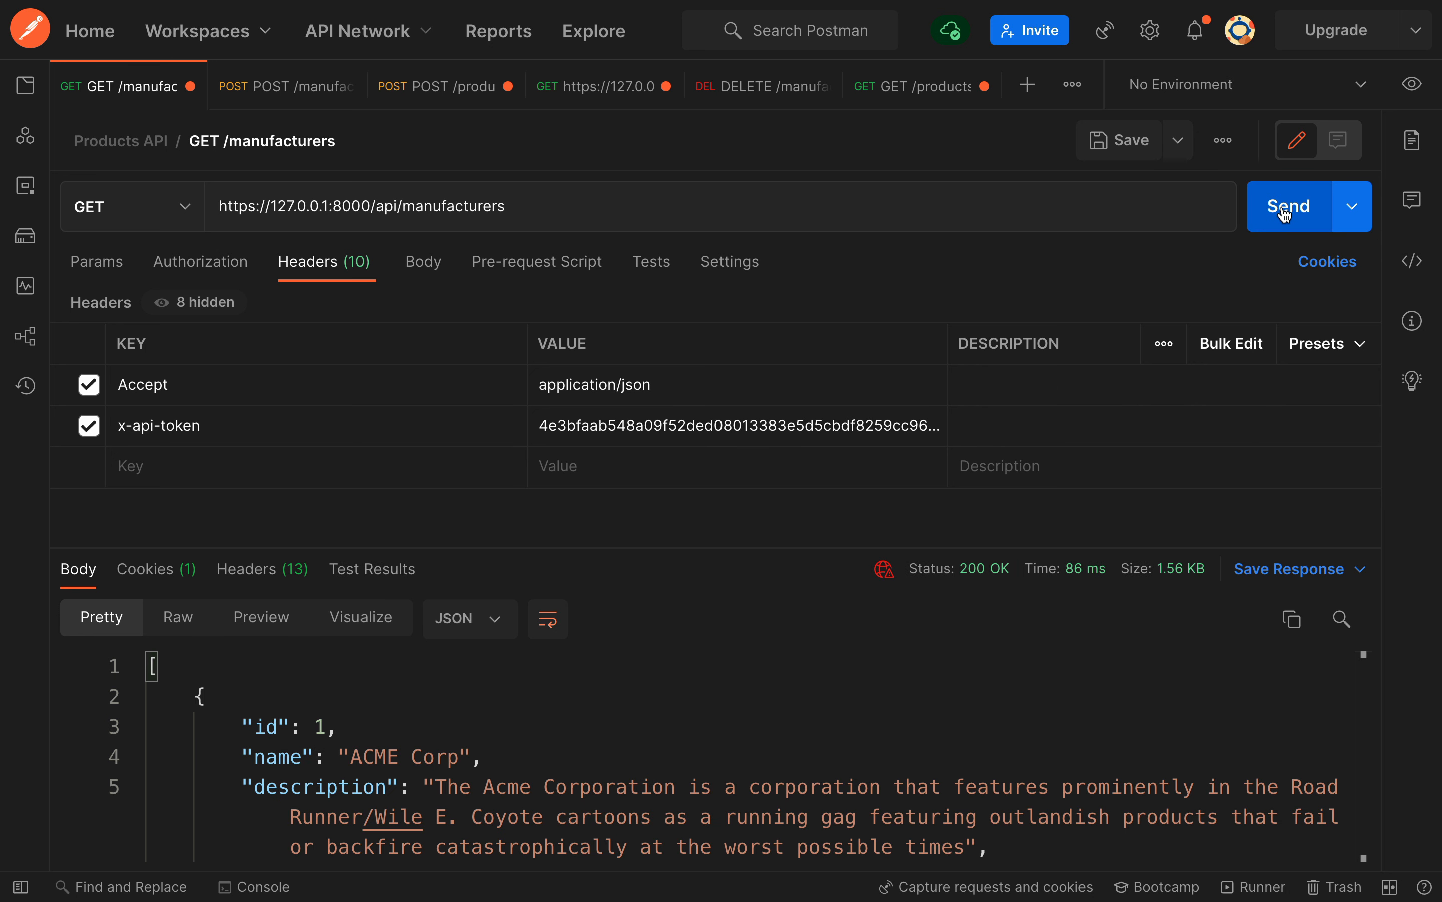
pyautogui.moveTo(1056, 468)
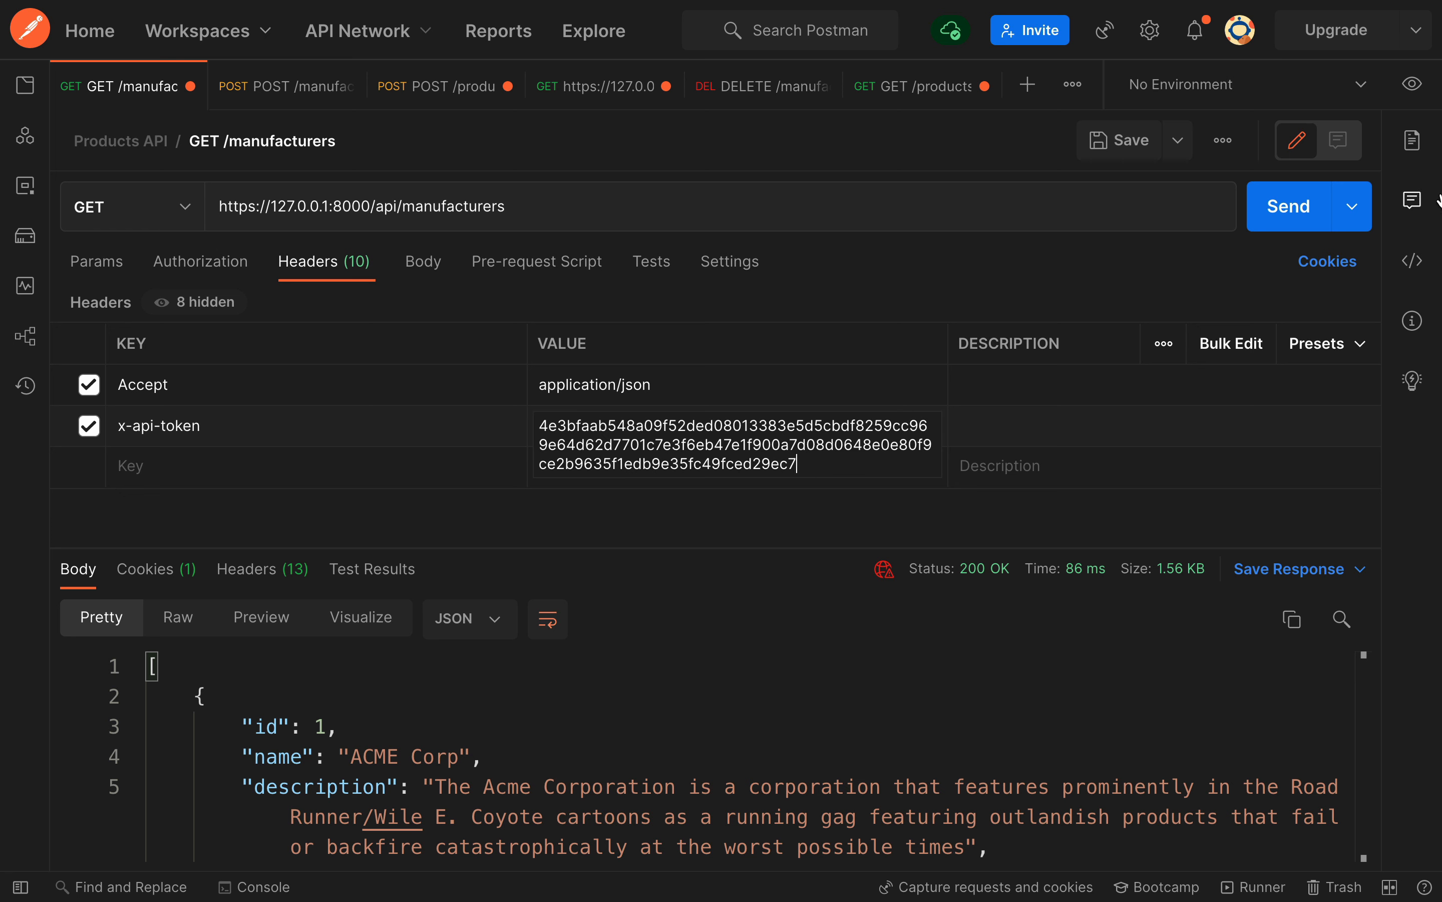
pyautogui.moveTo(1289, 206)
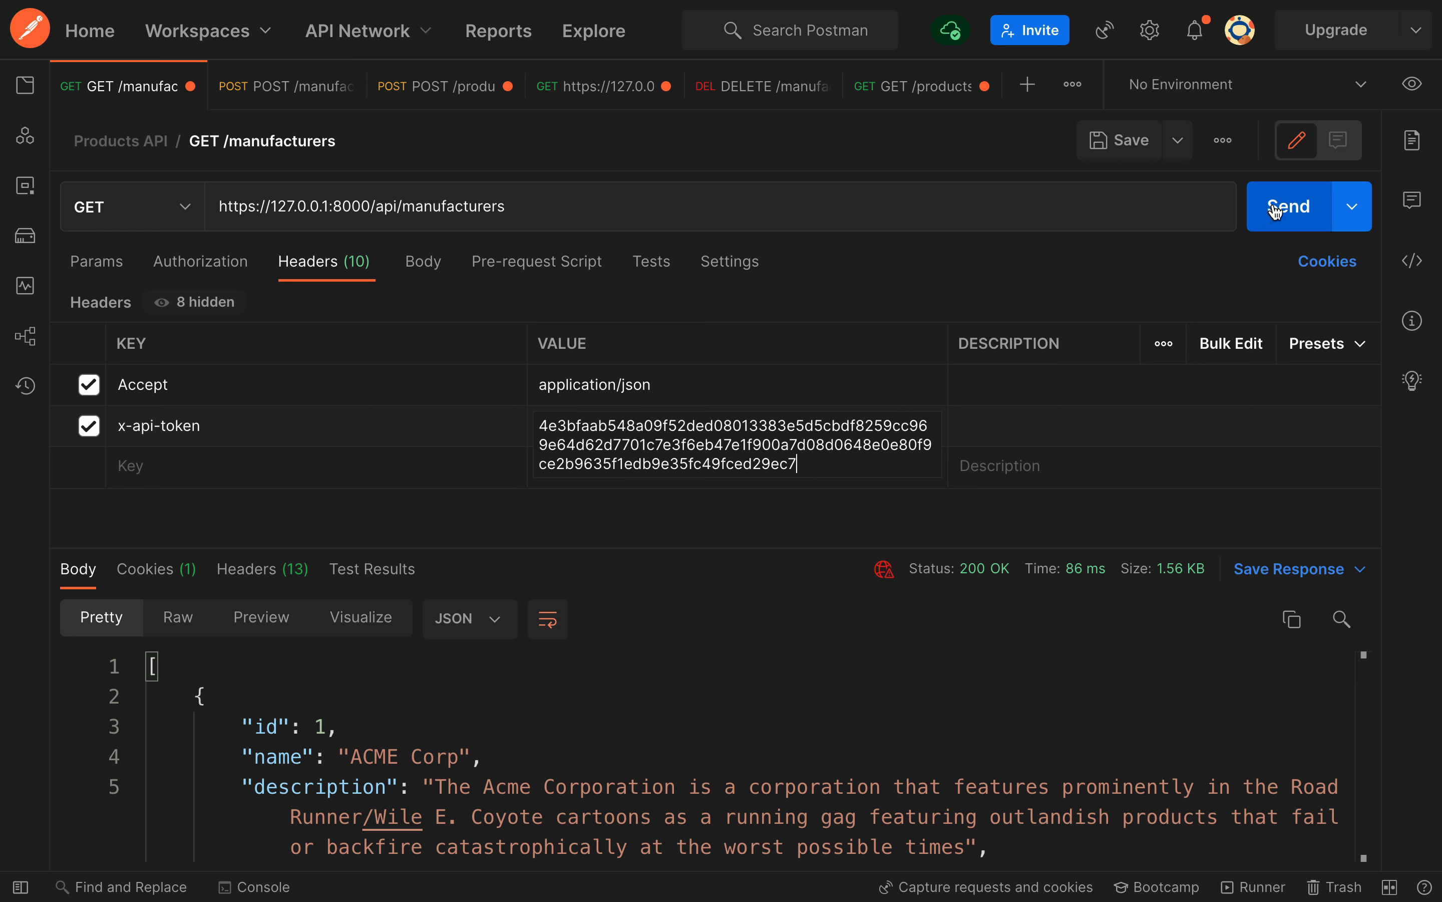
# Send with a shortened token to get 'Invalid credentials.', then resend with the restored valid token.
pyautogui.click(1289, 206)
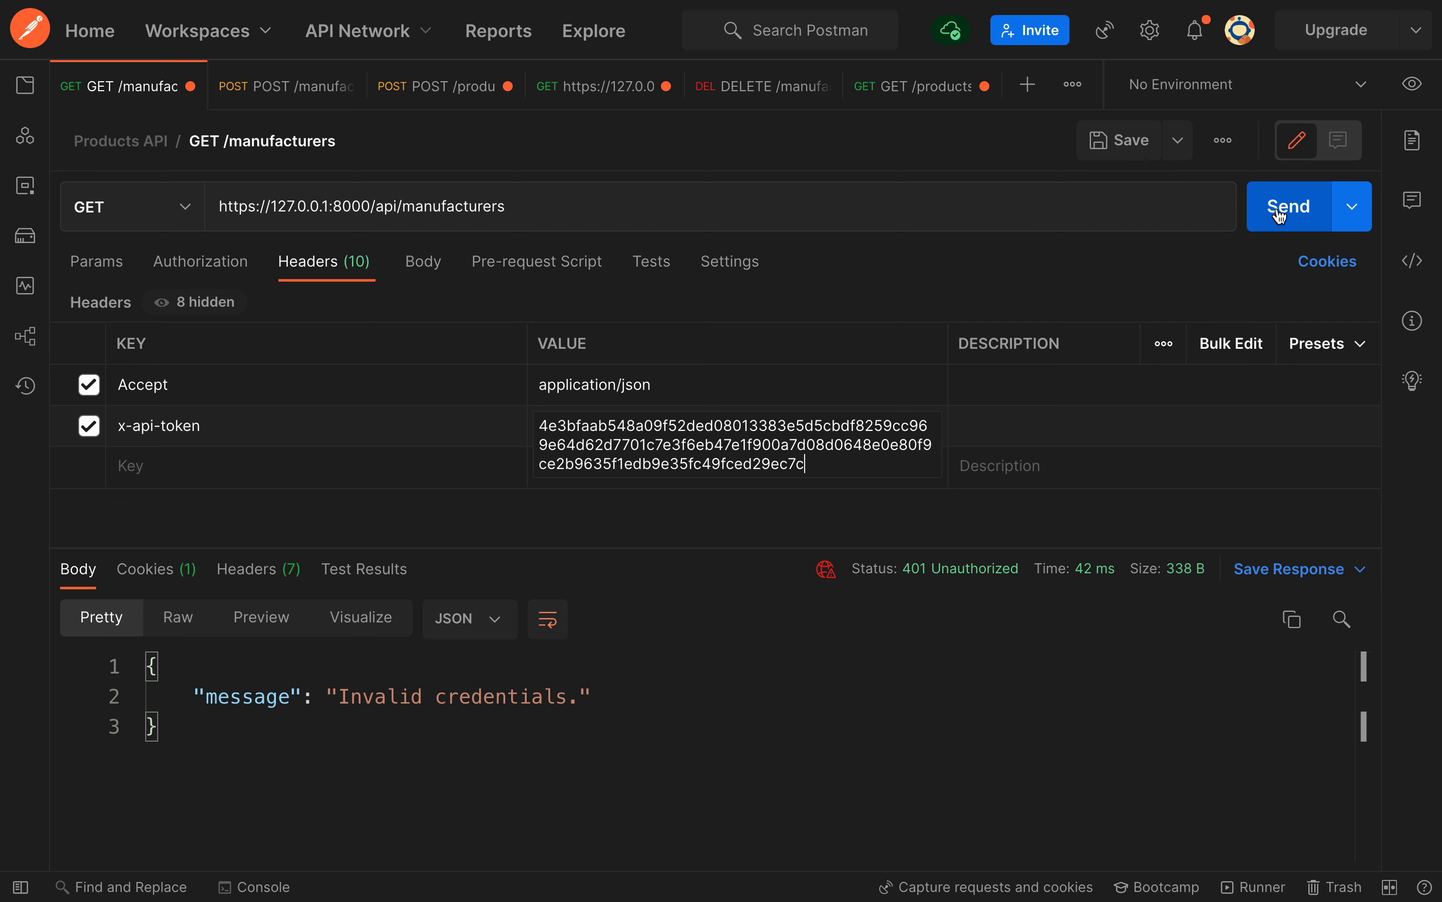
pyautogui.click(1289, 206)
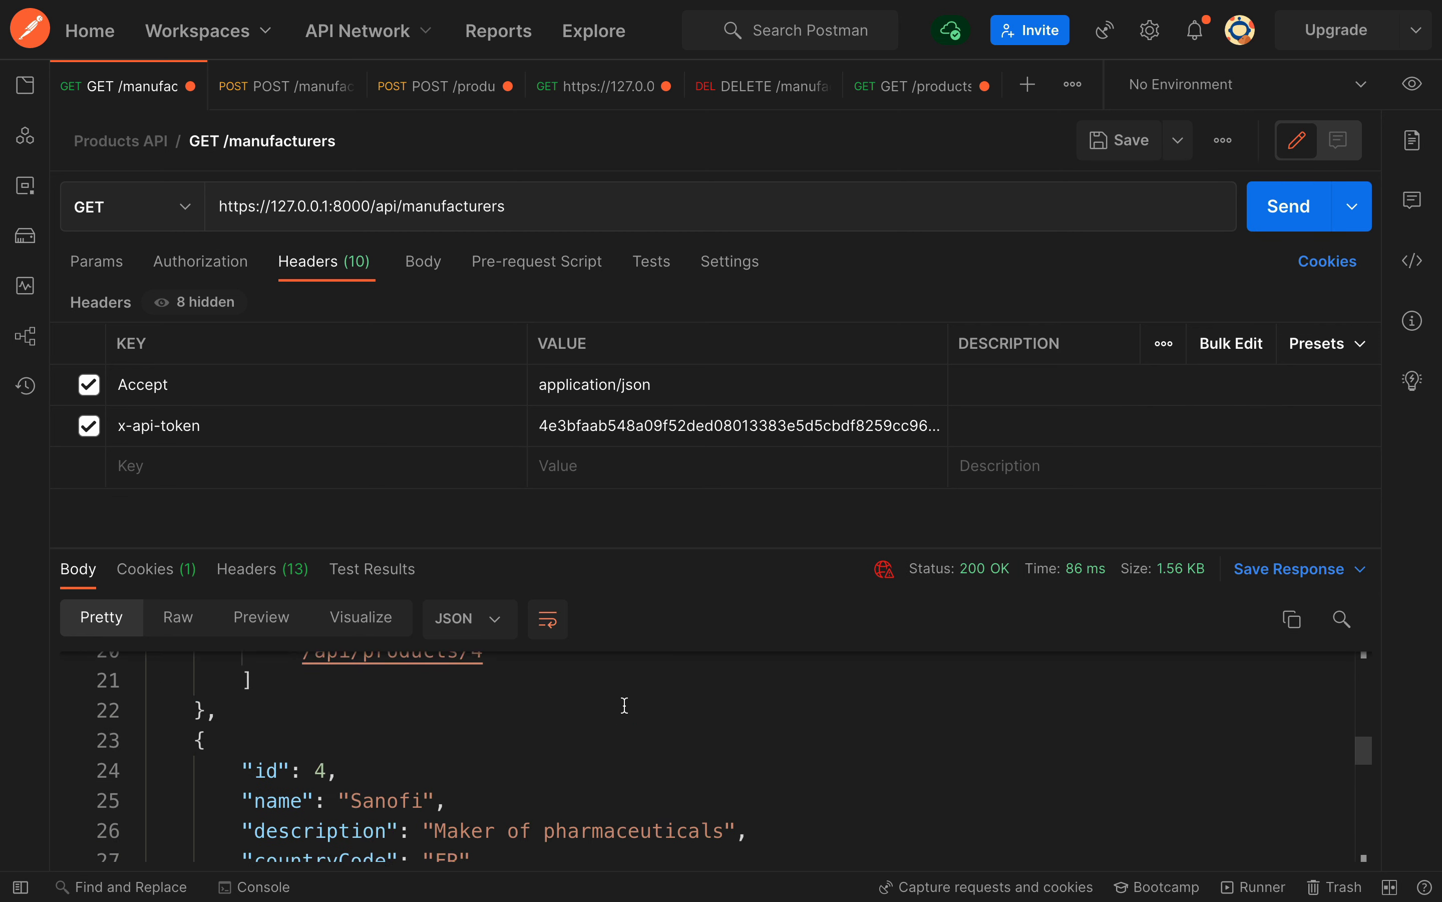
pyautogui.scroll(3)
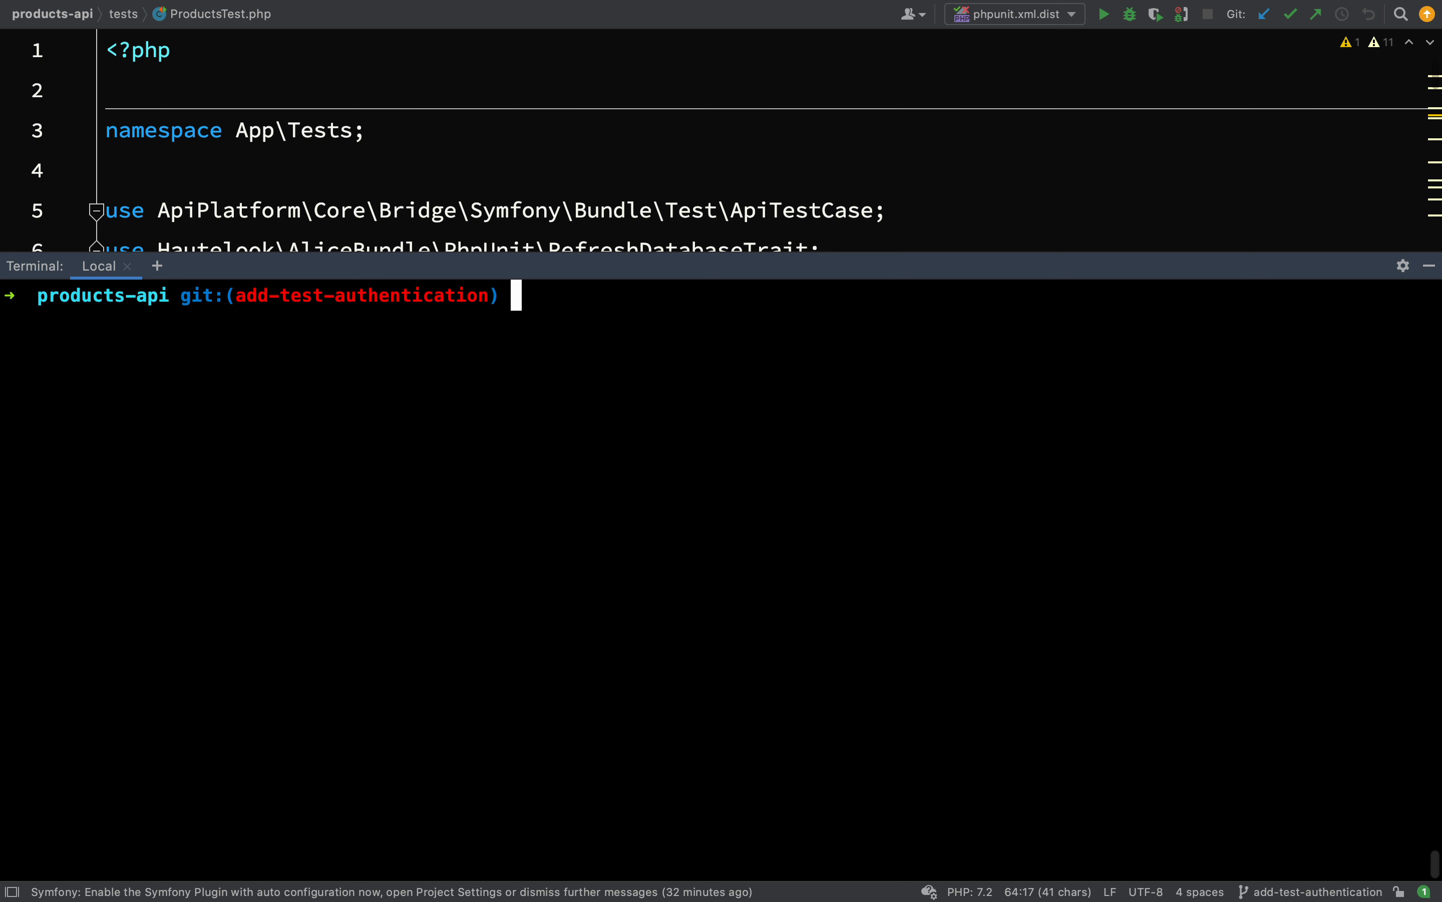
# Run vendor/bin/phpunit tests/ and read the five 'Base table or view not found' errors.
pyautogui.write('vend')
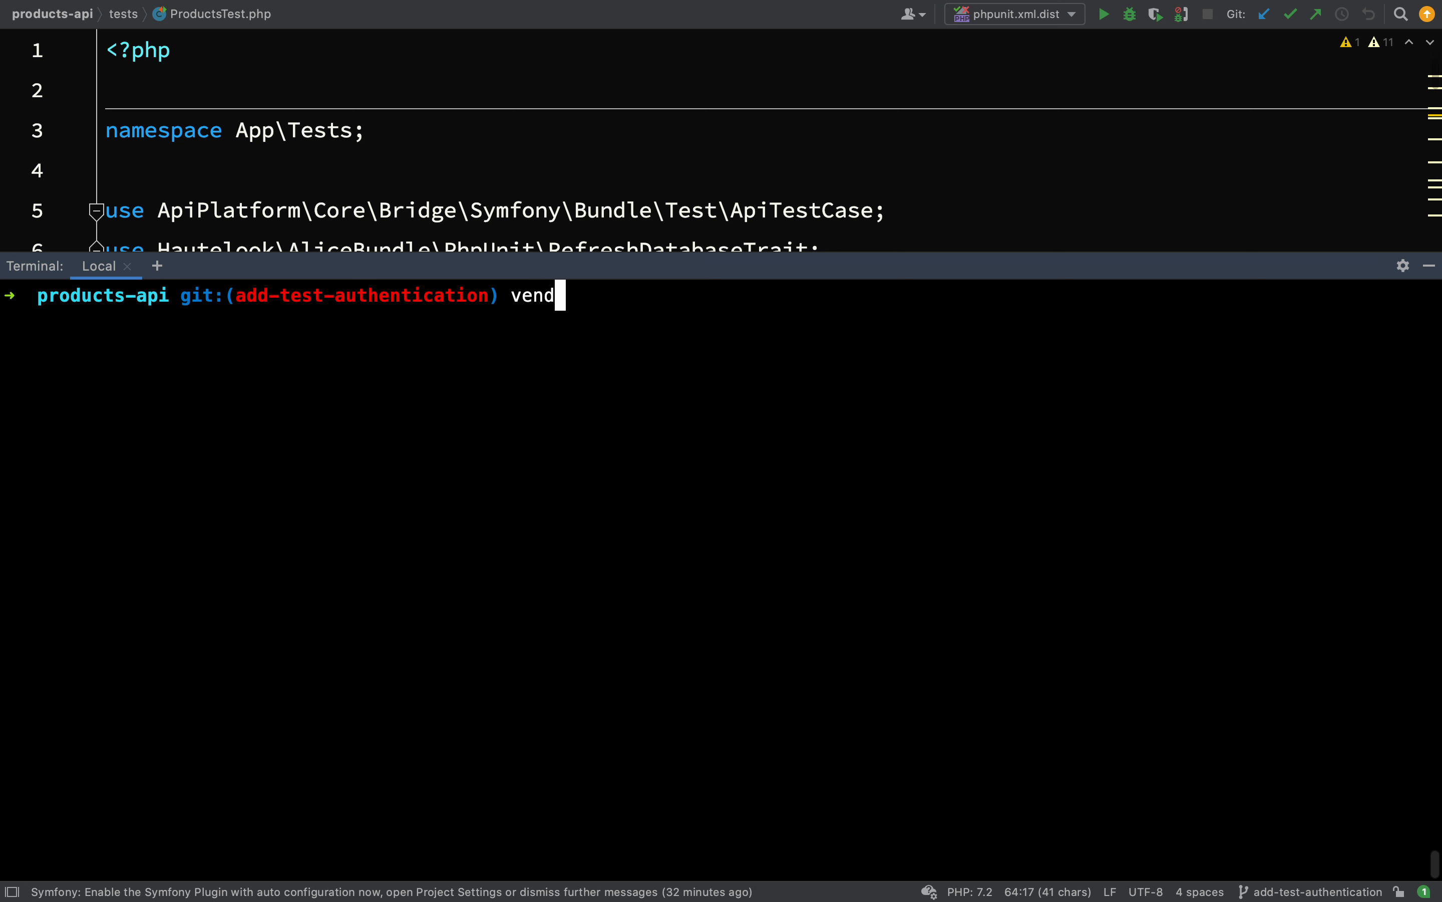
pyautogui.write('or/bin/')
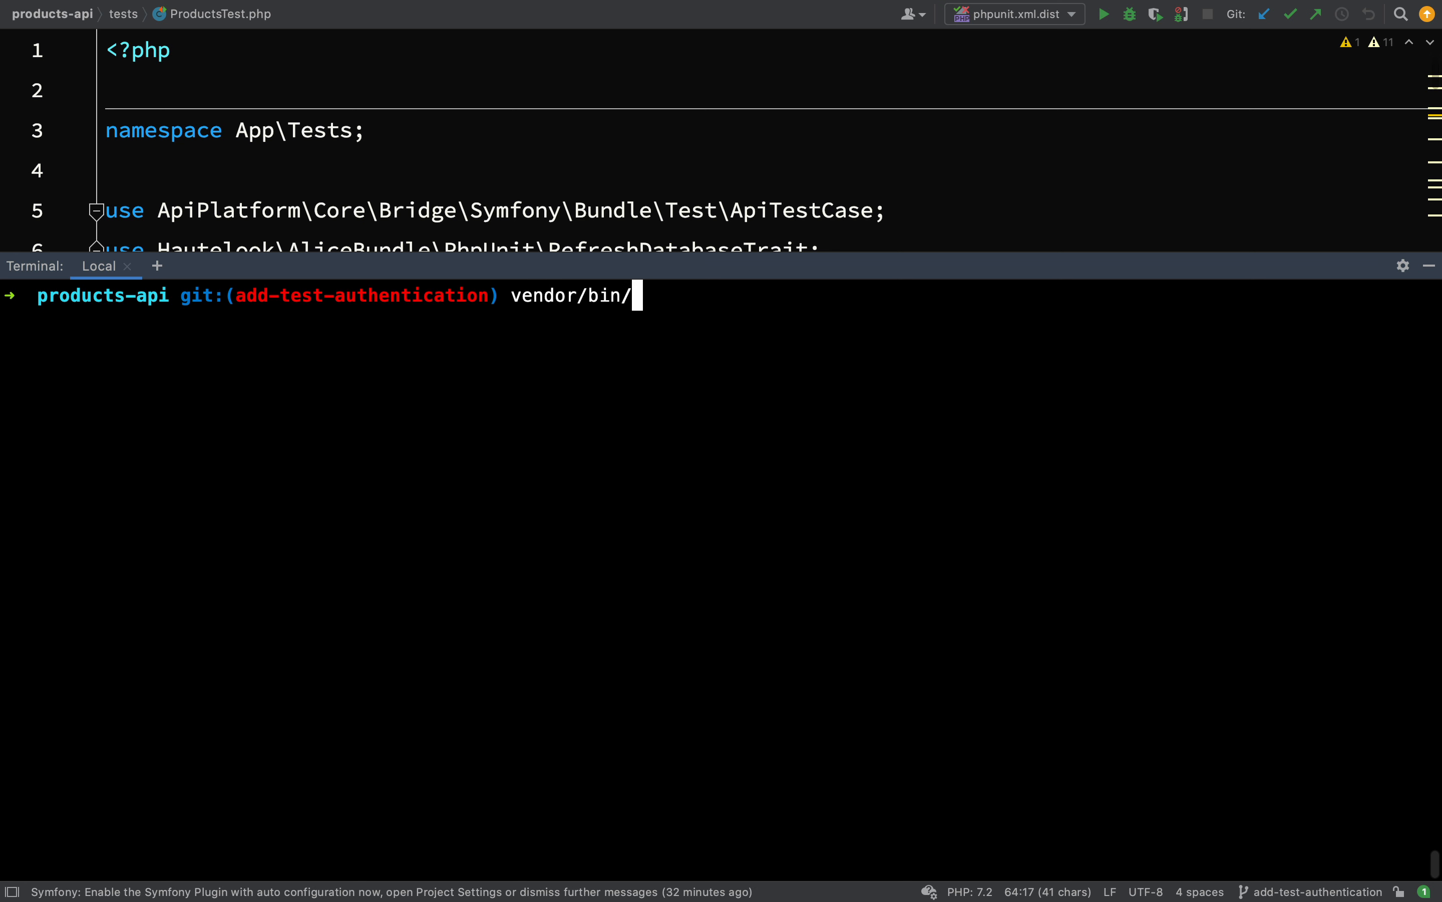
pyautogui.write('php')
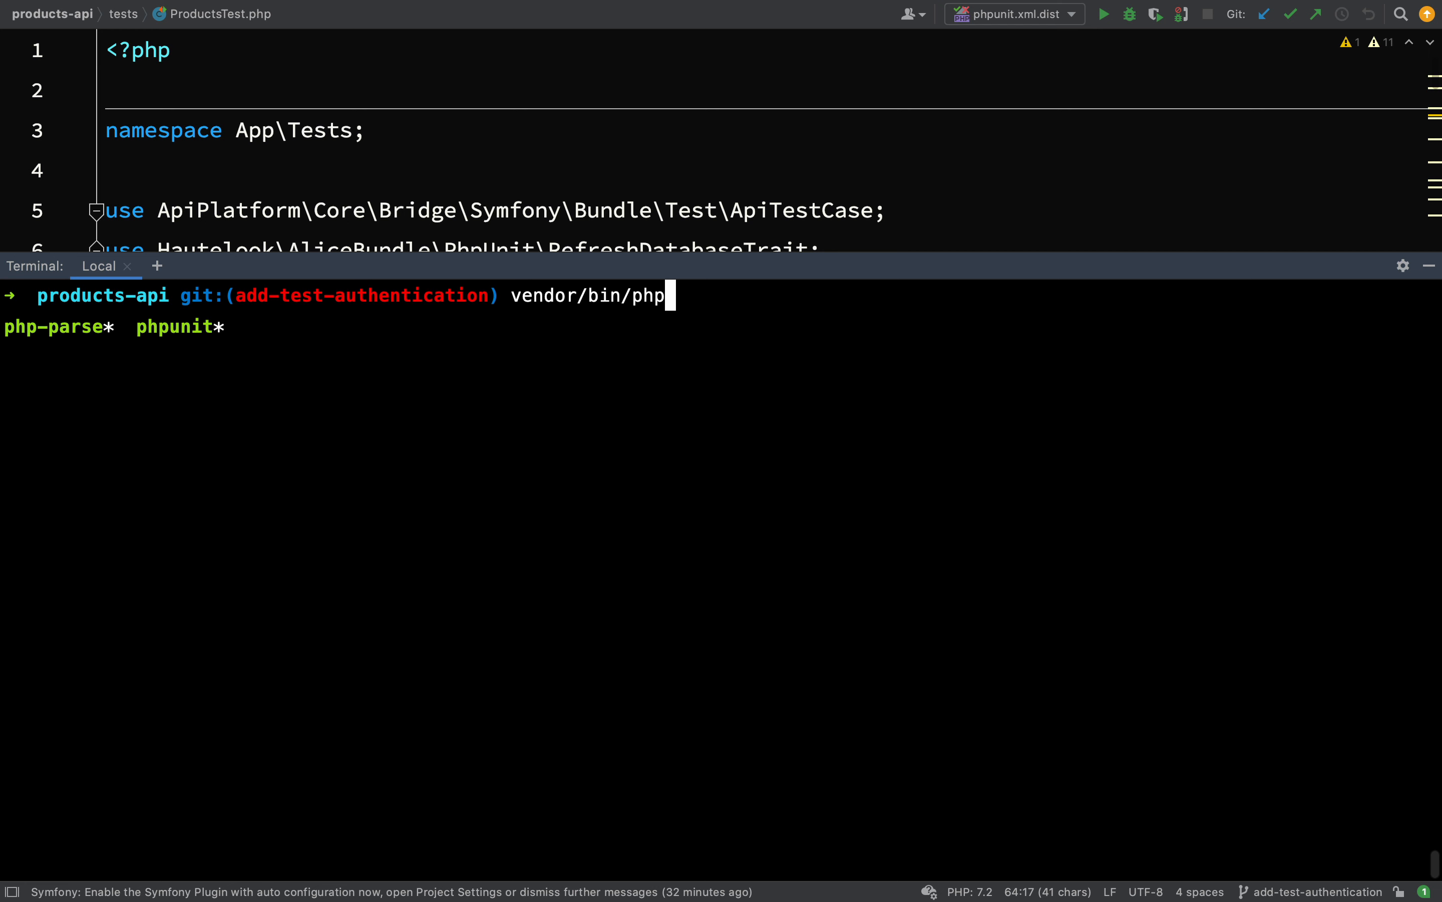
pyautogui.write('unit tests/')
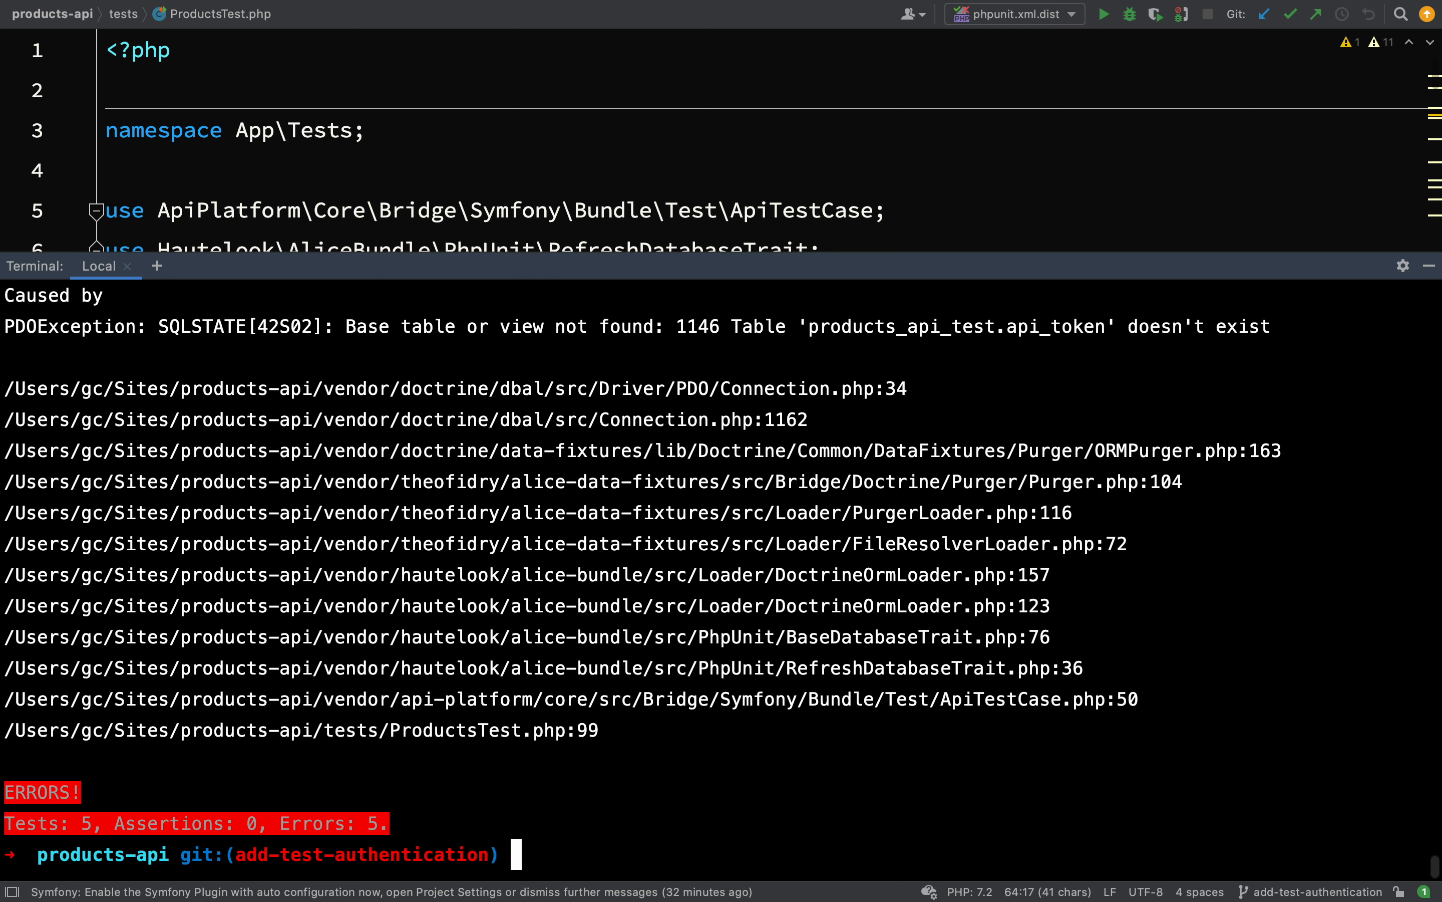
pyautogui.moveTo(745, 614)
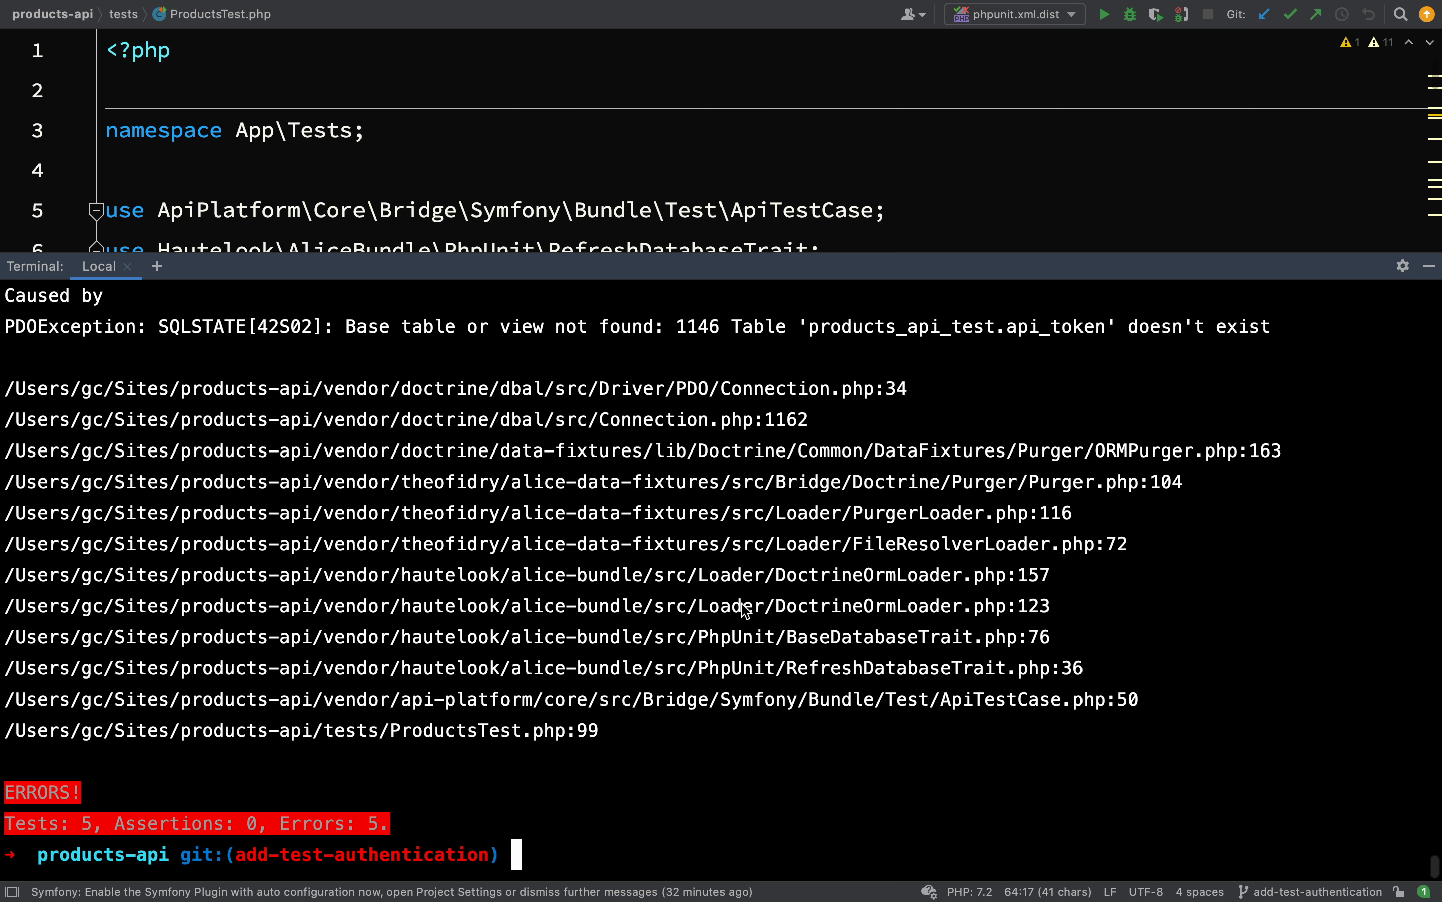
pyautogui.scroll(-3)
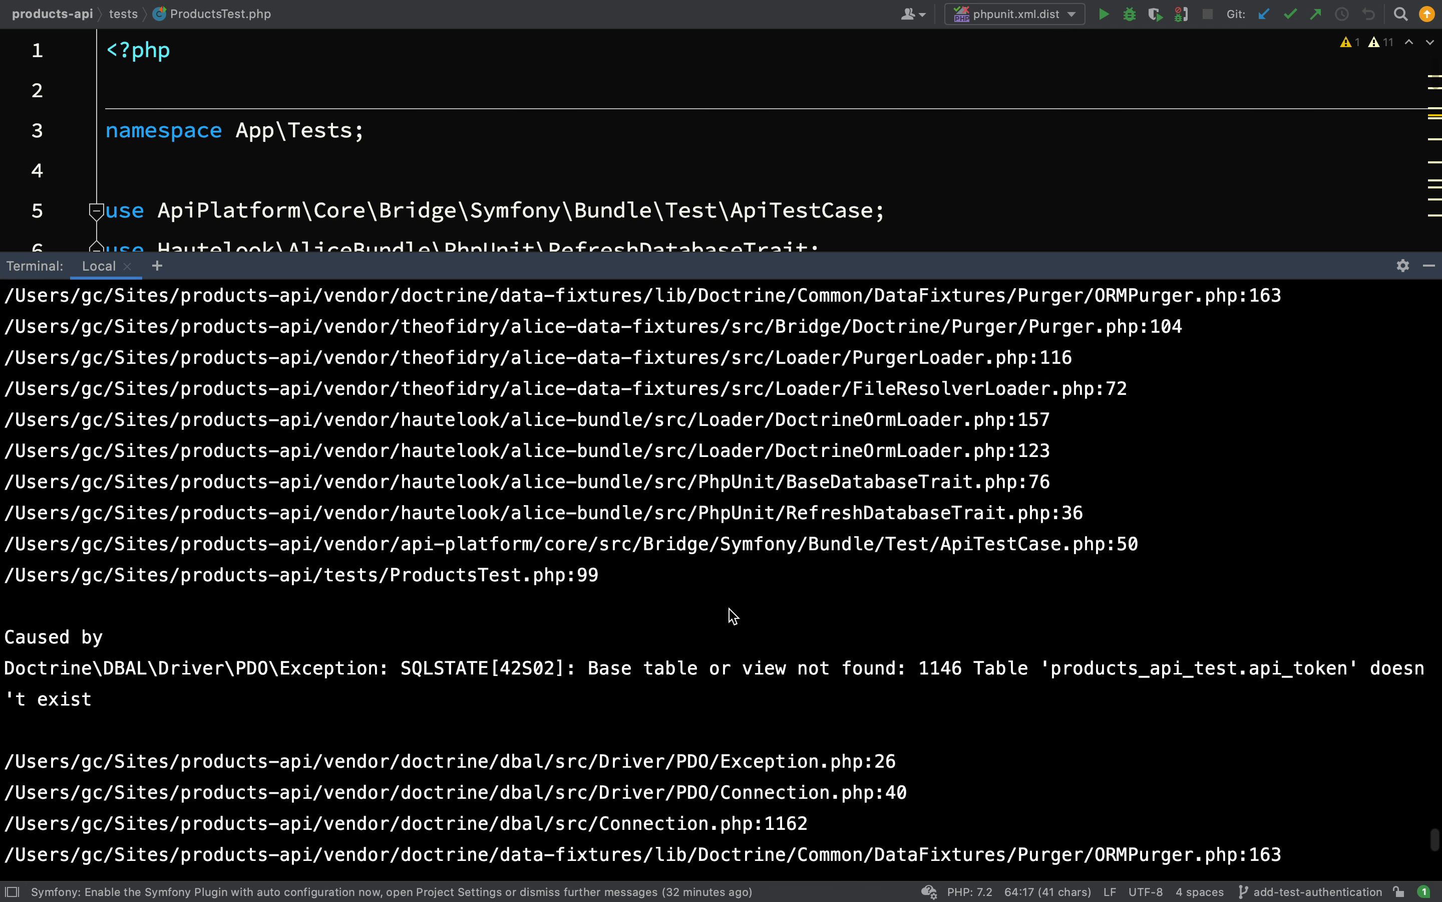
pyautogui.moveTo(1000, 633)
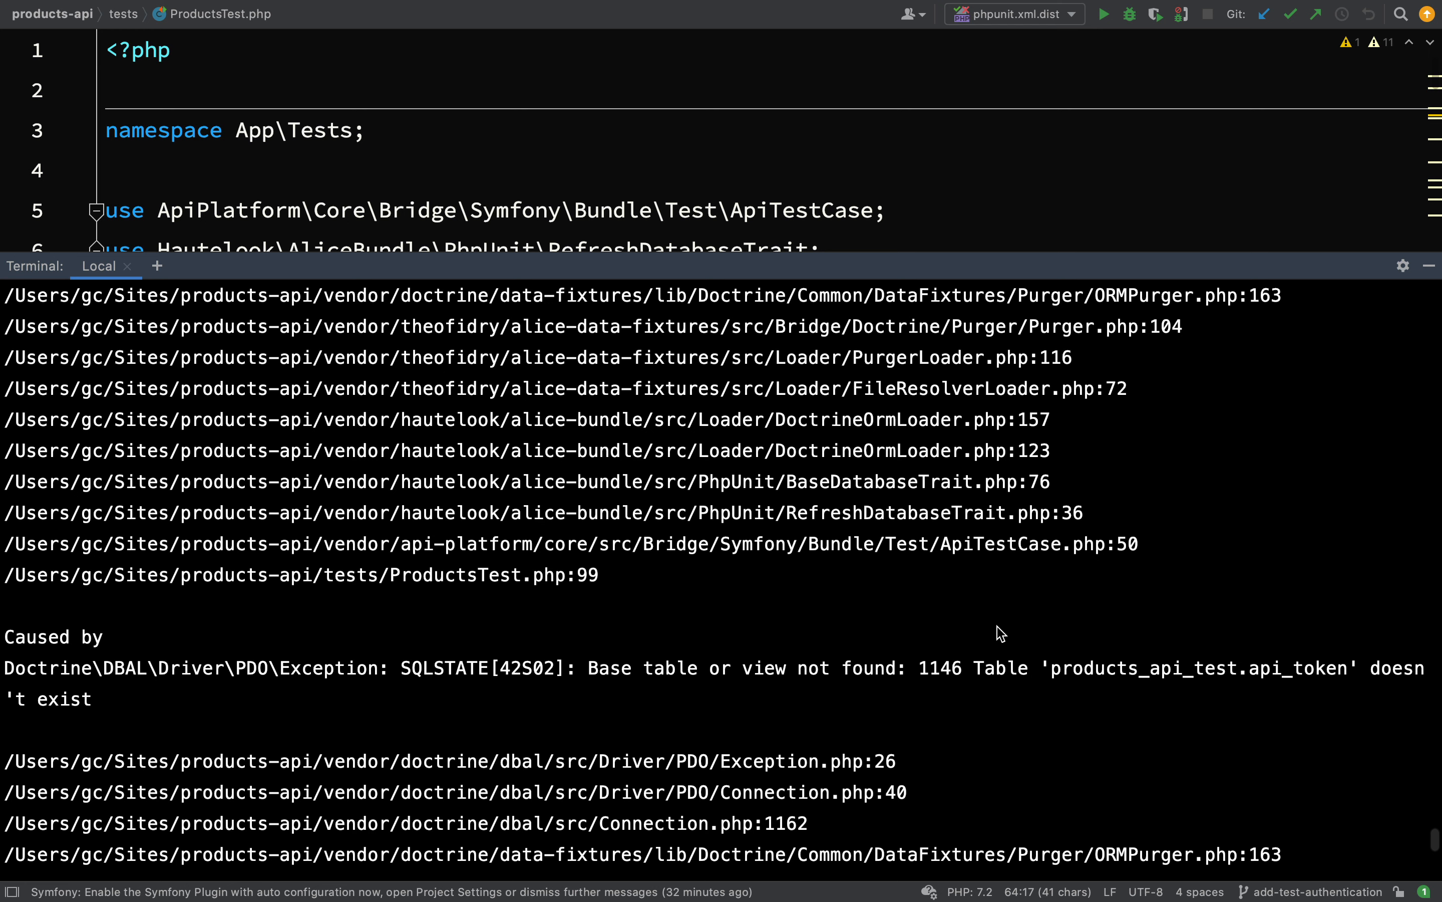
pyautogui.moveTo(1159, 685)
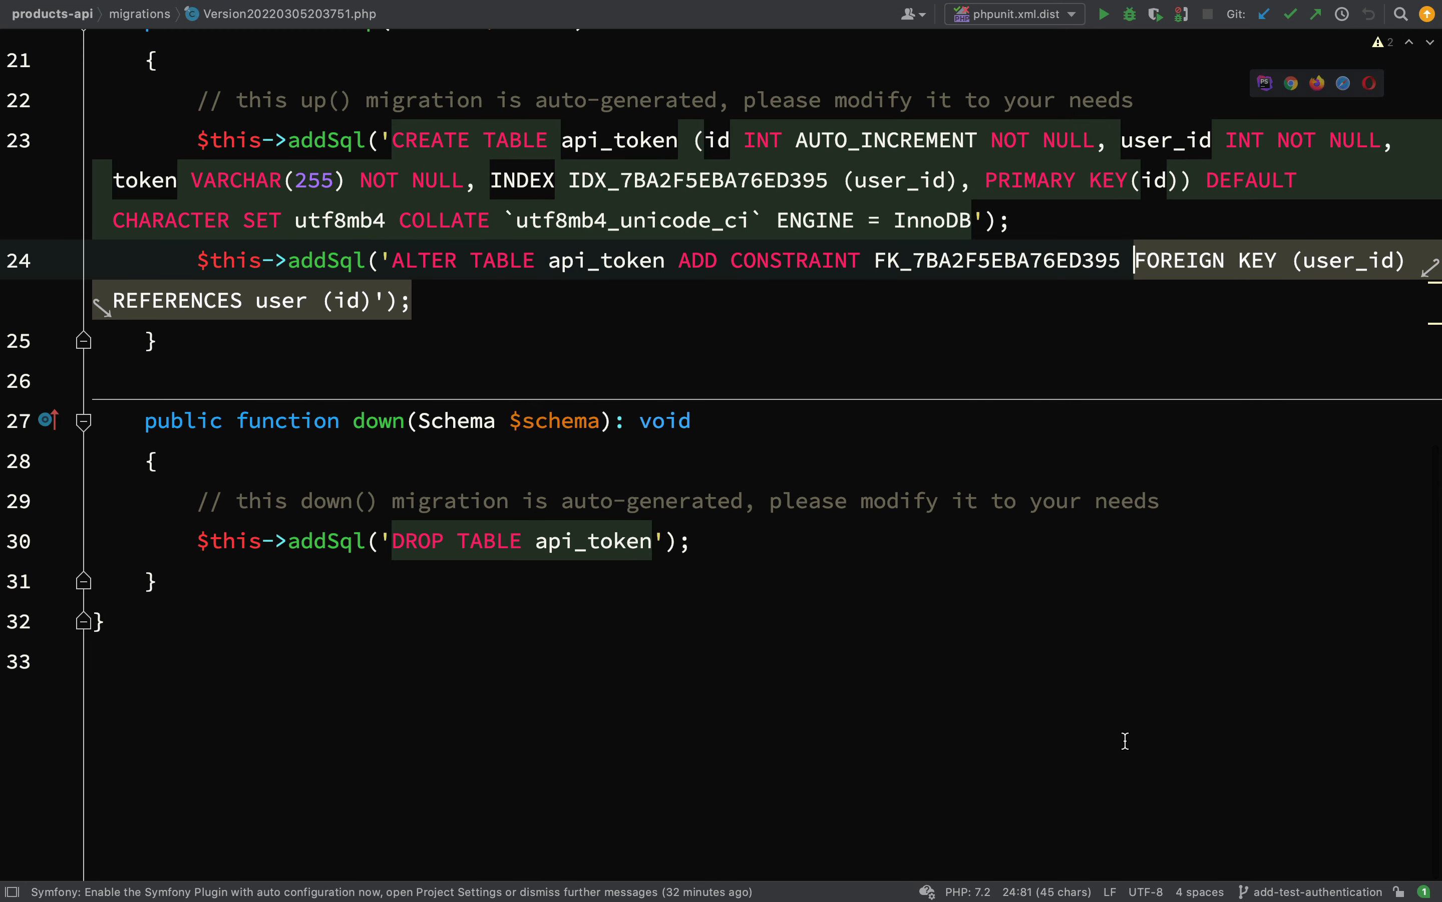
# Open migration Version20220305203751.php at the CREATE TABLE api_token statement.
pyautogui.scroll(3)
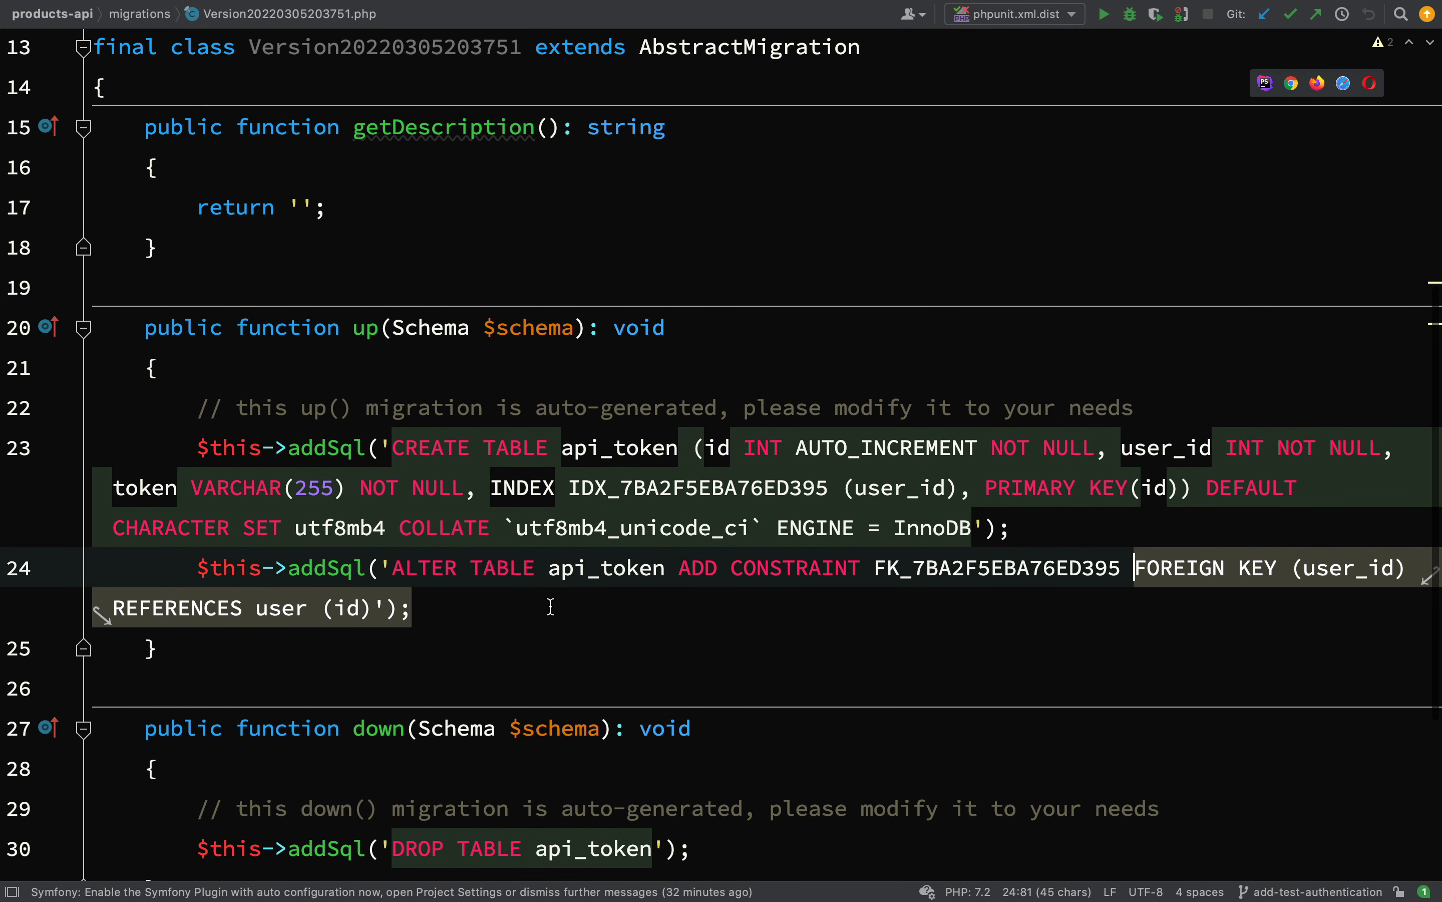
pyautogui.click(413, 607)
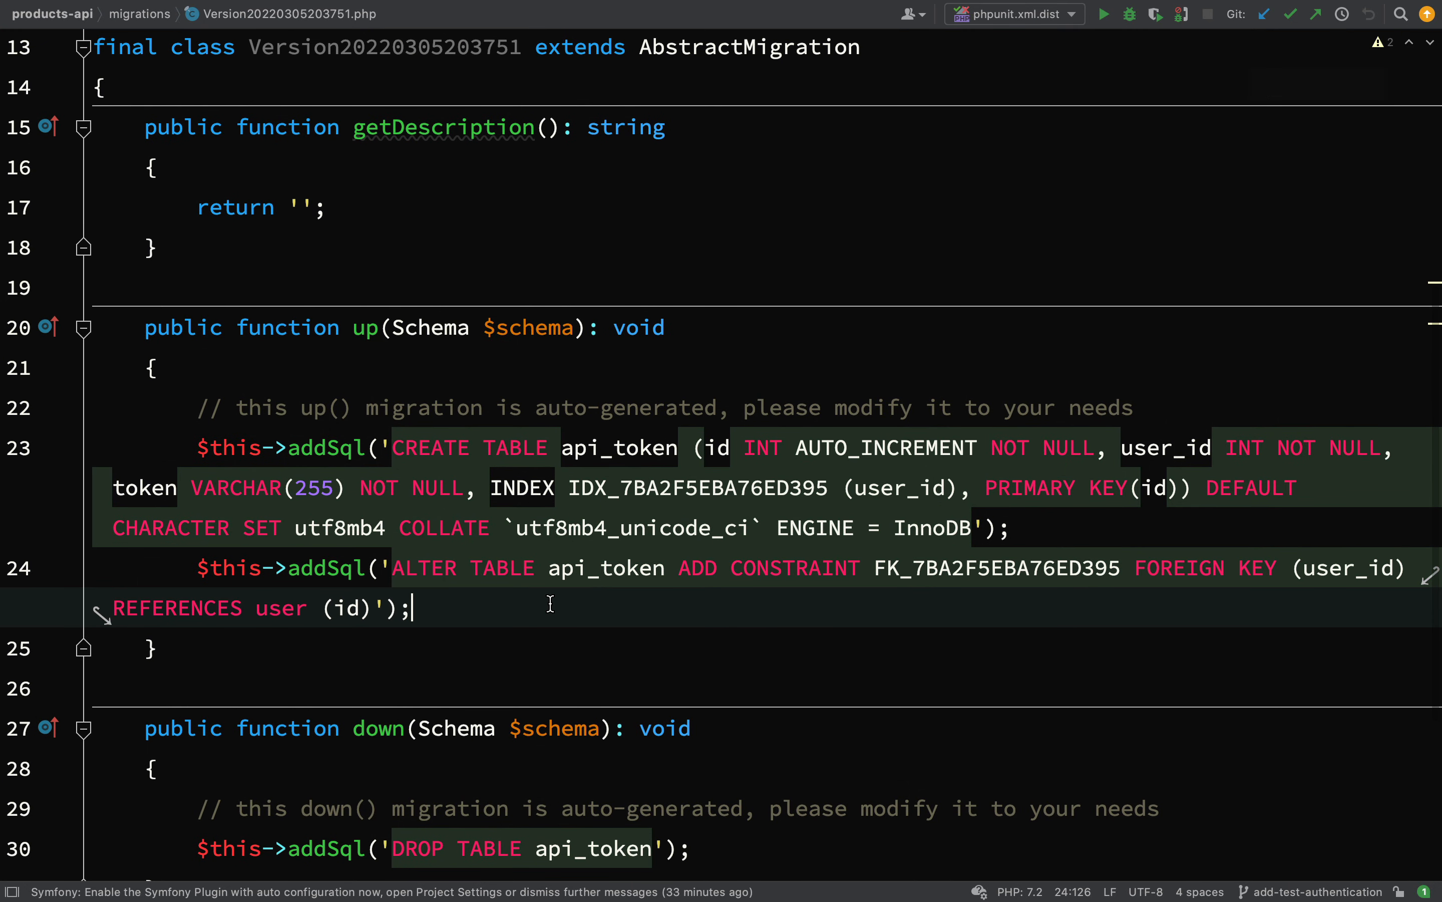
pyautogui.doubleClick(618, 447)
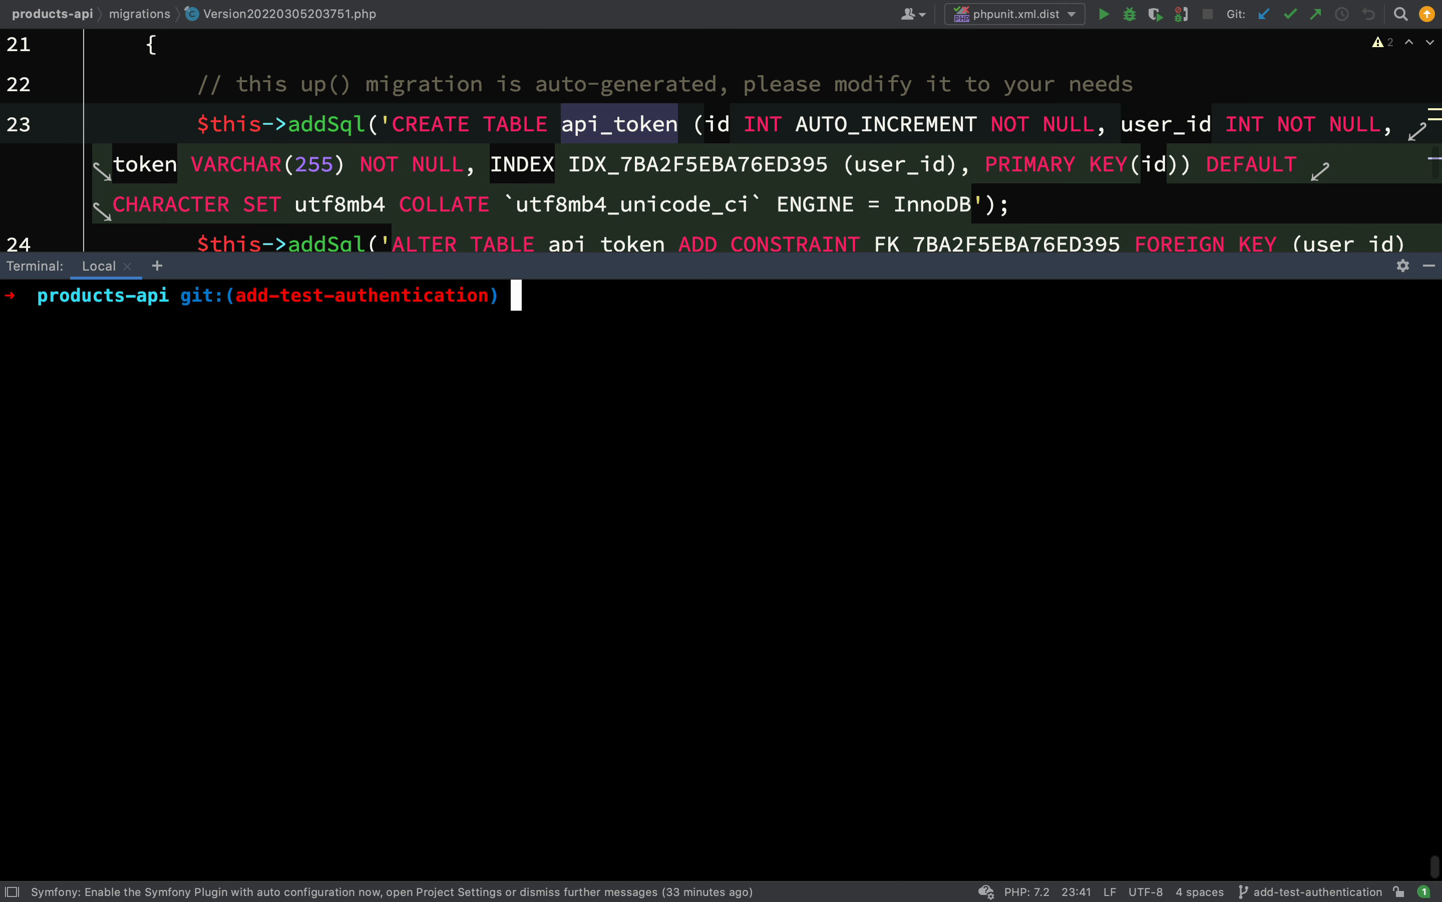
# Run symfony console --env=test doctrine:migrations:migrate to create api_token in the test database.
pyautogui.write('symfony console --env=test doctrine:migrations:migrate')
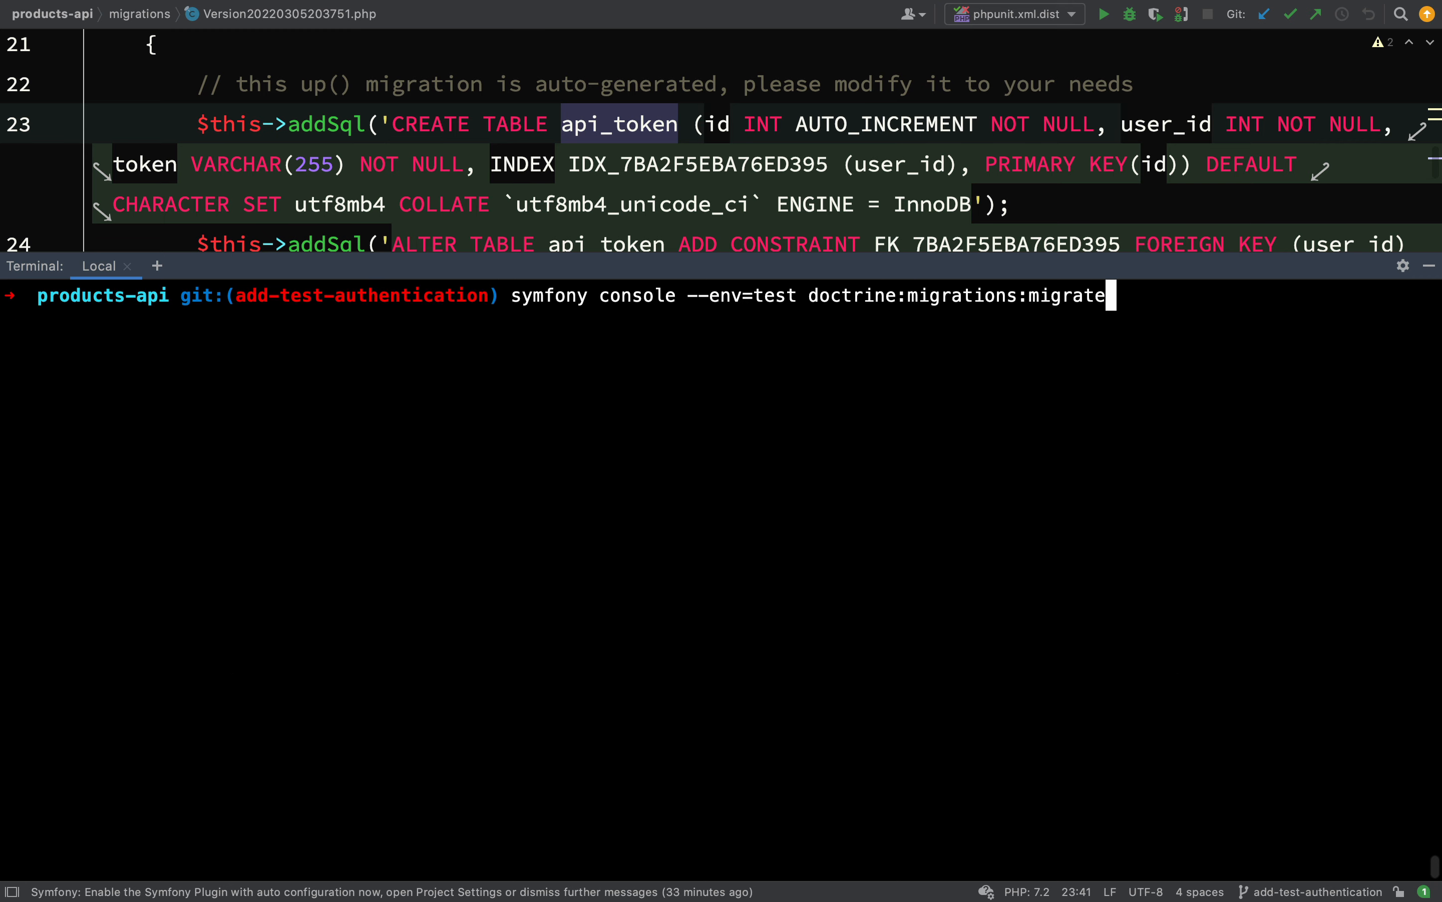
pyautogui.moveTo(697, 307)
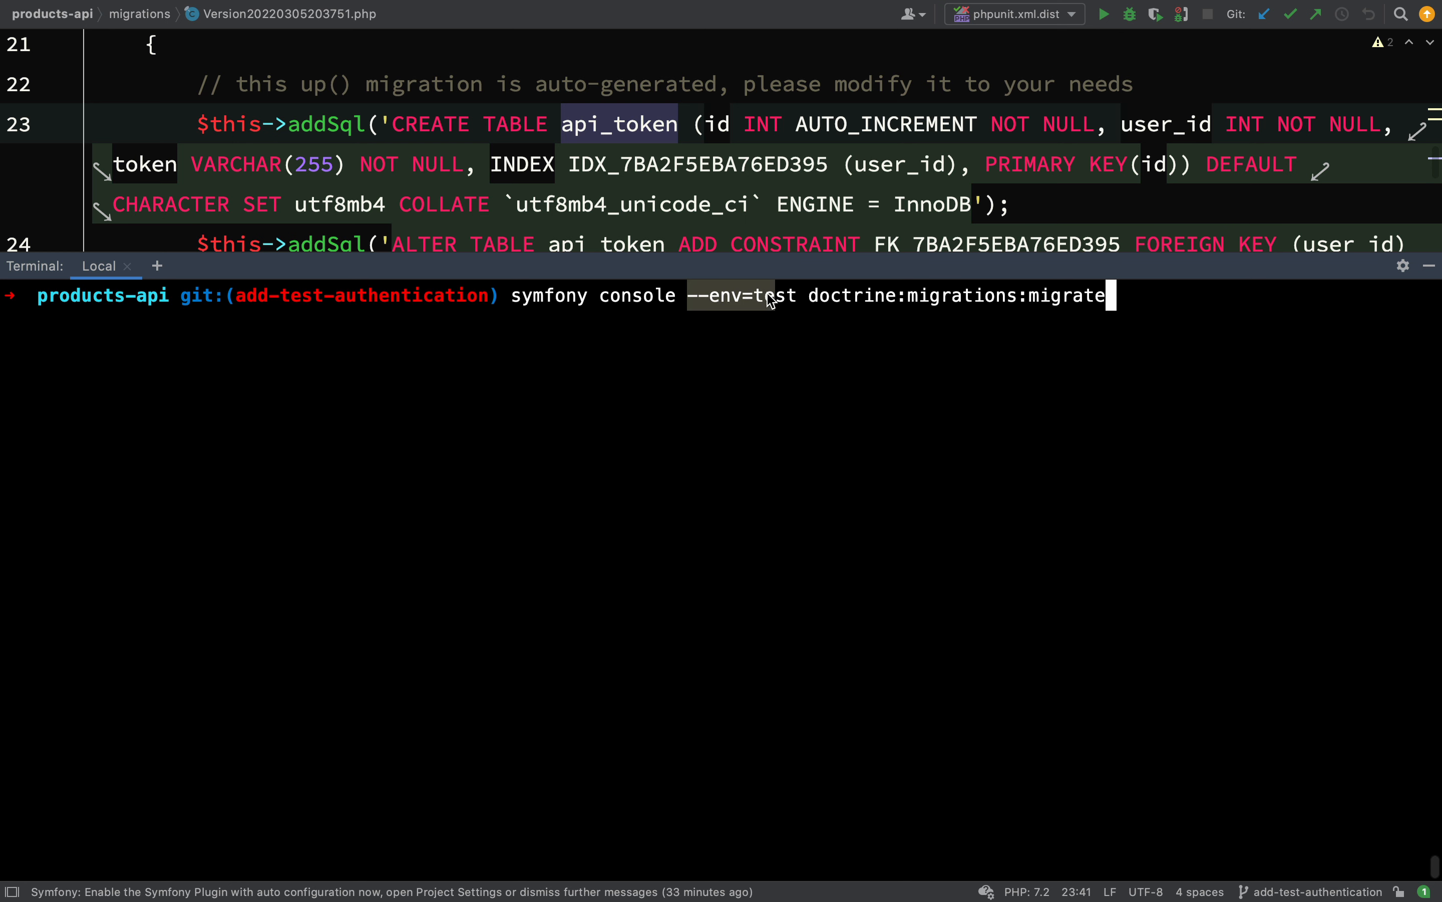
pyautogui.moveTo(855, 306)
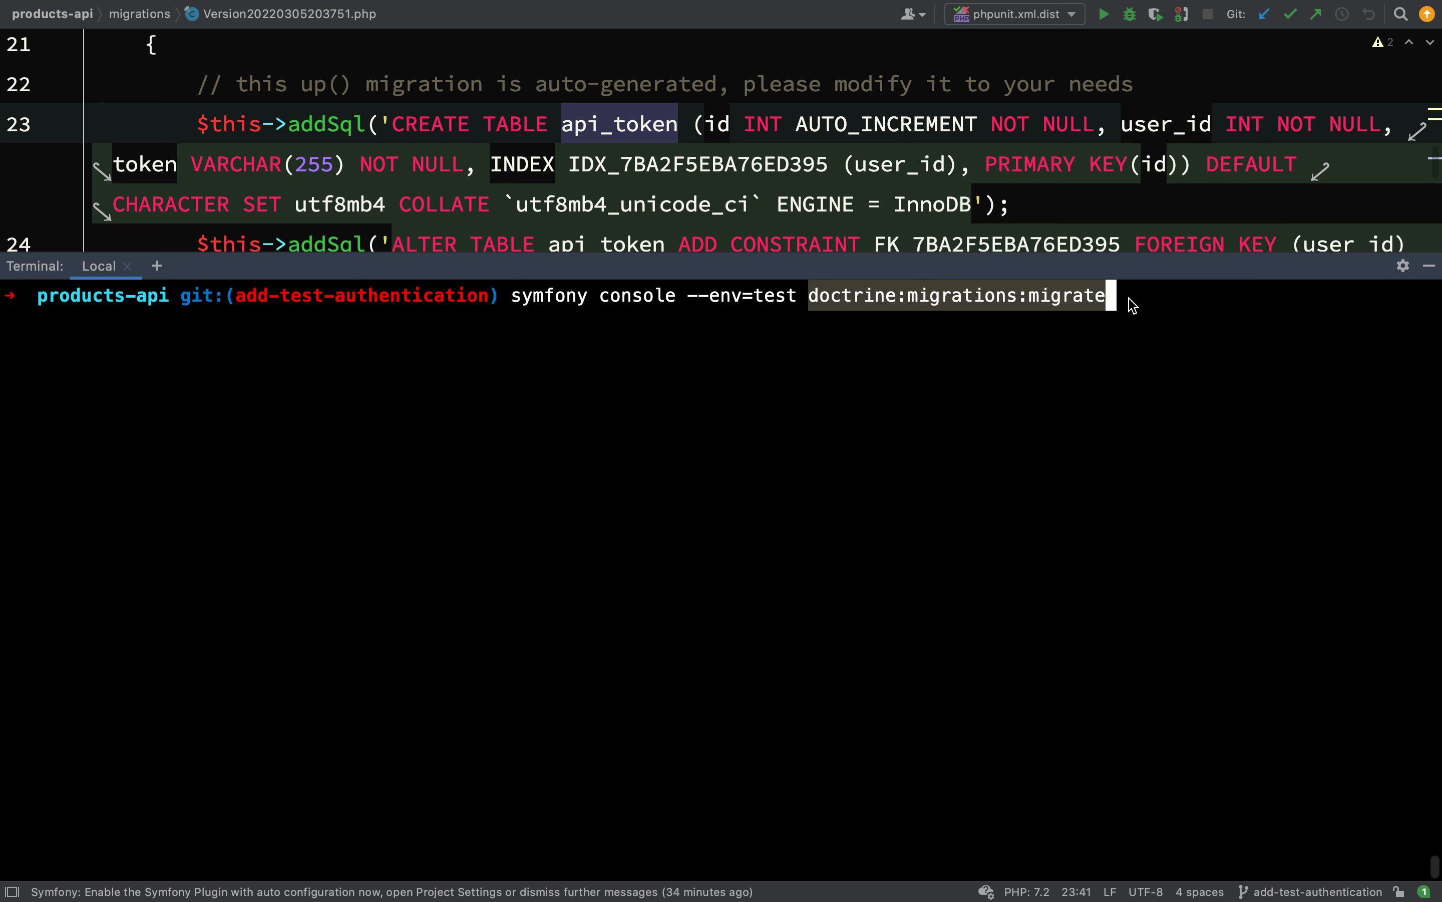
pyautogui.press('Return')
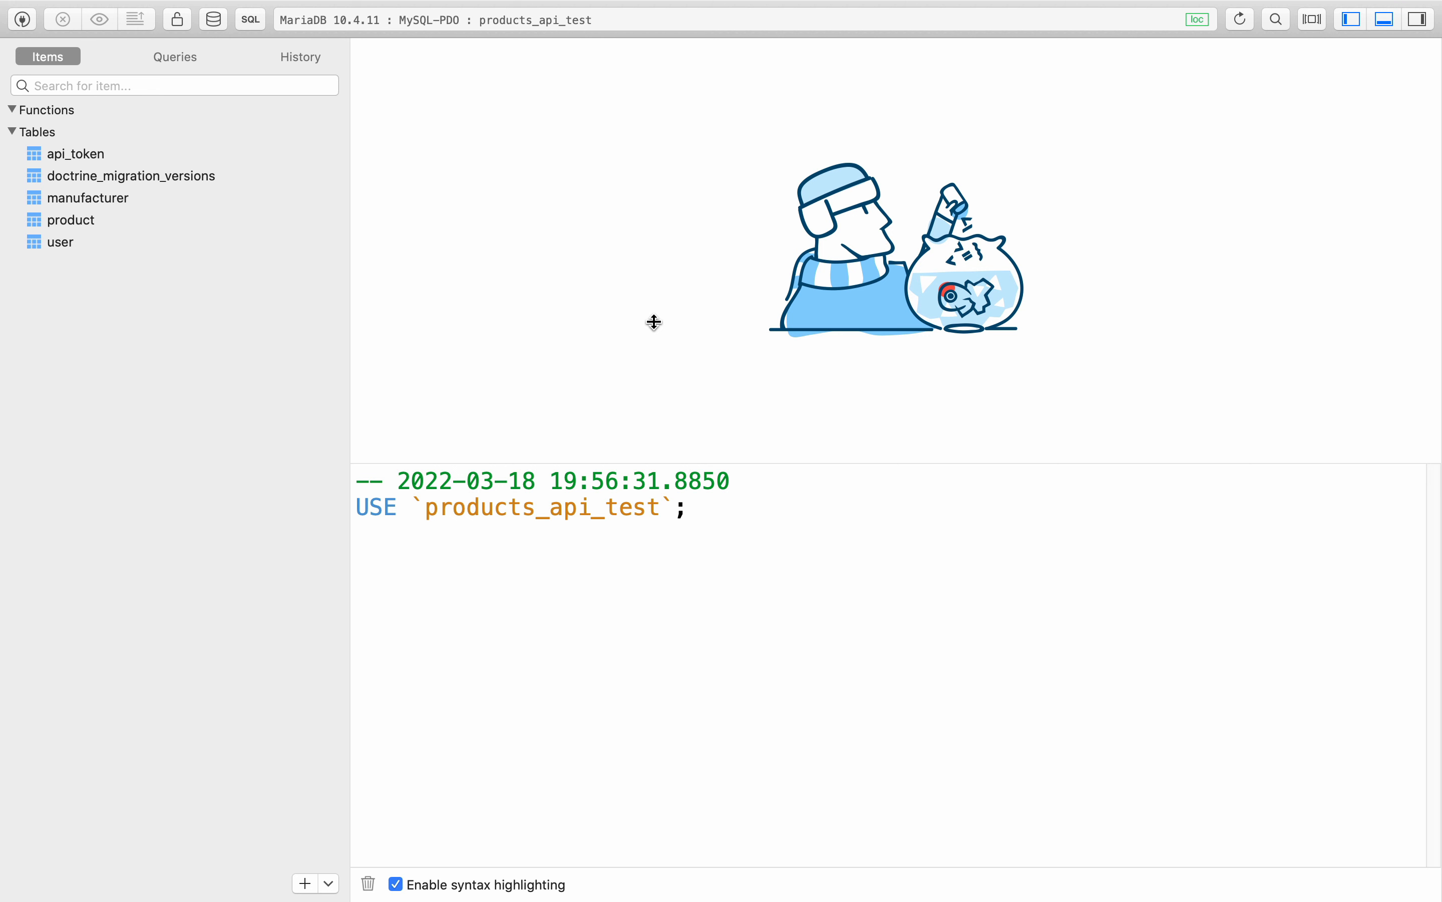
pyautogui.moveTo(90, 153)
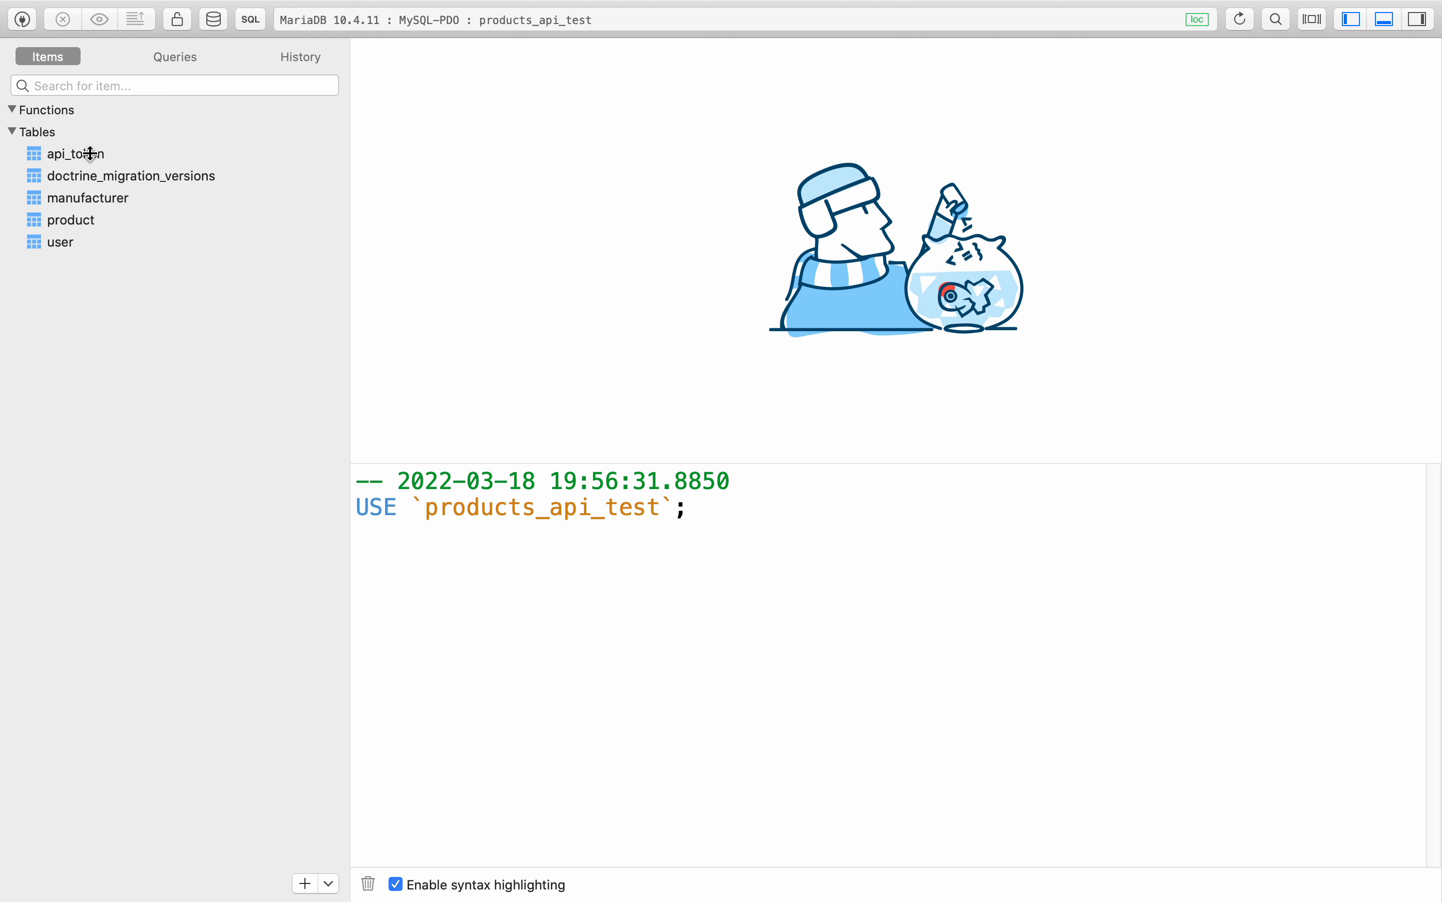
# View the api_token table in the products_api_test database in TablePlus.
pyautogui.click(76, 153)
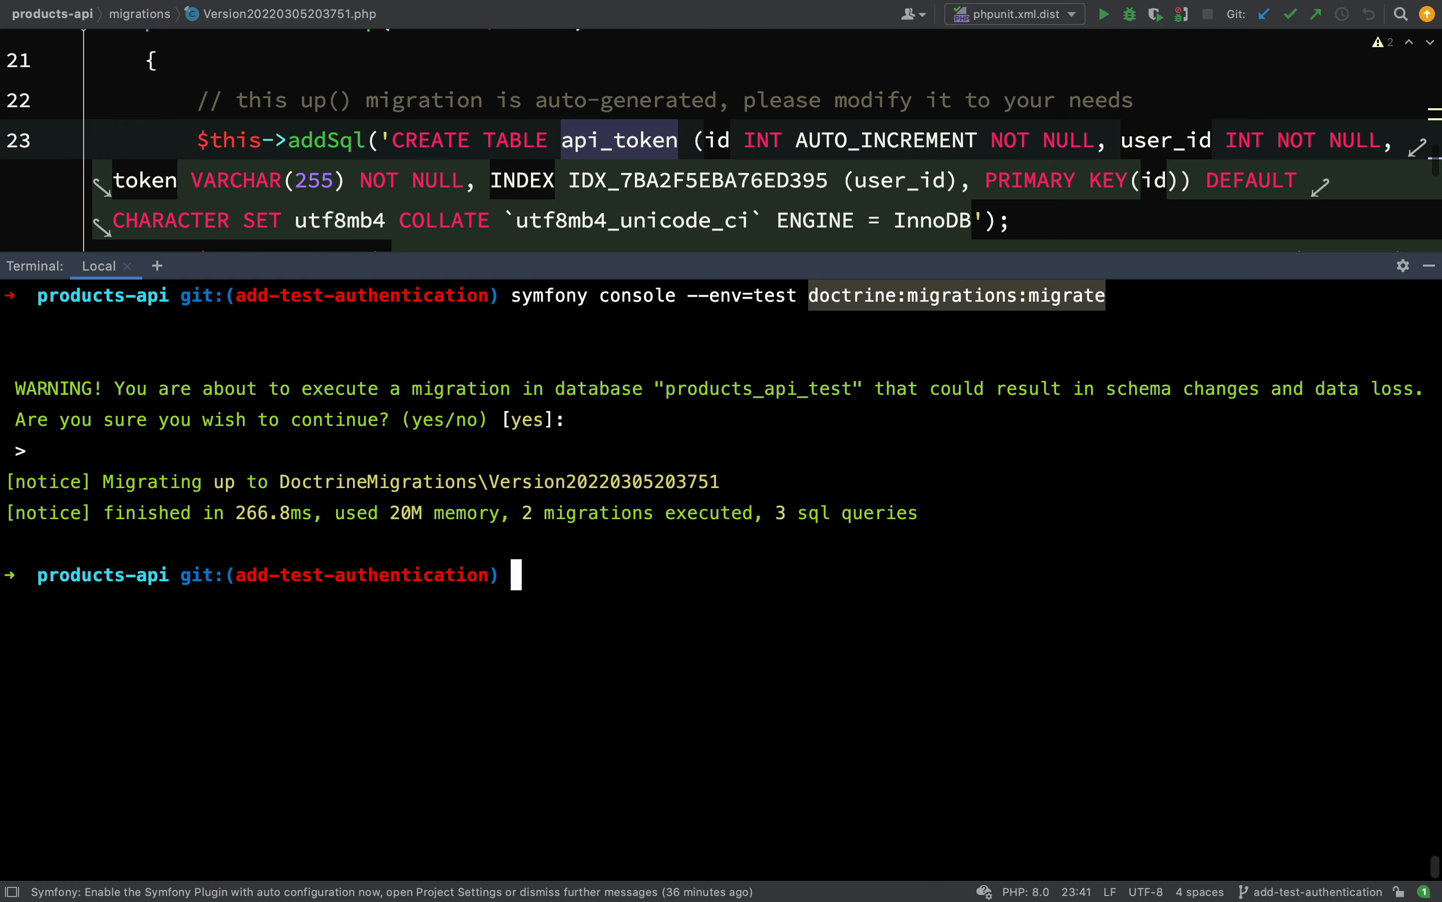
# Rerun vendor/bin/phpunit tests and see five 401 'No API token provided' failures.
pyautogui.write('vendor/bin/phpunit tests')
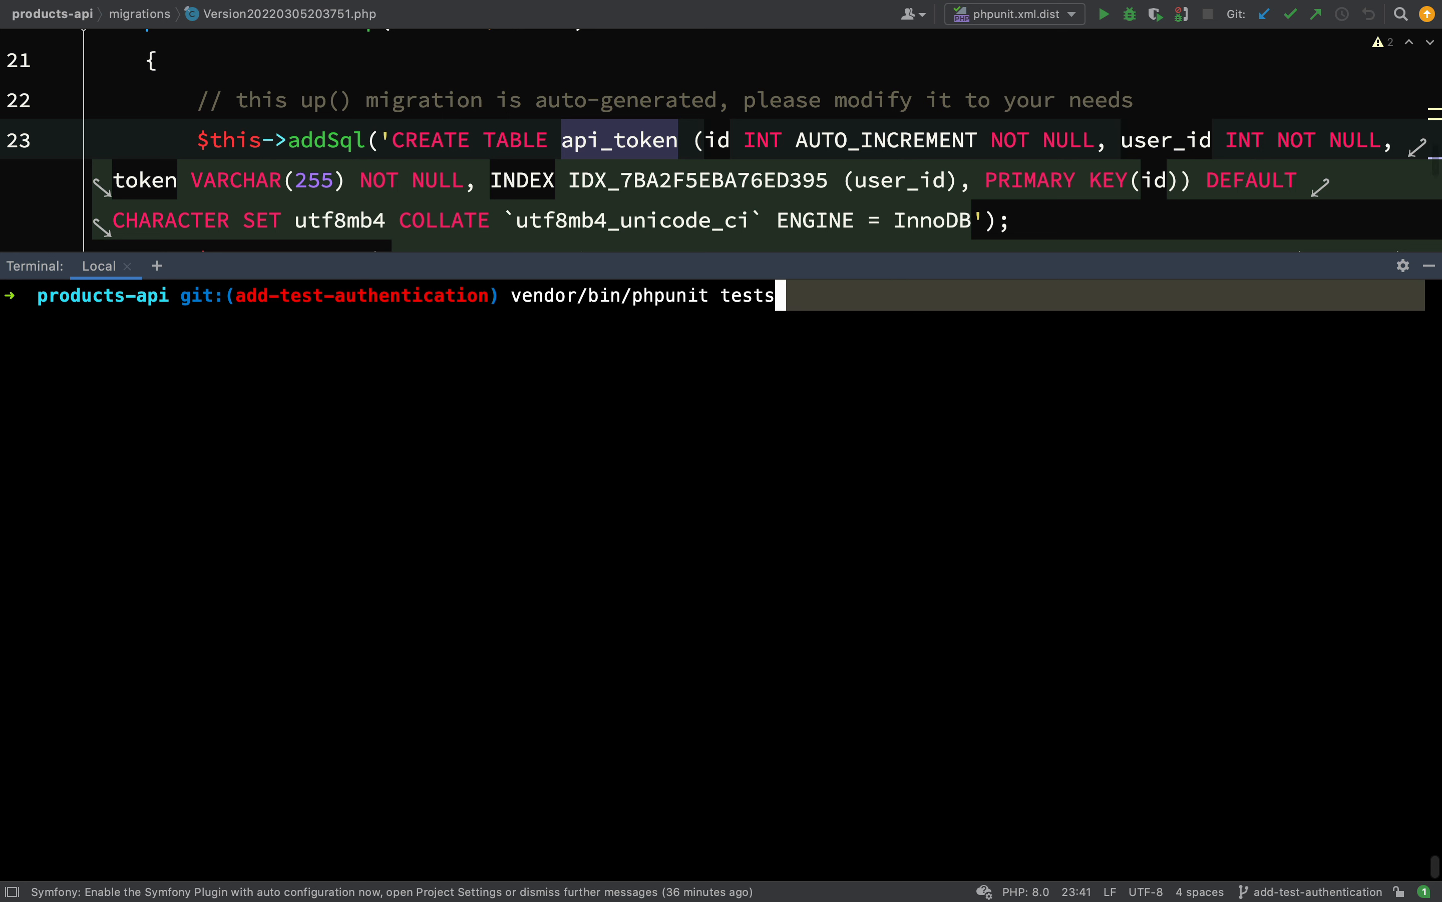
pyautogui.press('Return')
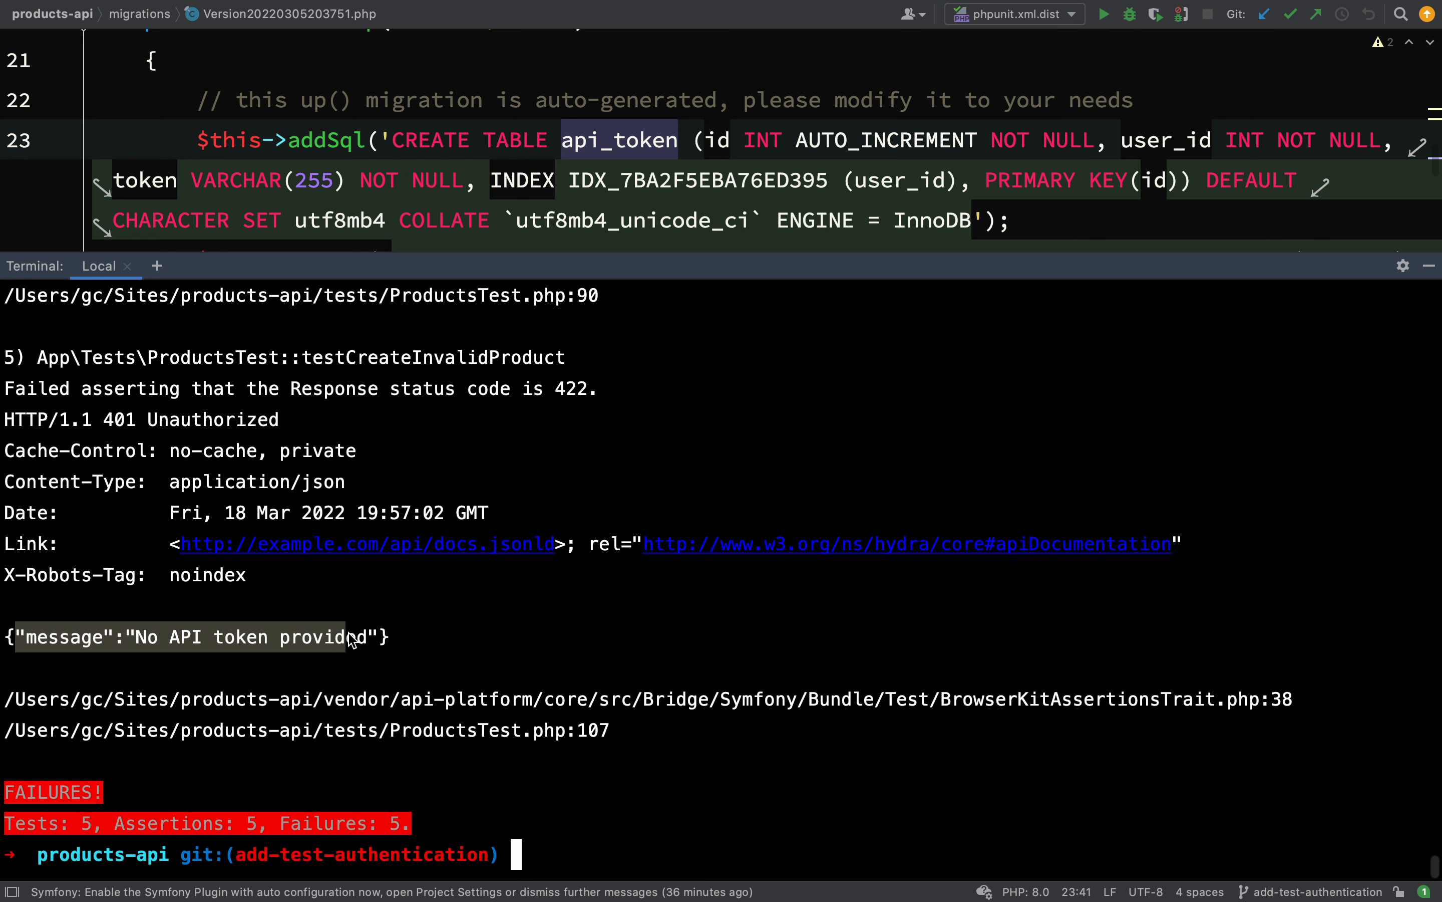
pyautogui.moveTo(373, 635)
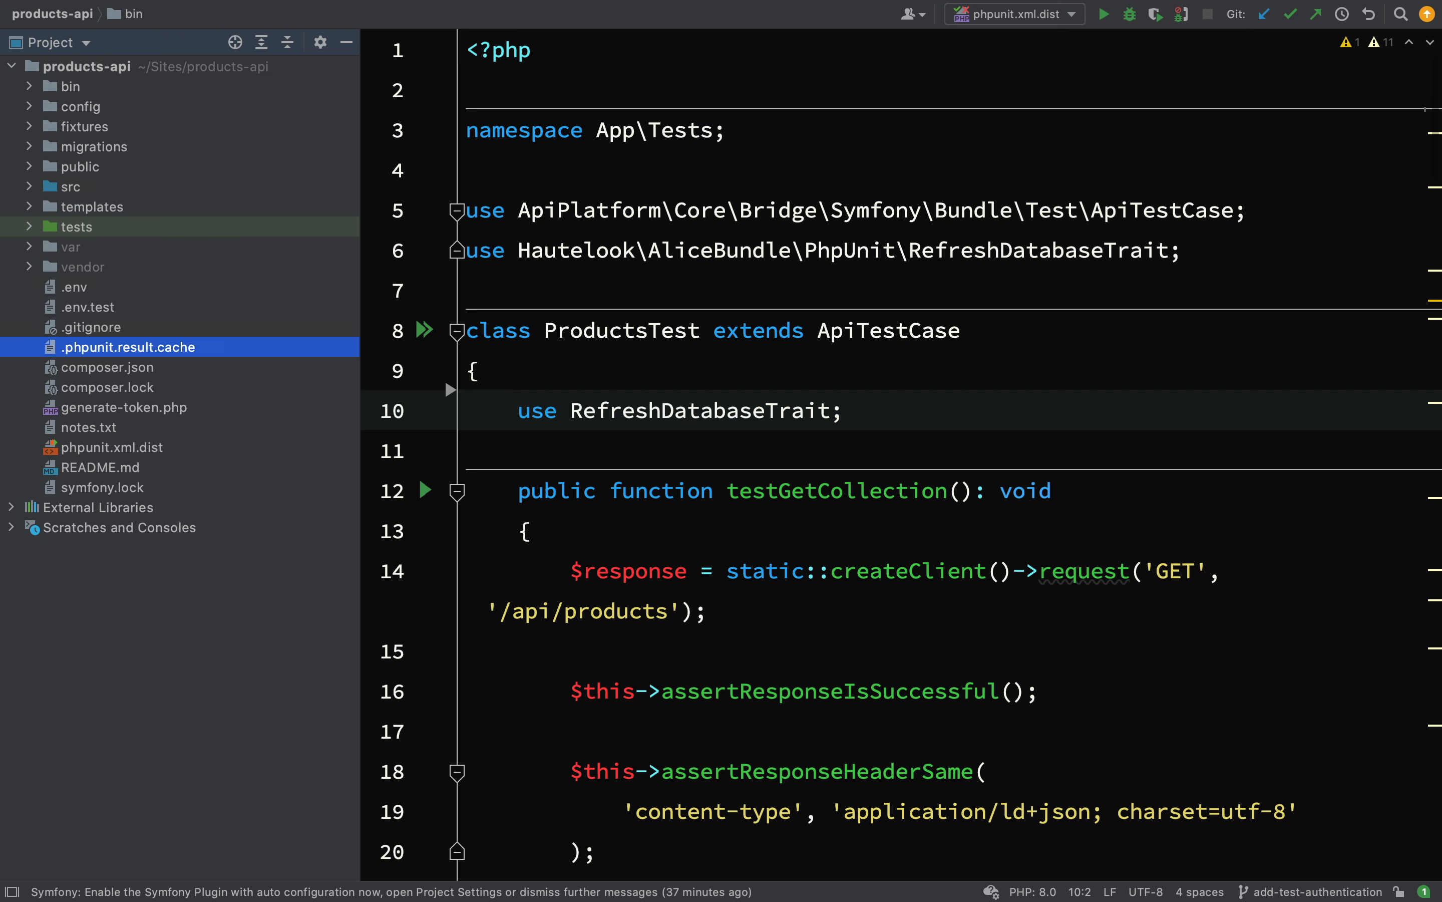
# Run php generate-token.php in the terminal to produce a fresh token.
pyautogui.click(124, 407)
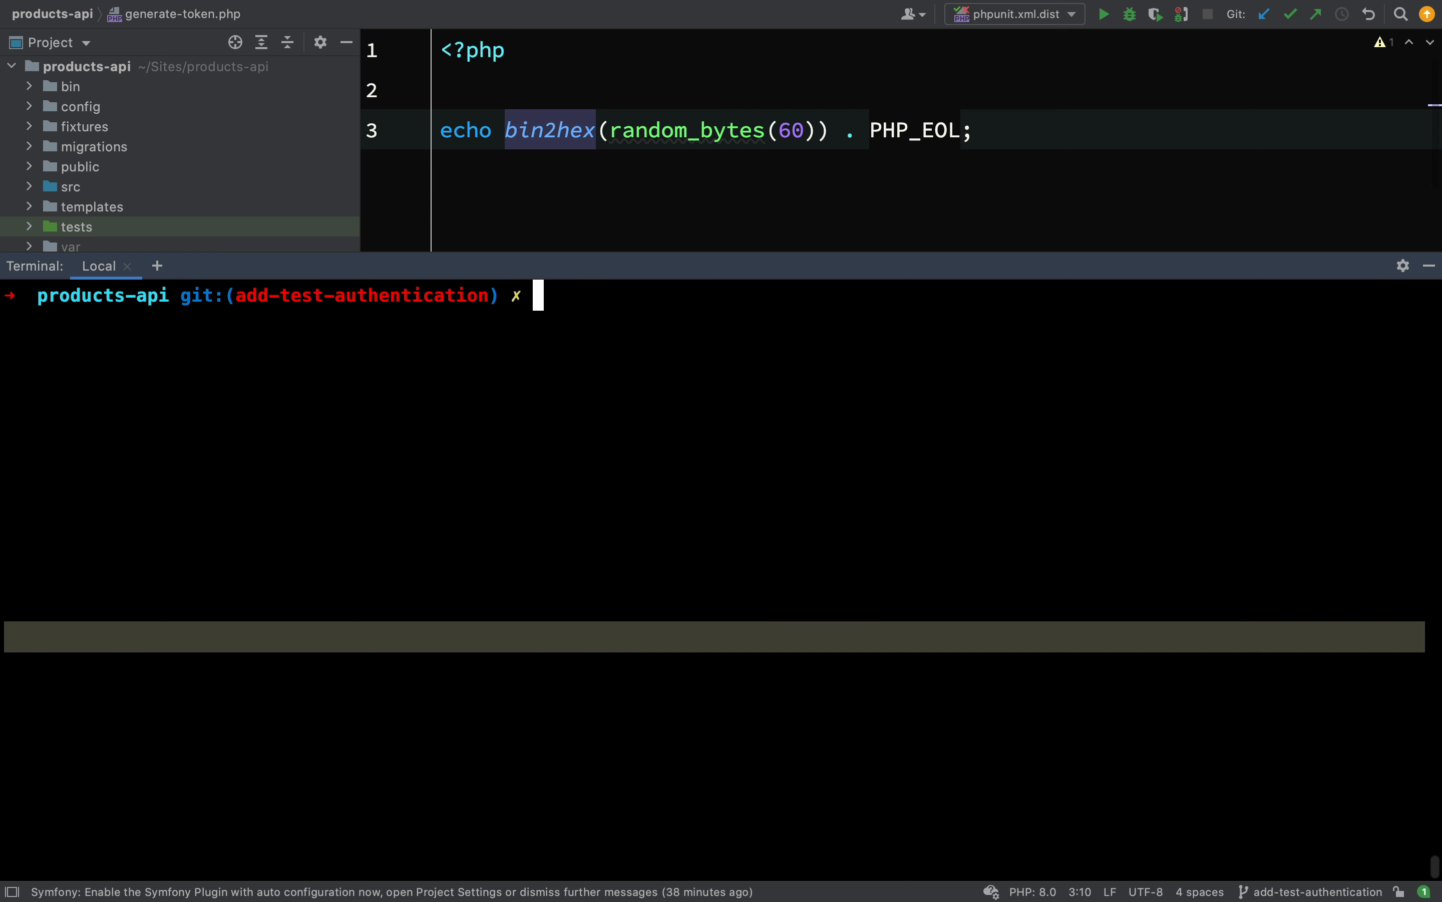
pyautogui.write('php generate-token.php')
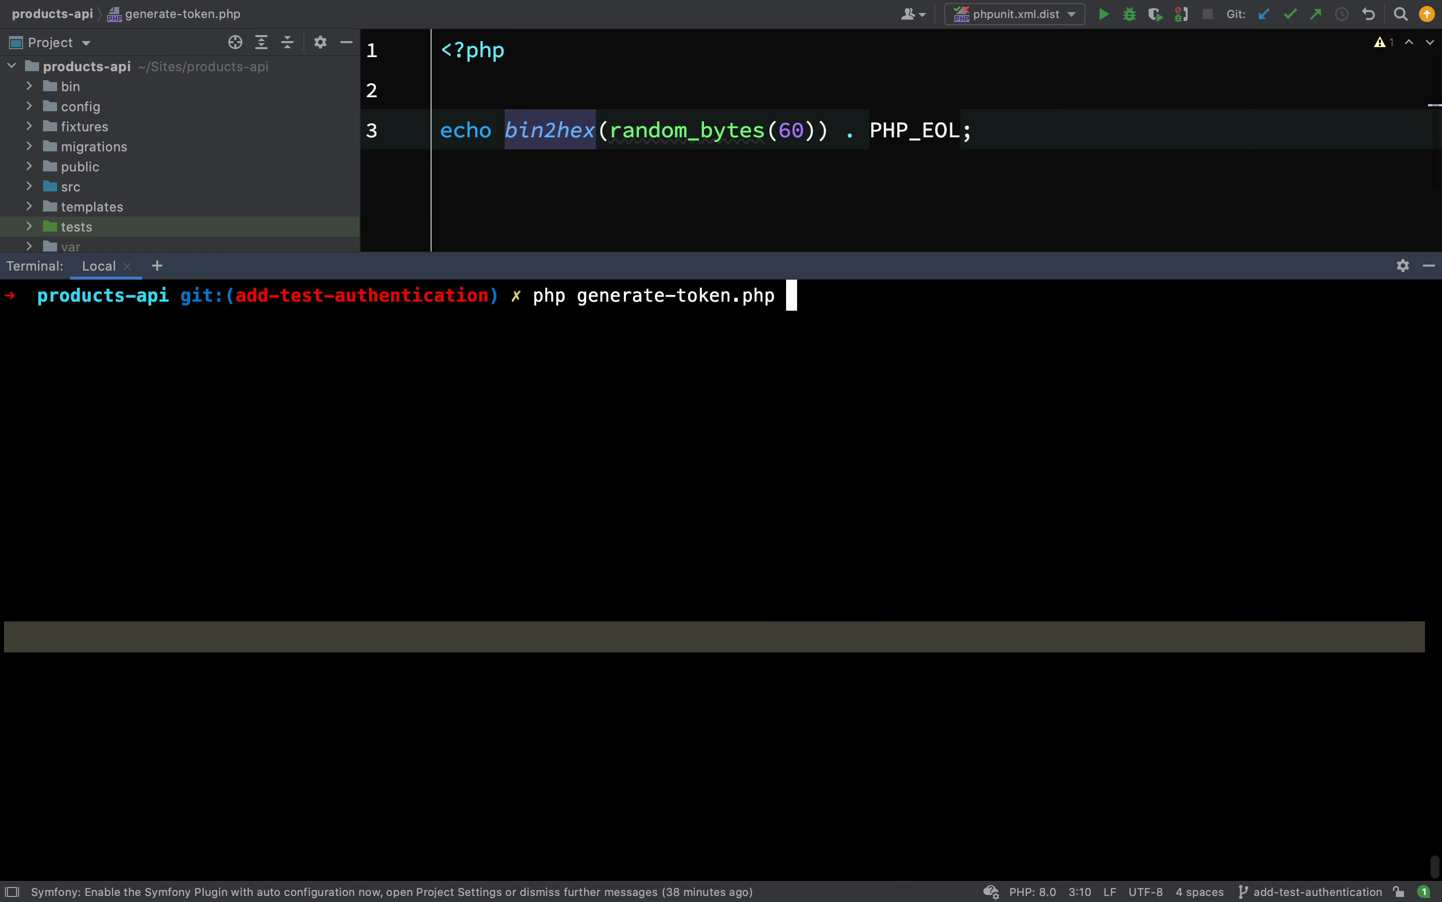
pyautogui.press('Return')
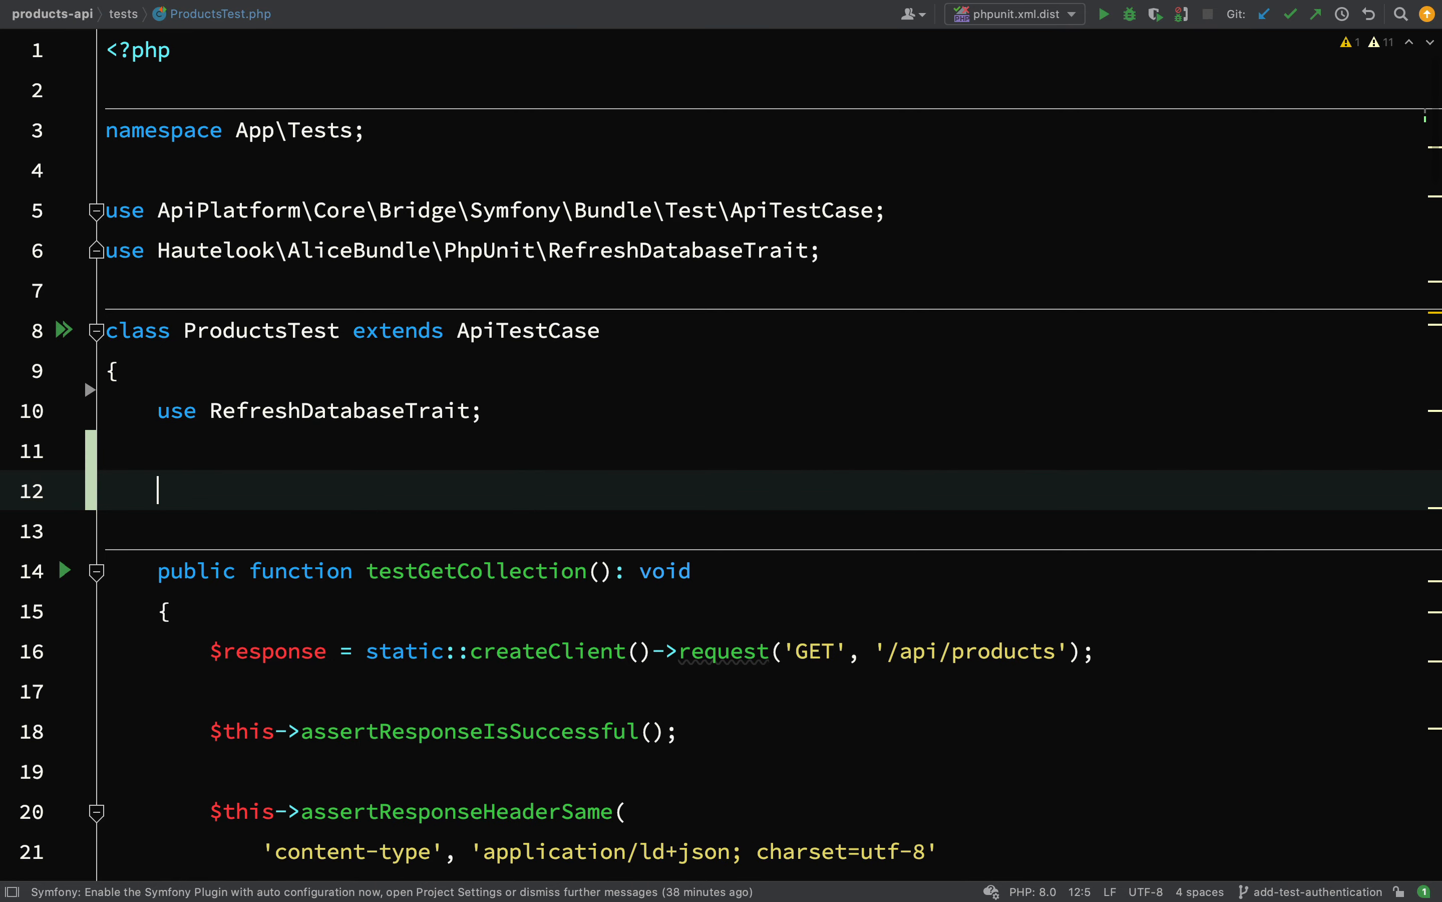
# Declare private const API_TOKEN = '<token>'; in ProductsTest below use RefreshDatabaseTrait.
pyautogui.write('private')
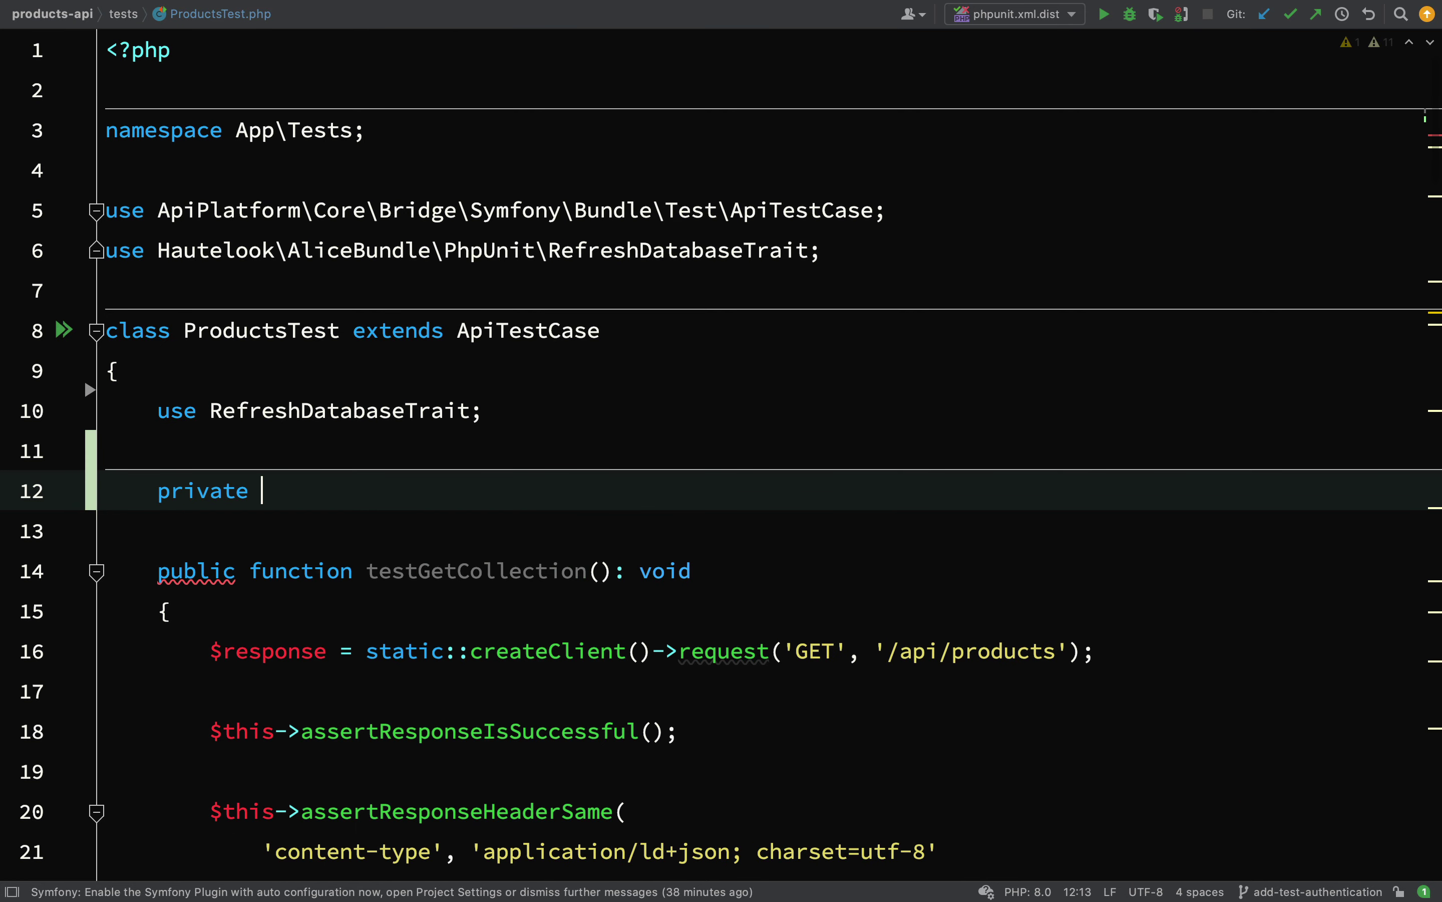
pyautogui.write('const')
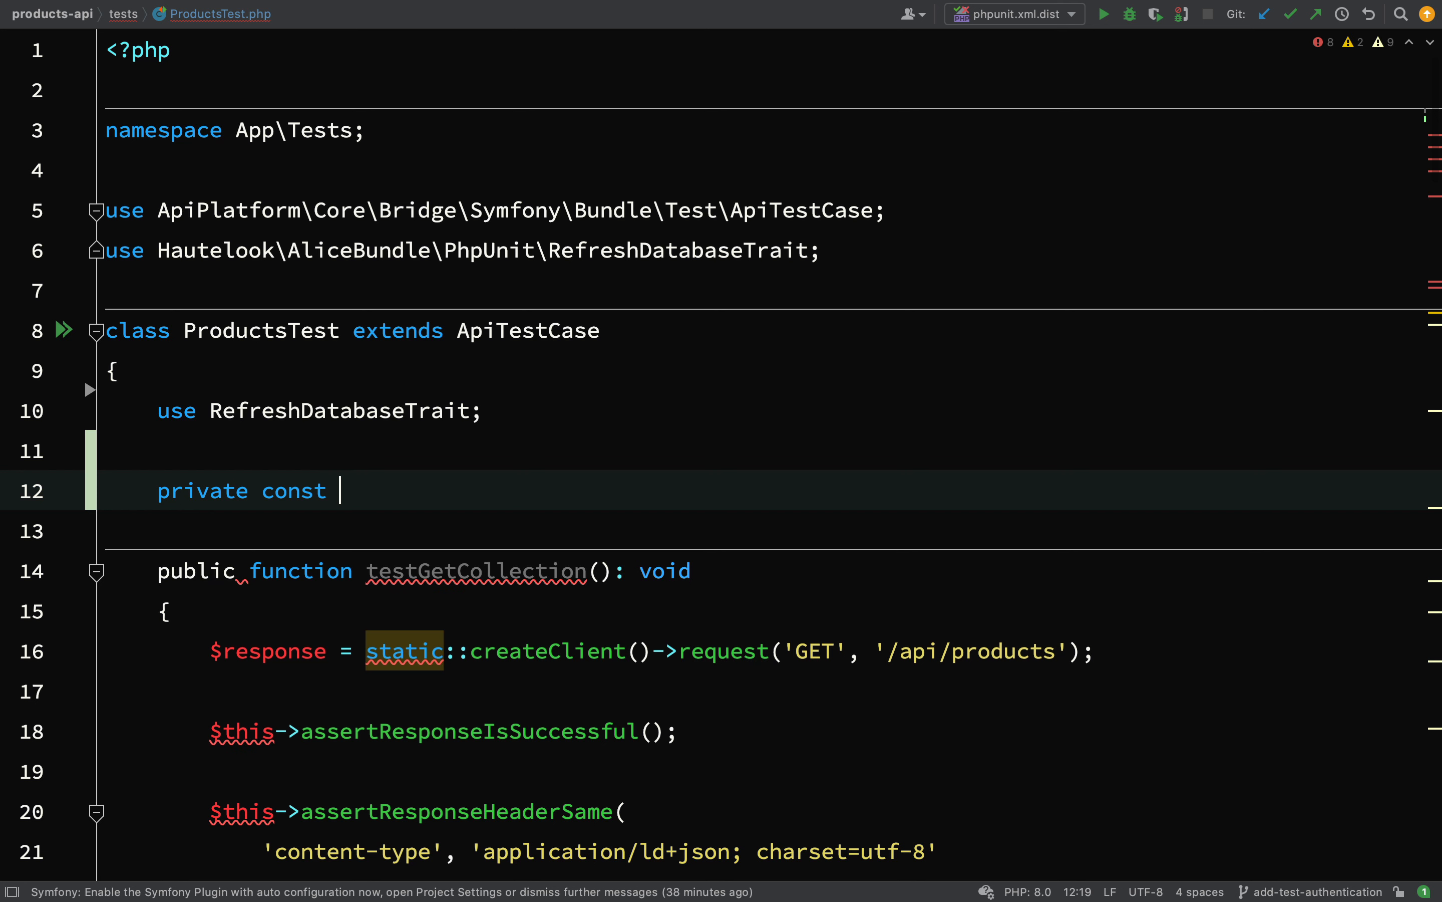
pyautogui.write('API_')
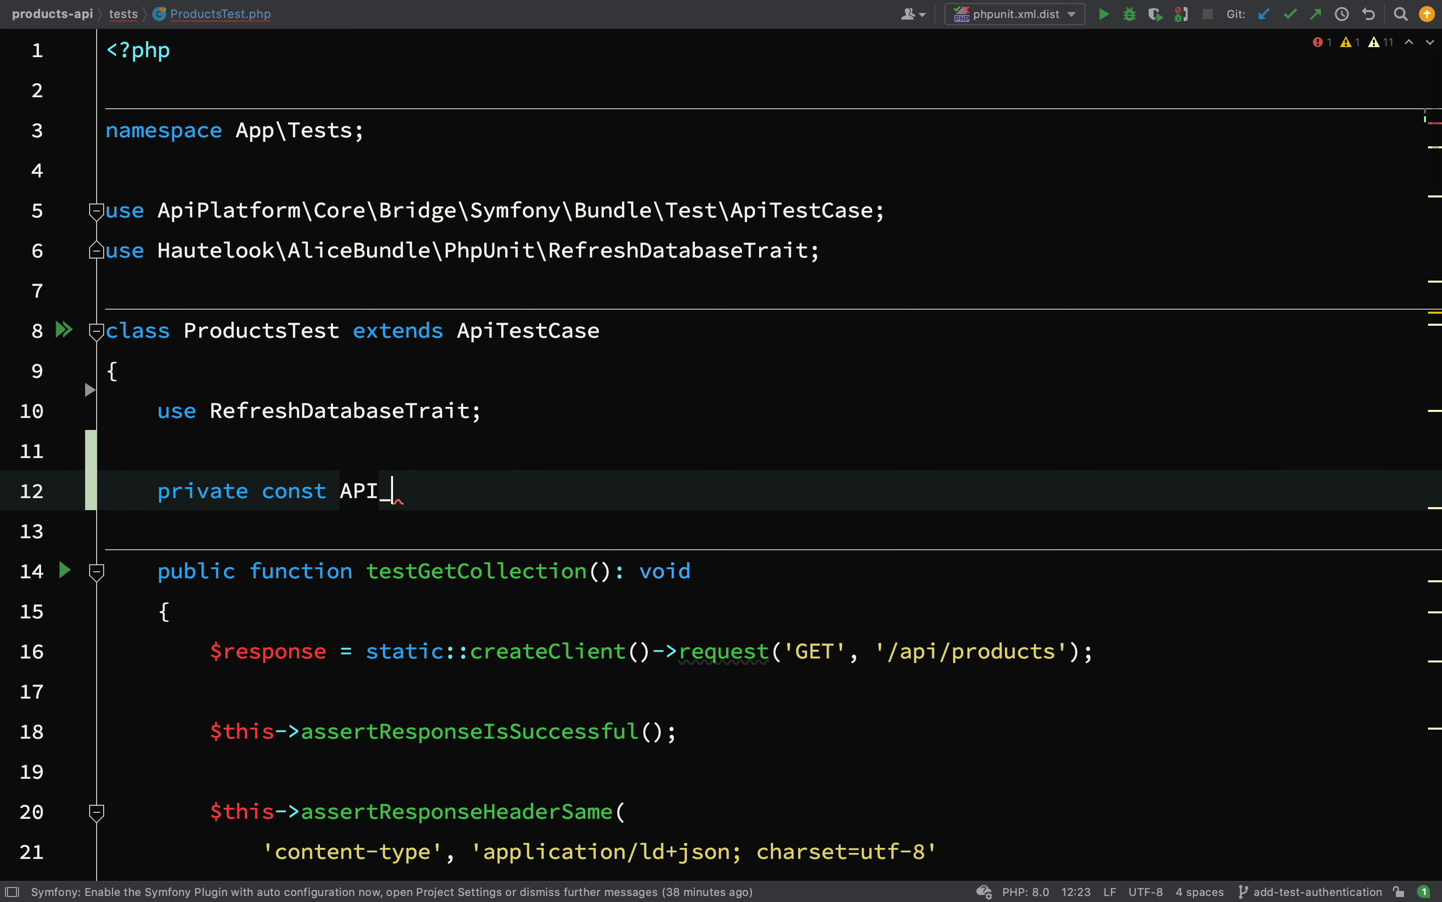
pyautogui.write('TOKEN')
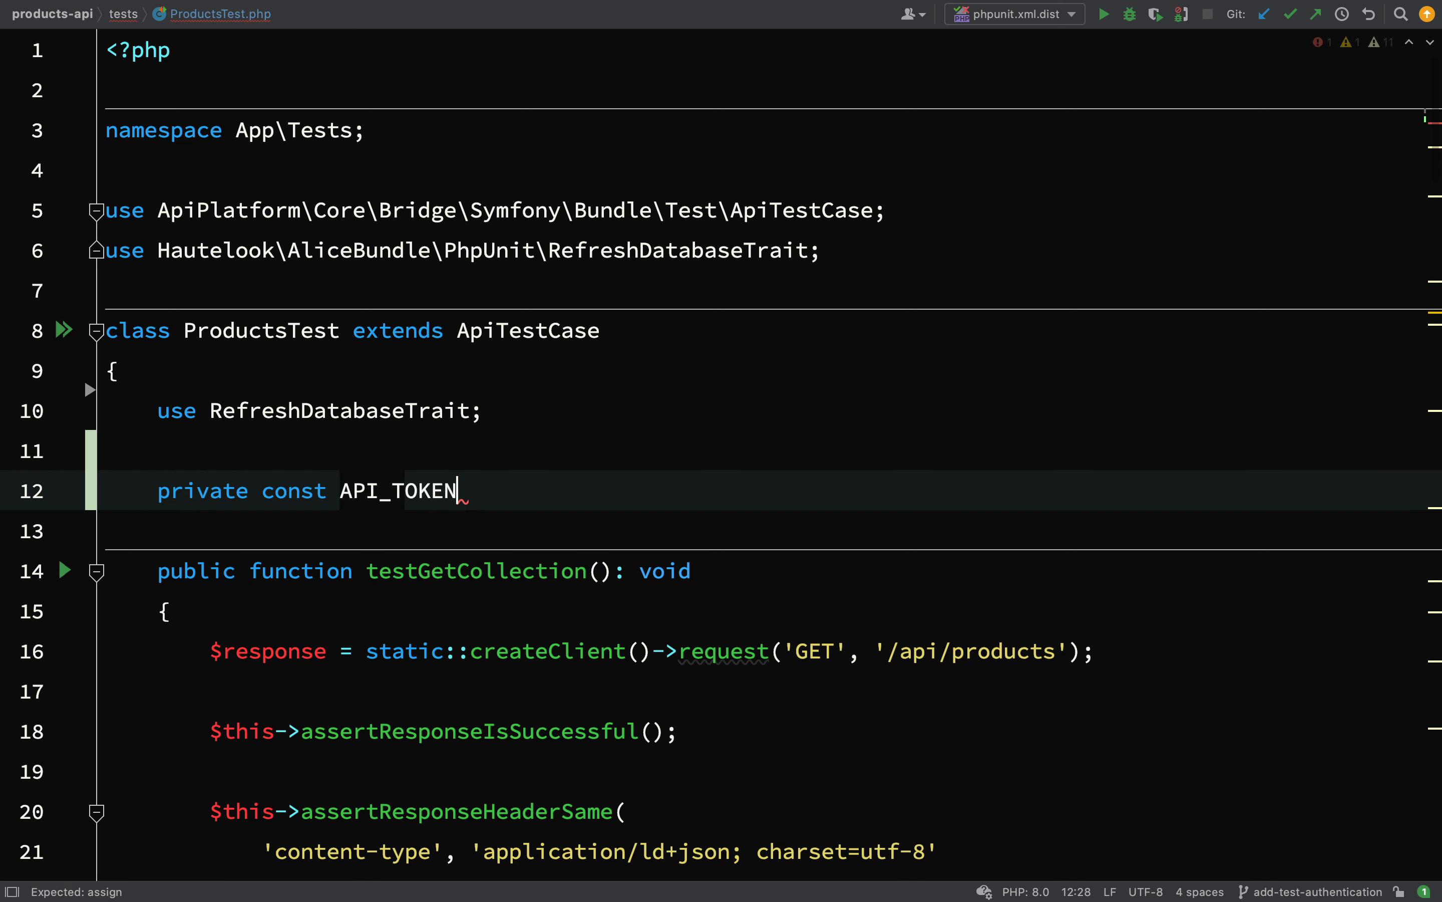
pyautogui.write("= ''")
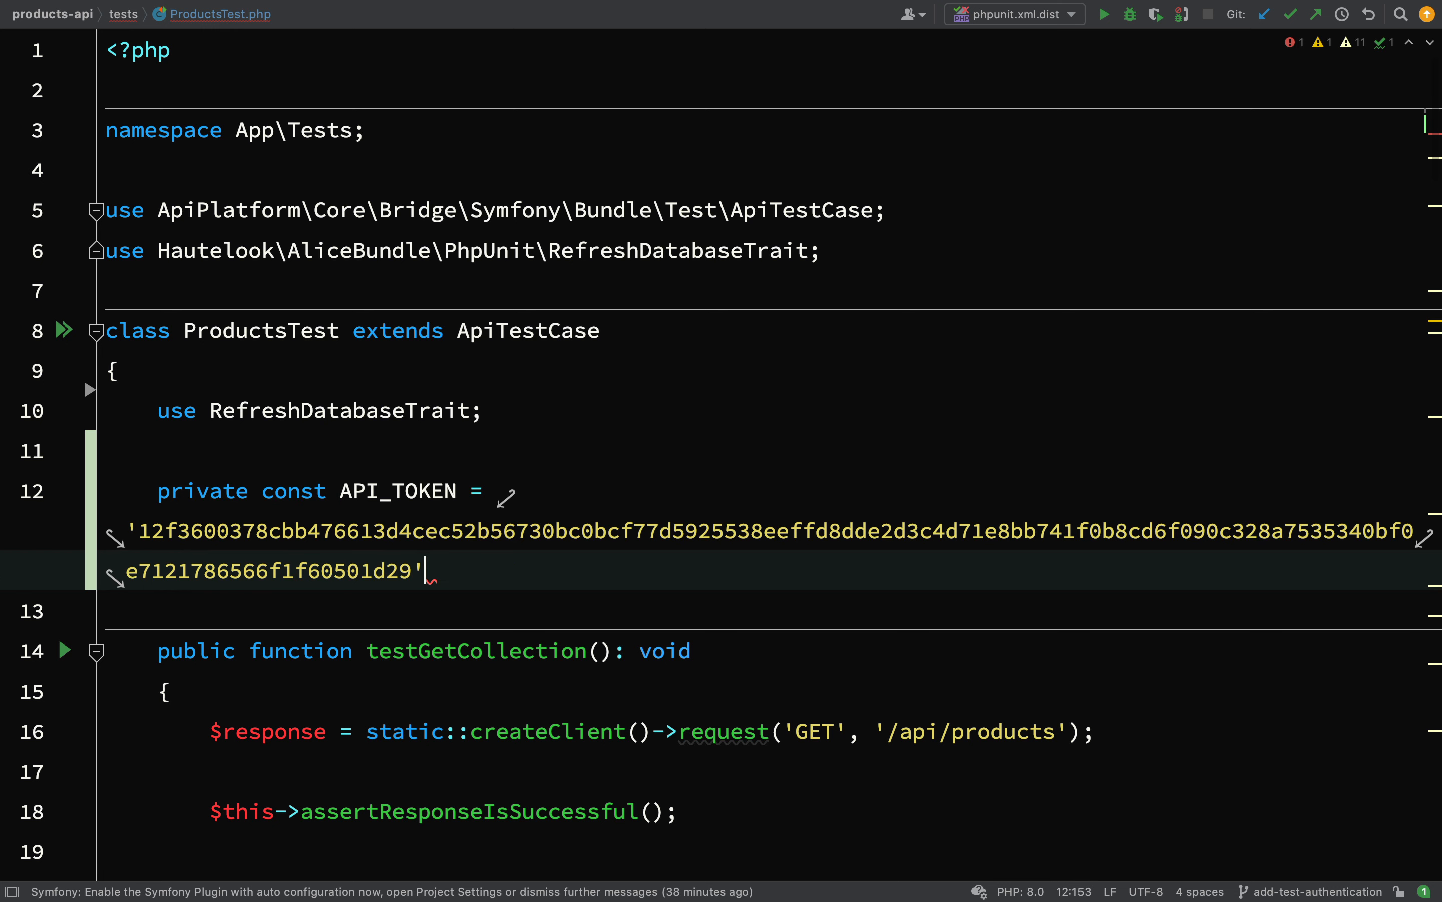
pyautogui.write(';')
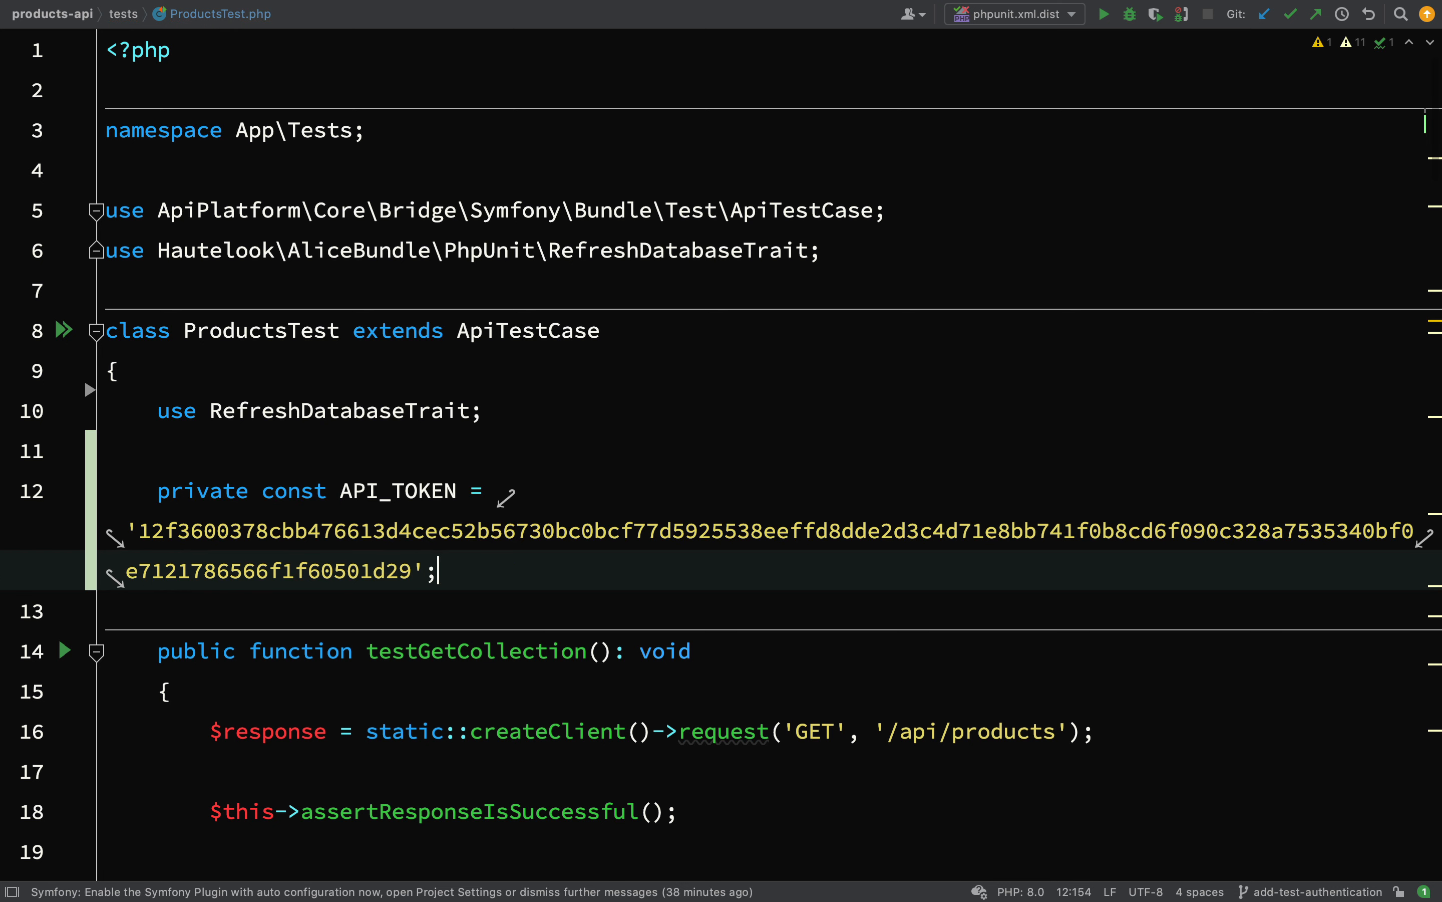
pyautogui.scroll(-3)
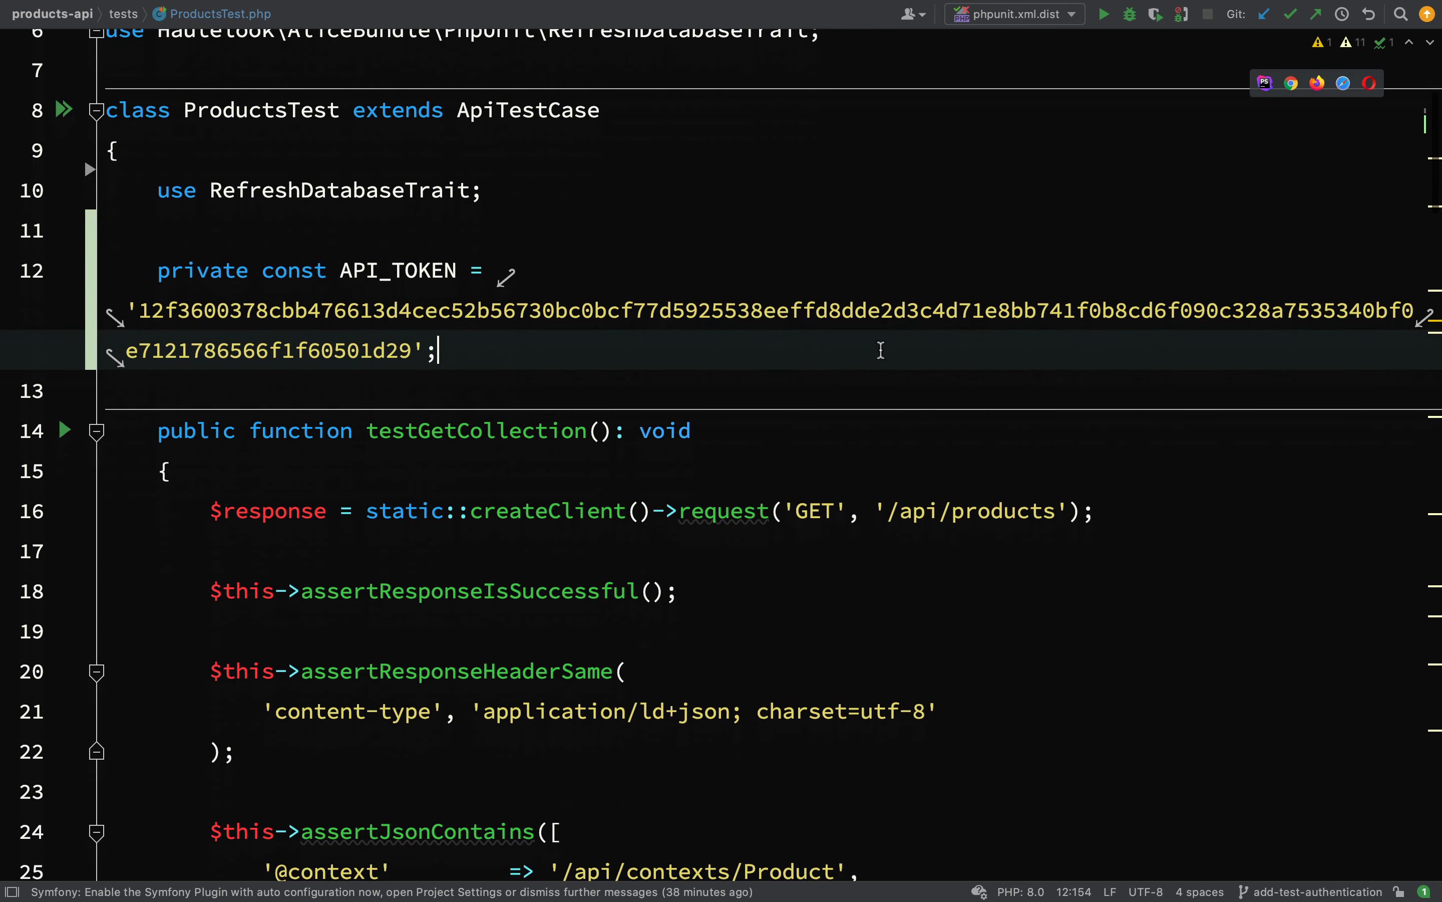
pyautogui.scroll(3)
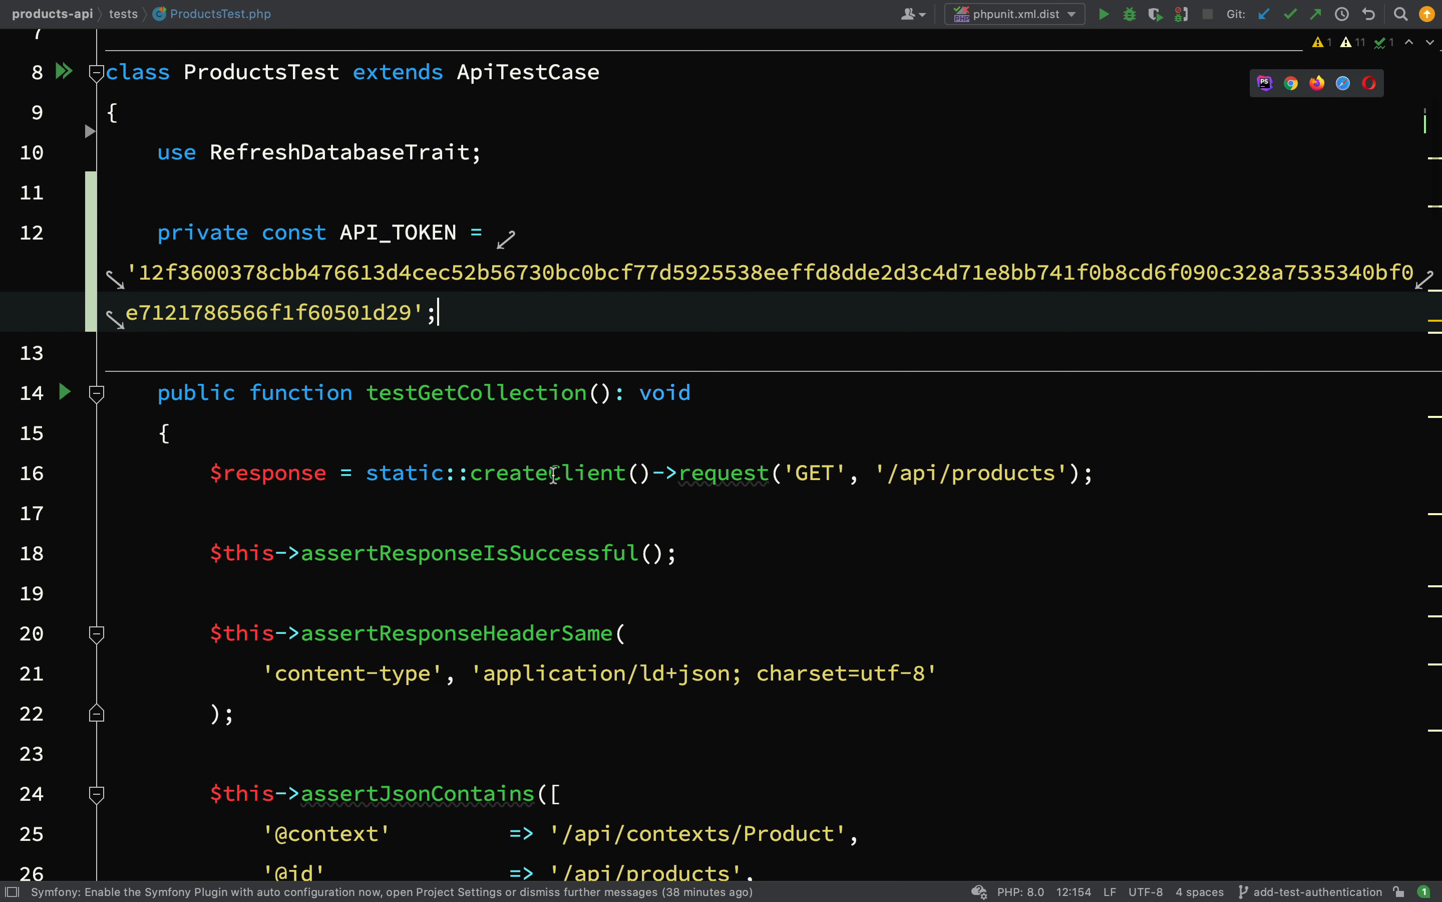
# Empty setUp's body and declare a private HttpClientInterface $client property.
pyautogui.doubleClick(545, 472)
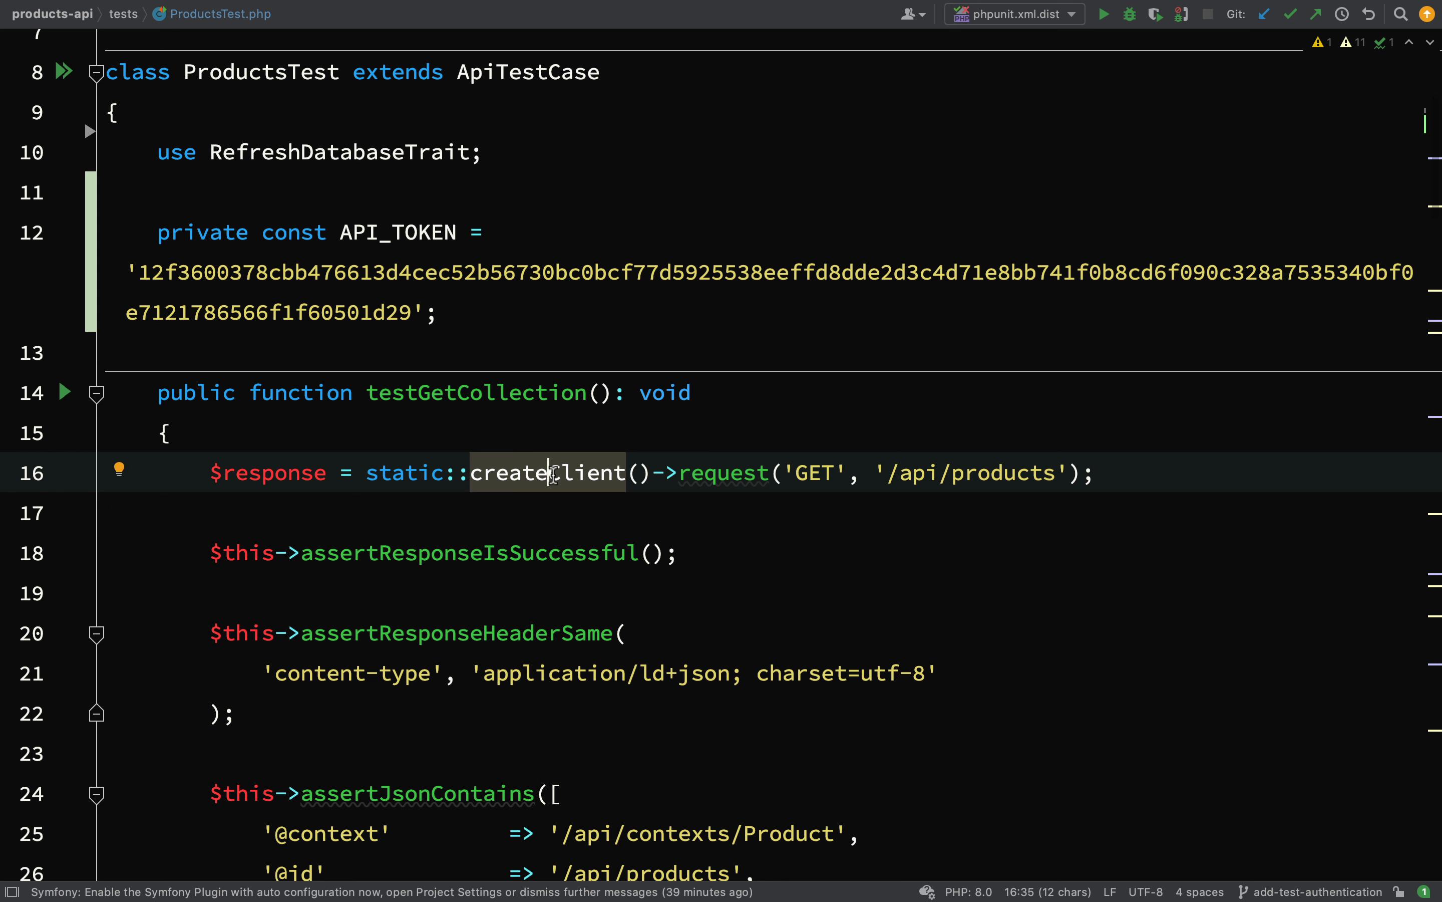
pyautogui.write('setUp(): void')
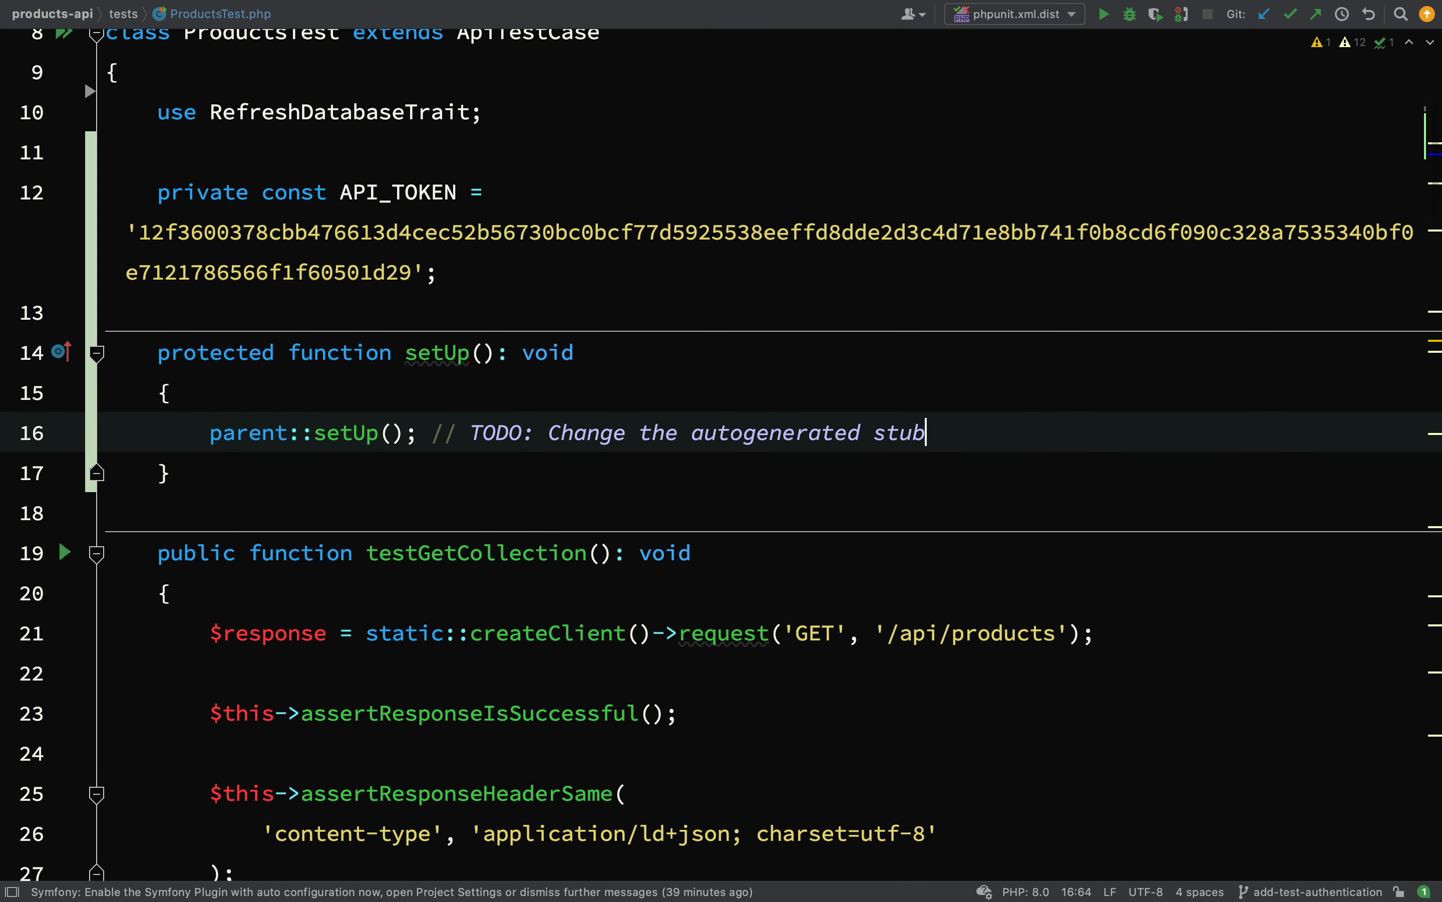
pyautogui.write('private')
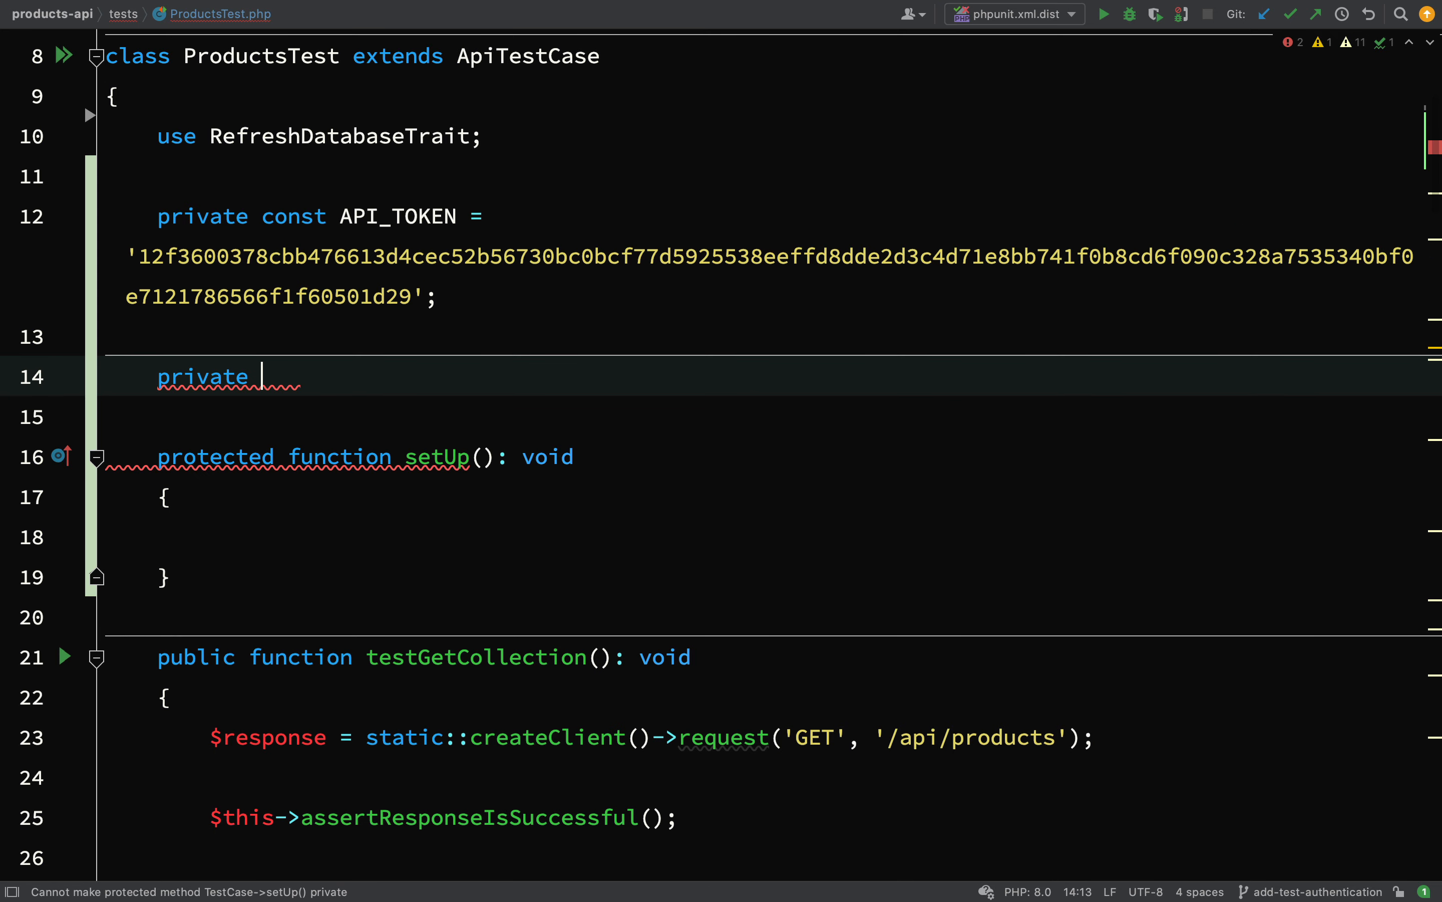
pyautogui.write('HttpClientInterface')
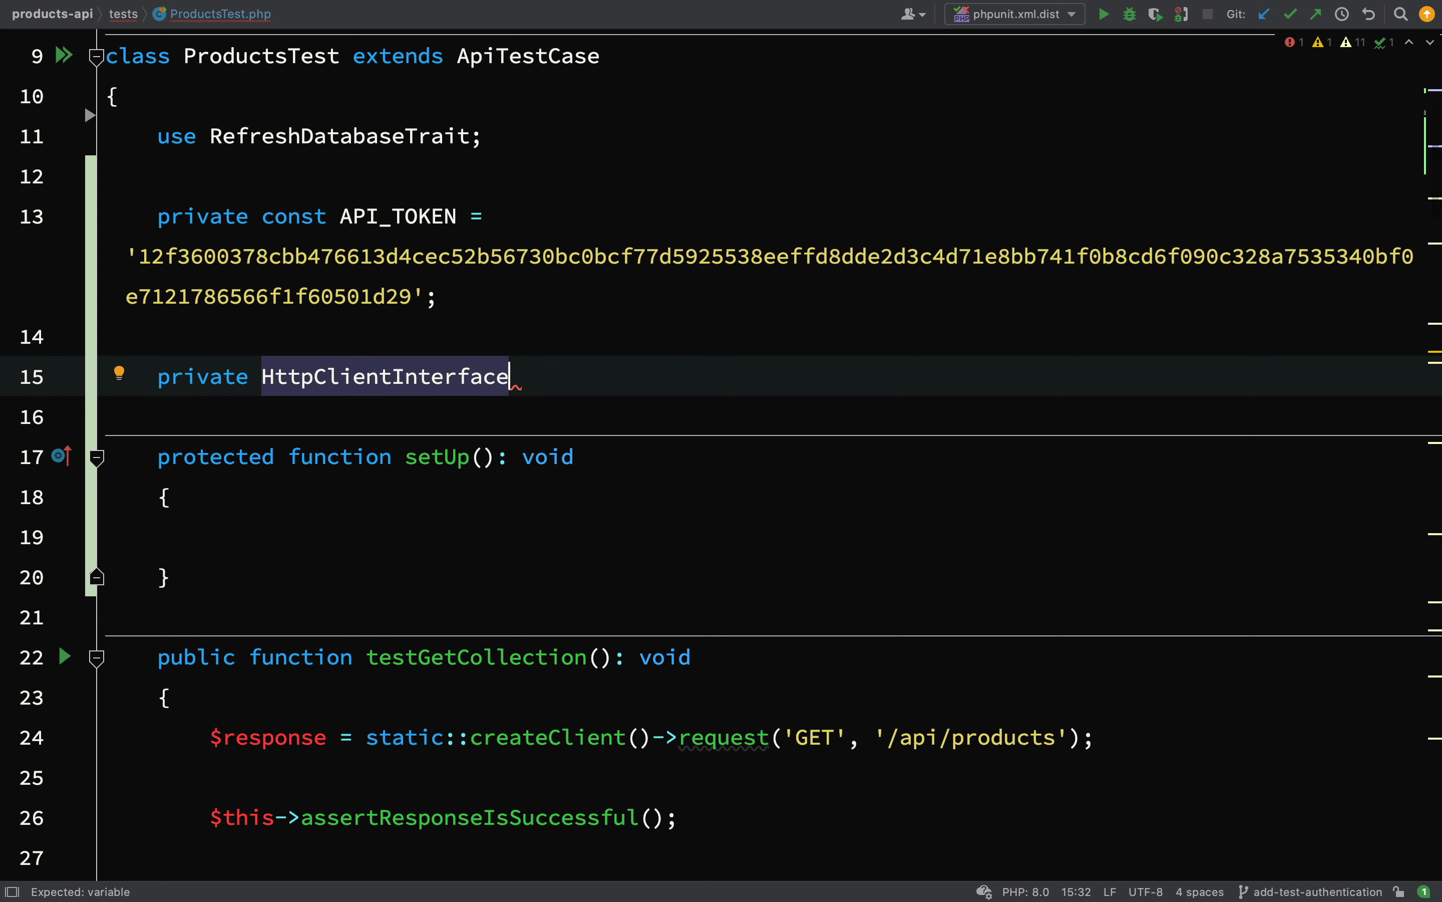
pyautogui.write('$client')
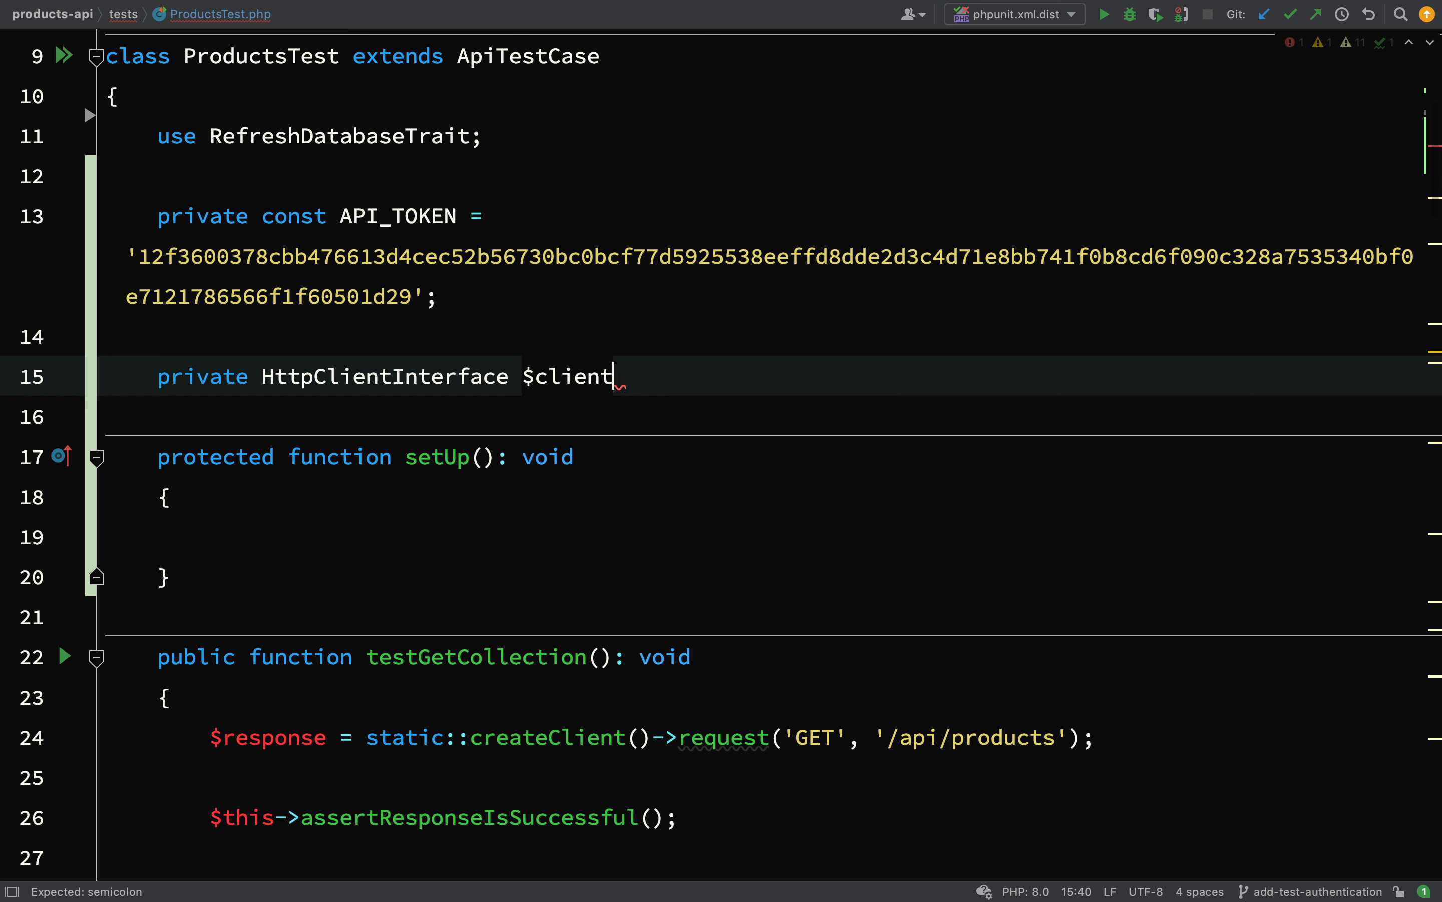
pyautogui.write(';')
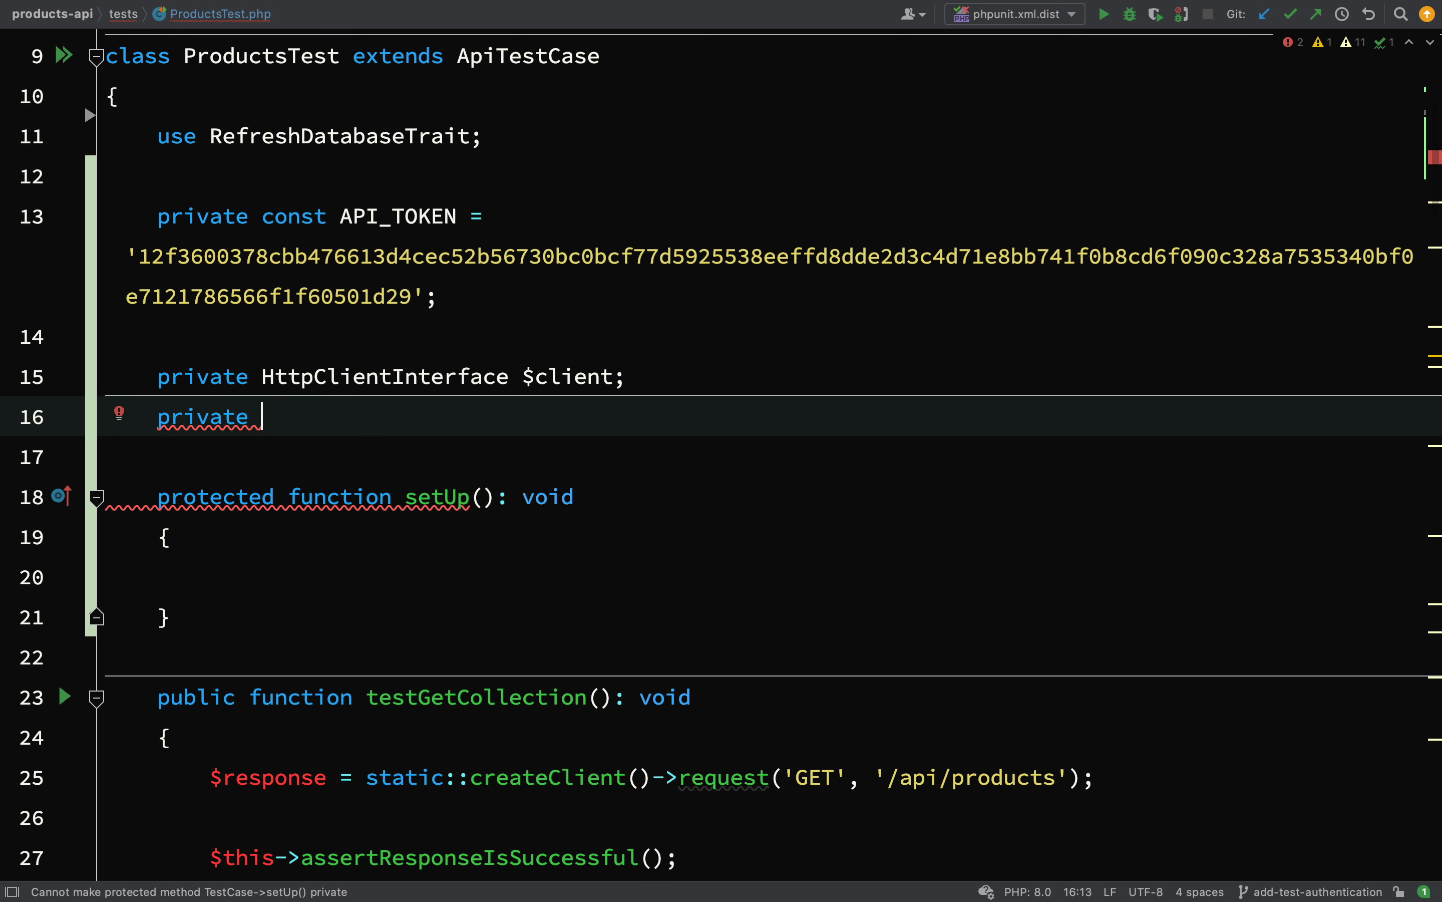
# Declare a private EntityManagerInterface $entityManager property alongside it.
pyautogui.write('Do')
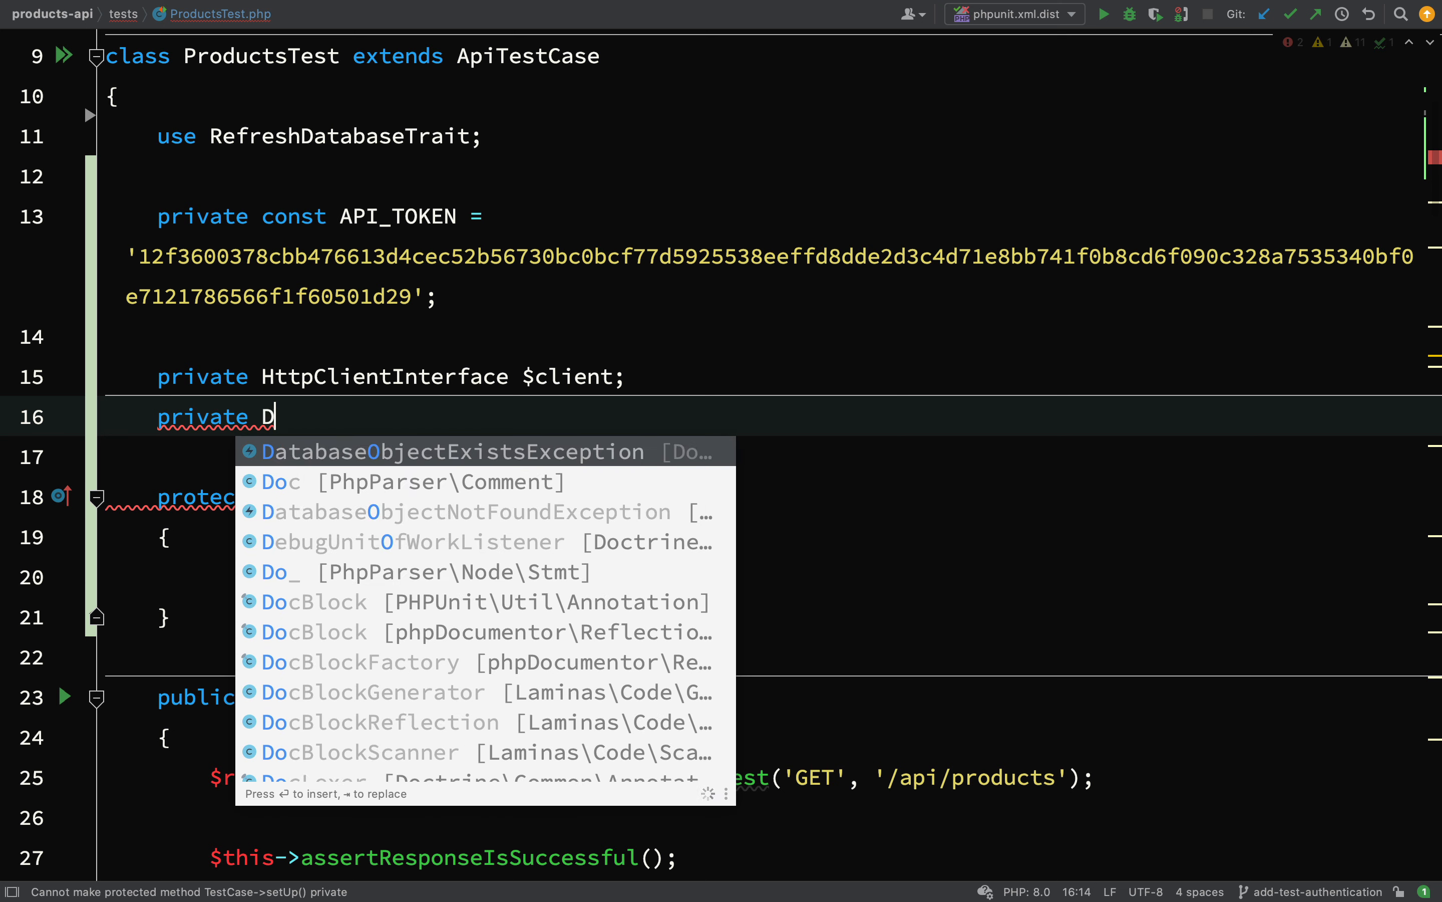
pyautogui.write('EntityManagerInterface')
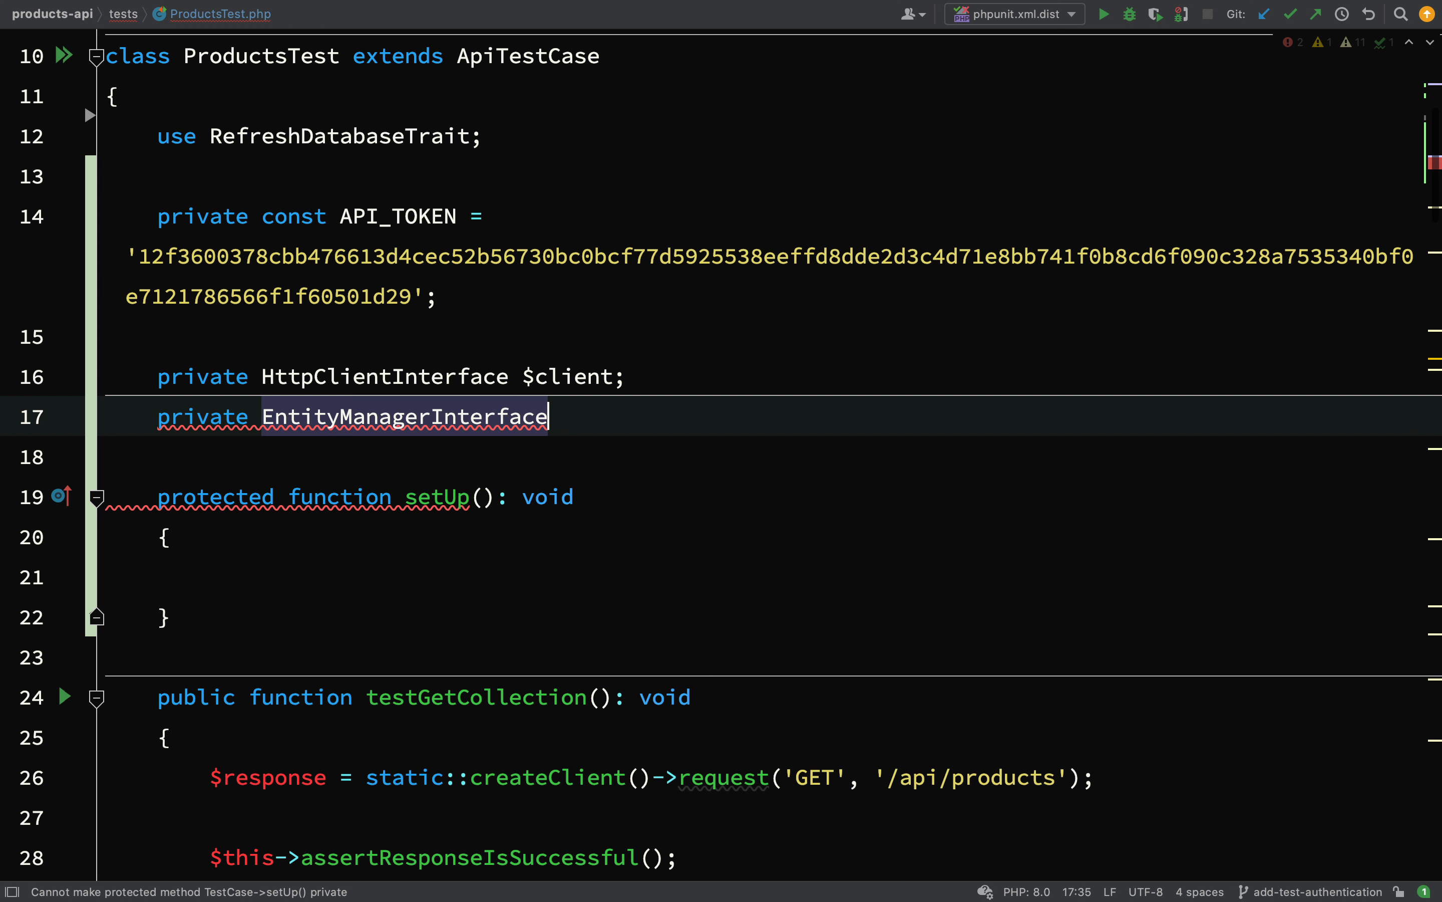
pyautogui.write('$entityManager;')
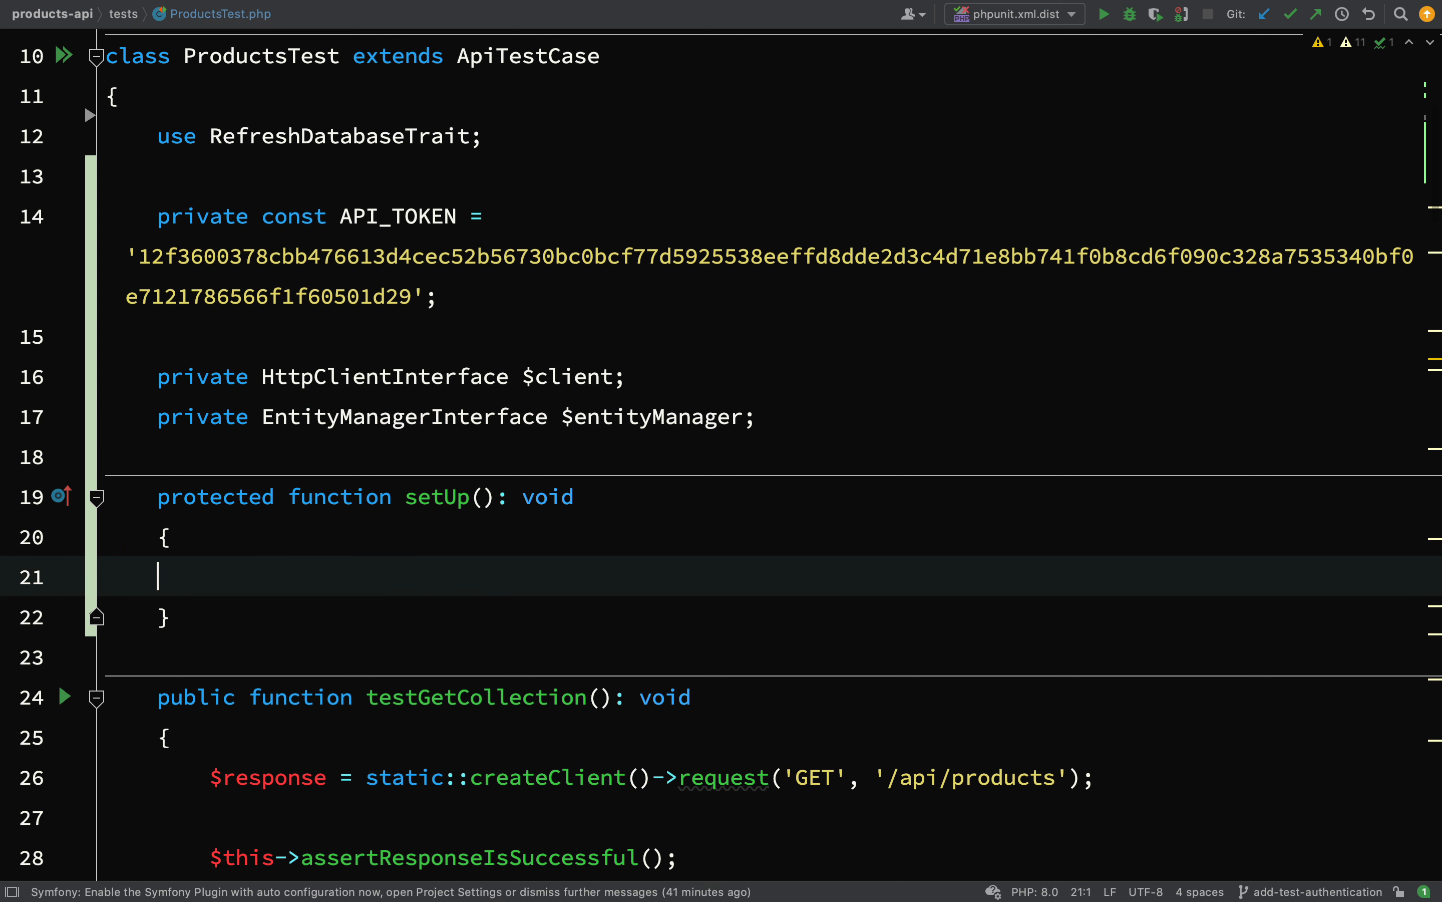
# Assign $this->client = $this->createClient() inside setUp.
pyautogui.write('$')
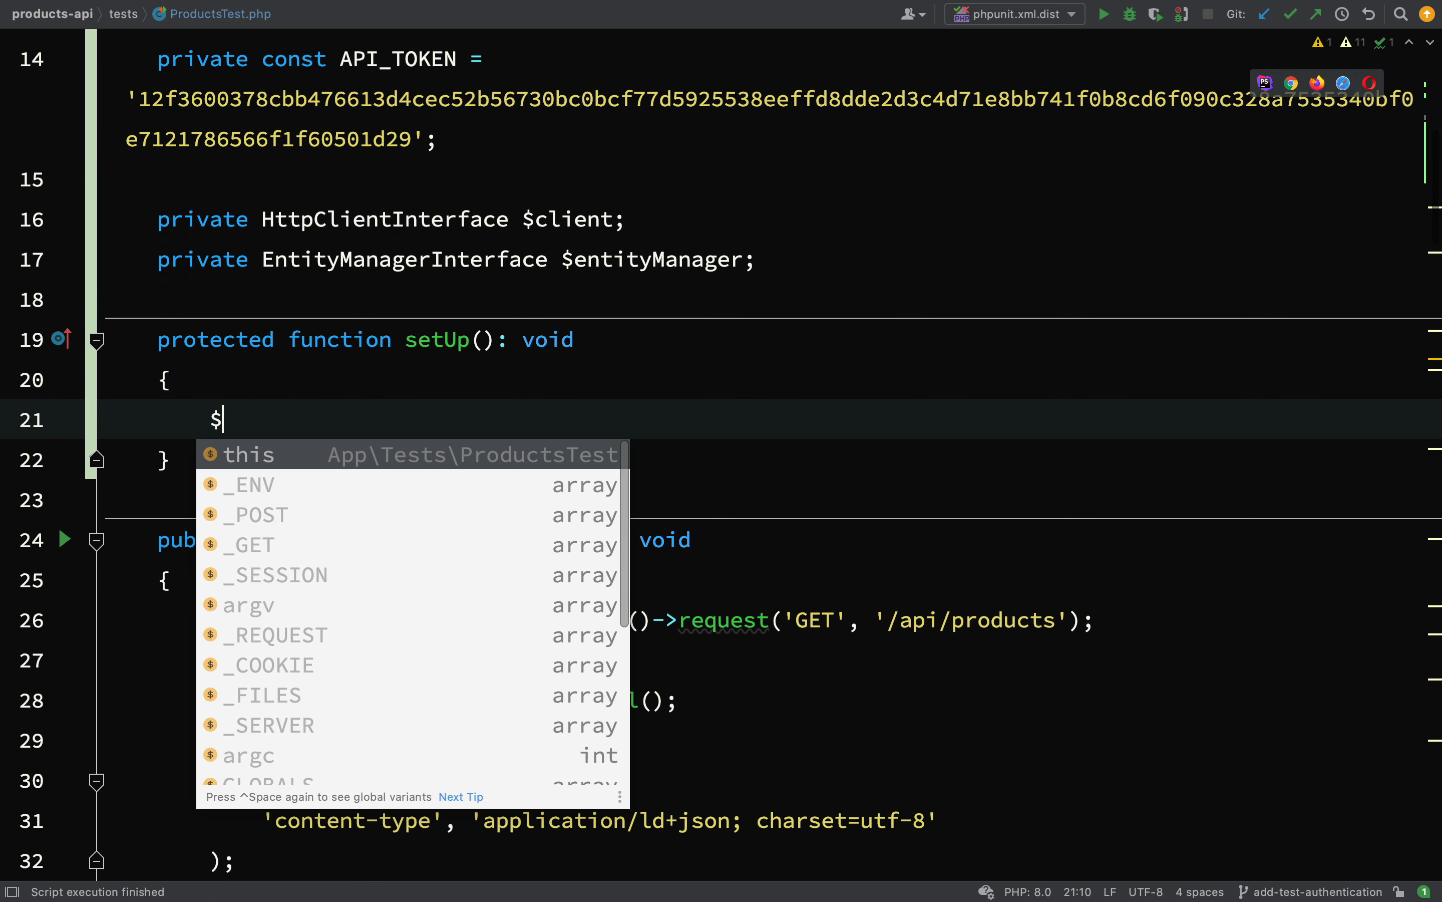
pyautogui.write('this->client =')
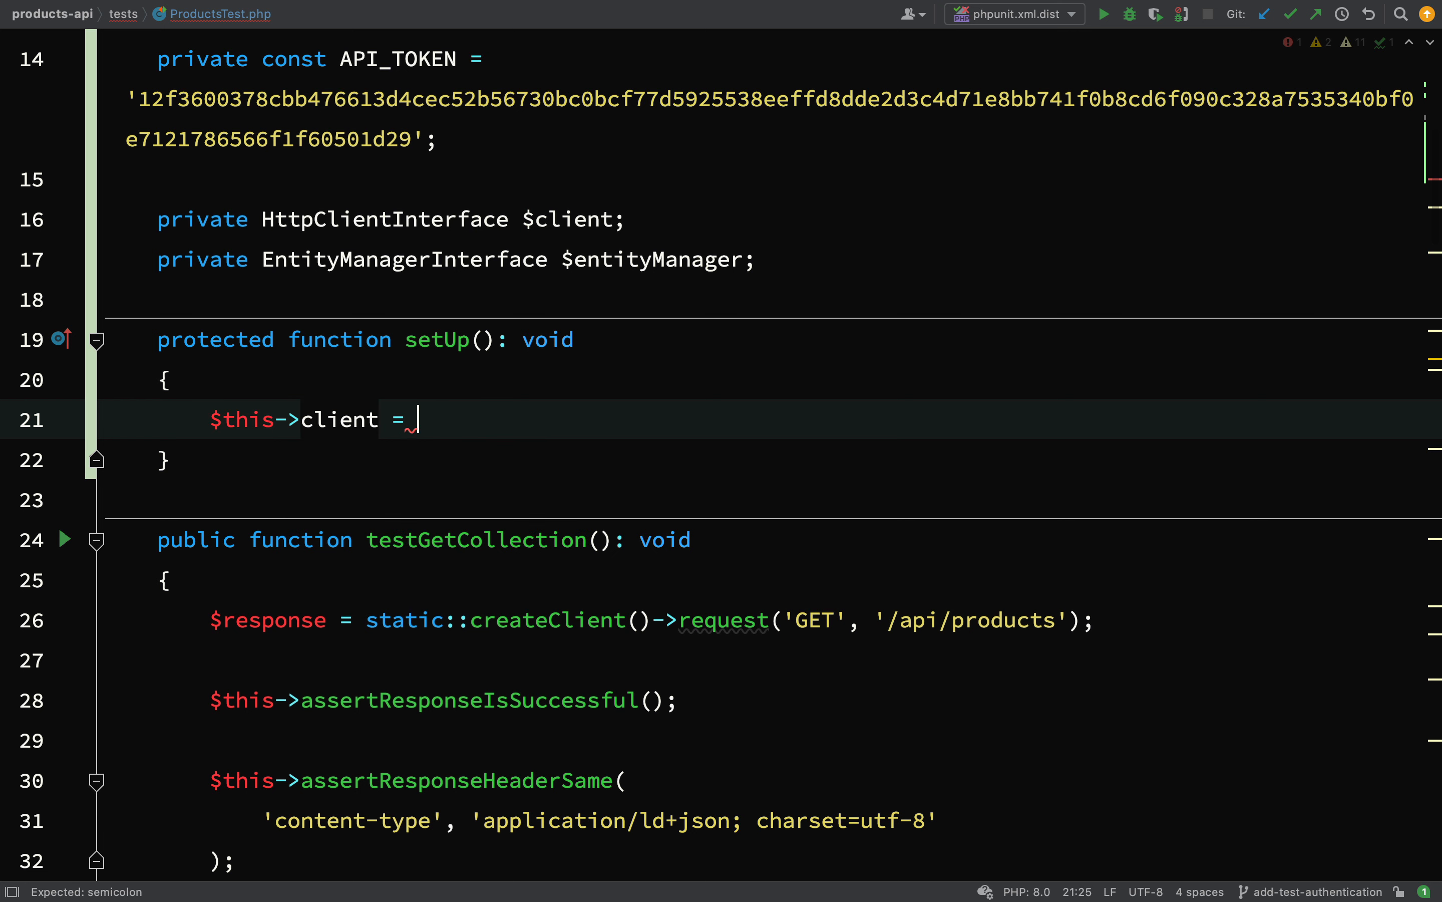
pyautogui.write('$this->createClient(')
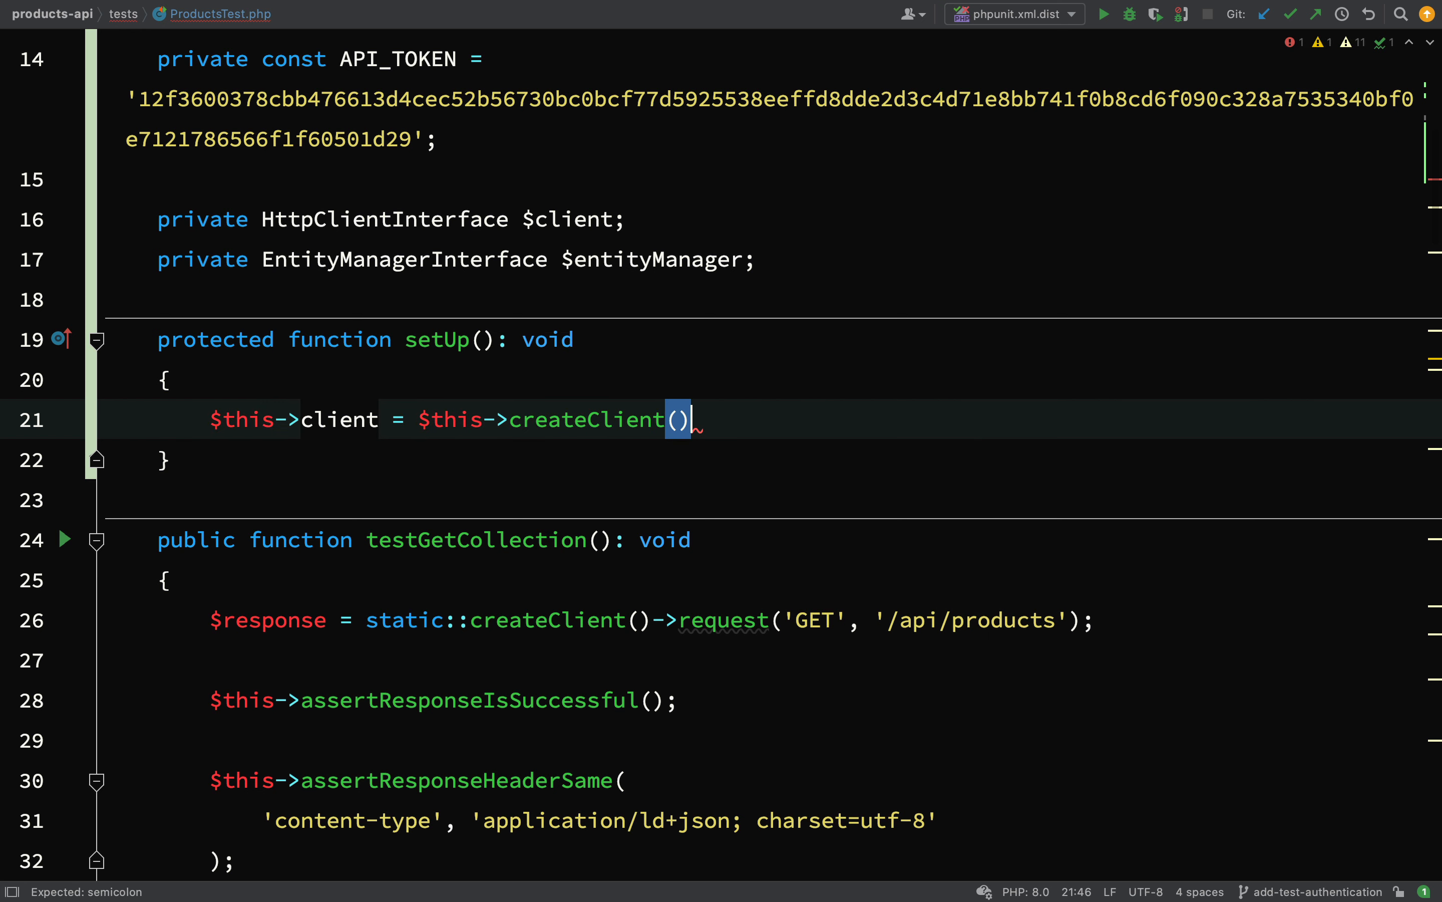
# Assign $this->entityManager from the client's container 'doctrine' service via getManager().
pyautogui.write('$')
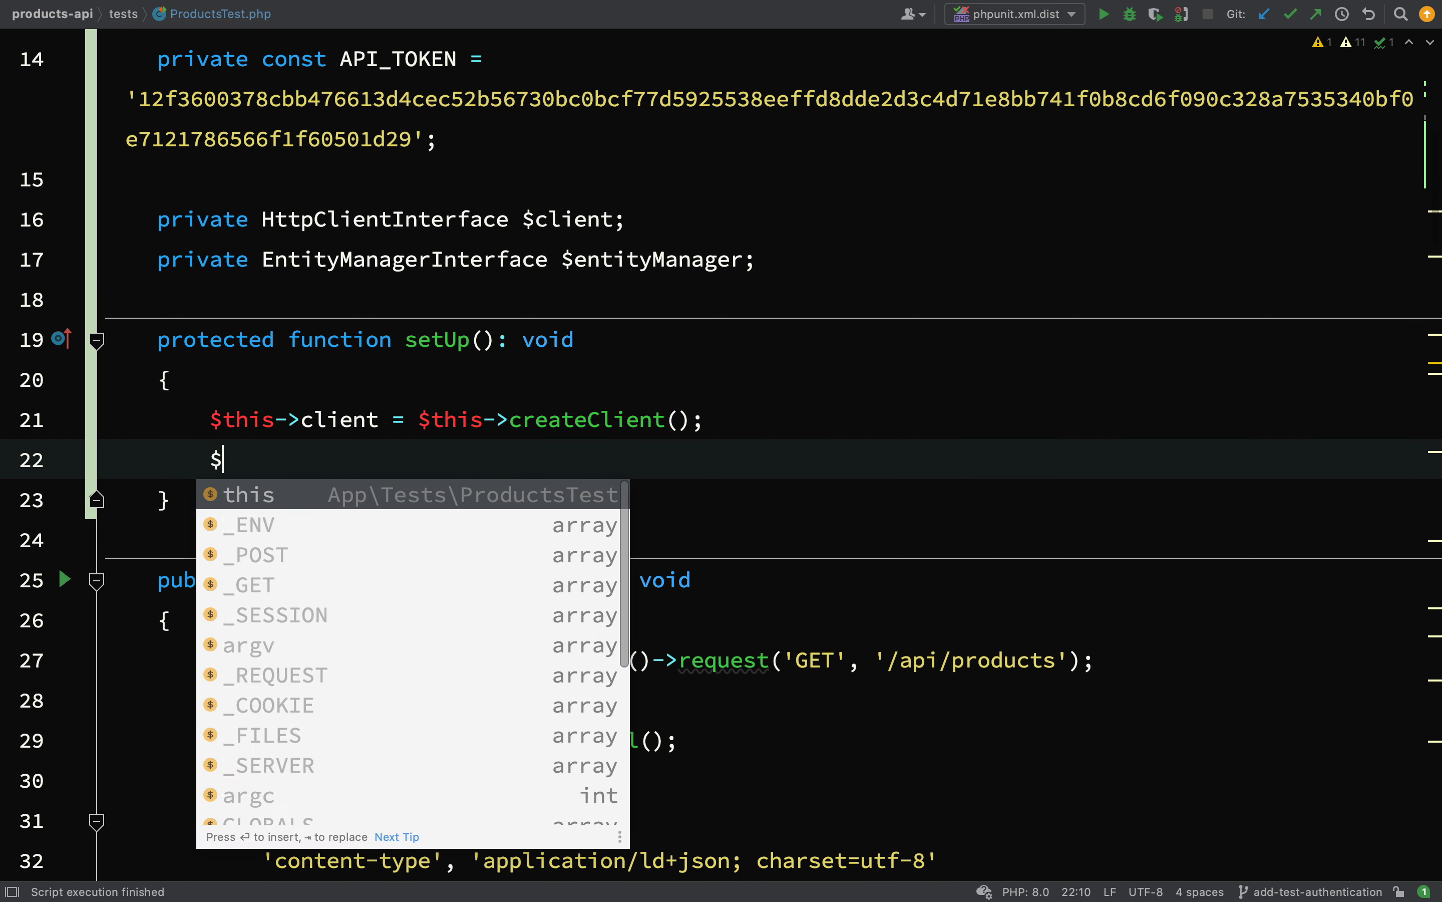
pyautogui.write('this->en')
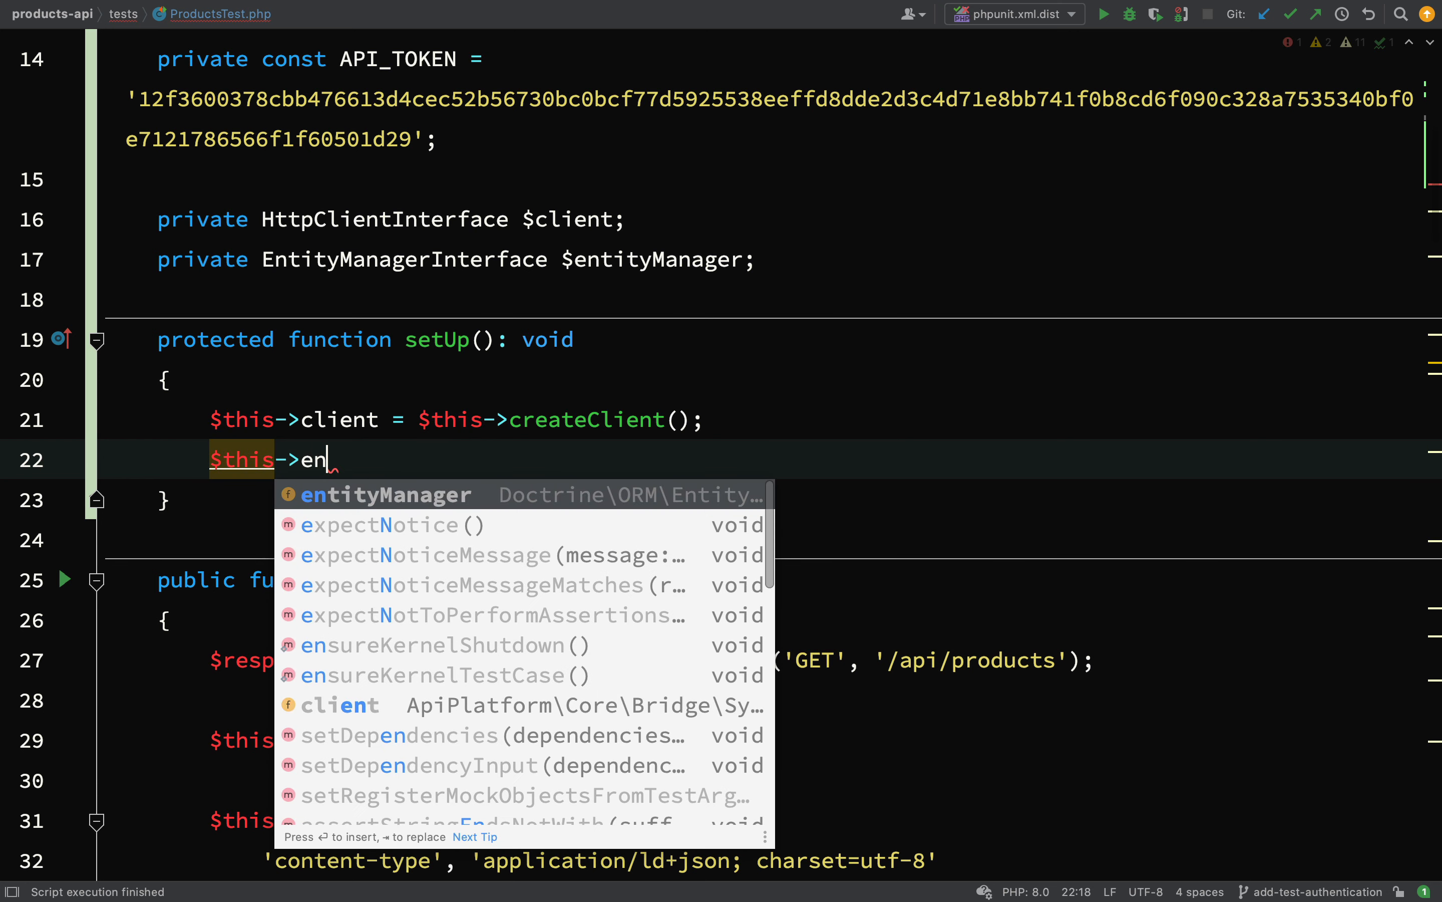
pyautogui.write('entityManager = $t')
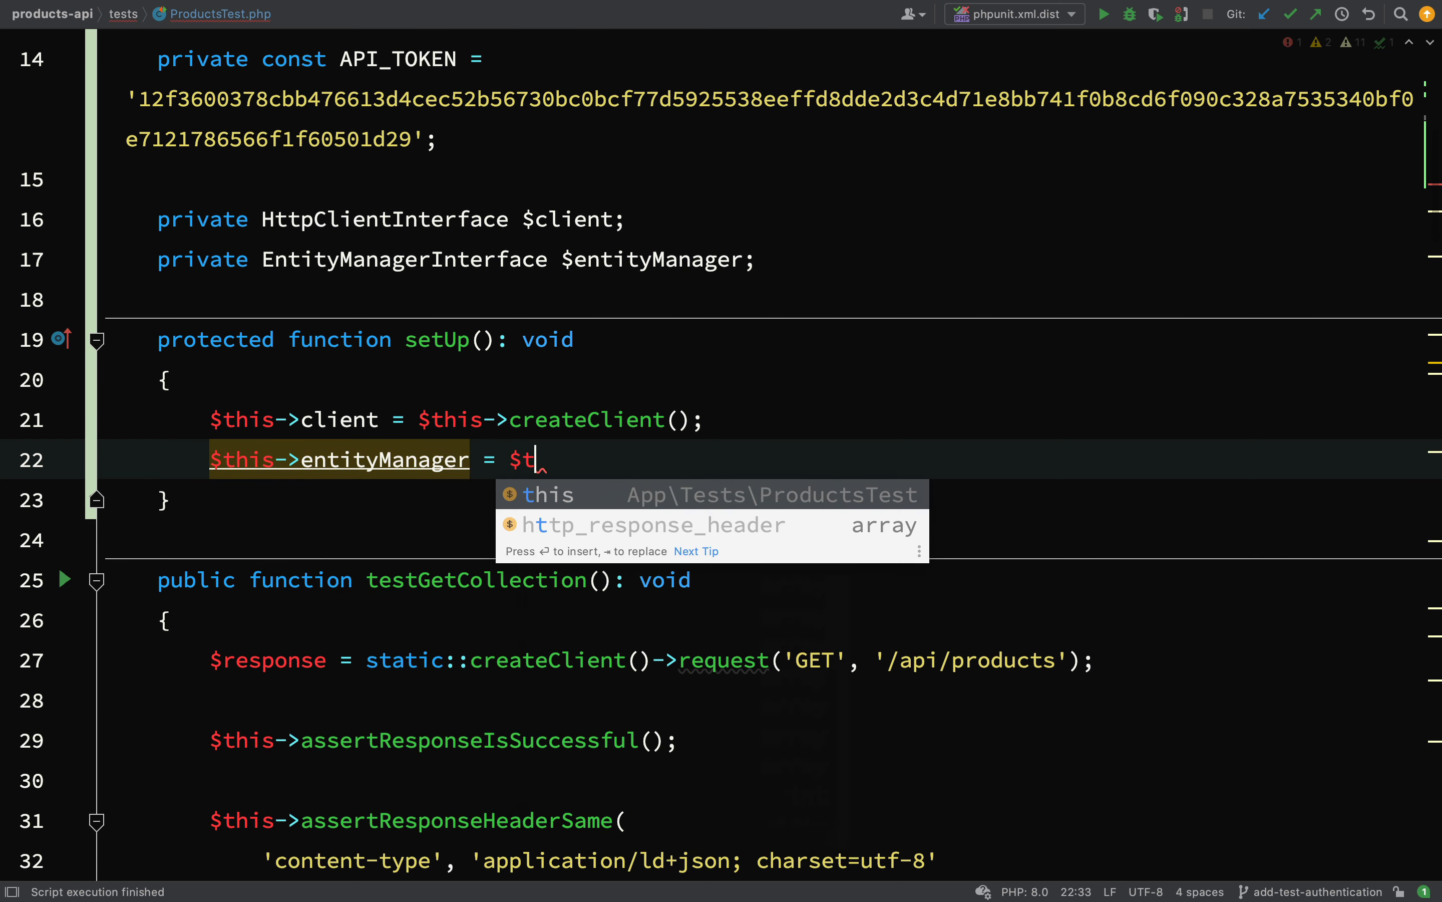
pyautogui.write('his->client->')
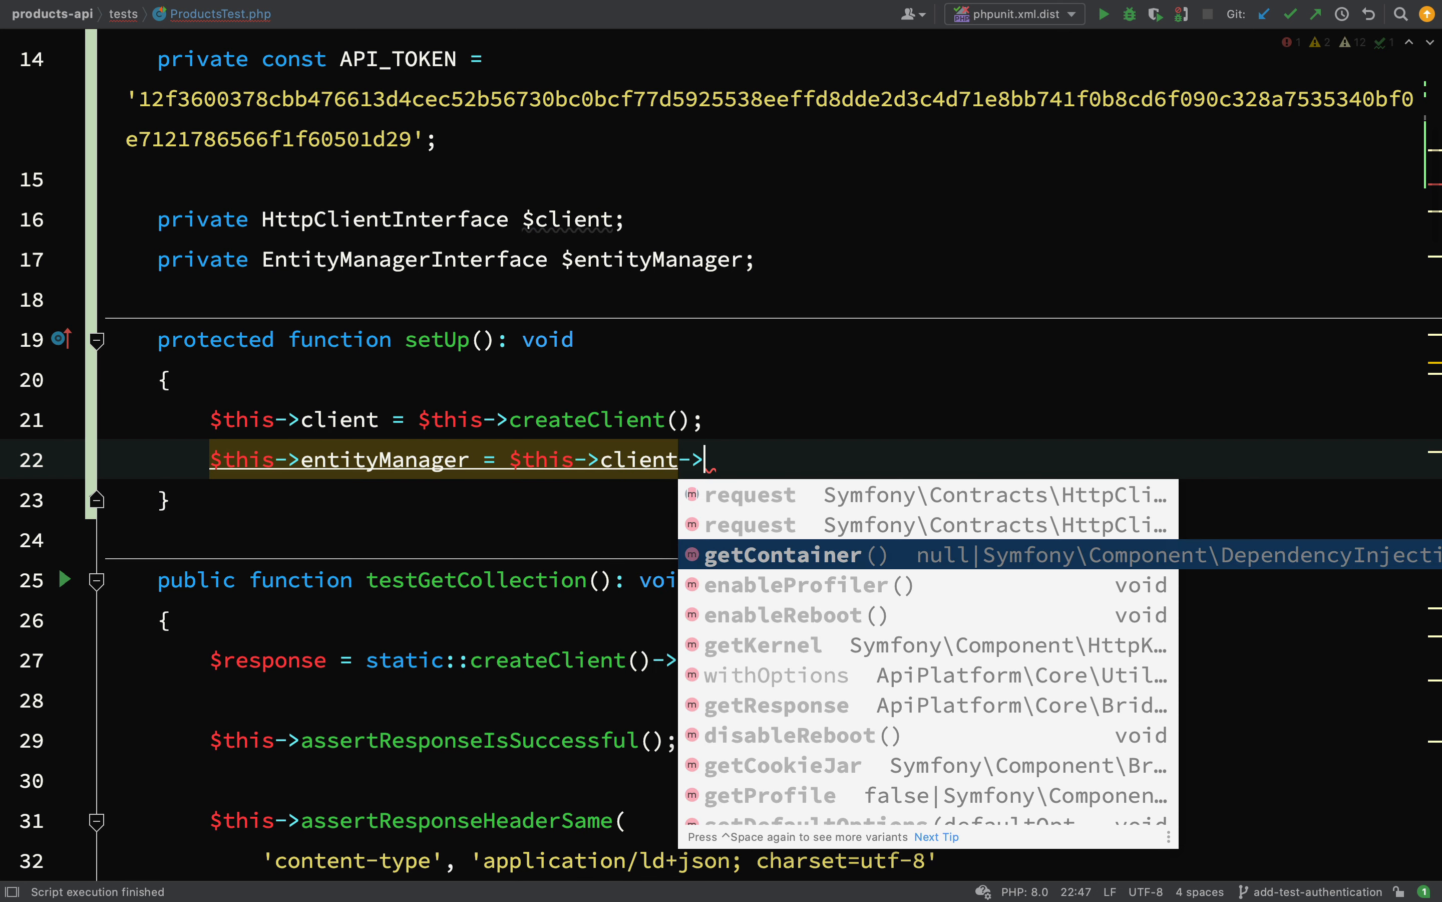
pyautogui.click(780, 554)
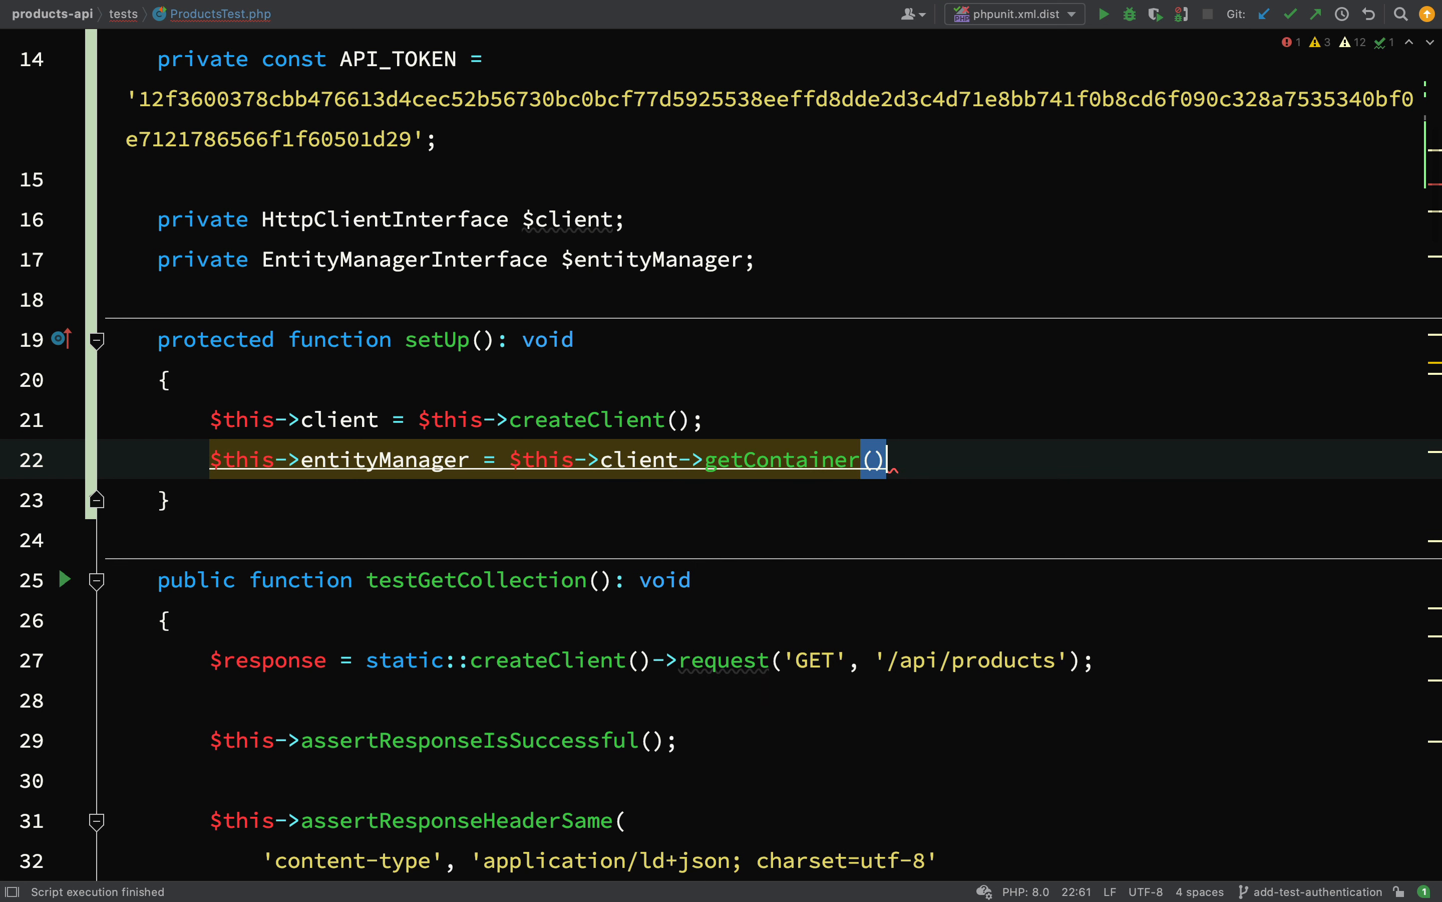
pyautogui.write('->get(')
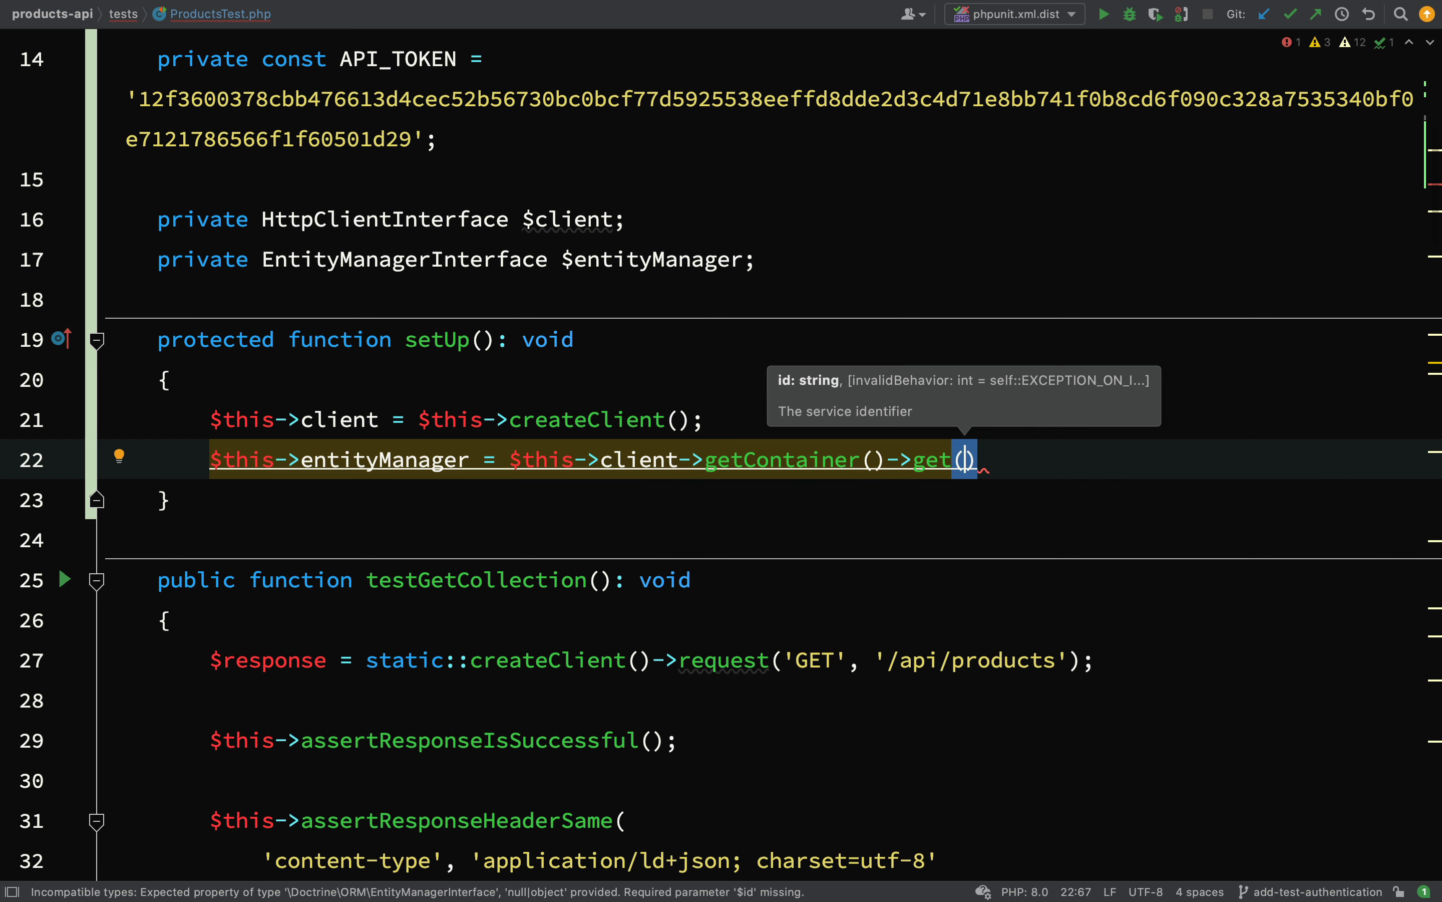
pyautogui.write("'doctrine'")
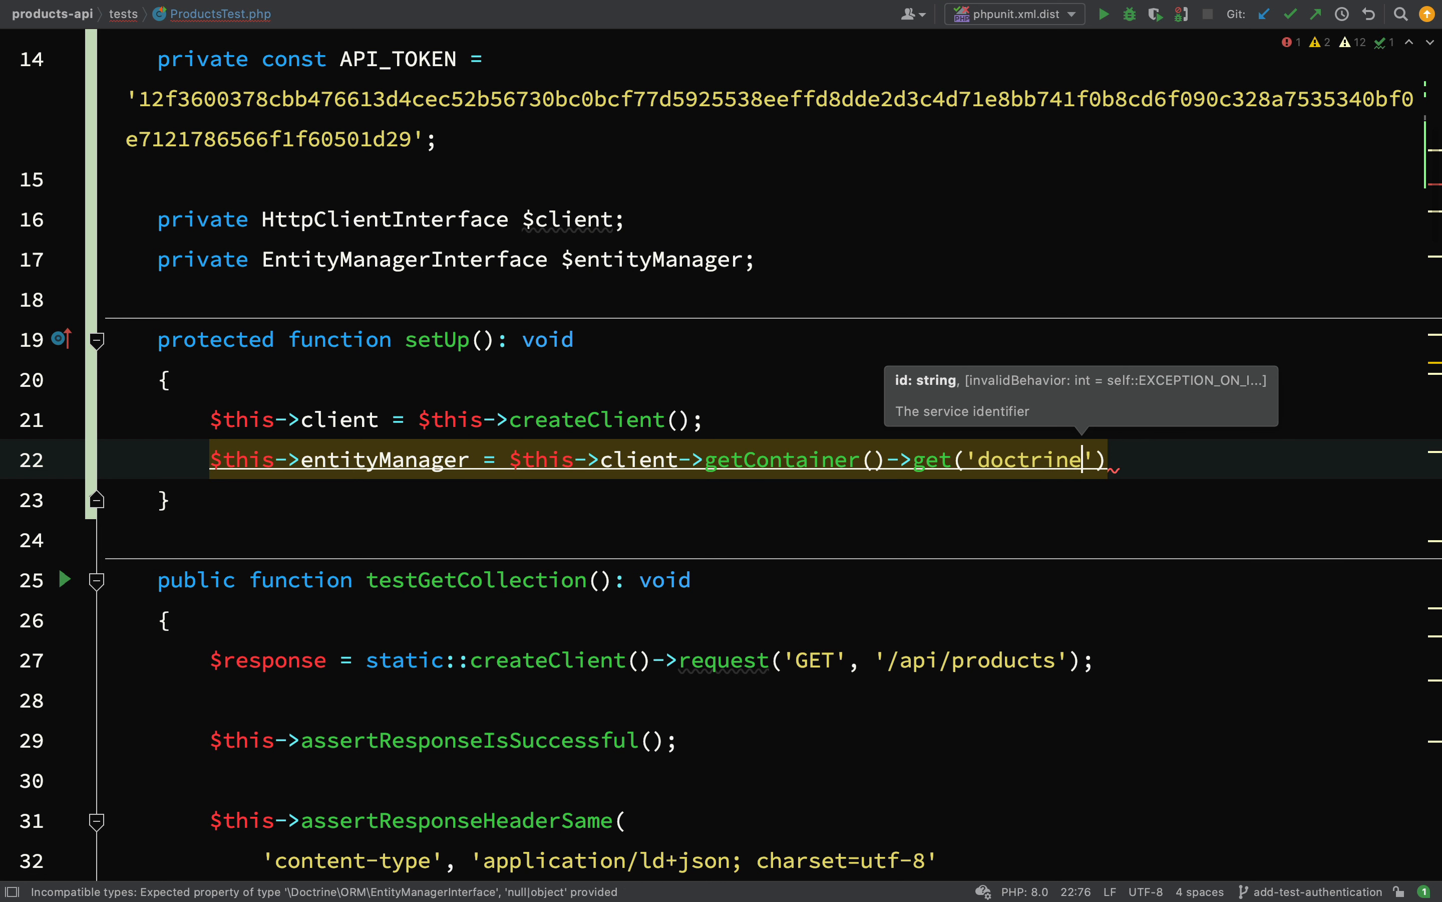
pyautogui.write('->getManage')
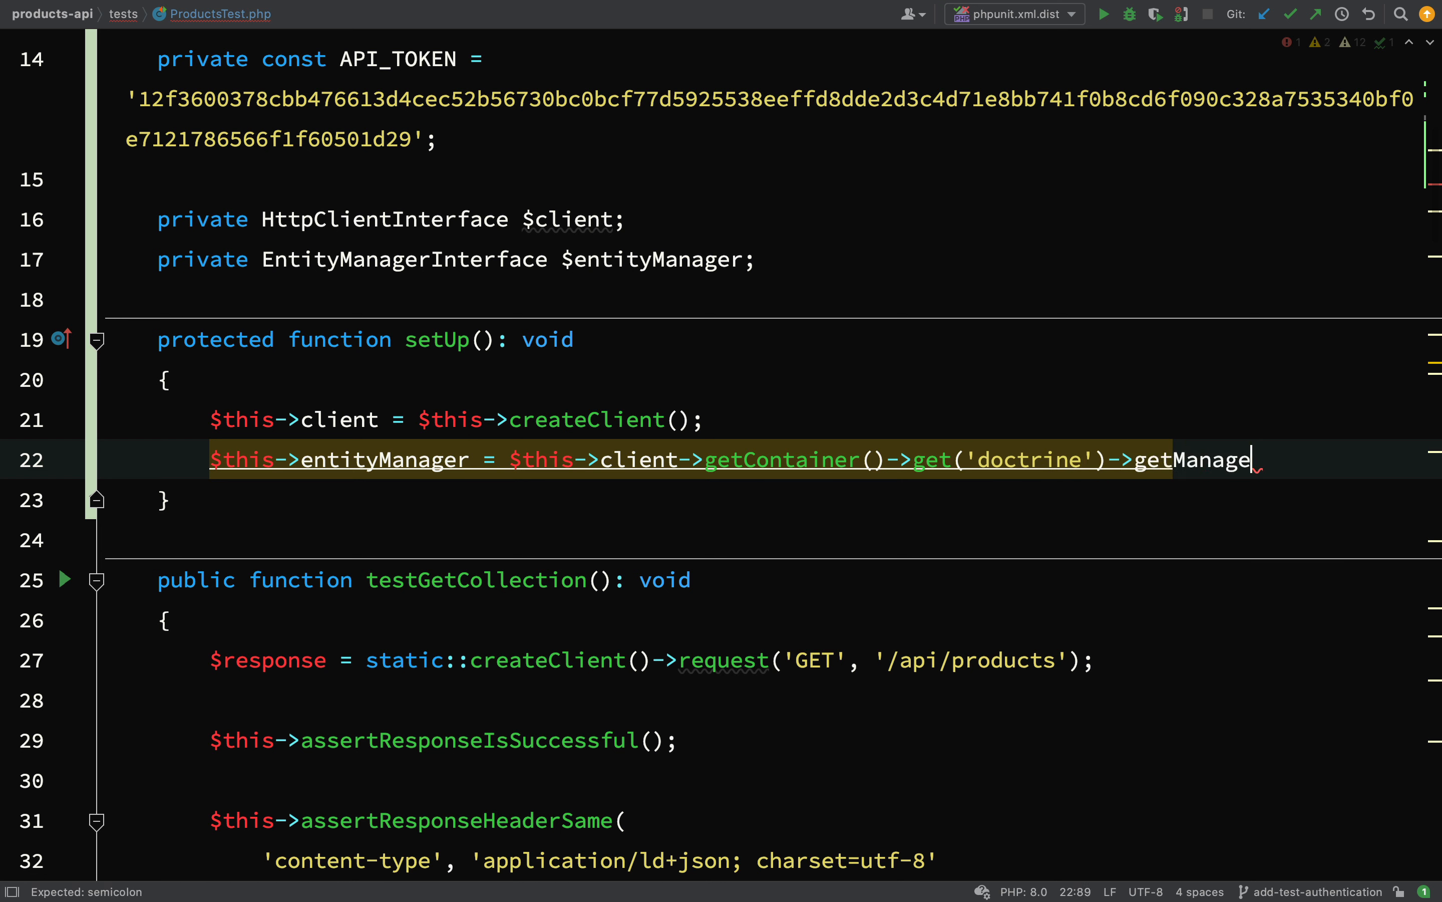
pyautogui.write('r();')
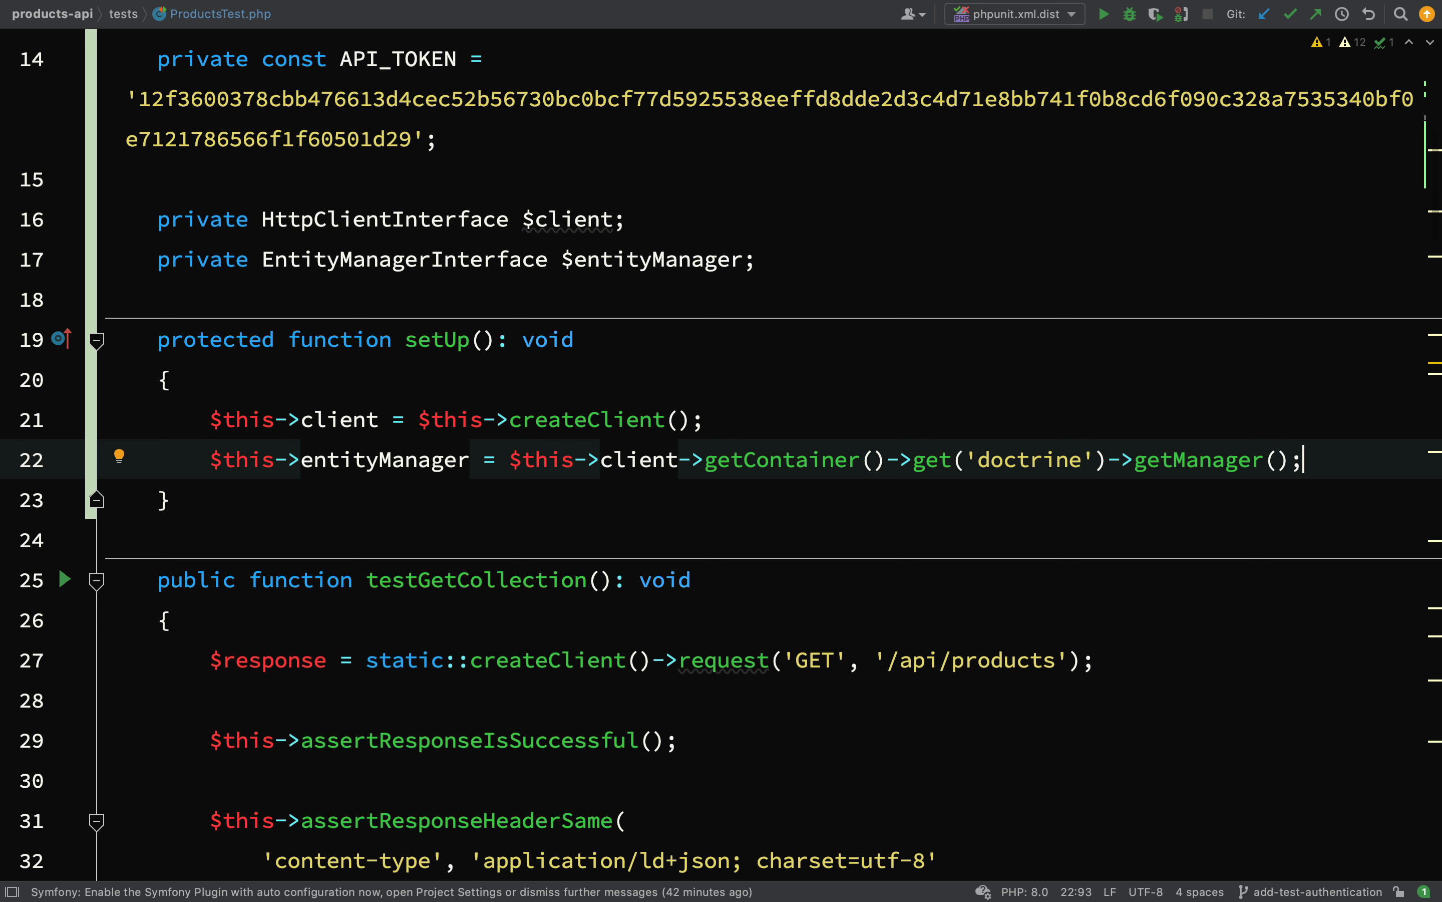
# Add a temporary dd($this->client, $this->entityManager) line in setUp.
pyautogui.scroll(-3)
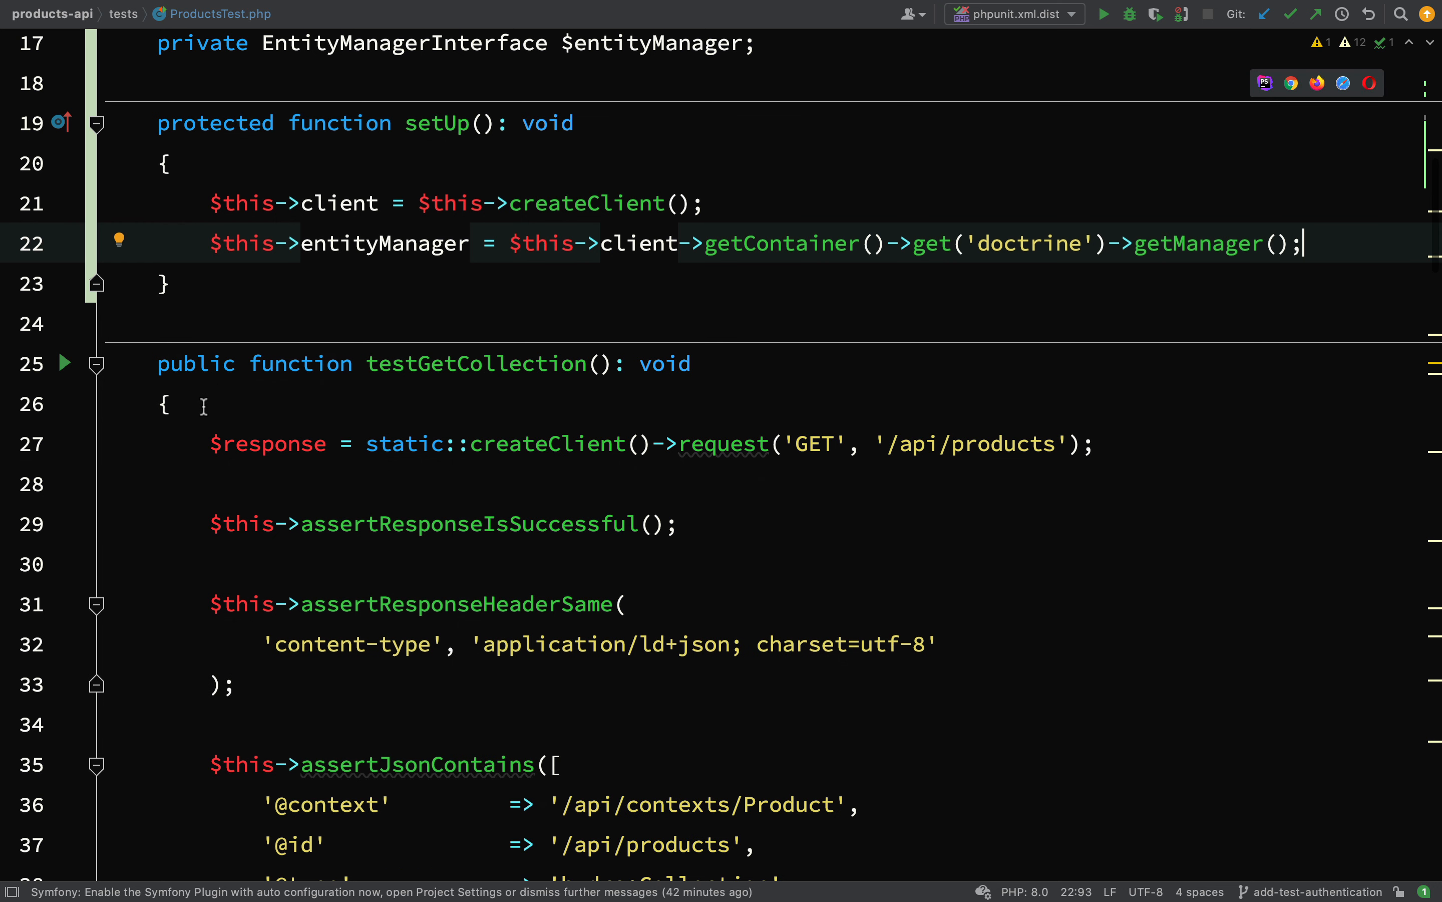
pyautogui.moveTo(1341, 313)
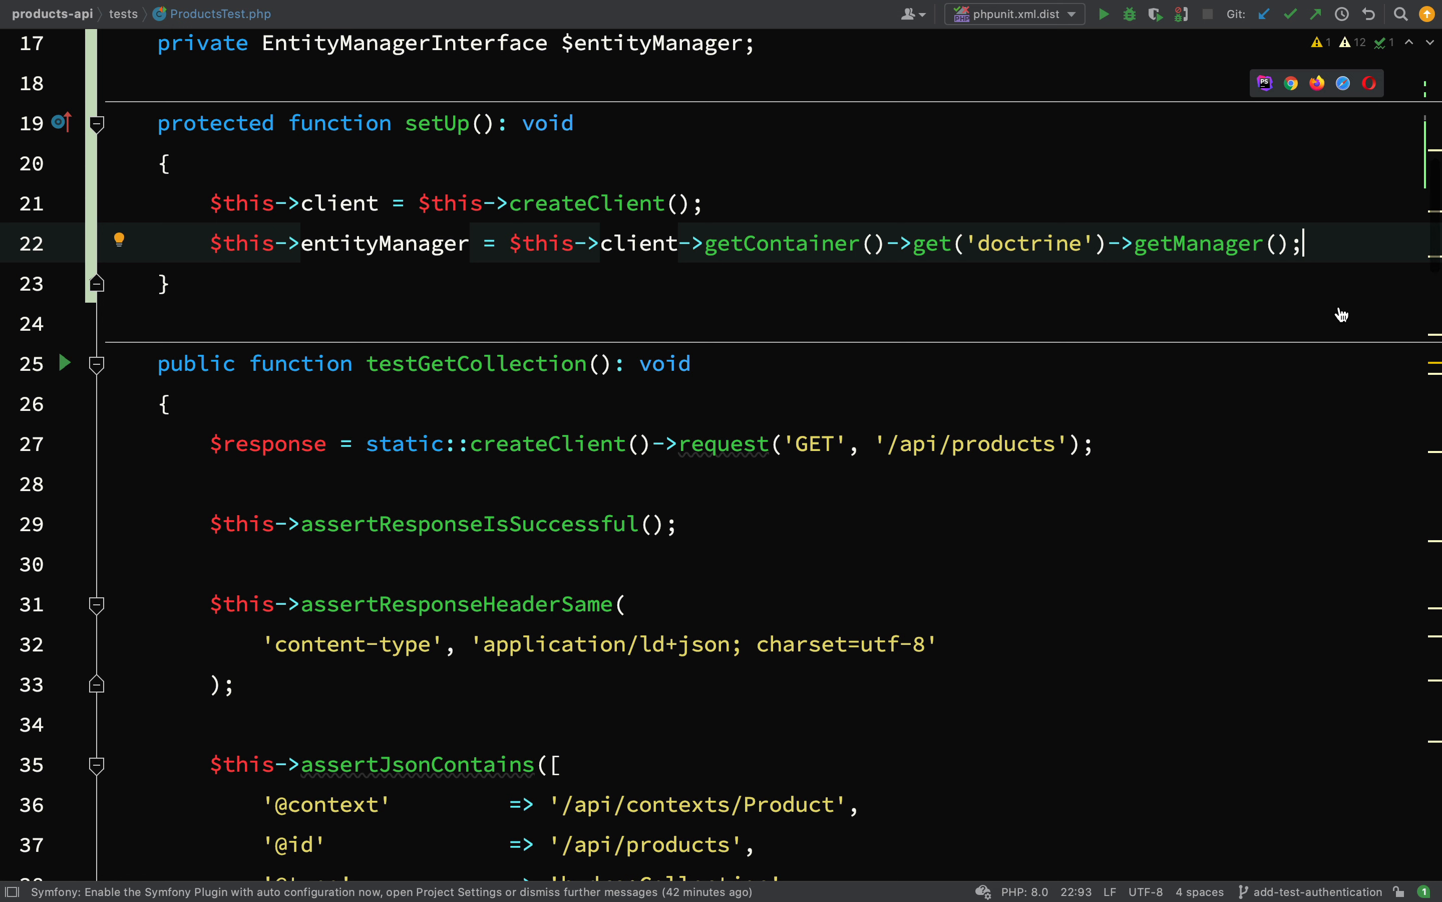
pyautogui.write('d')
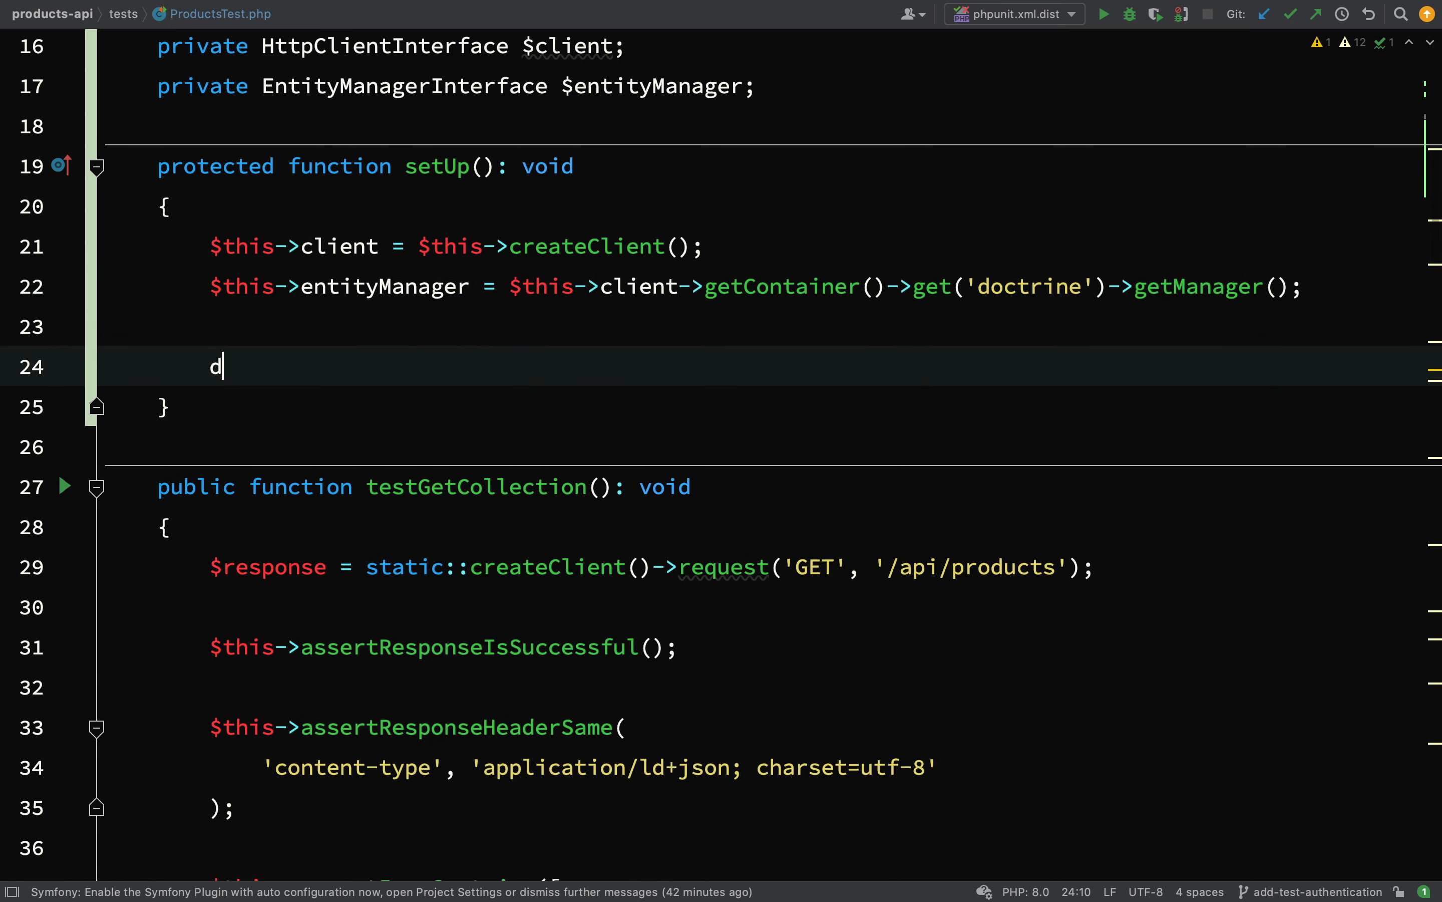
pyautogui.write('d($')
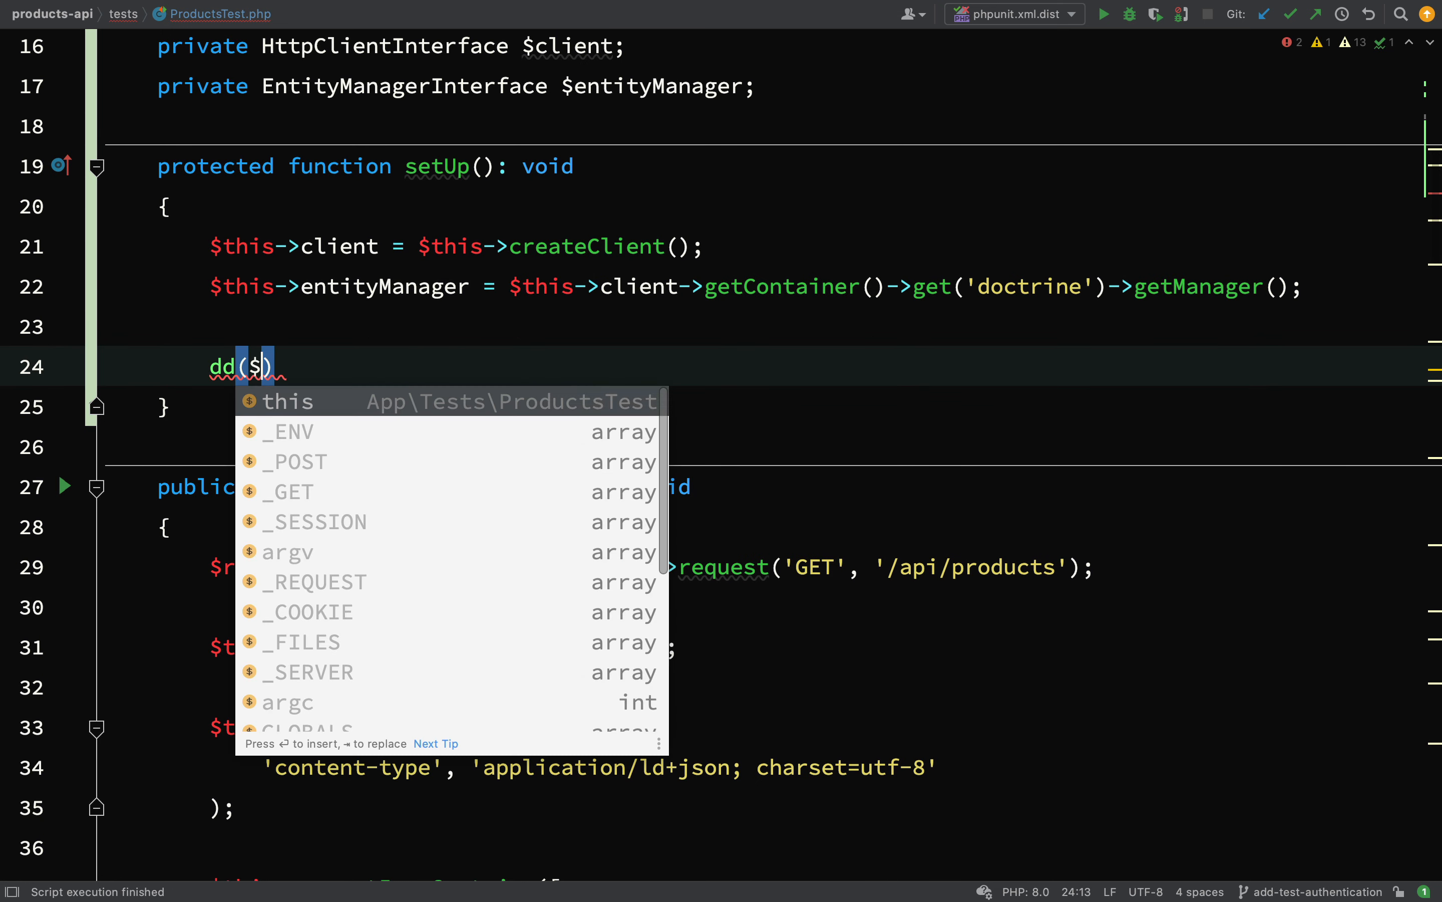
pyautogui.write('this->client, $this')
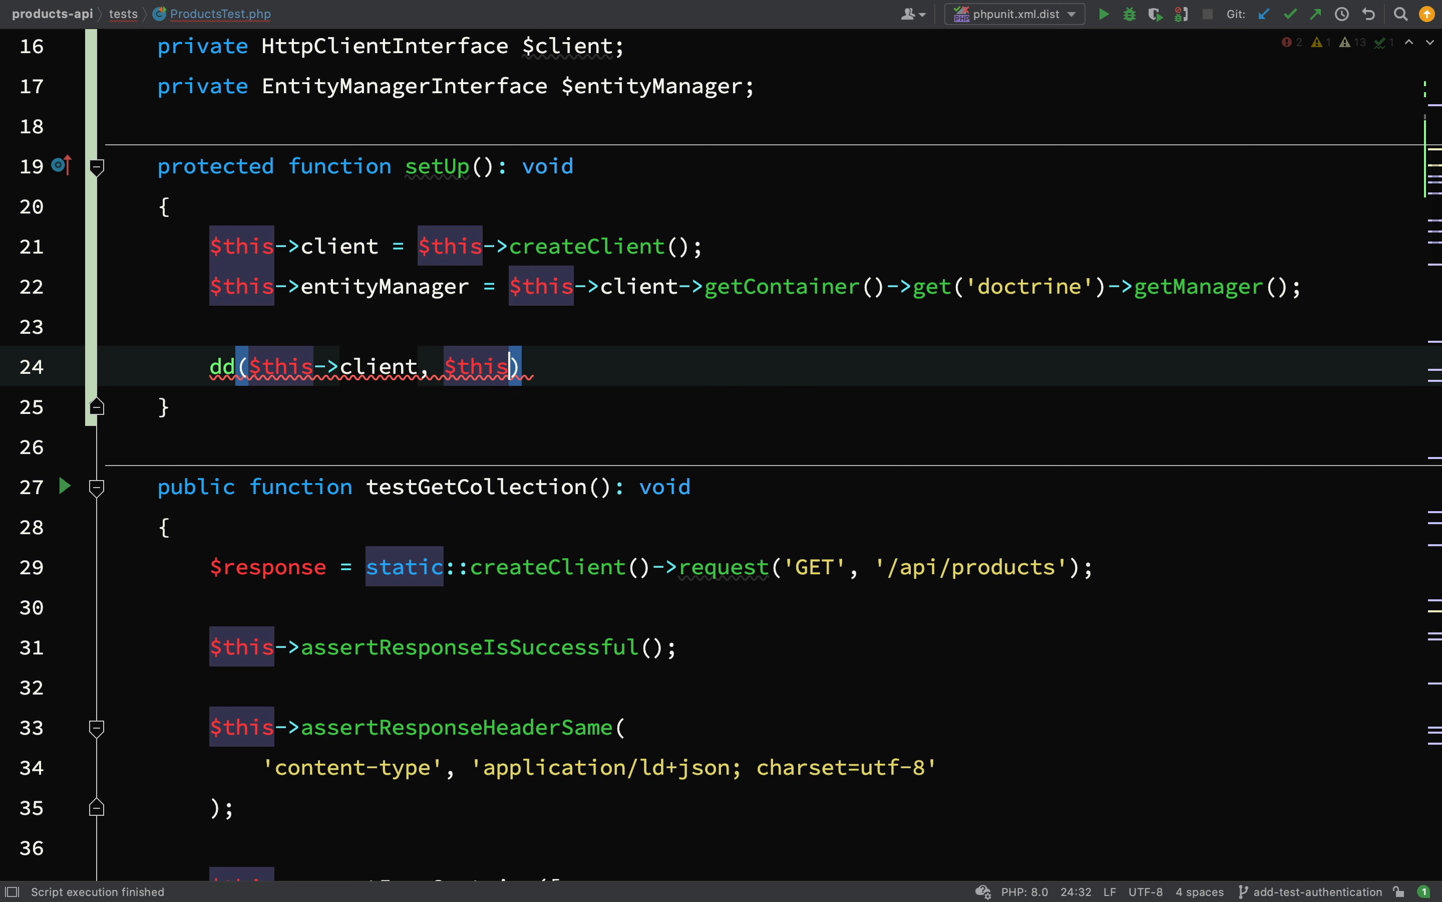
pyautogui.write('->entityManager')
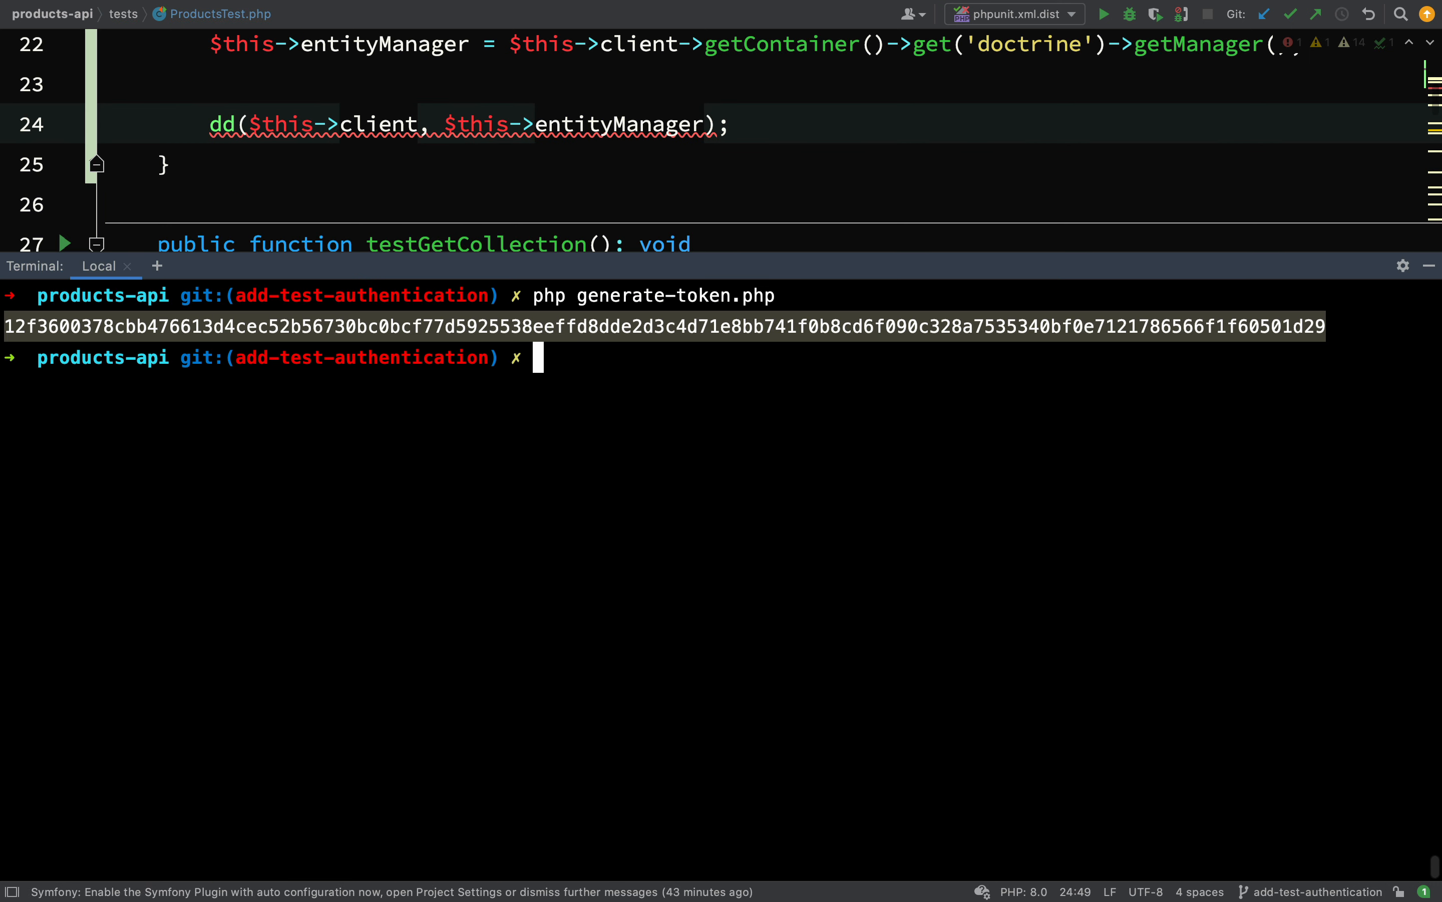
# Run vendor/bin/phpunit tests, check both objects dump, then remove the dd line.
pyautogui.write('vendor/bin/phpunit tests')
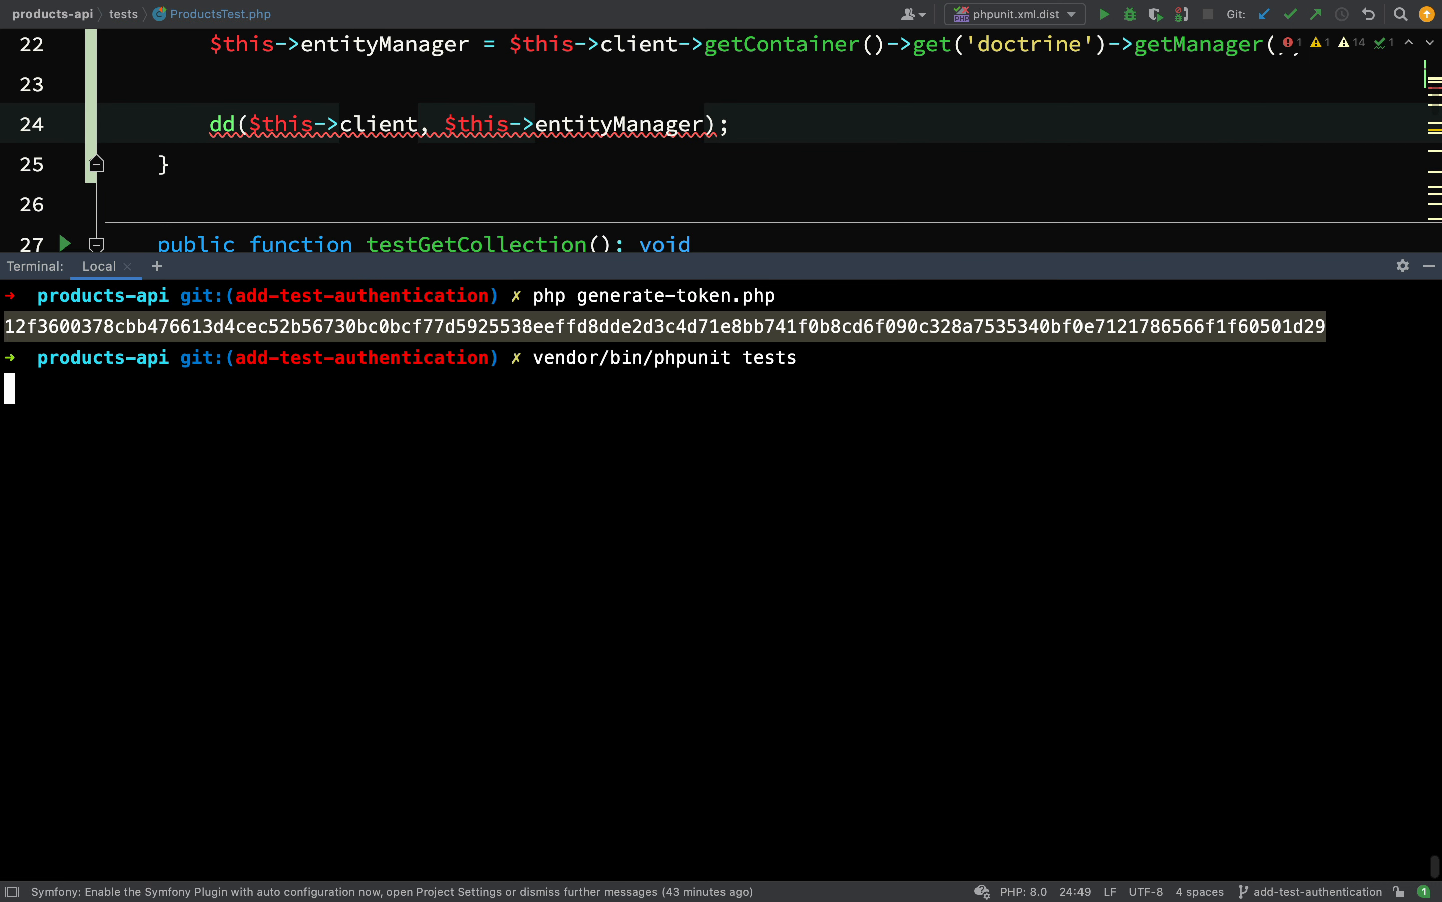
pyautogui.press('Return')
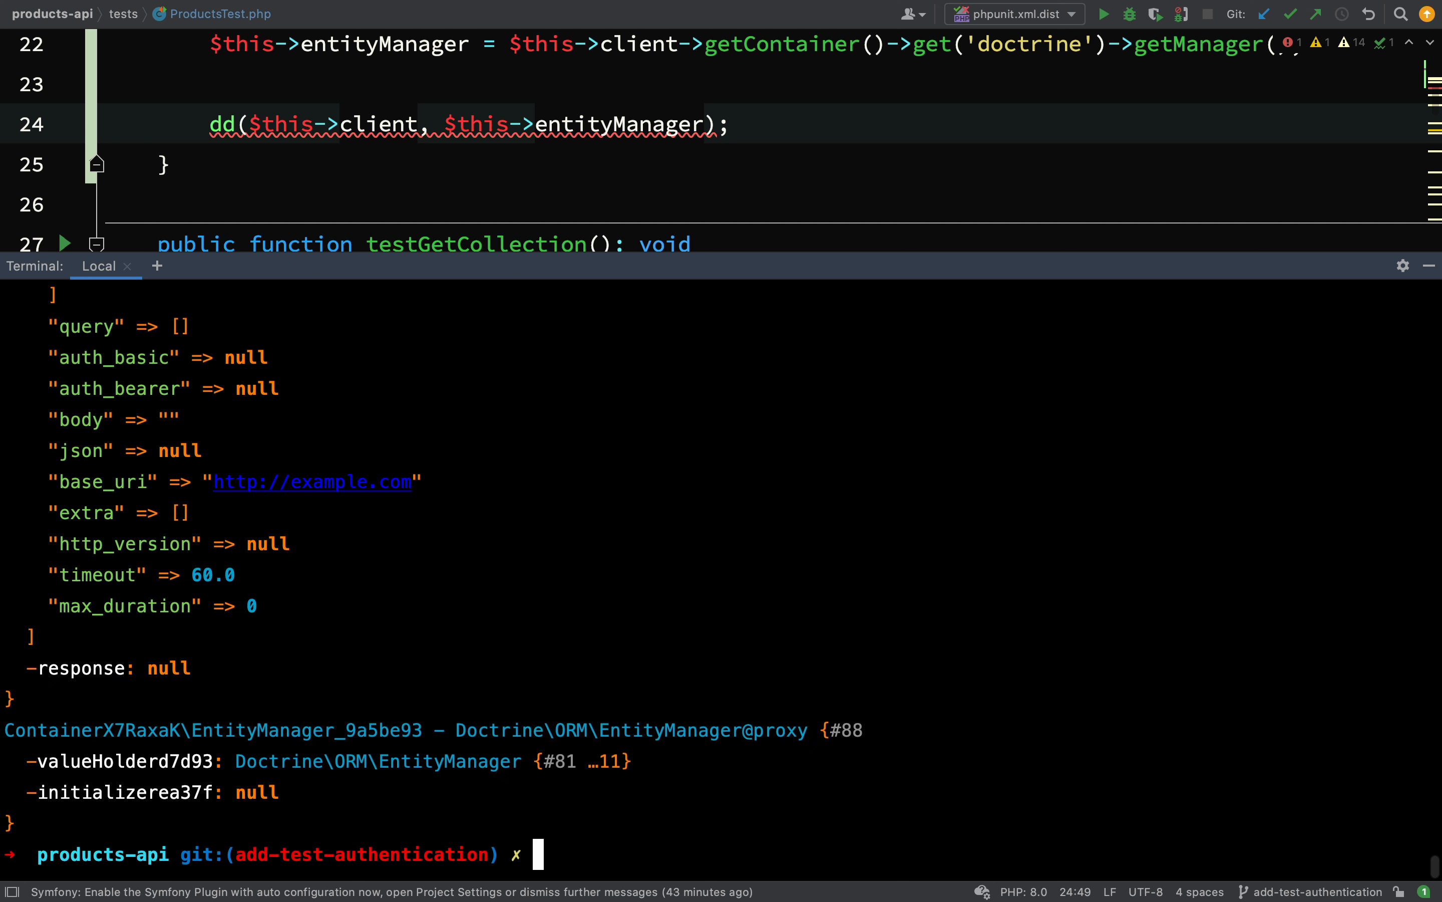
pyautogui.scroll(3)
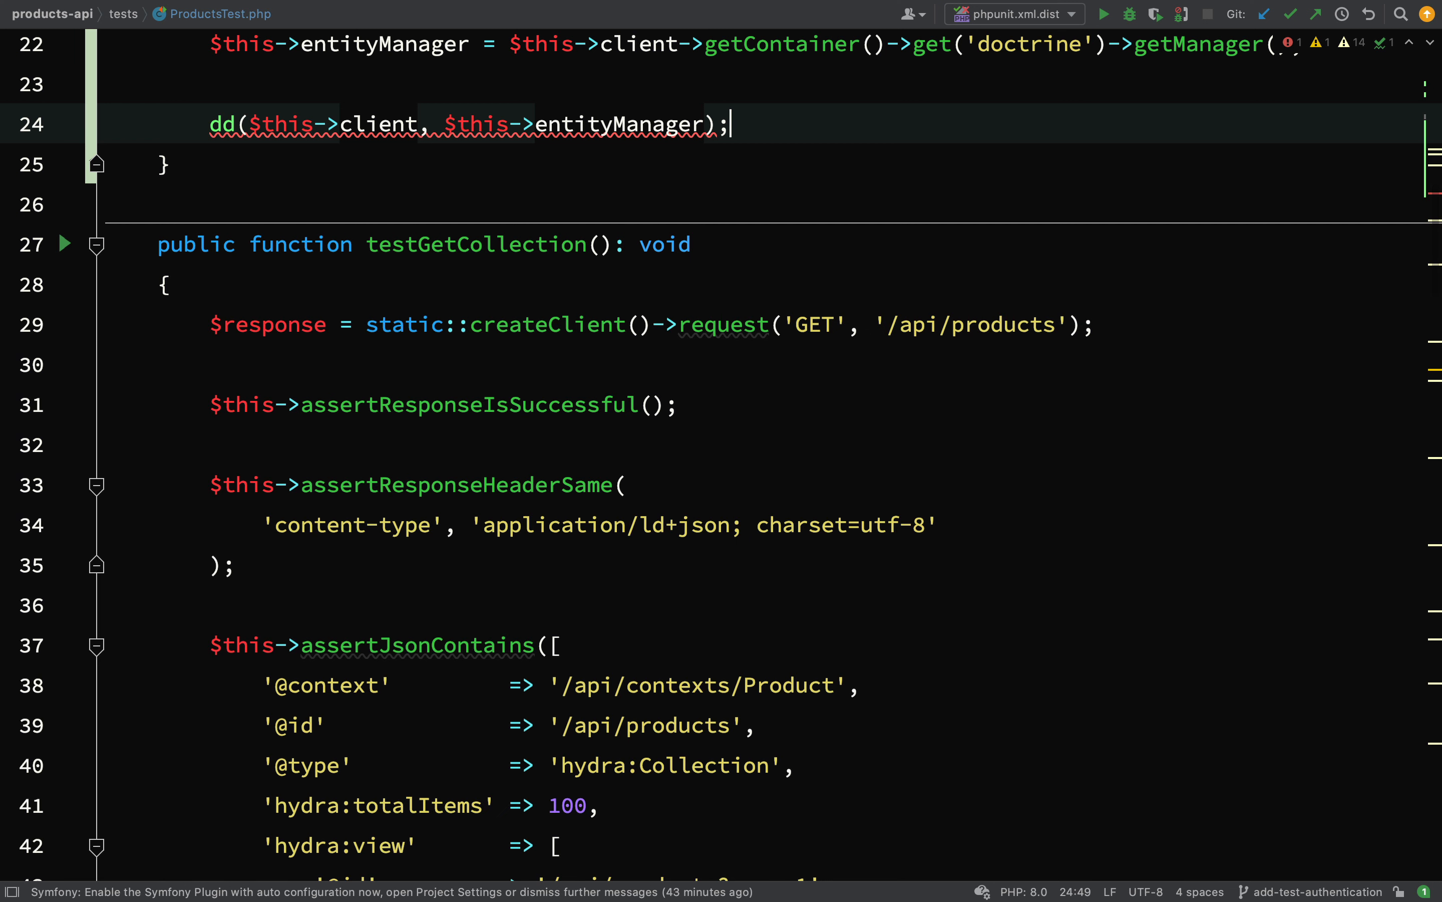
pyautogui.press('Delete')
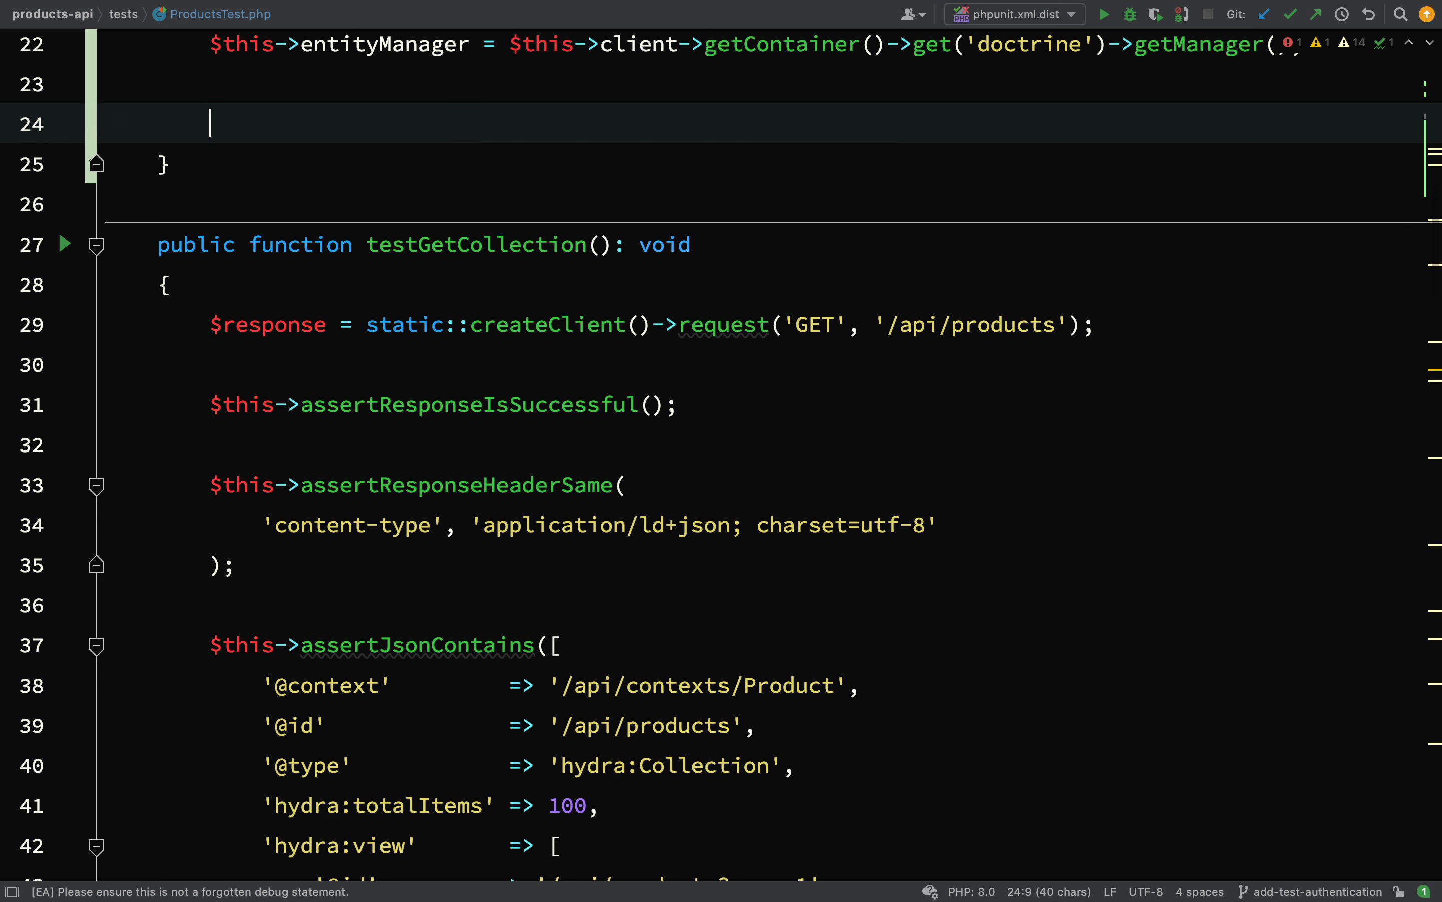
# Begin a new $ statement after the entityManager assignment in setUp.
pyautogui.scroll(3)
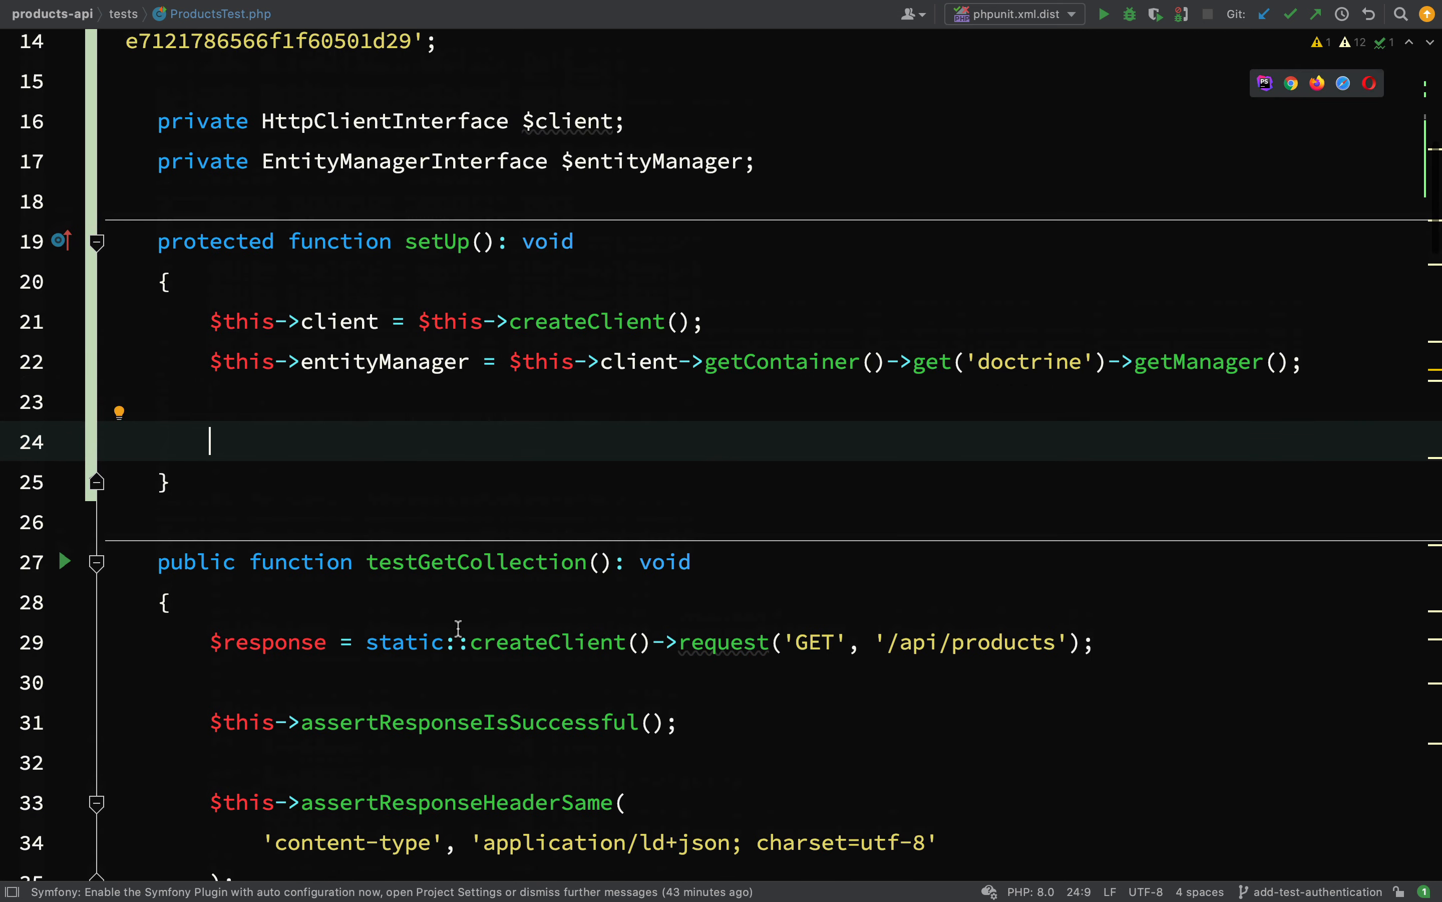
pyautogui.write('$i')
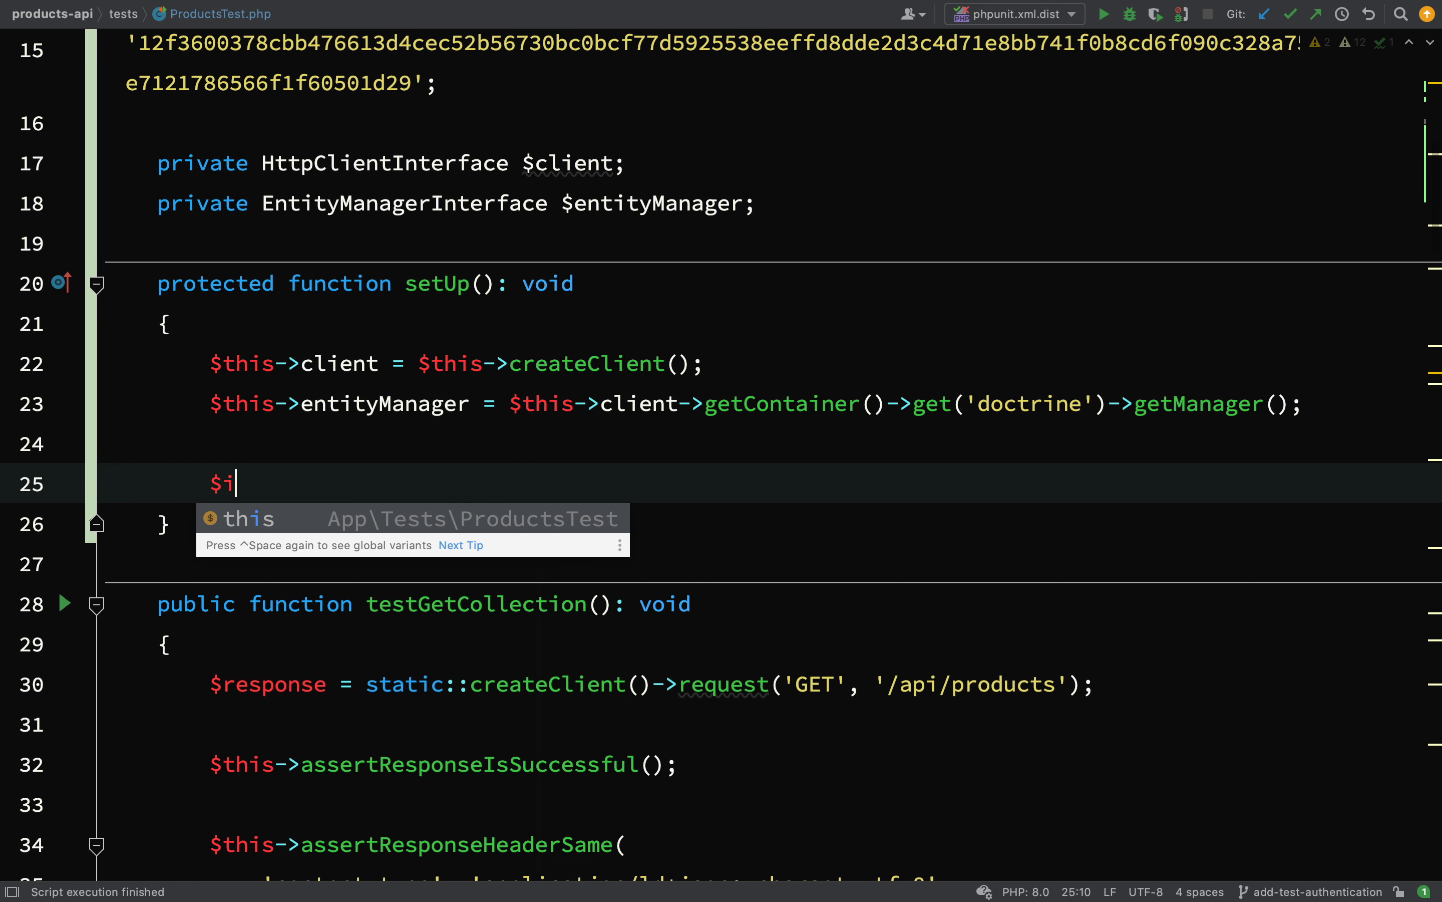
# Write $user = new User() in setUp, accepting the App\Entity\User import.
pyautogui.write('ser')
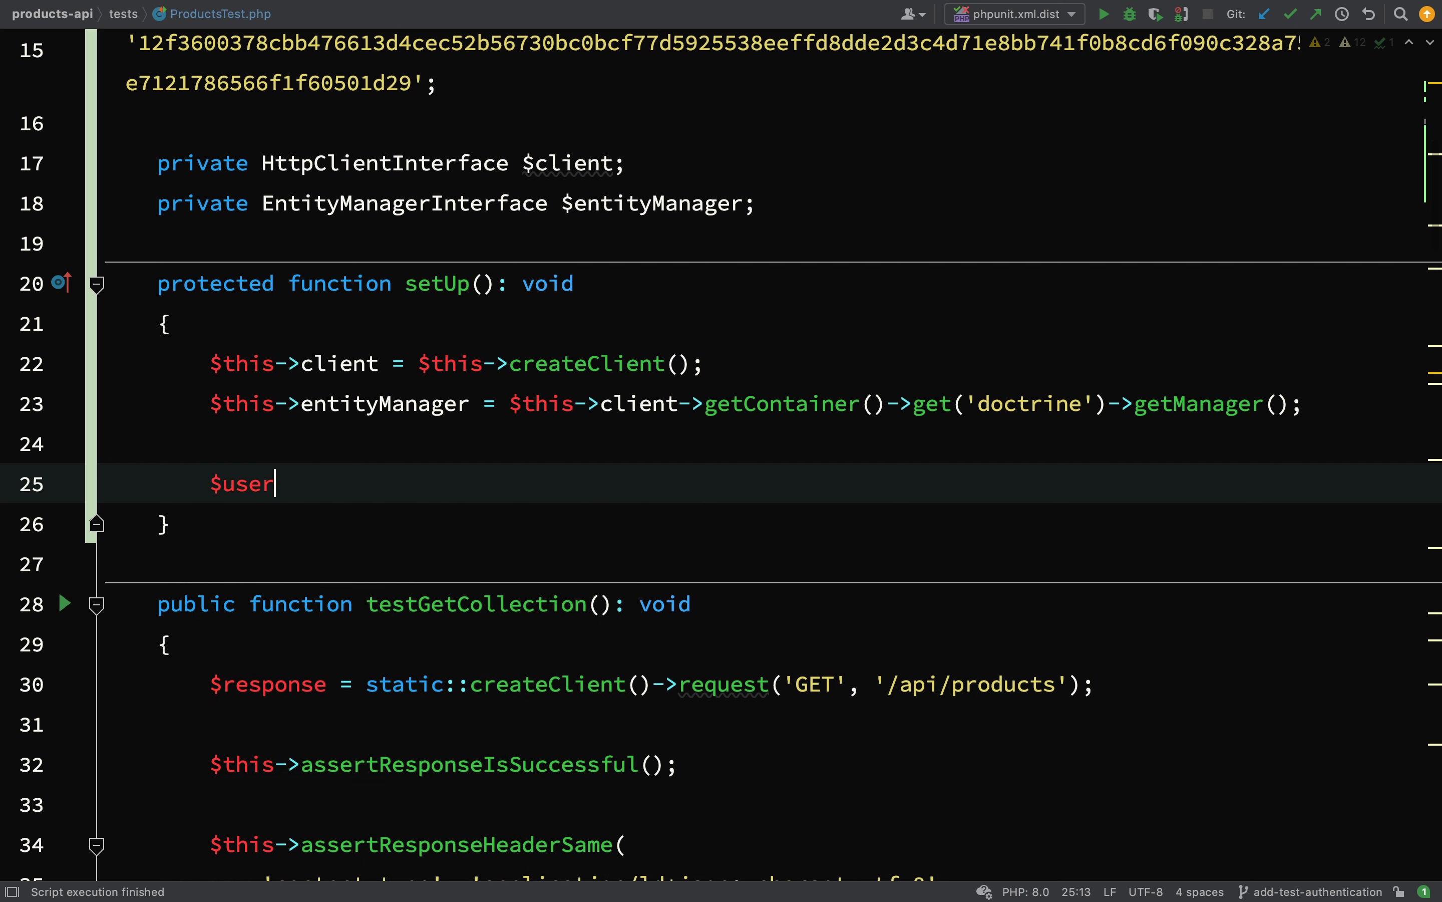
pyautogui.write('= ne')
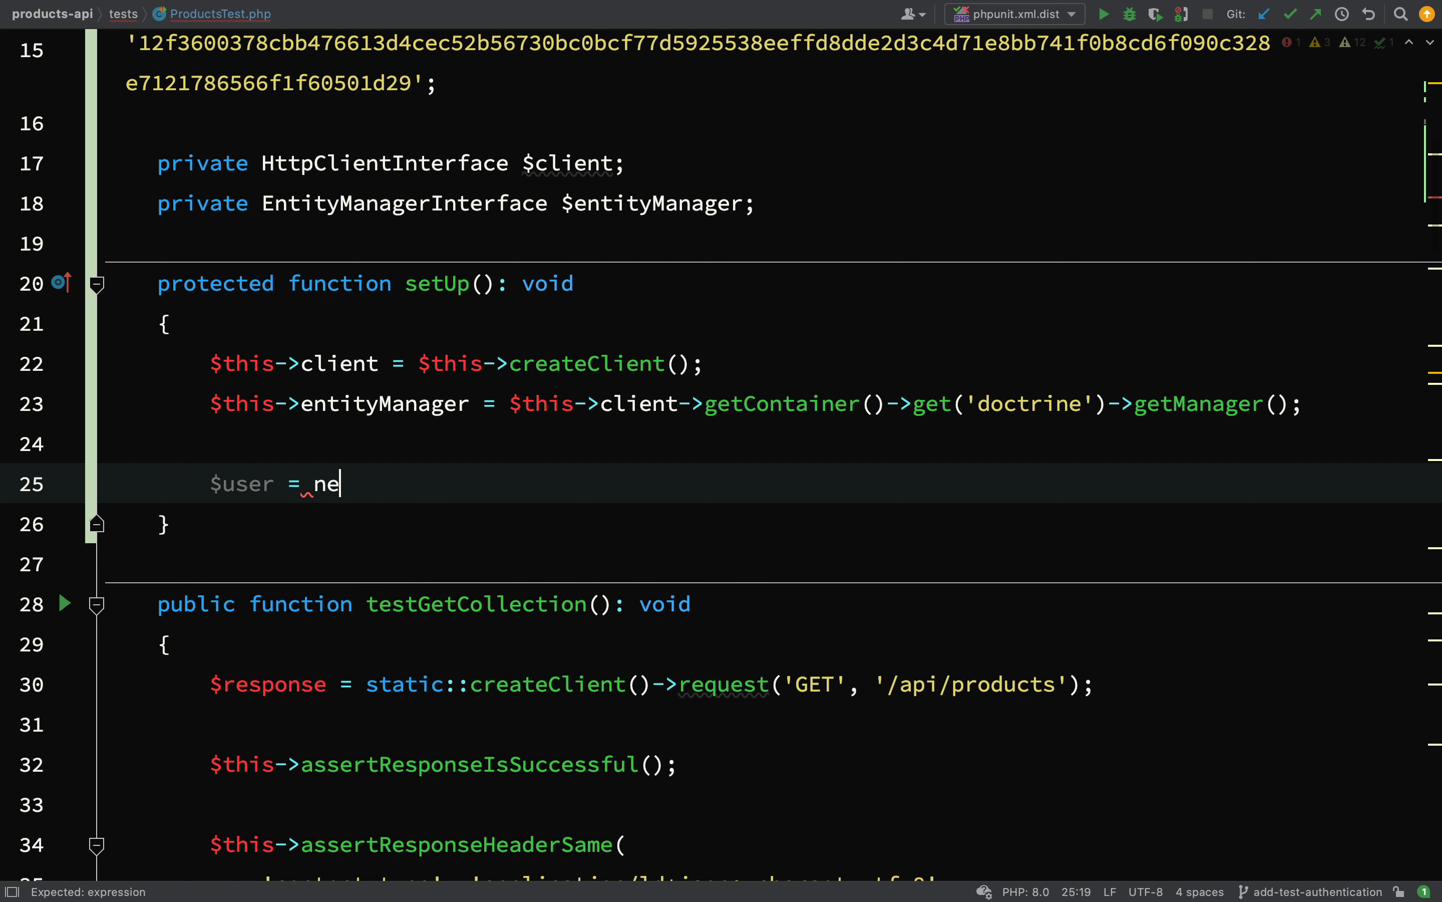
pyautogui.write('w User()')
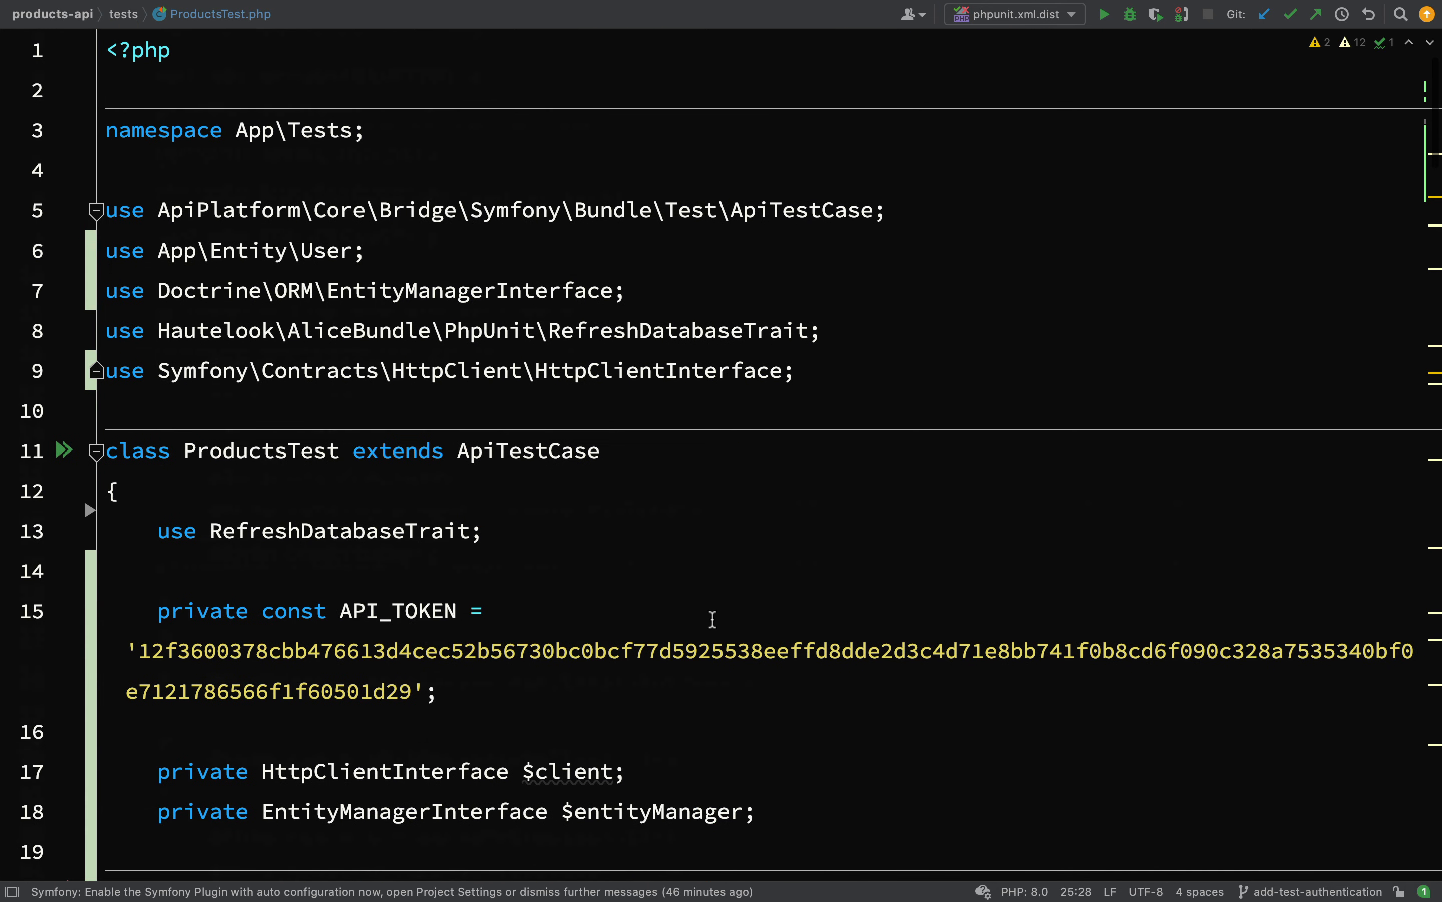
# Review the new User import and the EntityManagerInterface usage at the top of the file.
pyautogui.doubleClick(246, 250)
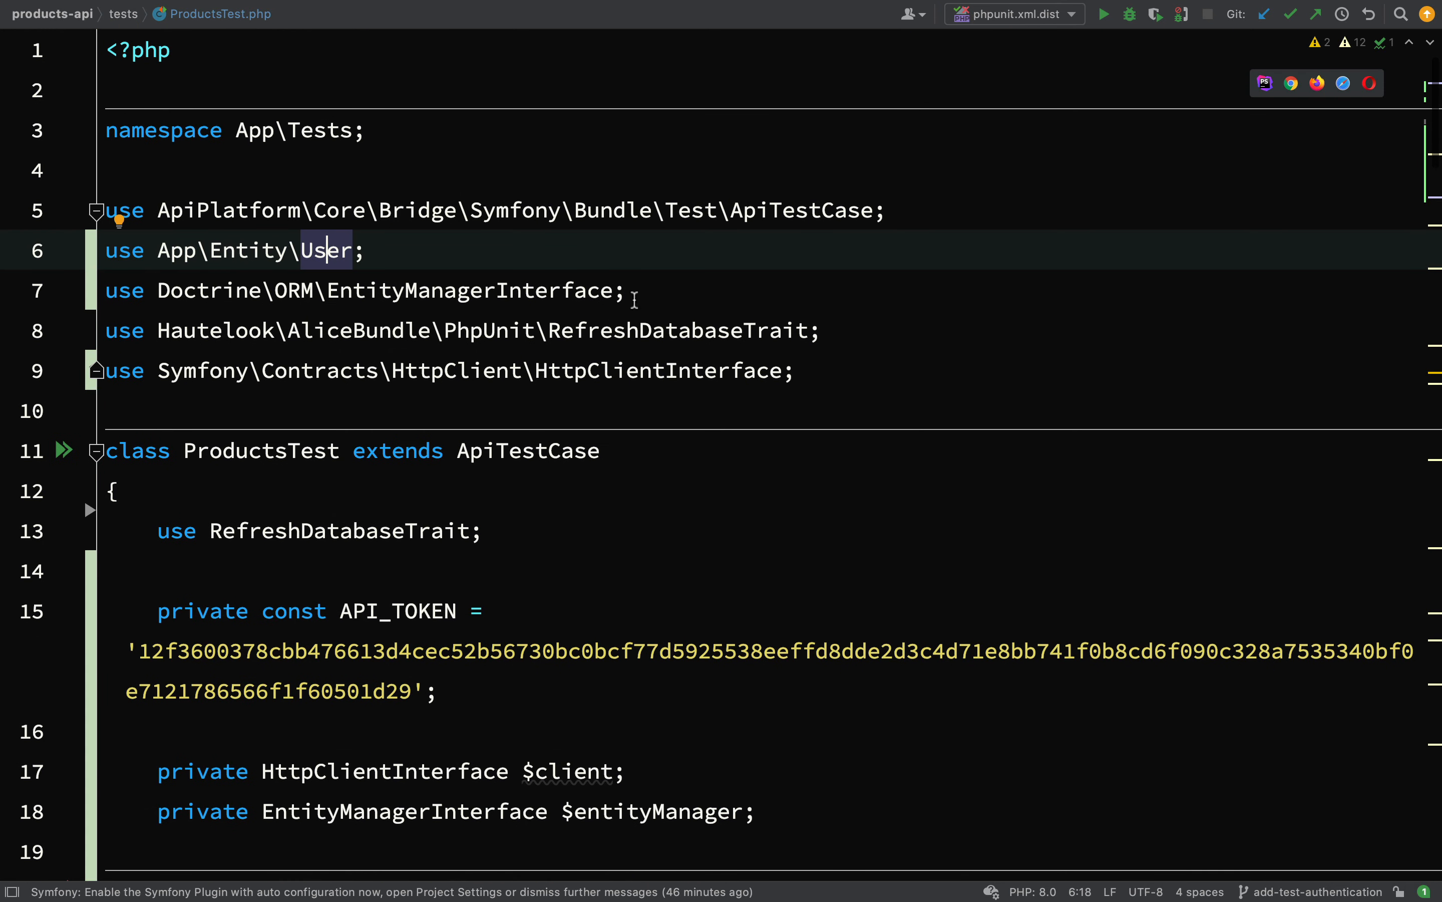
pyautogui.moveTo(1045, 329)
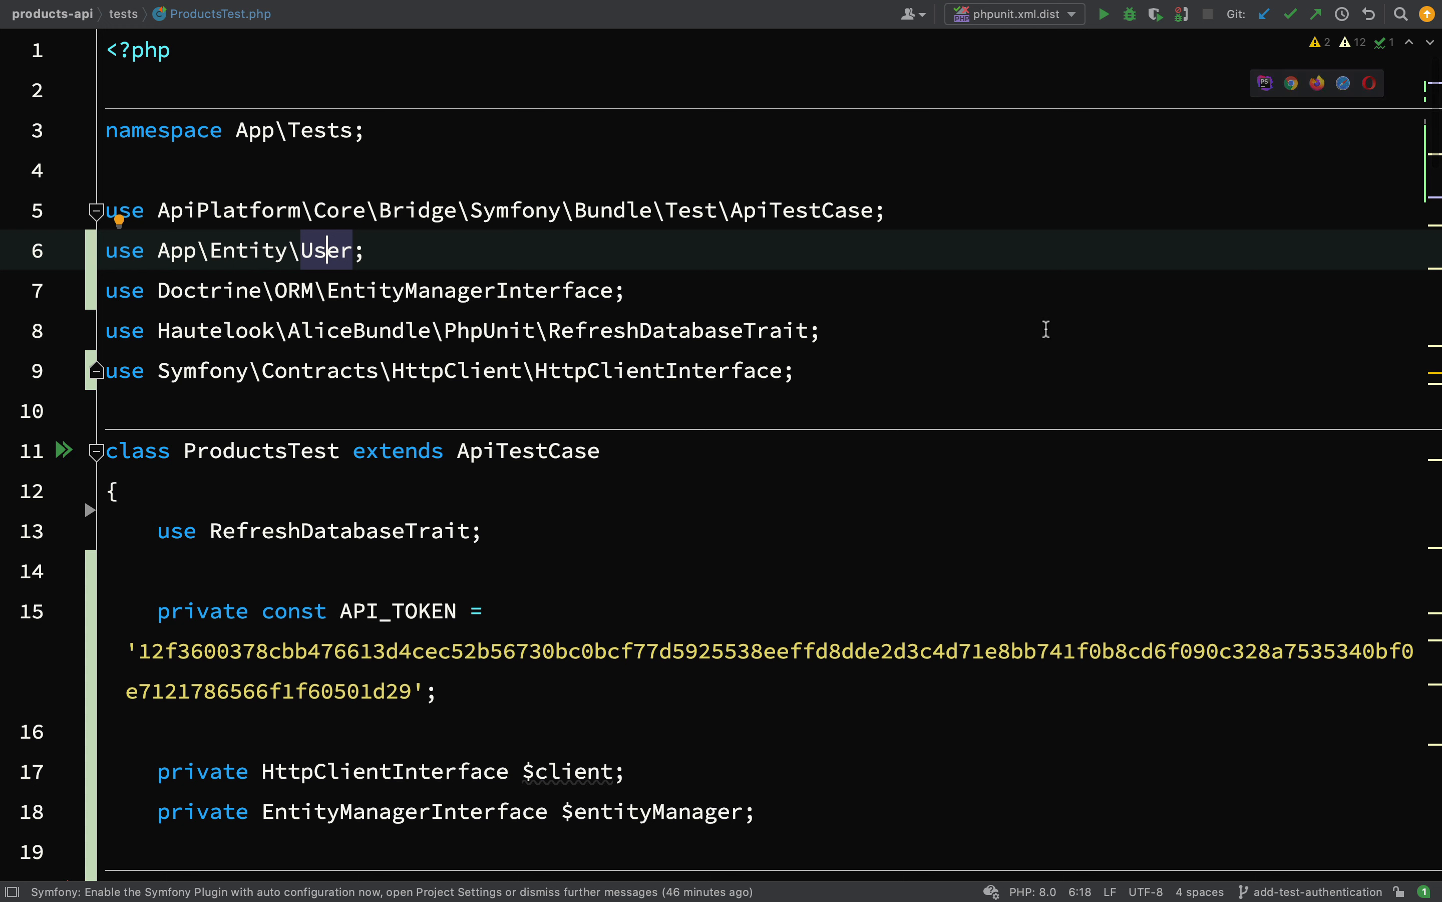
pyautogui.moveTo(267, 370)
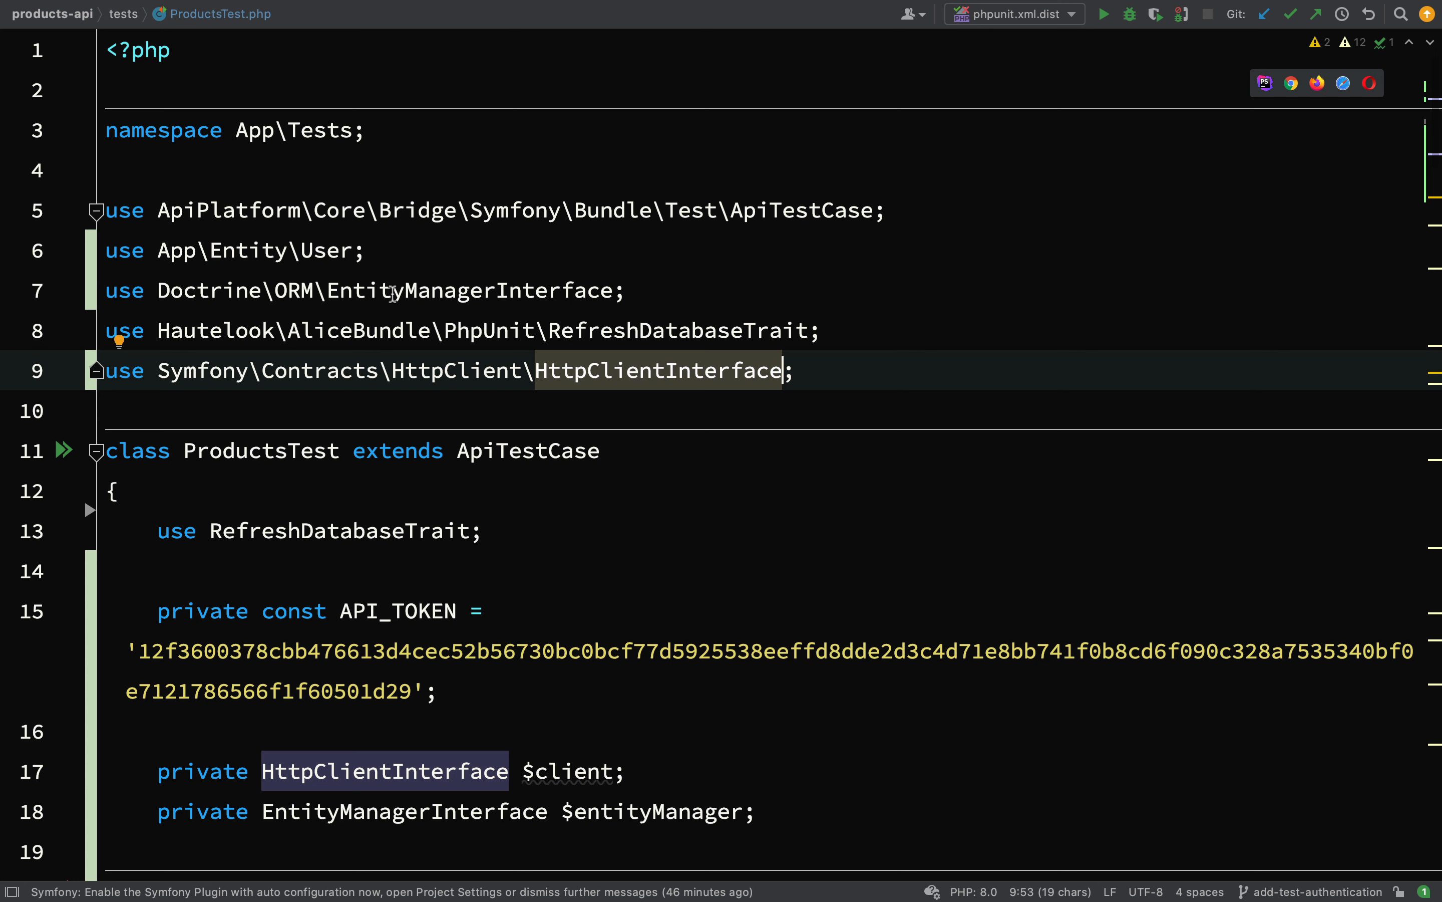
pyautogui.click(294, 289)
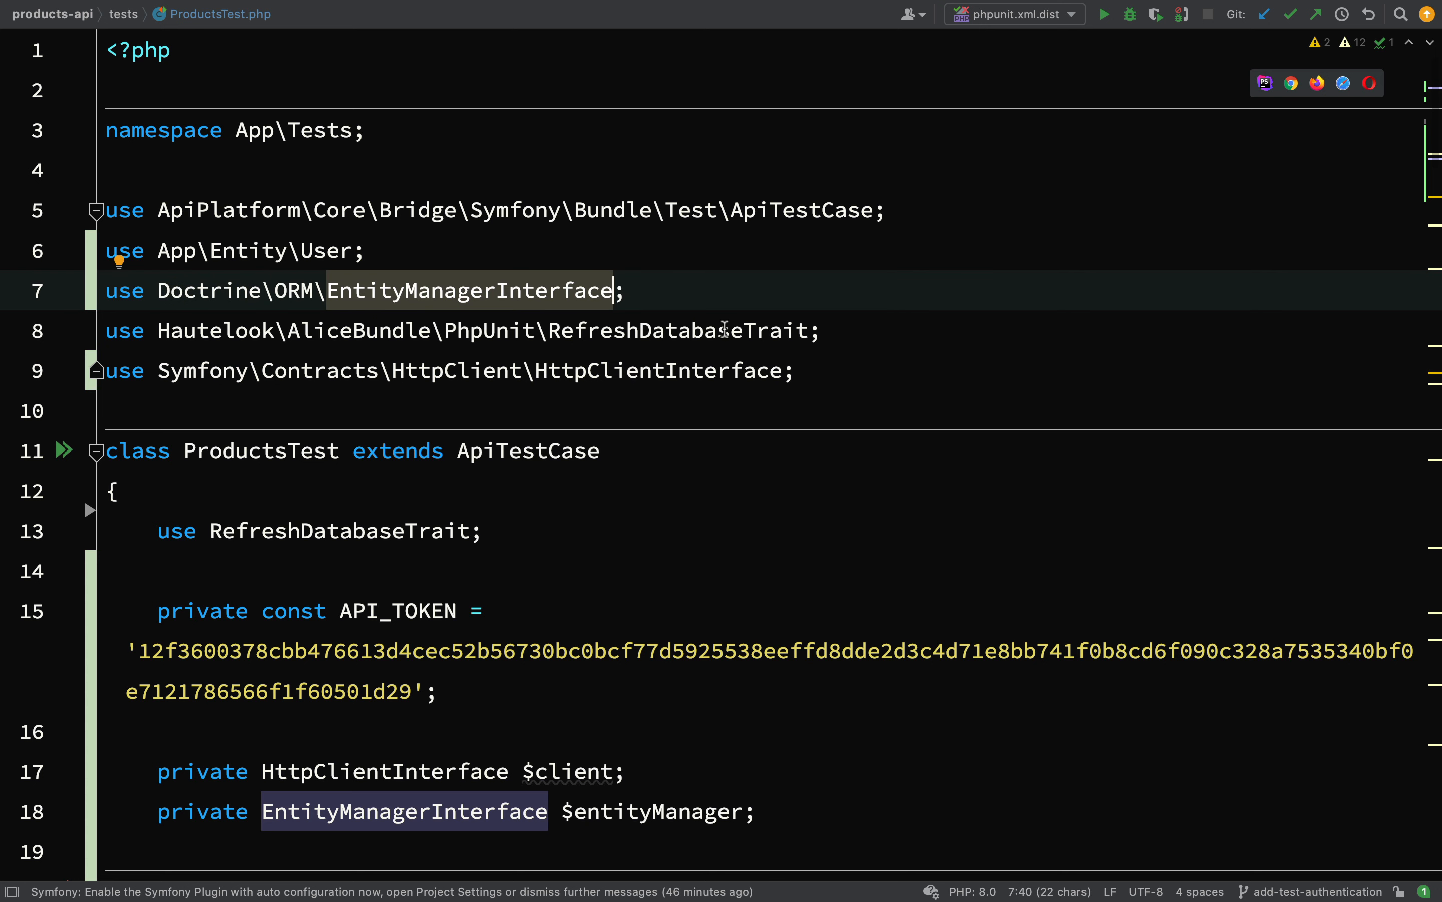
pyautogui.moveTo(845, 209)
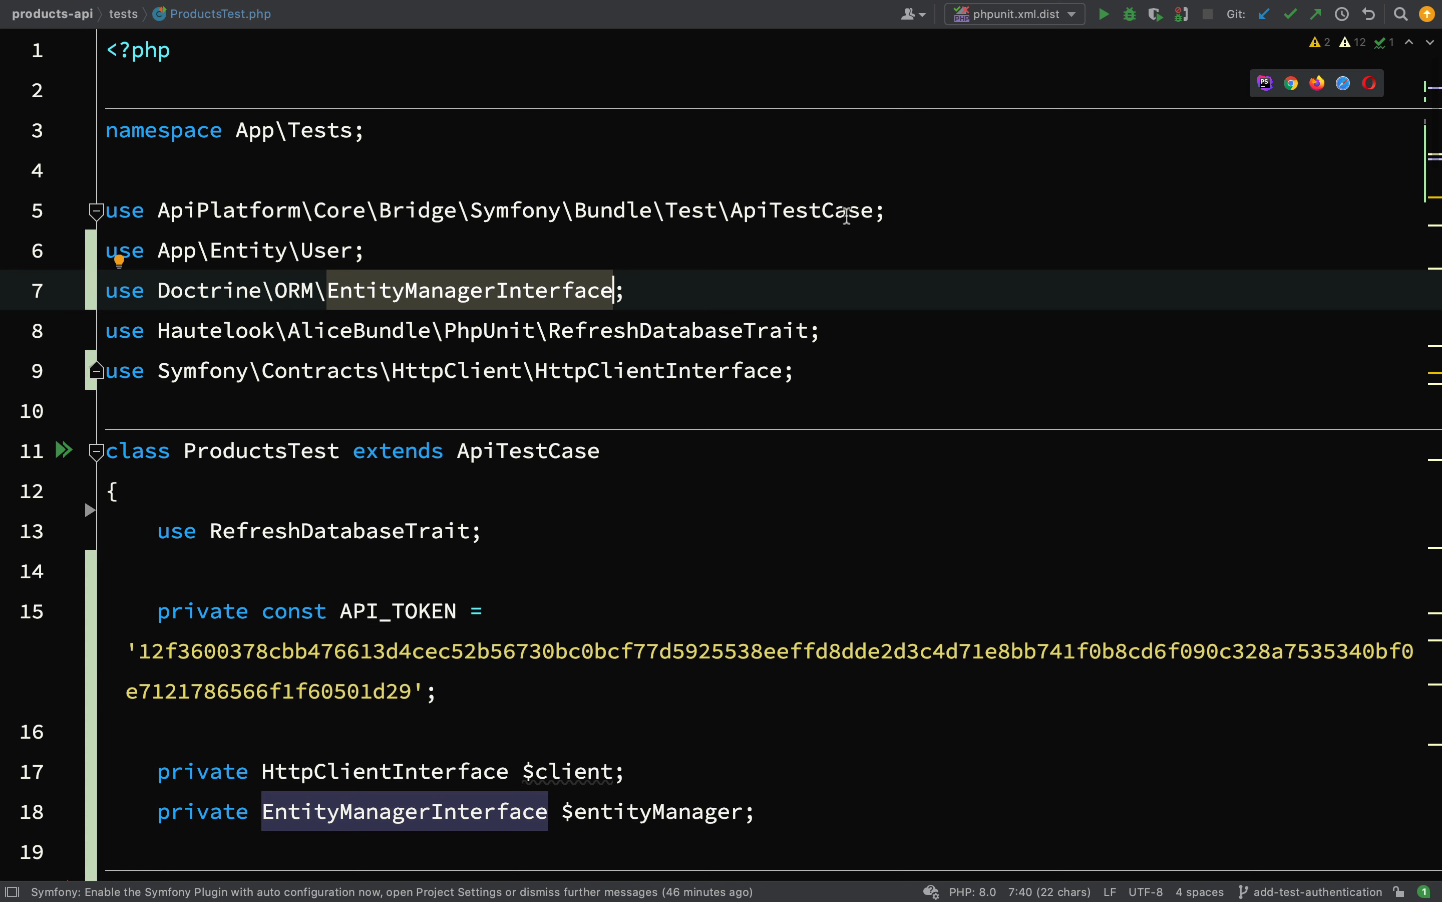
pyautogui.scroll(-3)
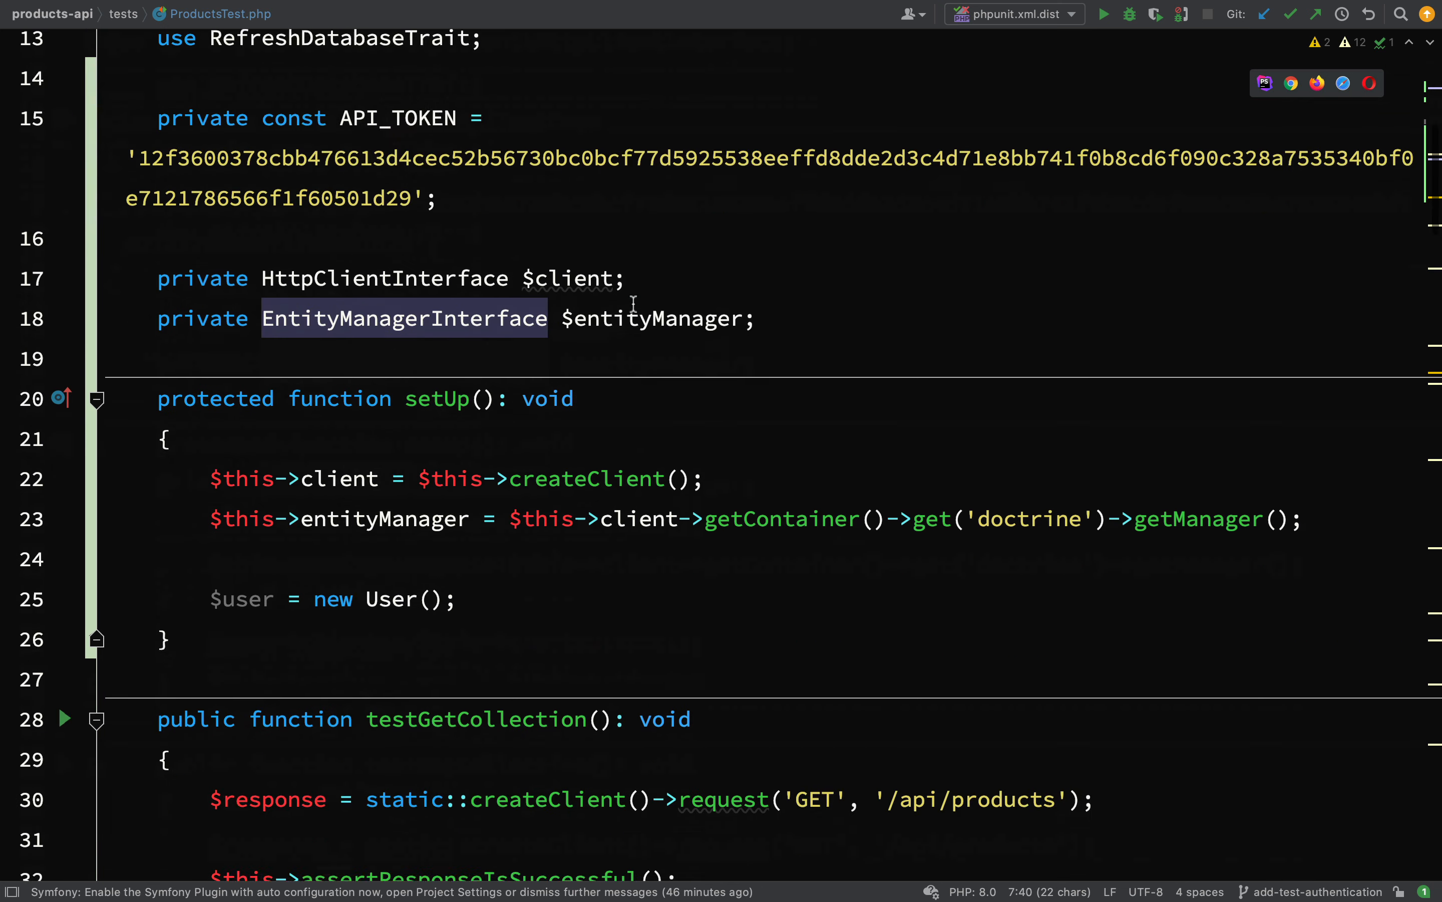
pyautogui.scroll(-3)
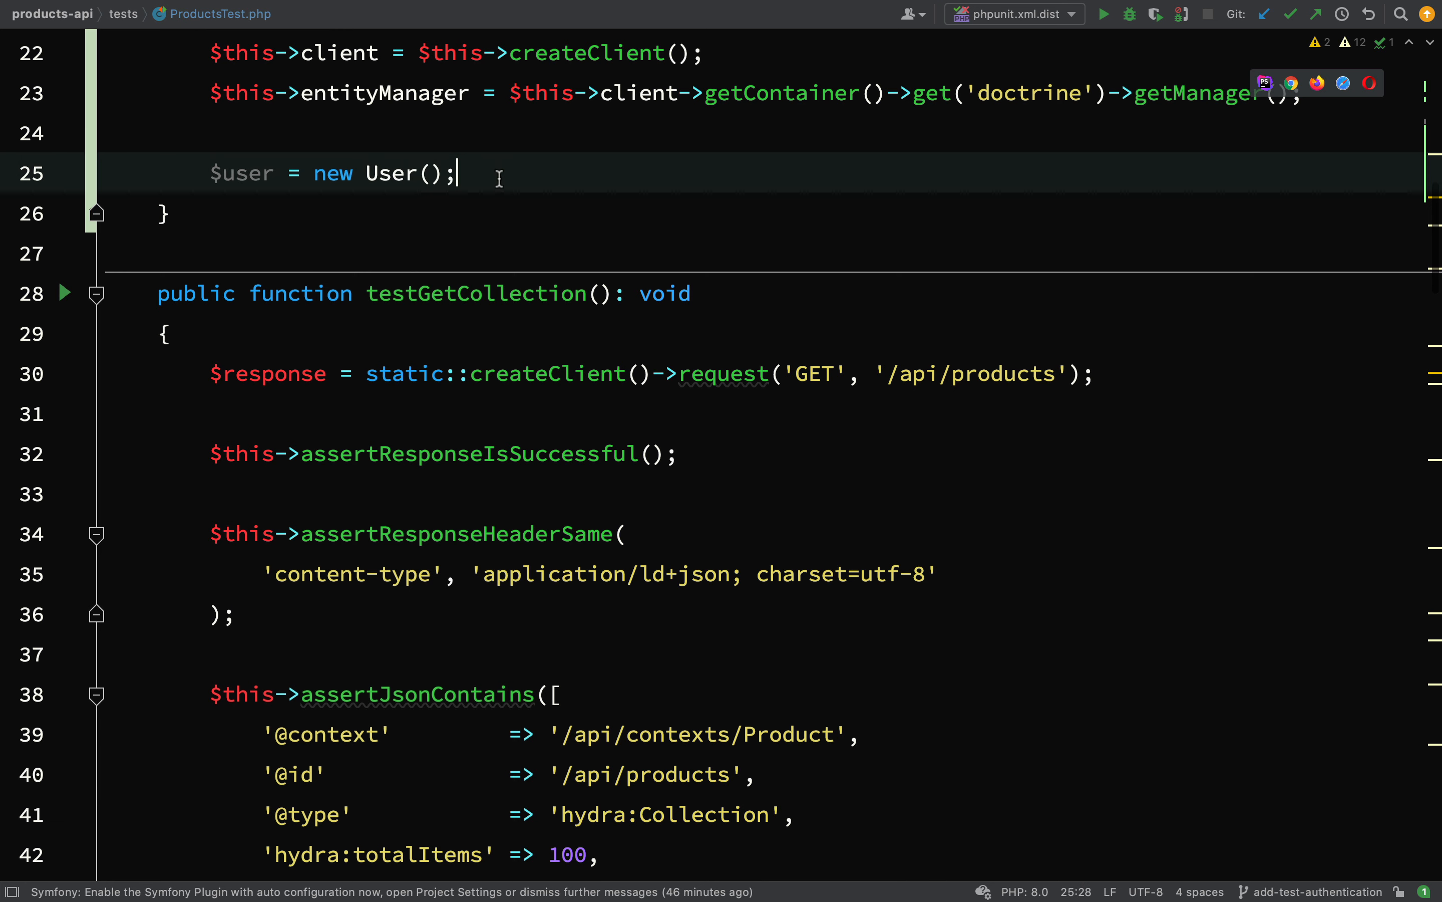
pyautogui.write('$')
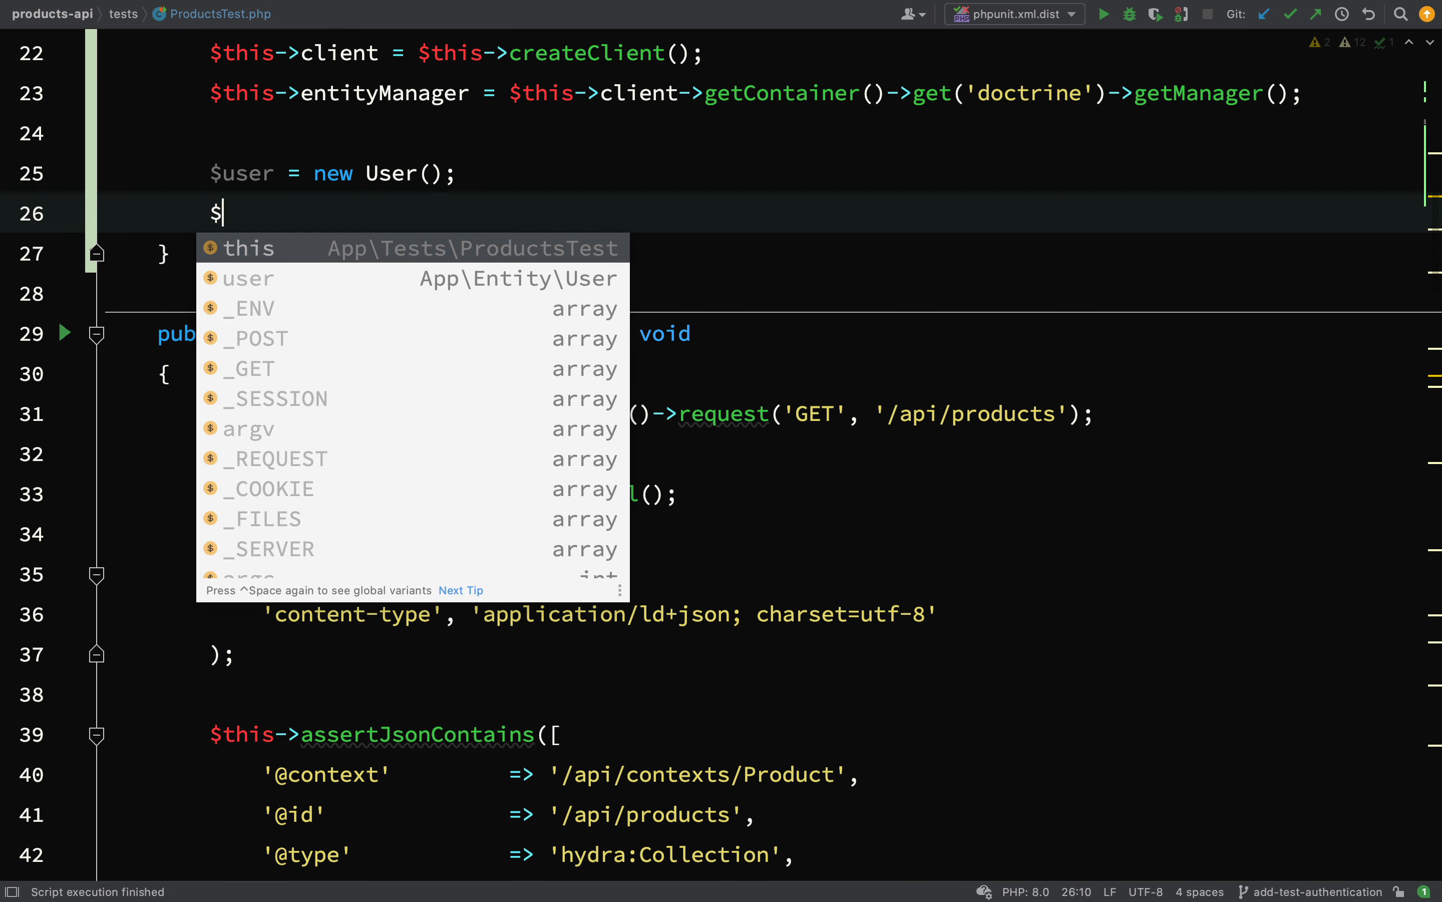
pyautogui.scroll(3)
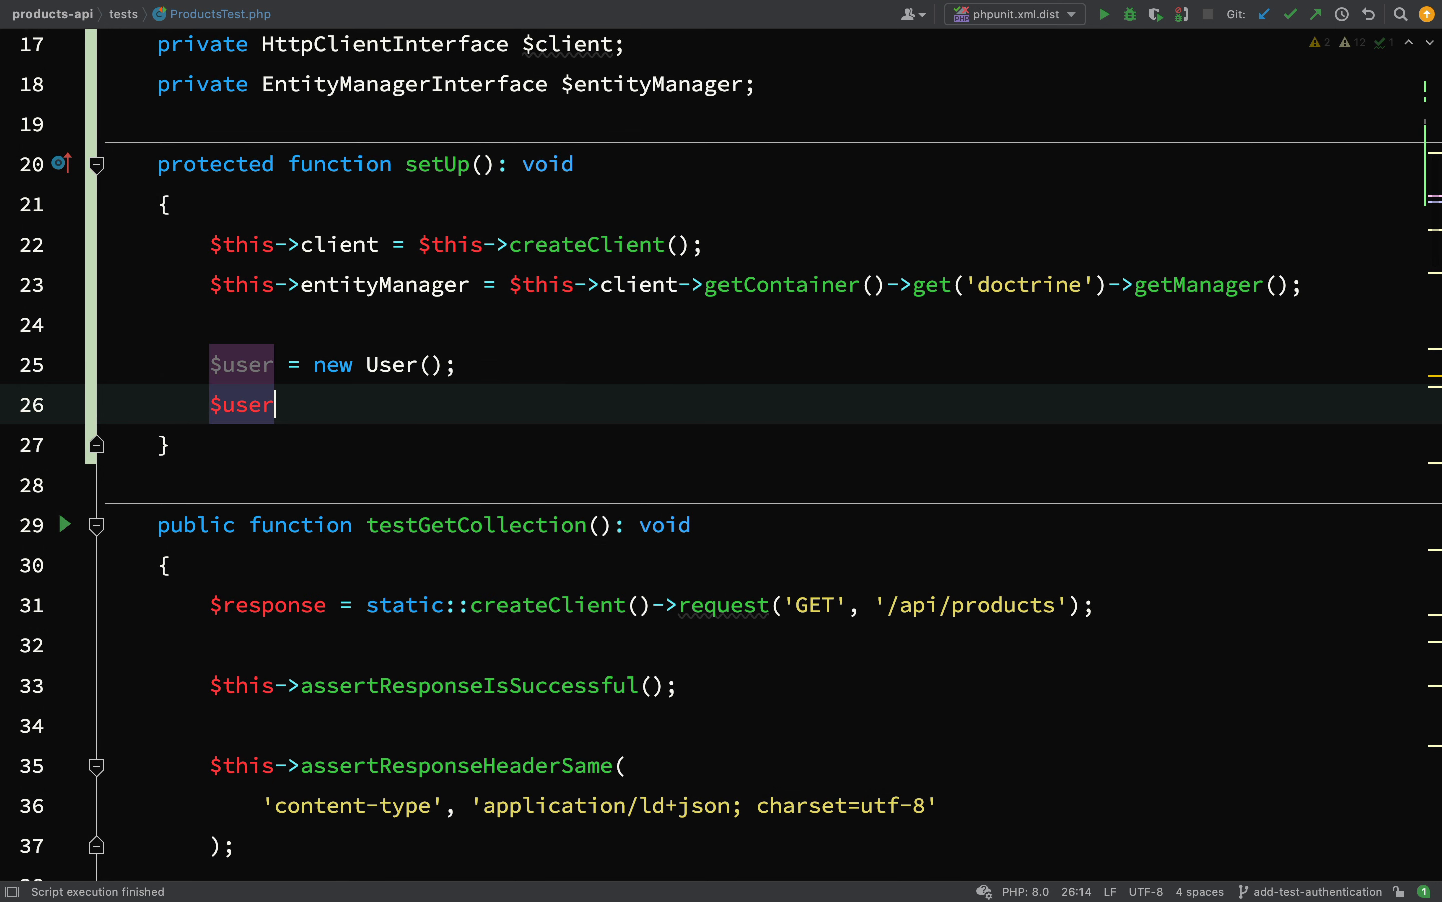
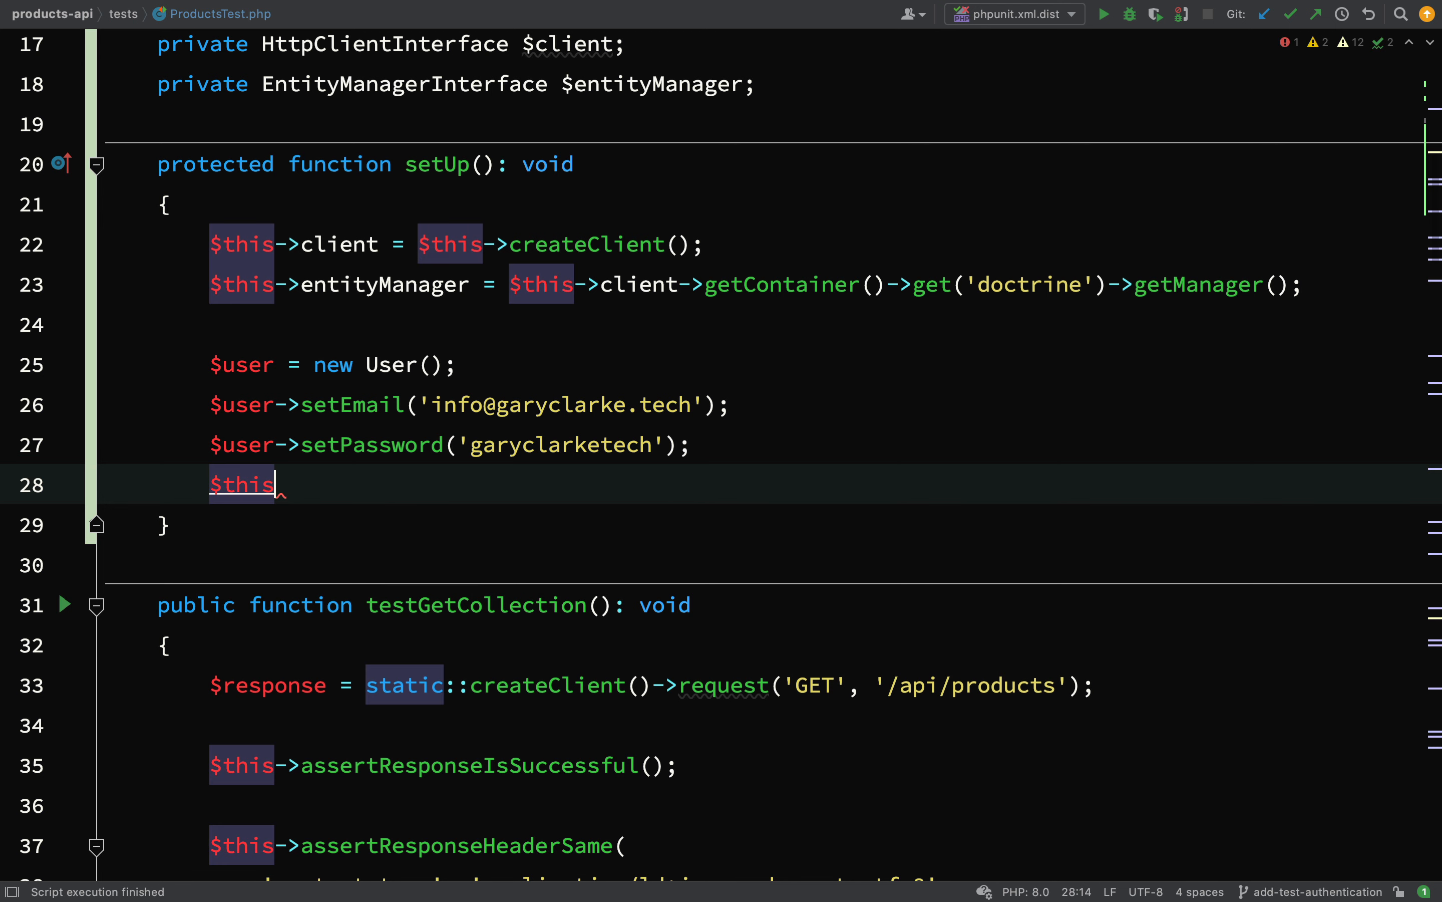
# Persist $user through the entity manager and flush it.
pyautogui.write('->entityManager')
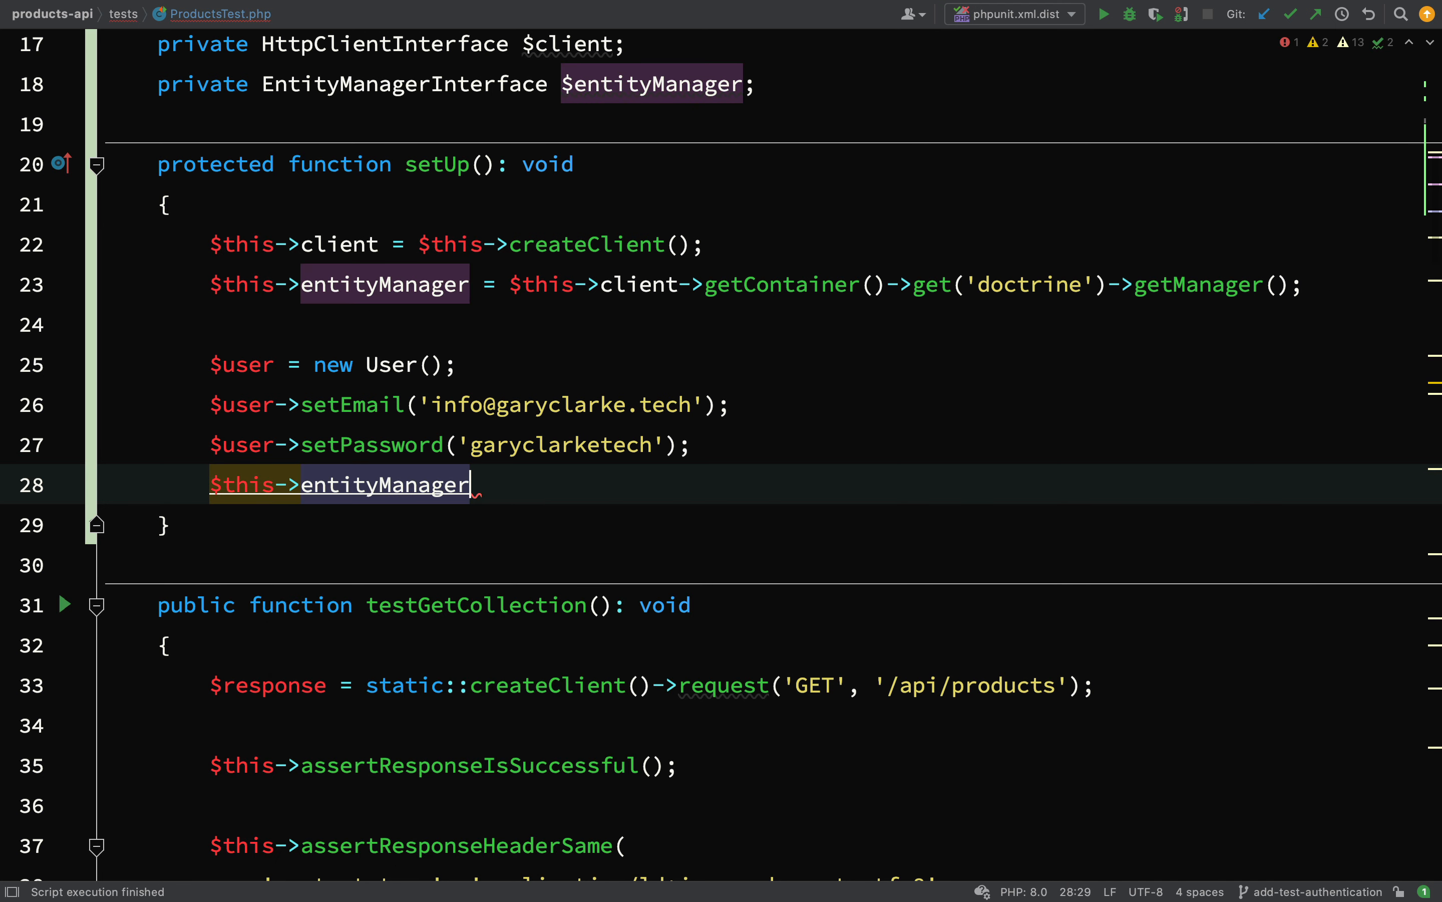
pyautogui.write('->persist();')
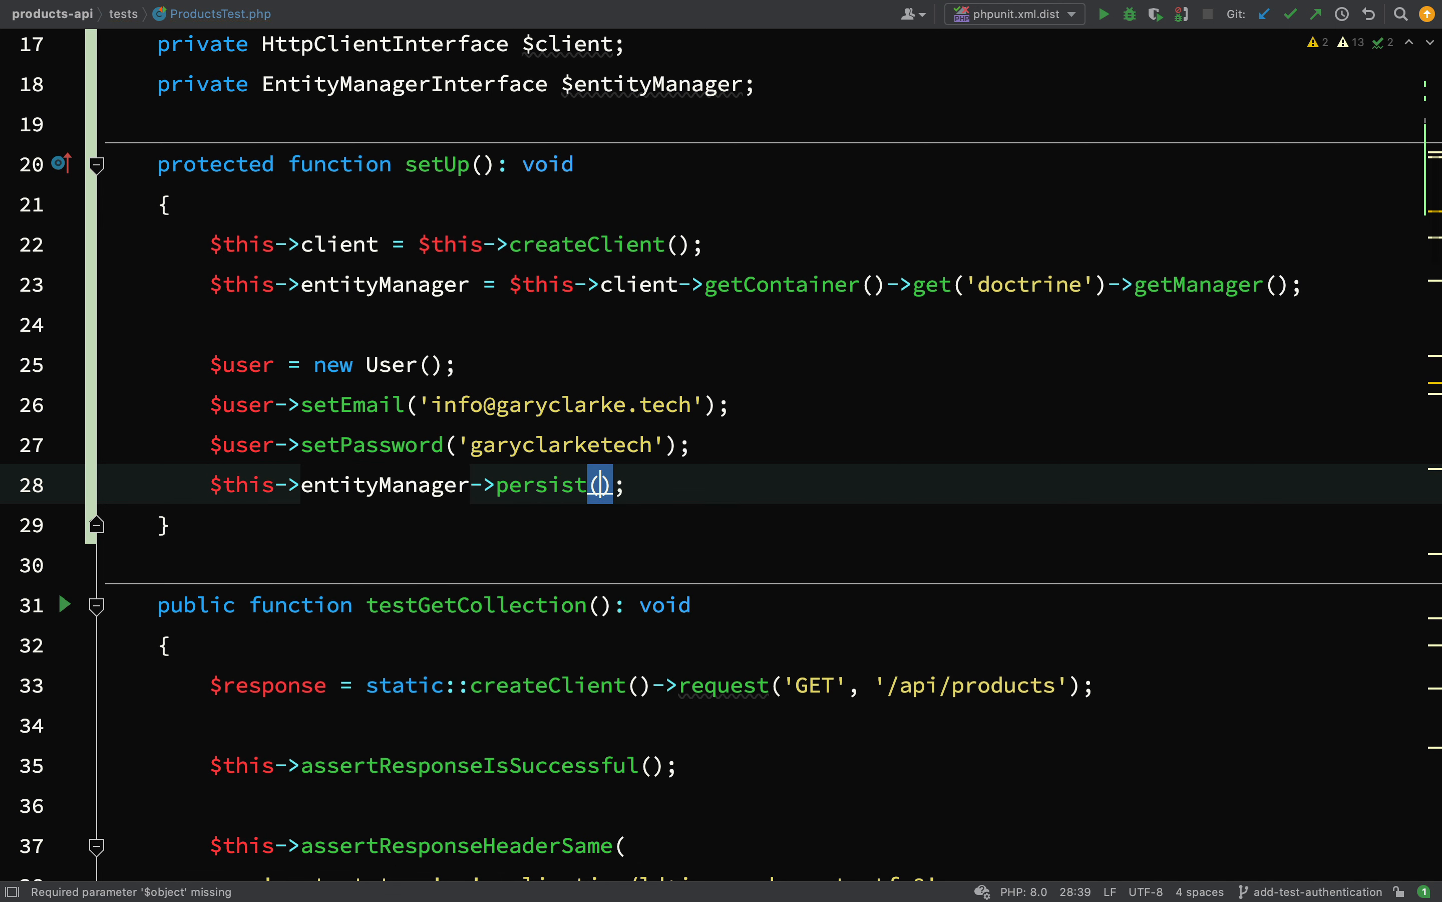
pyautogui.write('$')
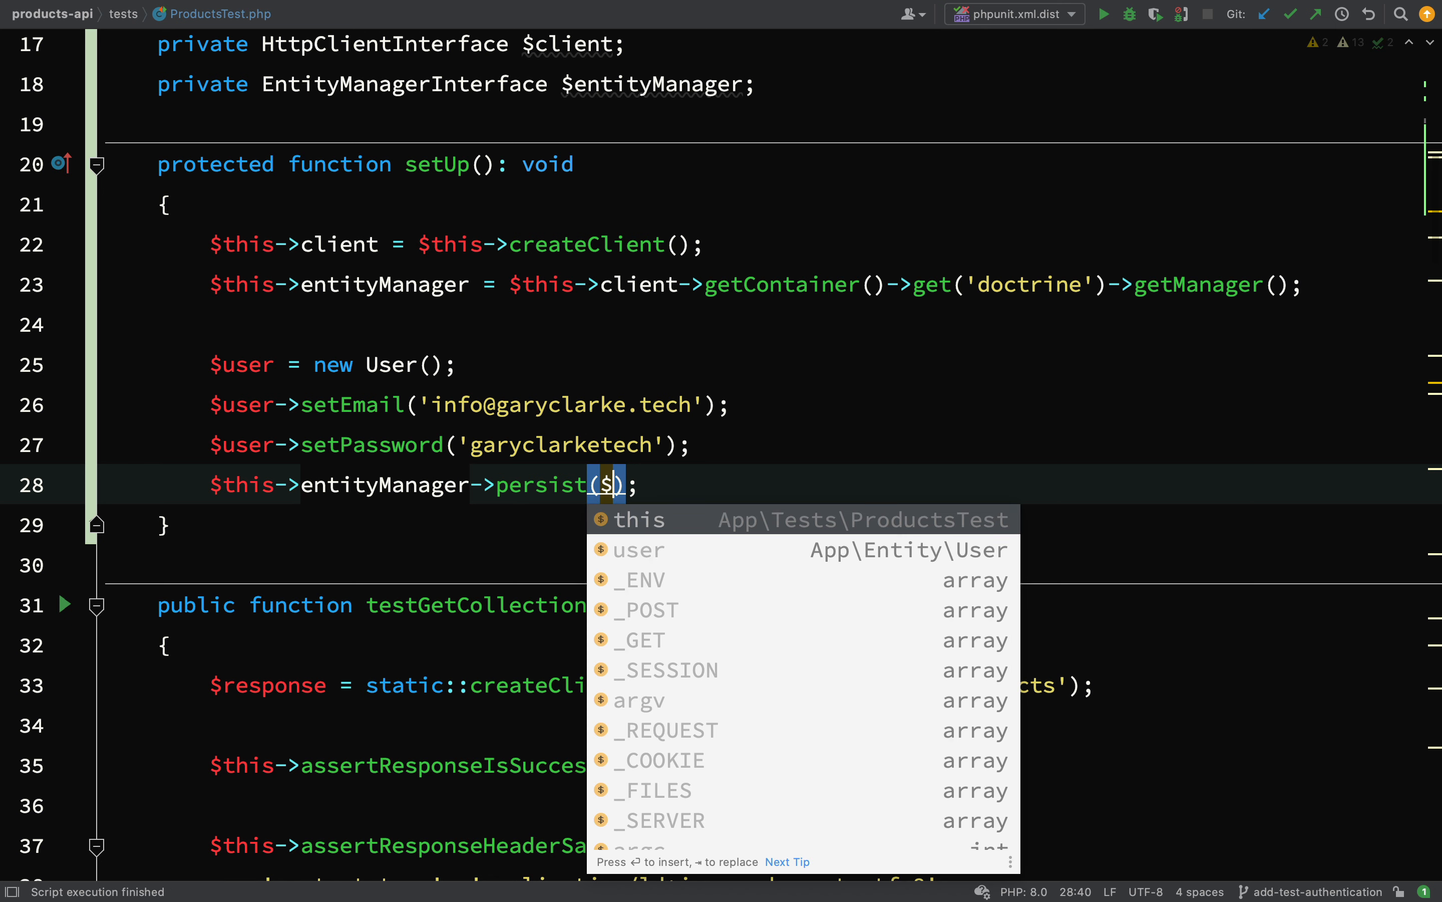
pyautogui.click(644, 549)
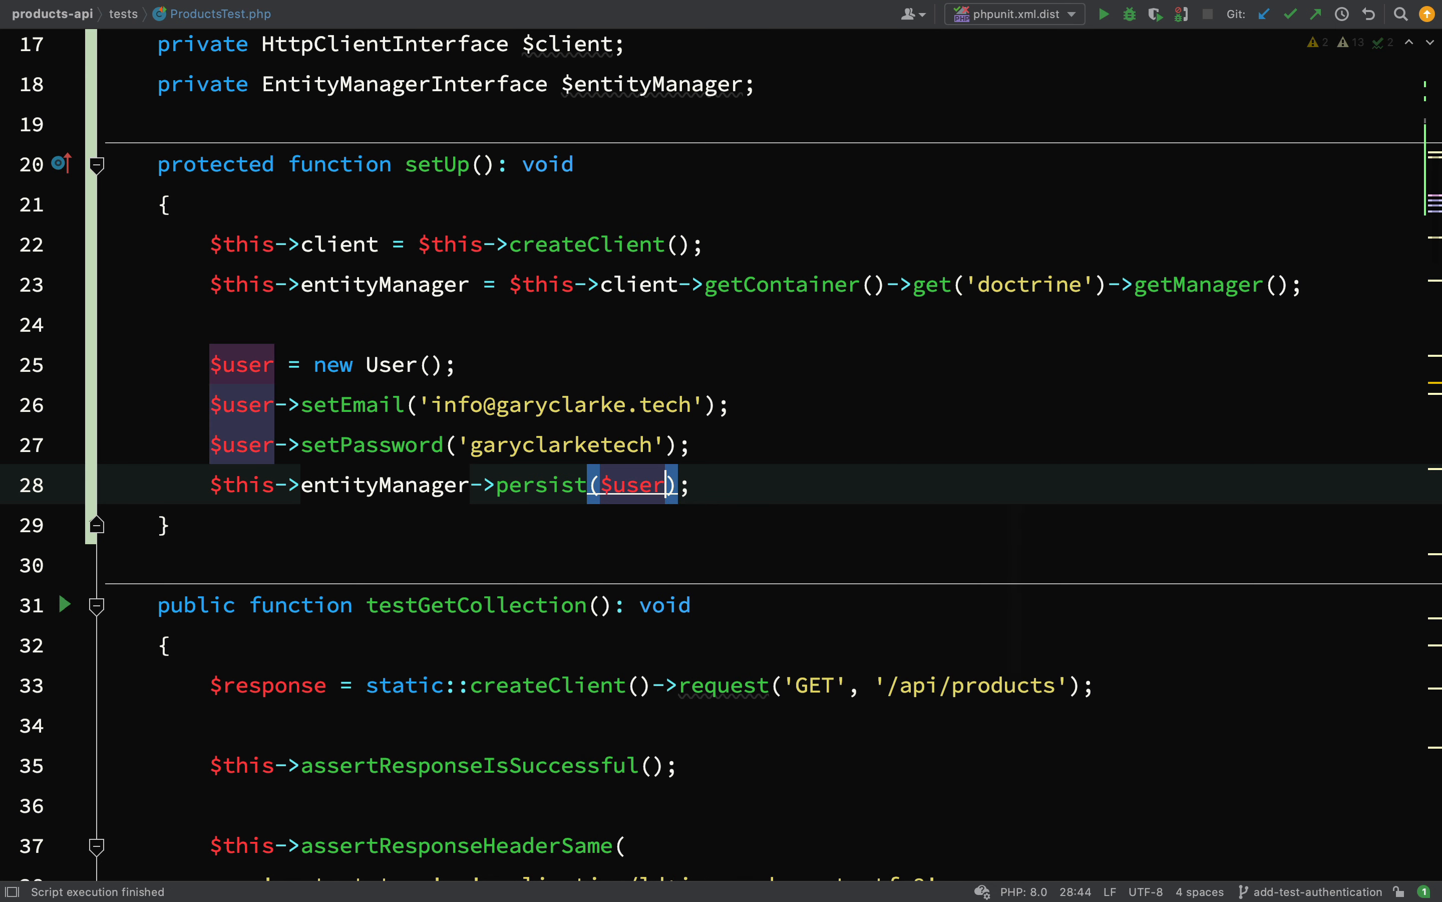
pyautogui.click(688, 485)
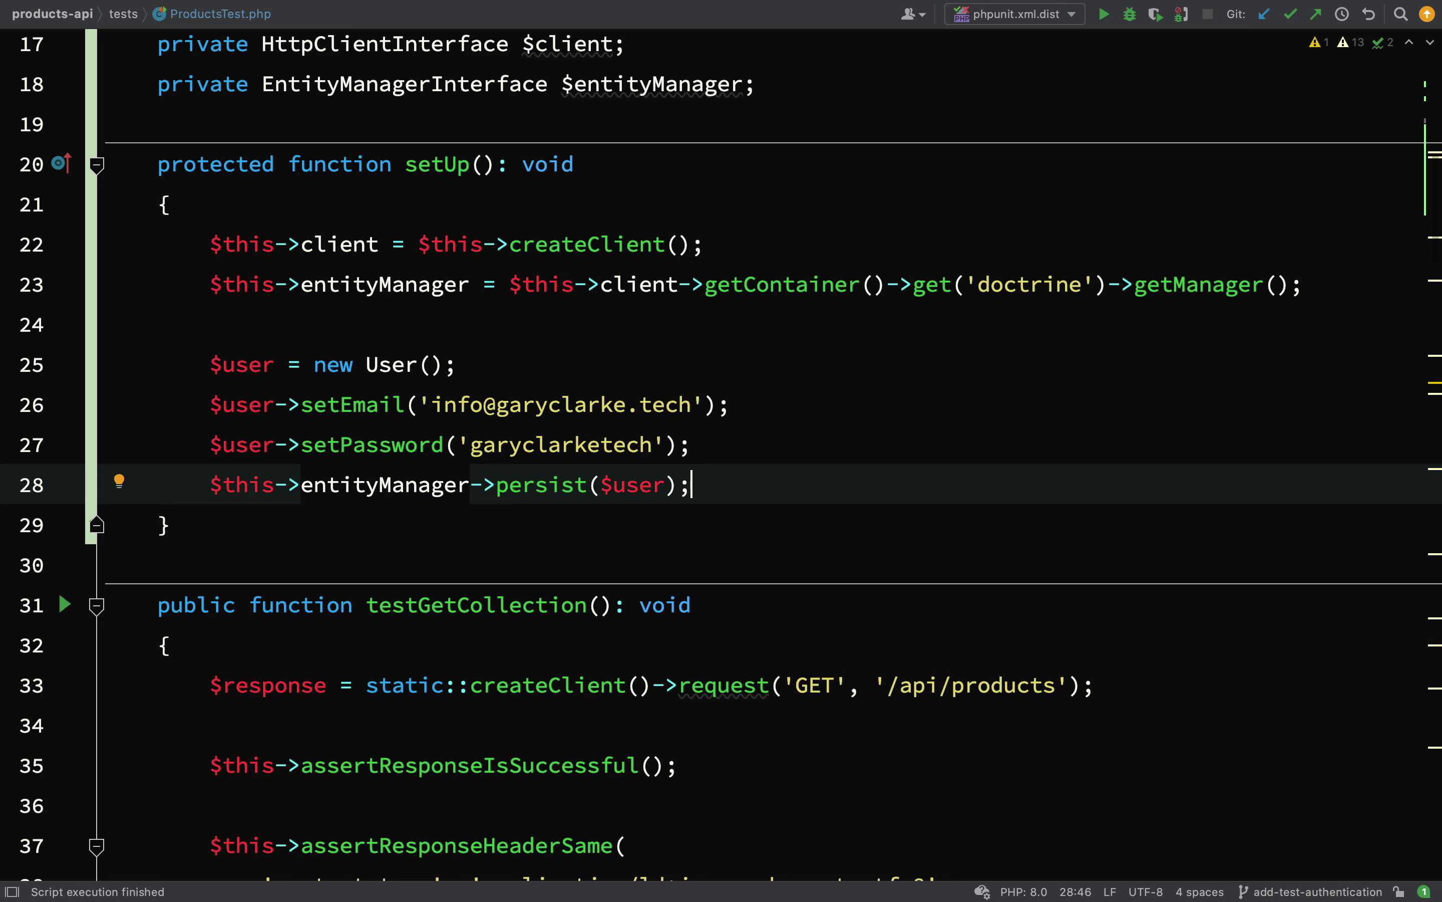
pyautogui.write('$')
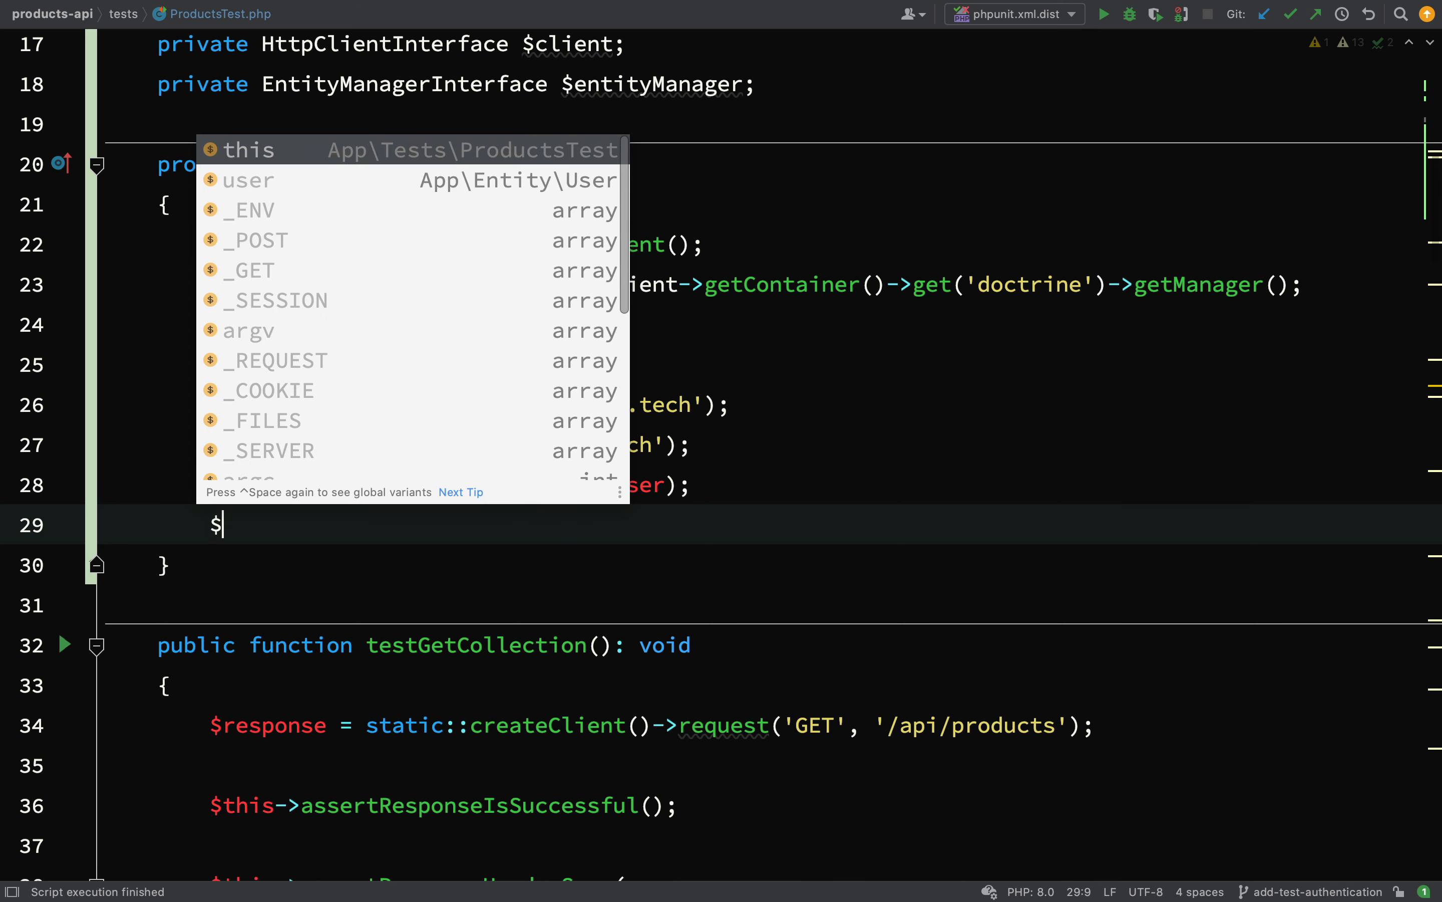
pyautogui.write('this->en')
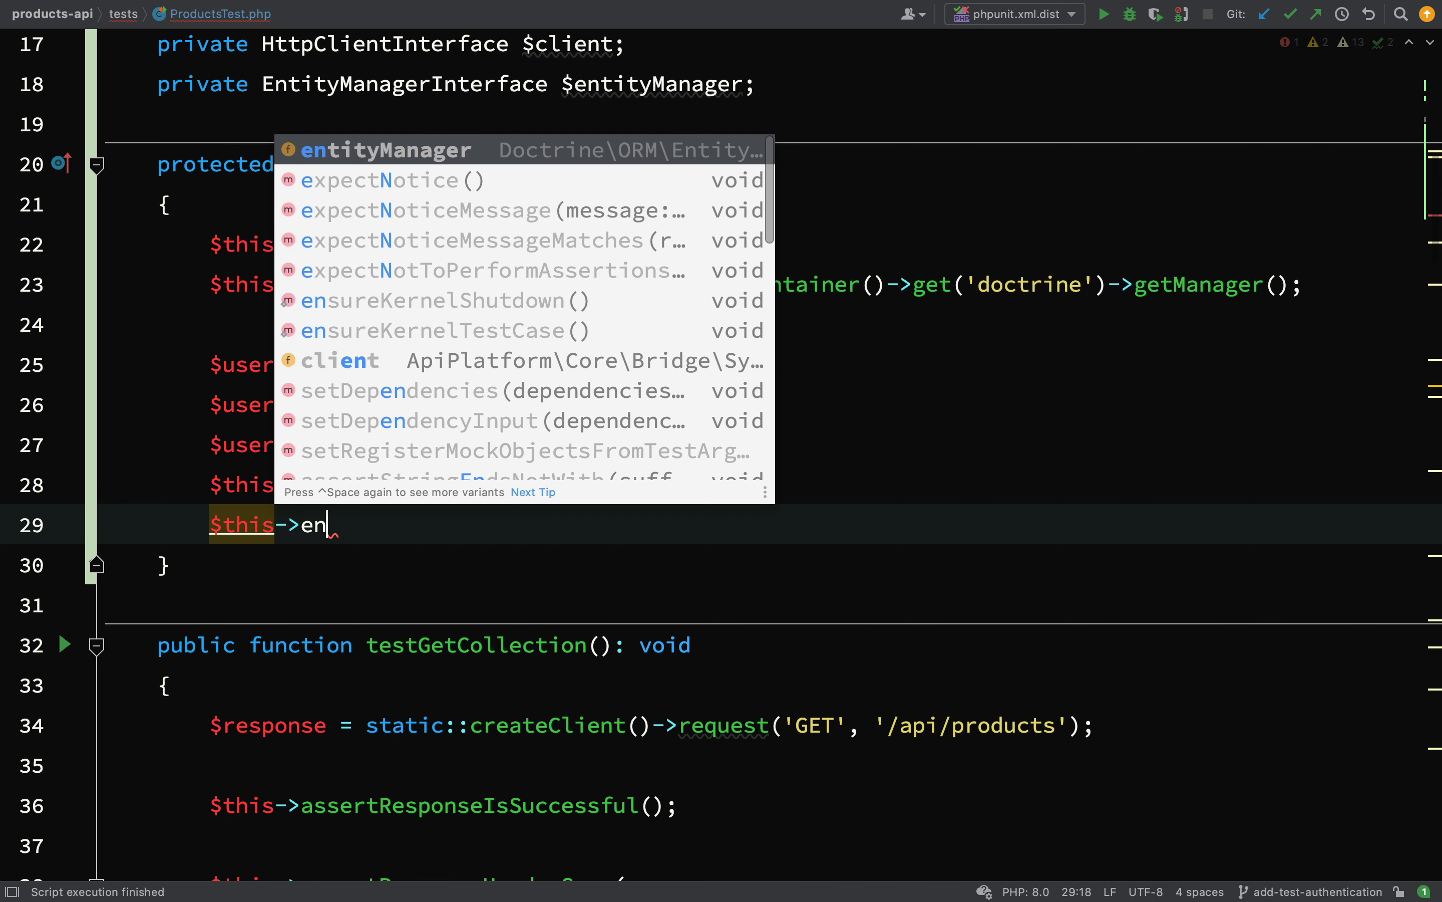
pyautogui.write('entityManager->flush();')
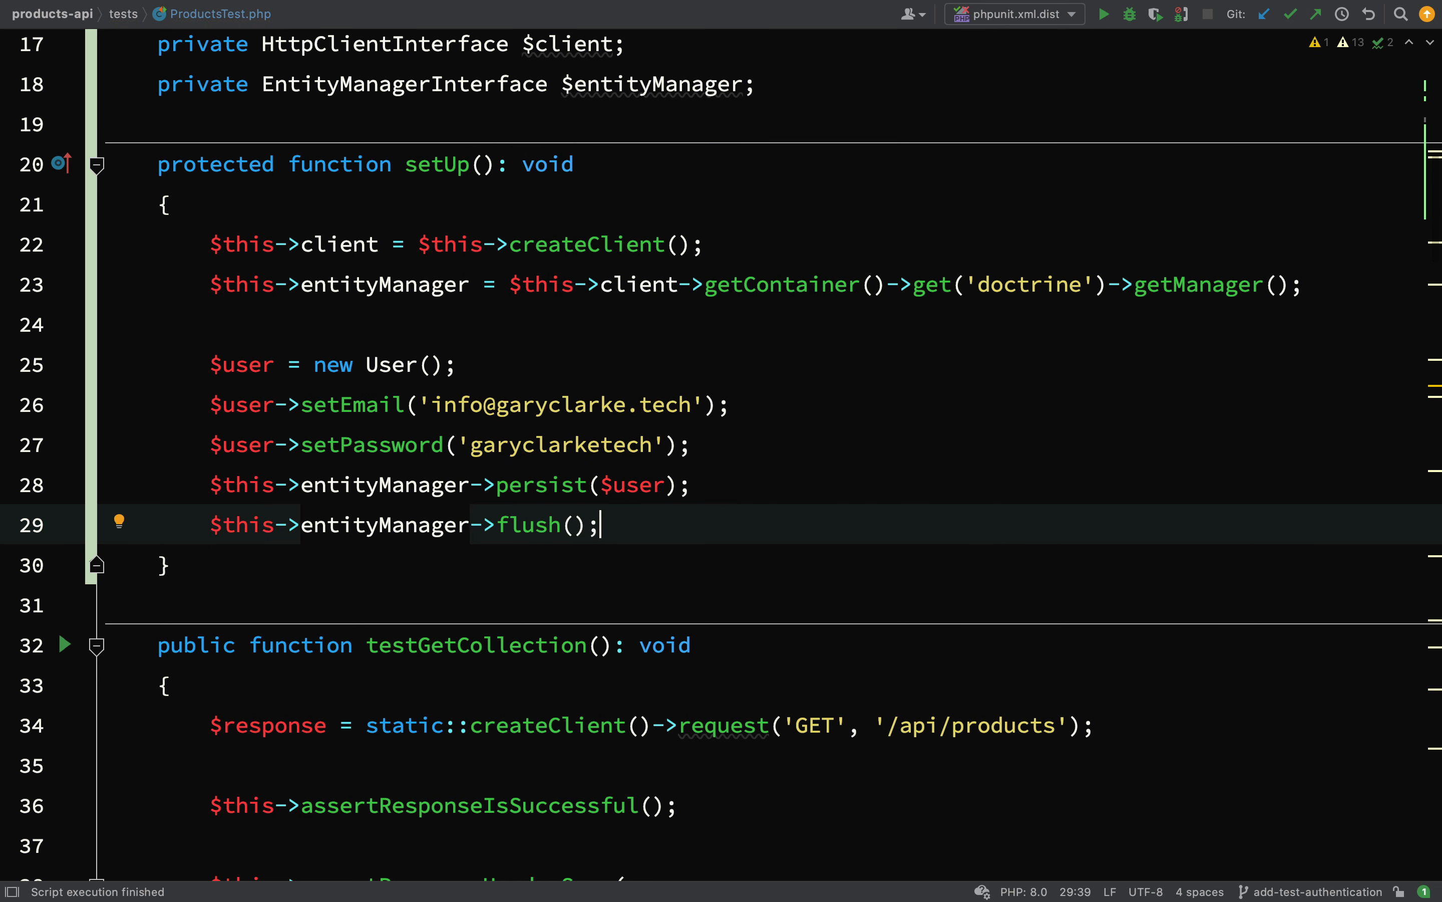
pyautogui.press('enter')
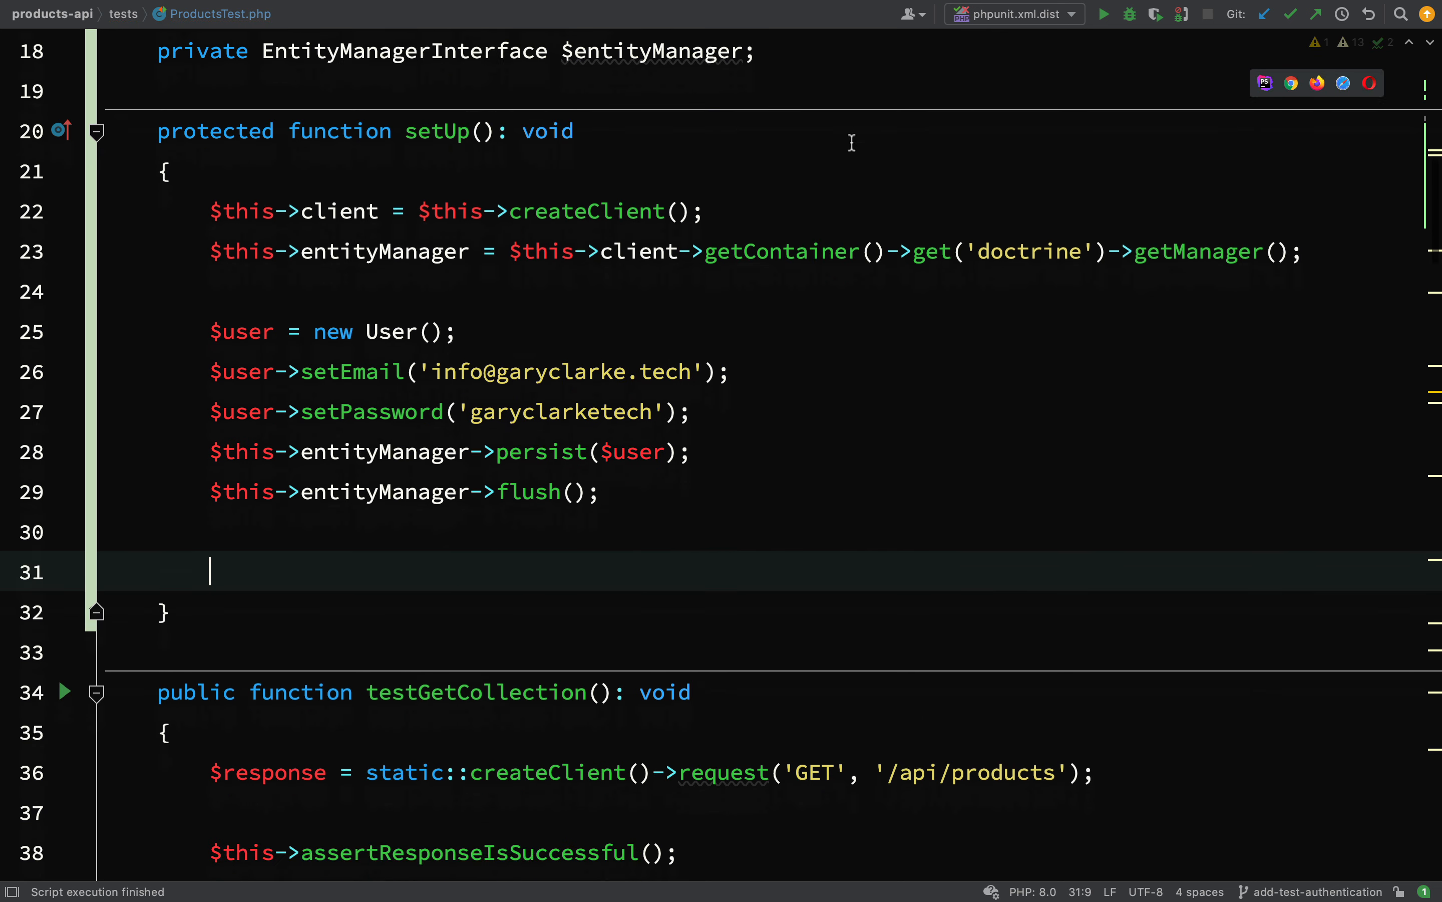
# Create $apiToken = new ApiToken() with setToken(API_TOKEN) and setUser($user).
pyautogui.write('$api')
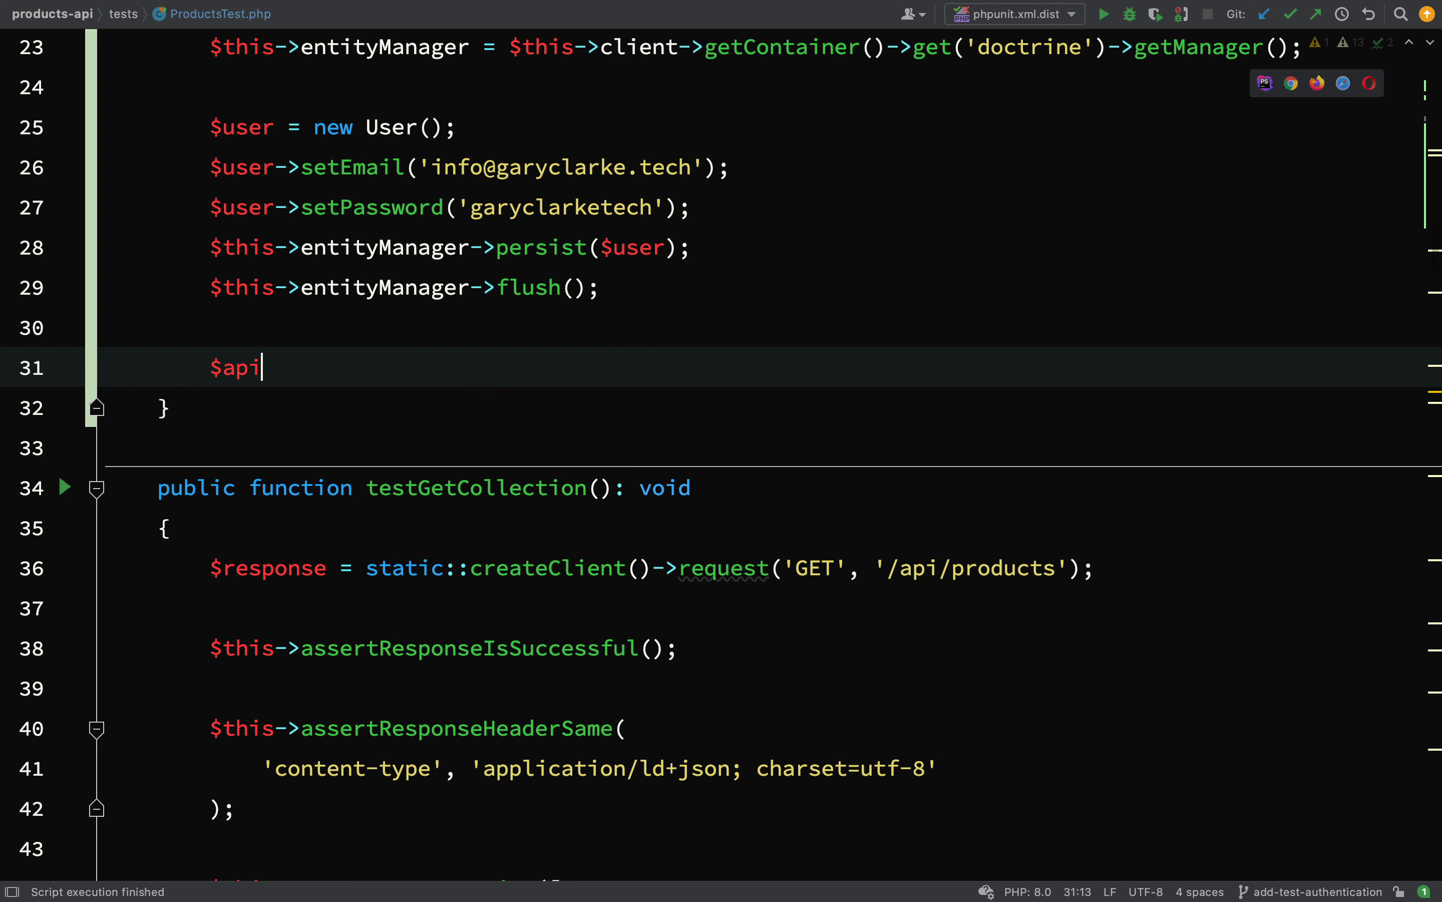
pyautogui.write('Token =')
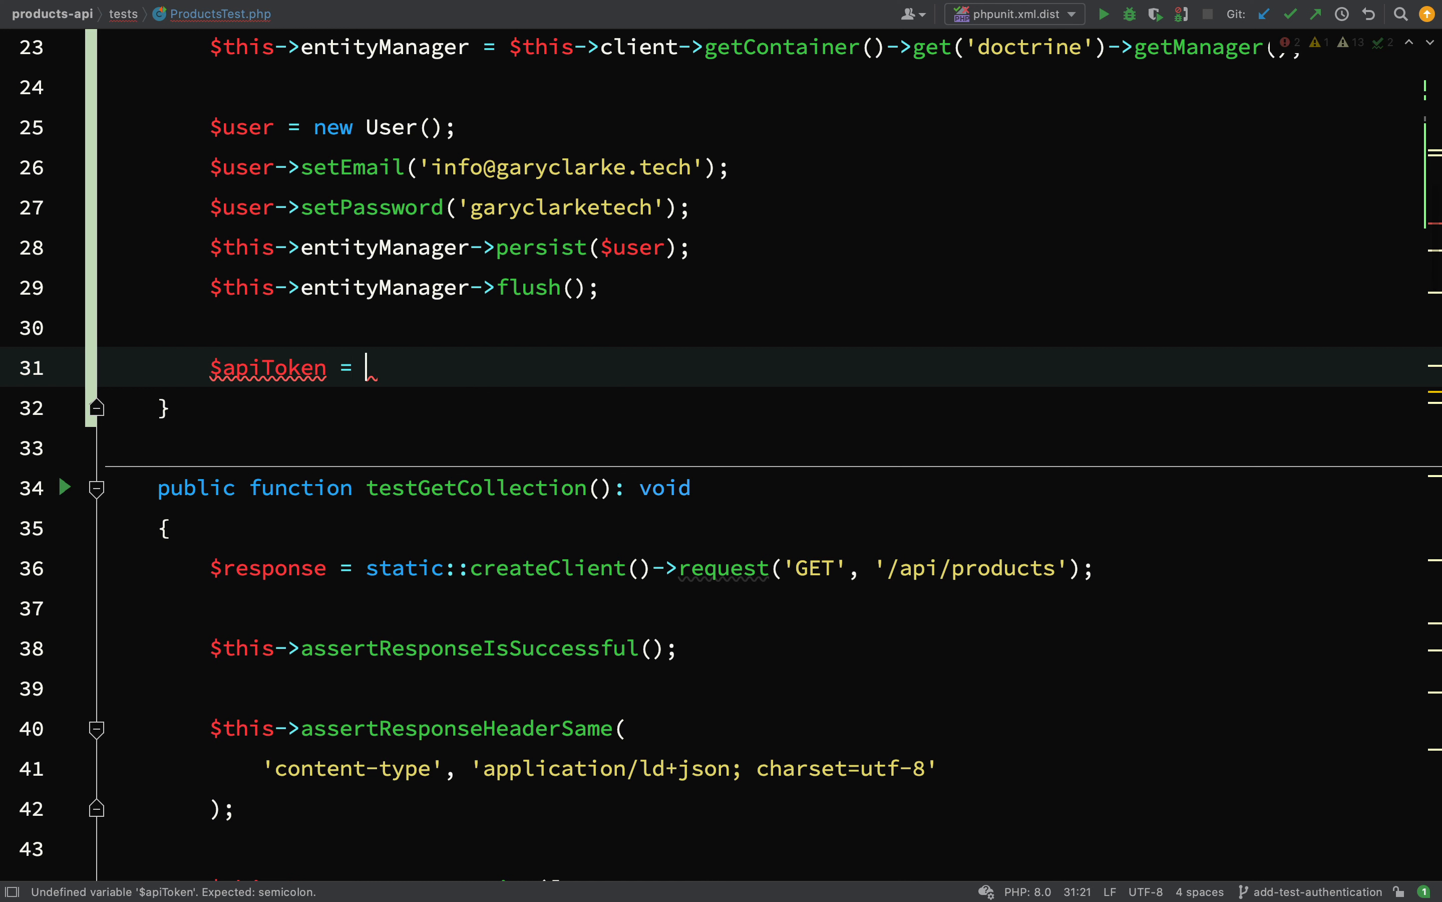
pyautogui.write('new ApiToken(')
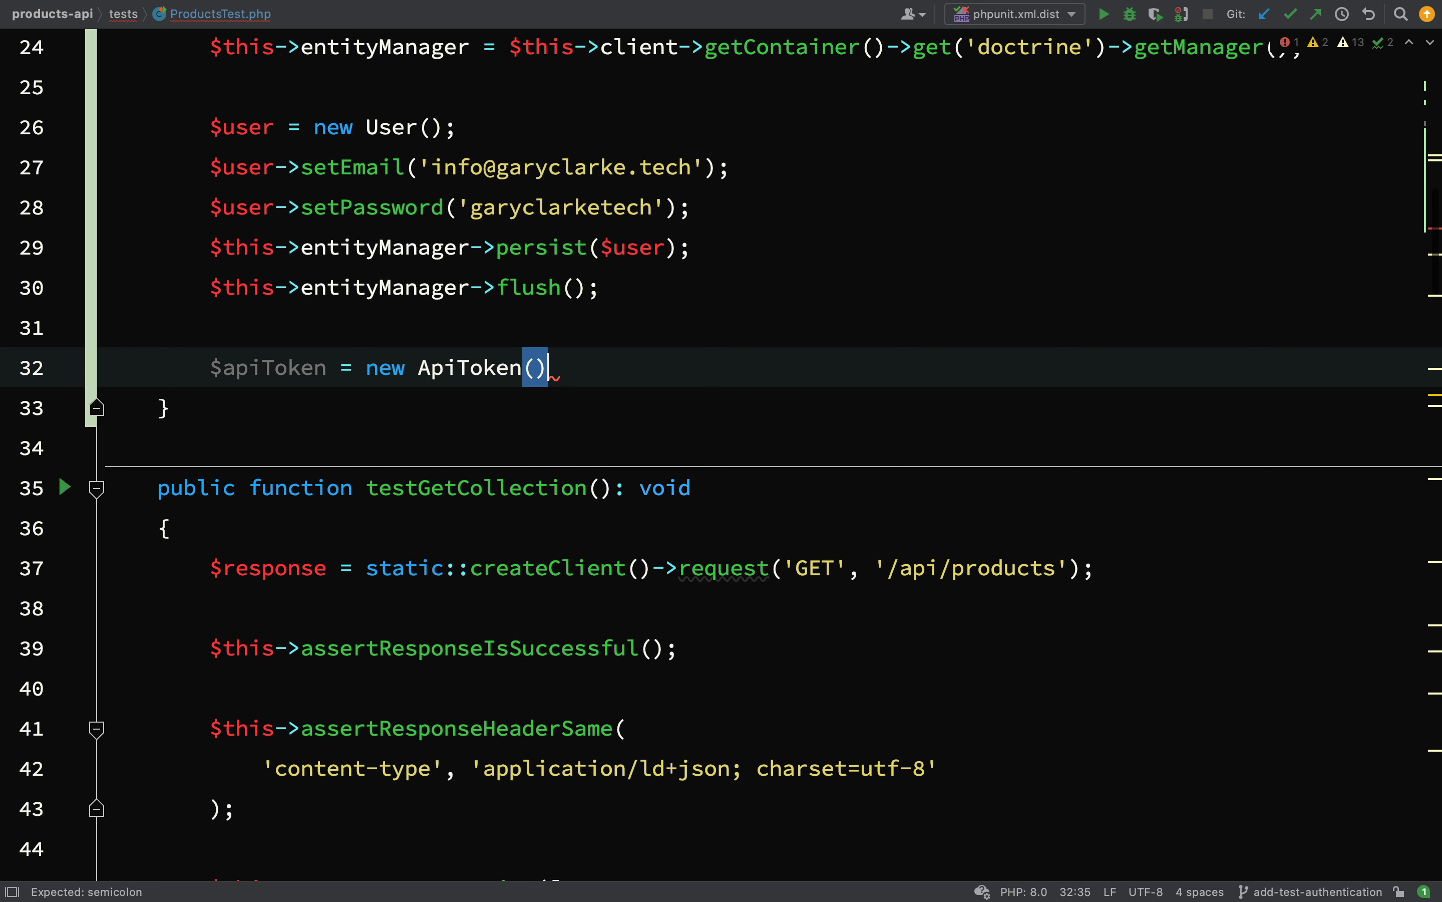
pyautogui.write(';')
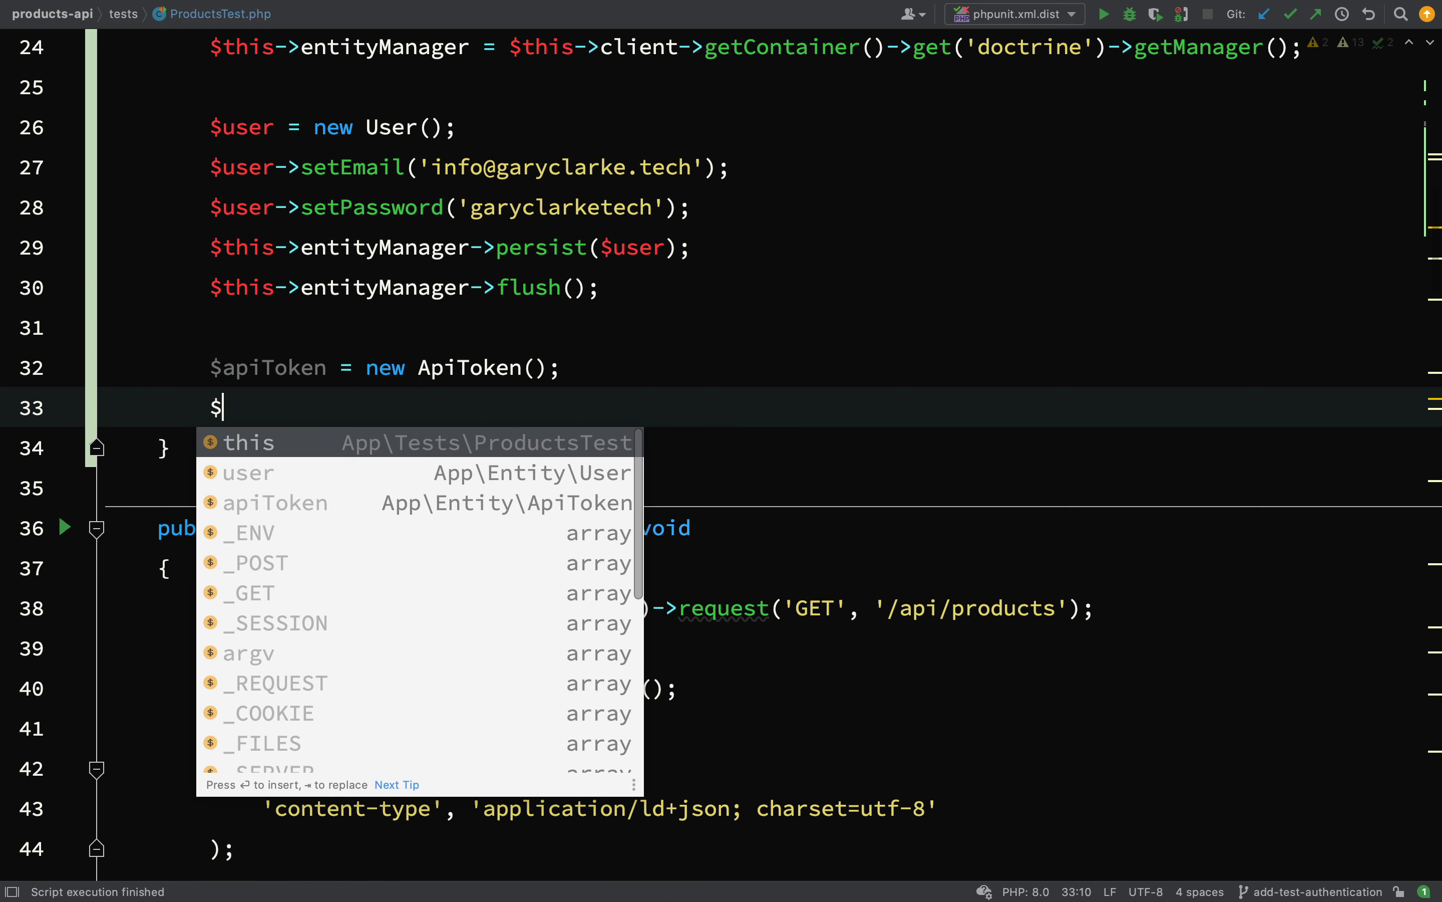
pyautogui.write('apiToken->')
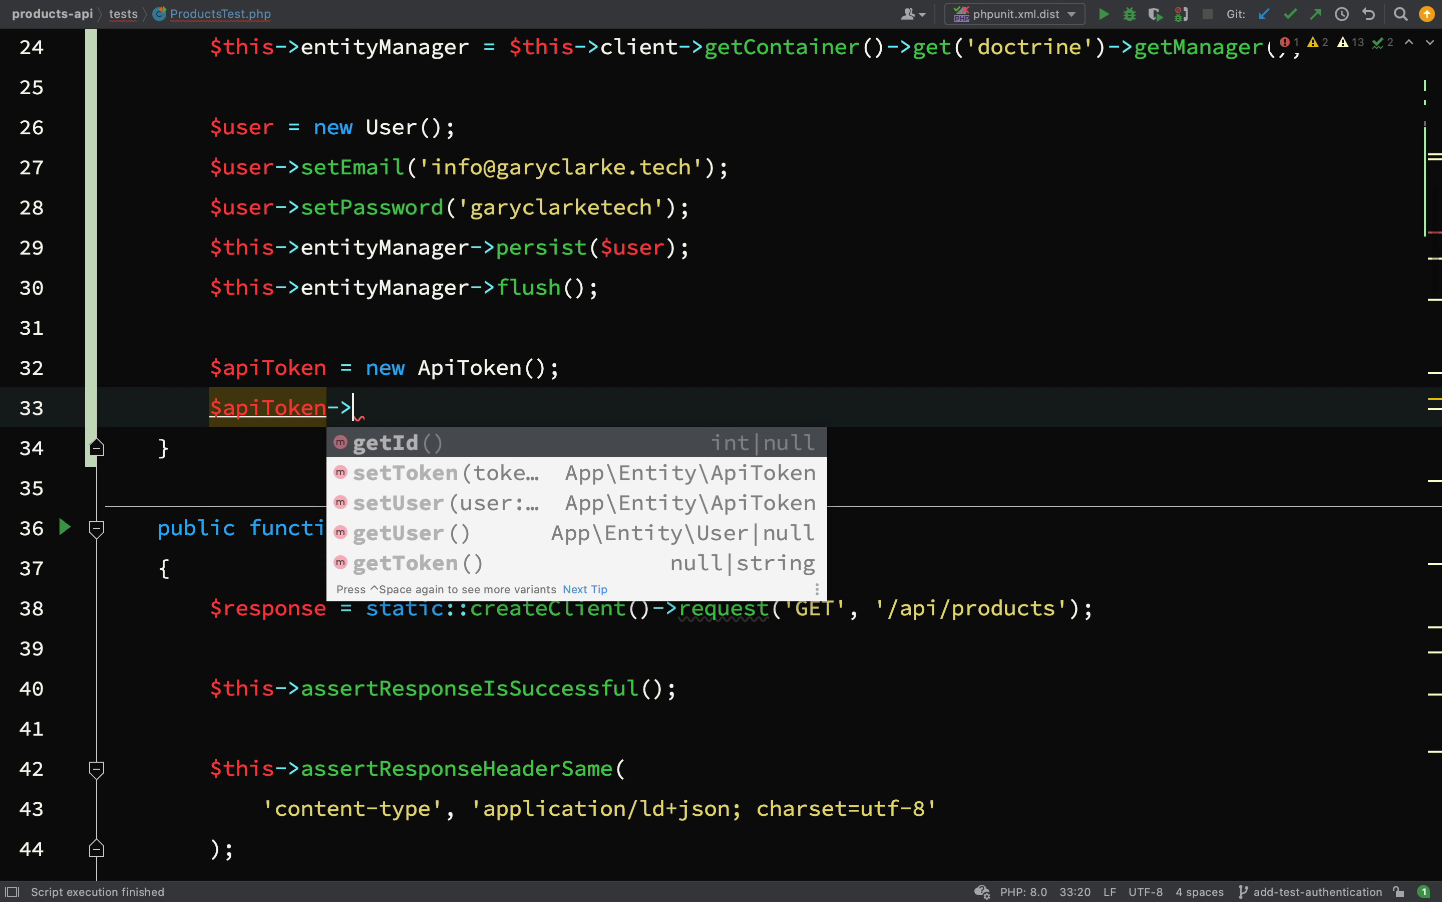
pyautogui.write('setToken(API')
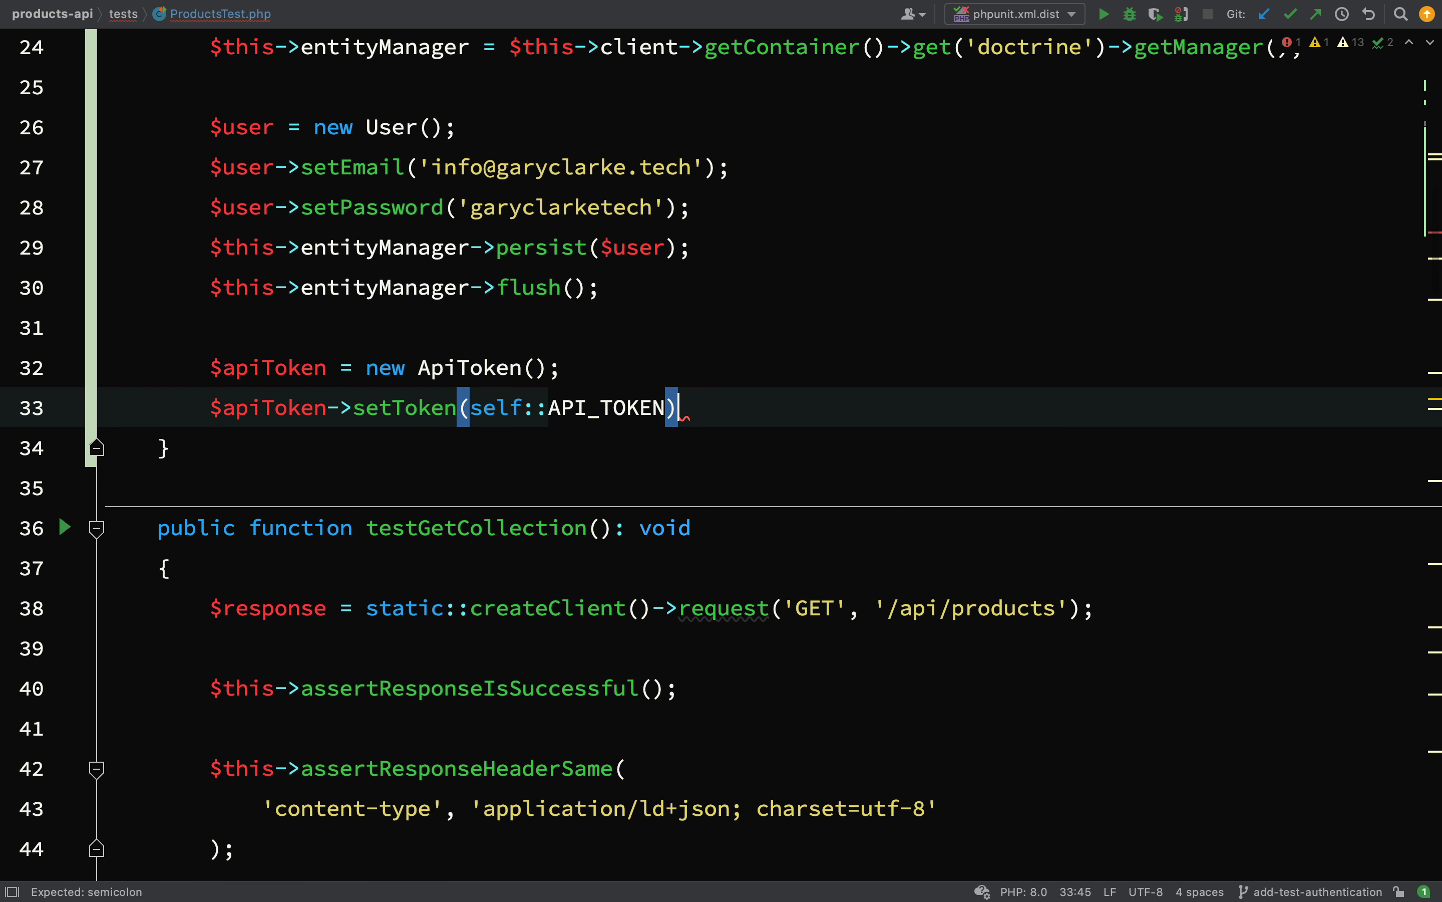
pyautogui.write('$apiToken->')
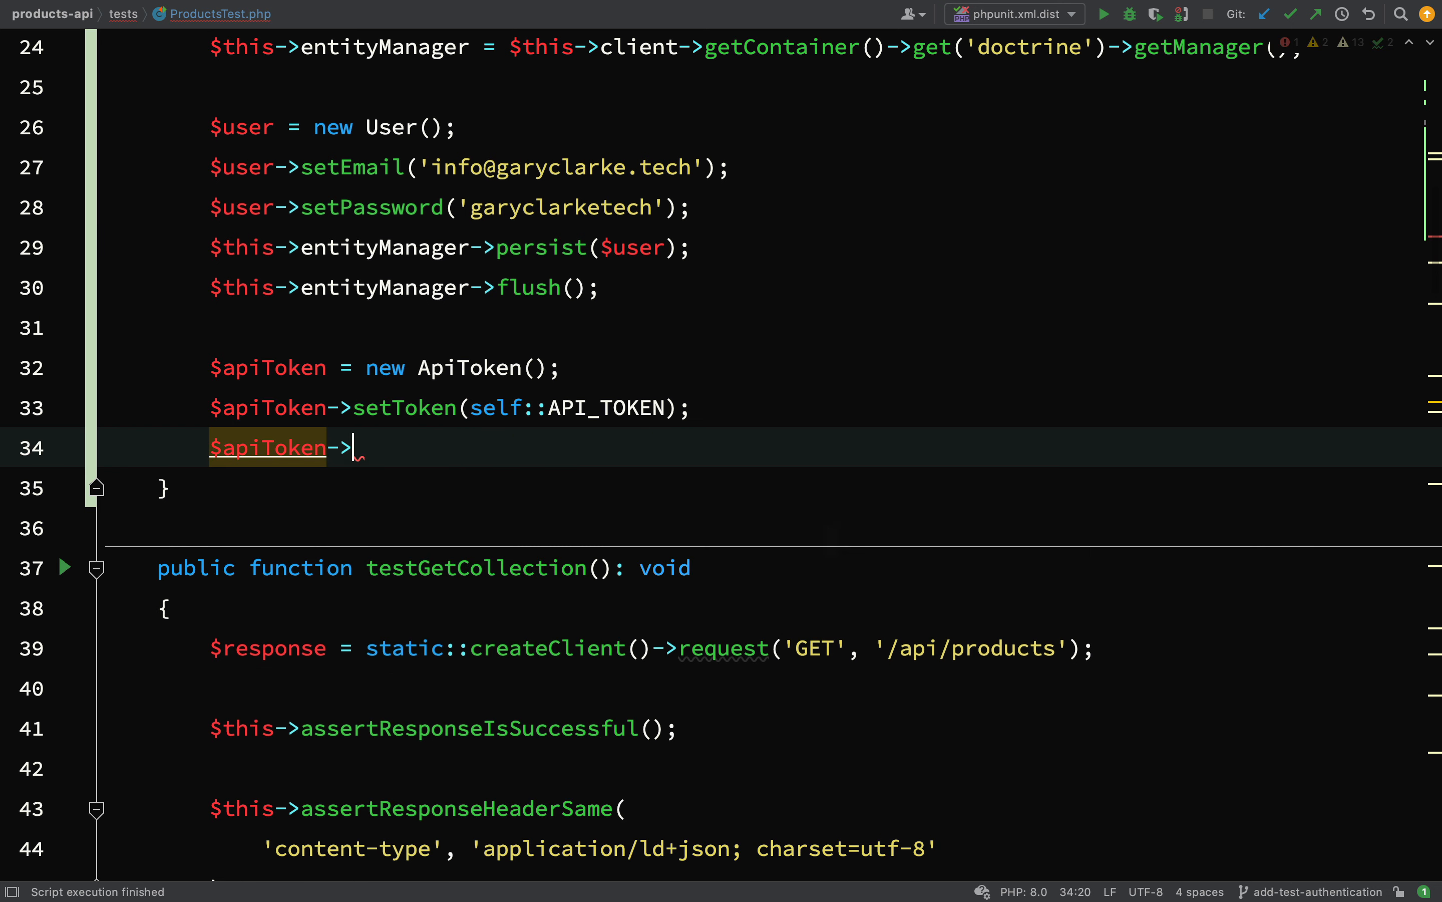
pyautogui.write('setUser($user);')
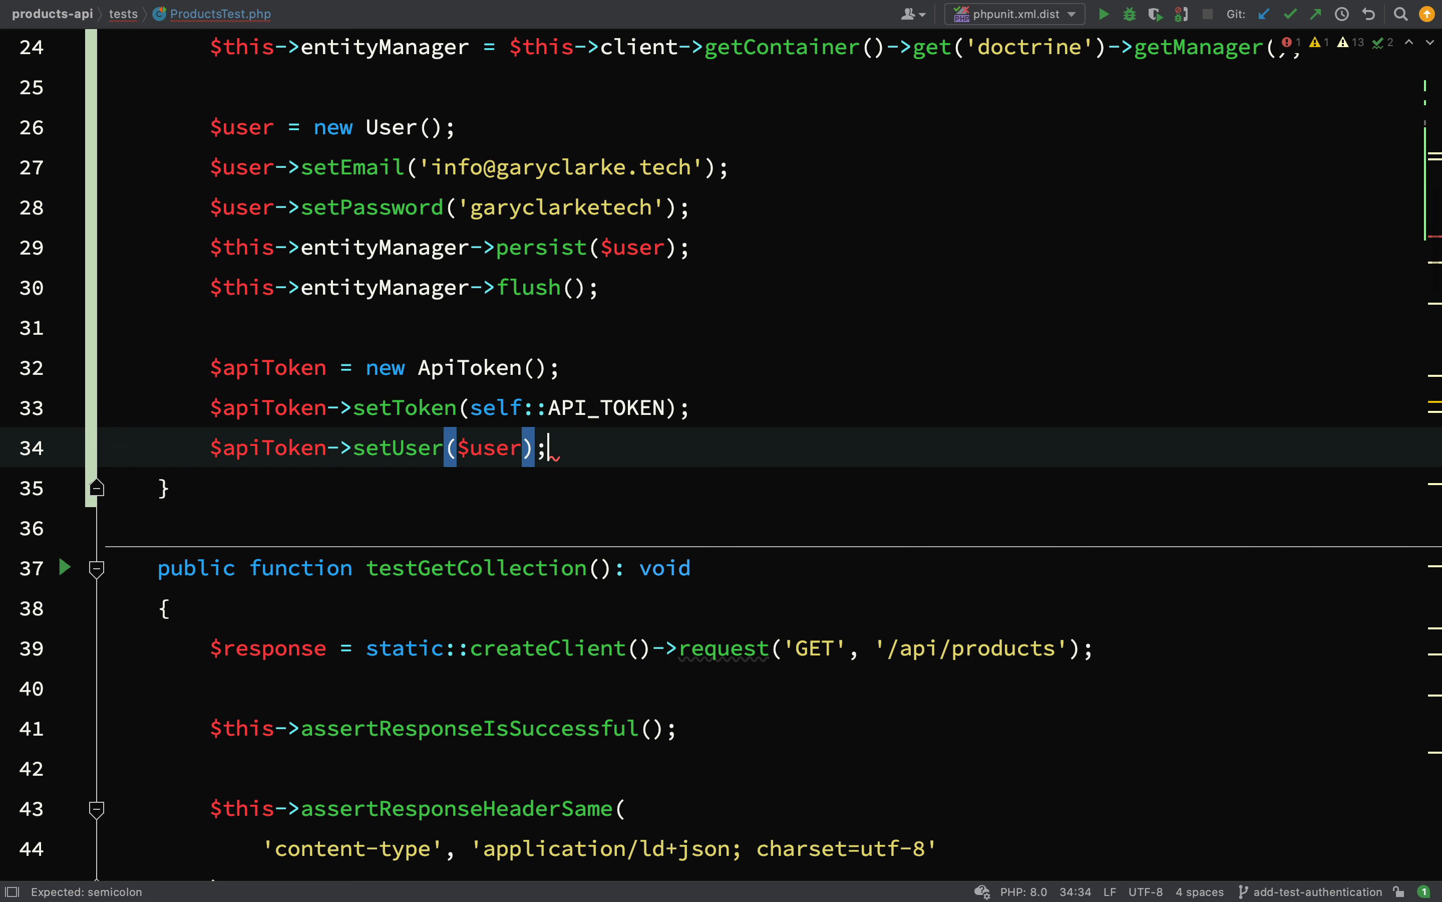
pyautogui.click(537, 367)
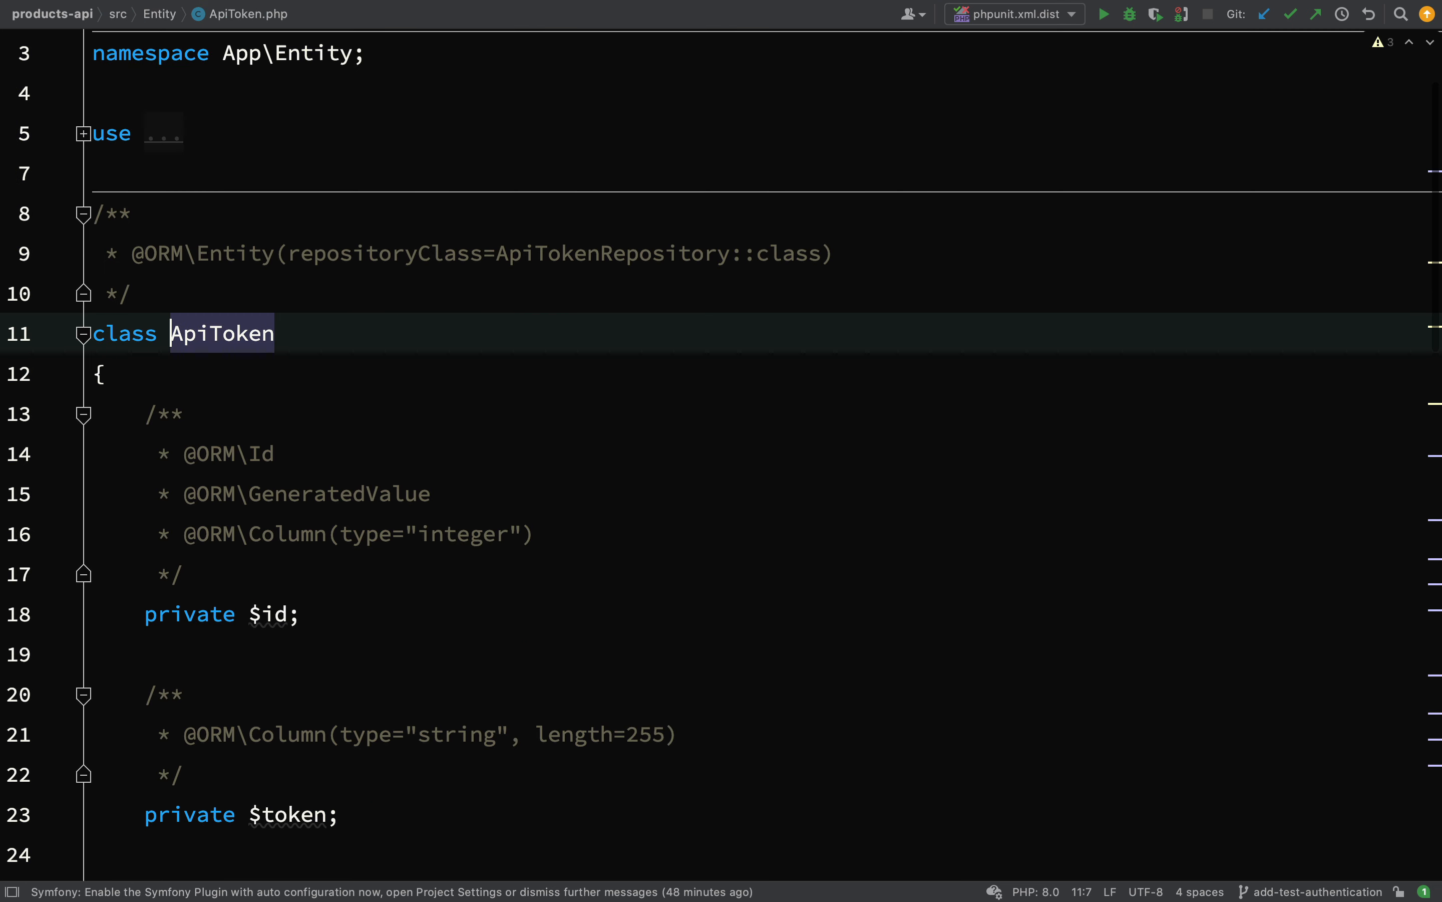
pyautogui.scroll(-3)
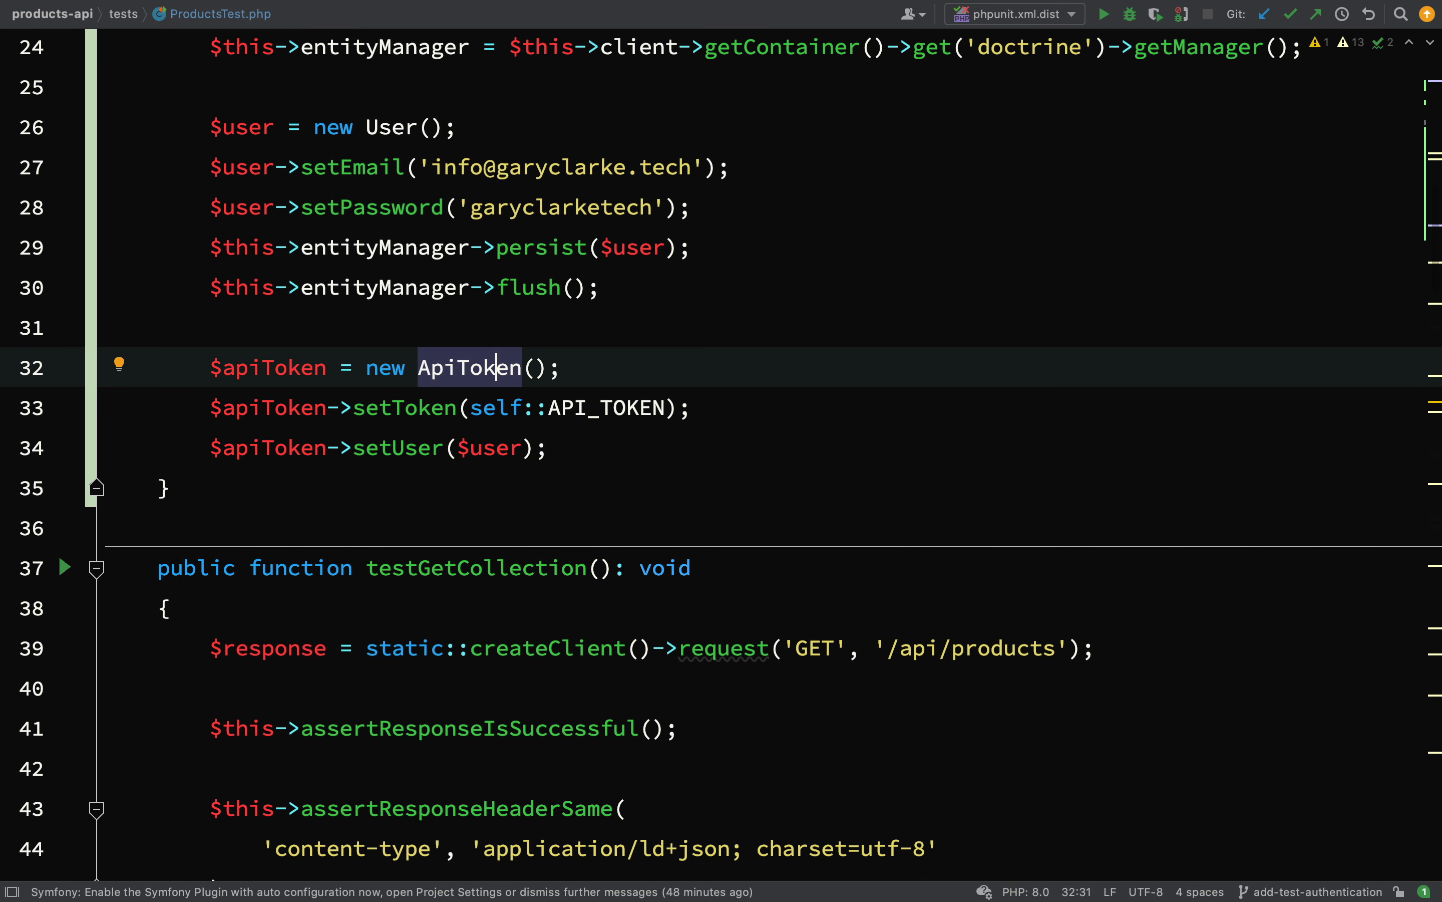
# Persist $apiToken through the entity manager and flush it.
pyautogui.click(547, 448)
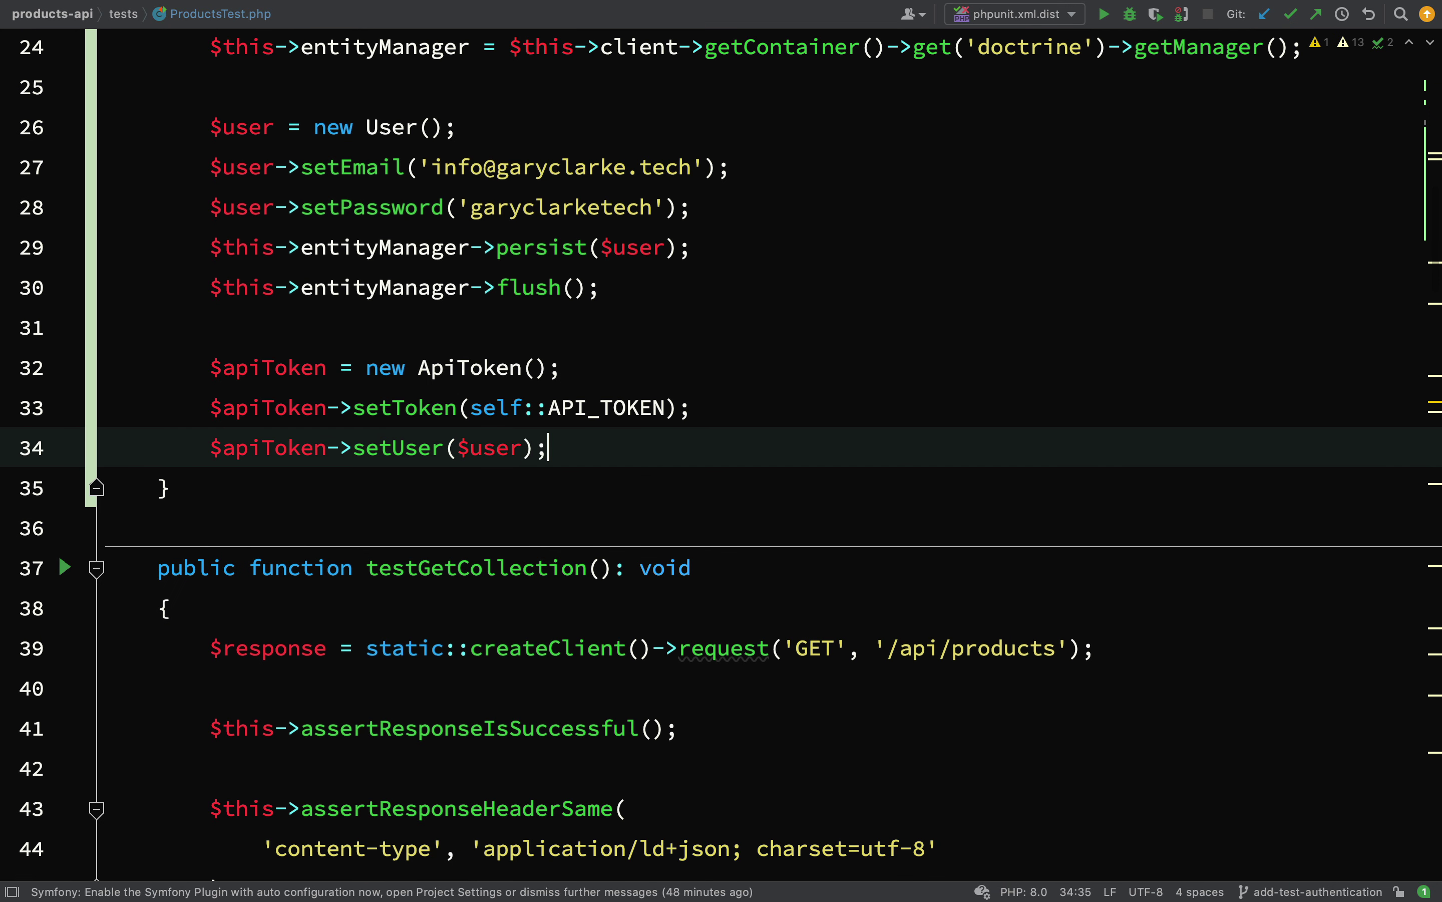
pyautogui.write('$this->entityManager')
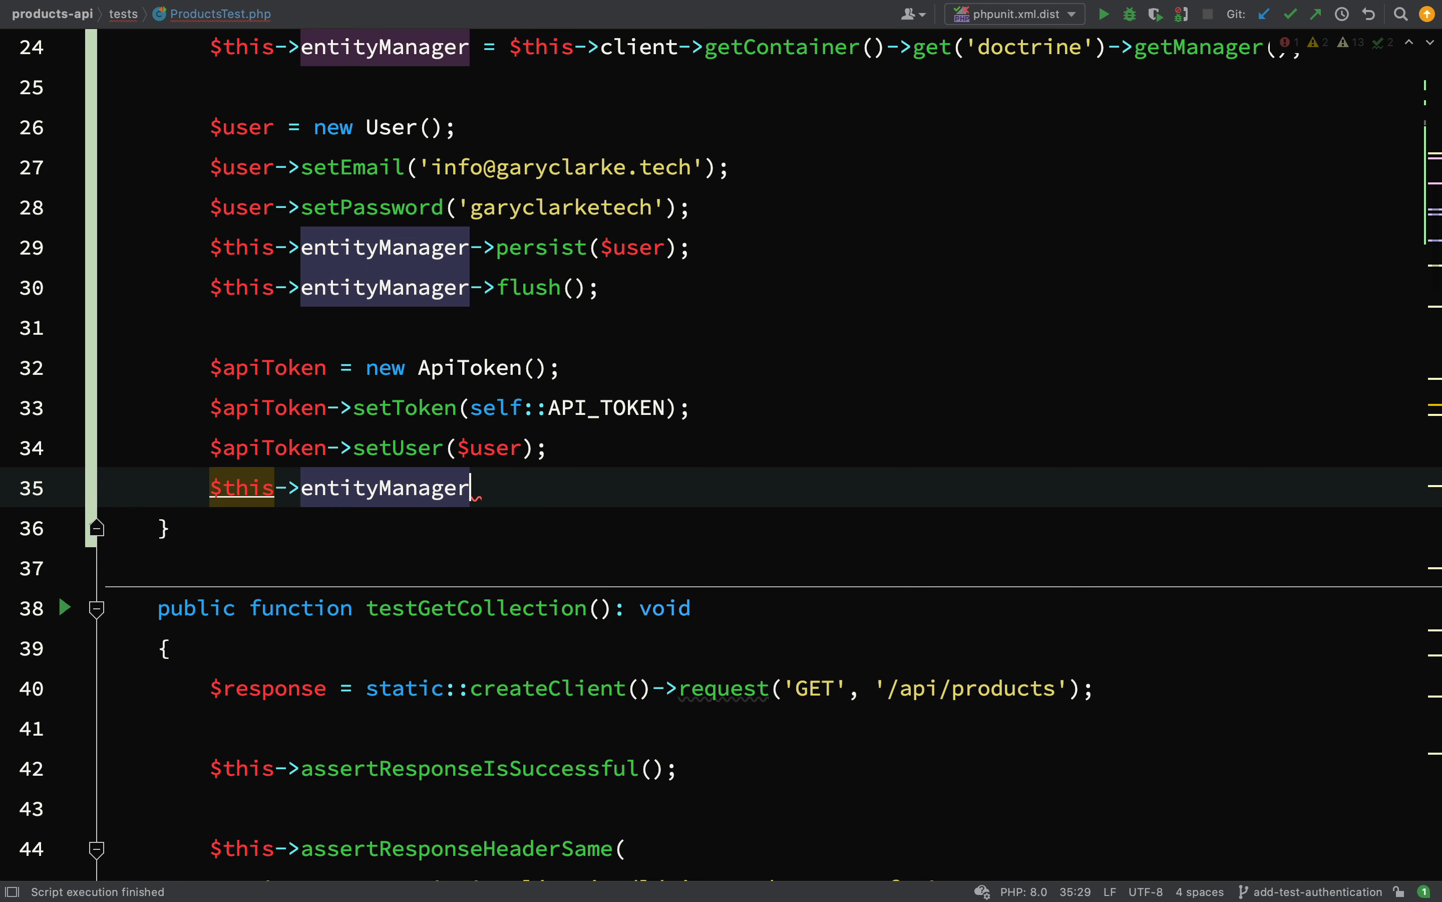
pyautogui.write('->persist($apiToken);')
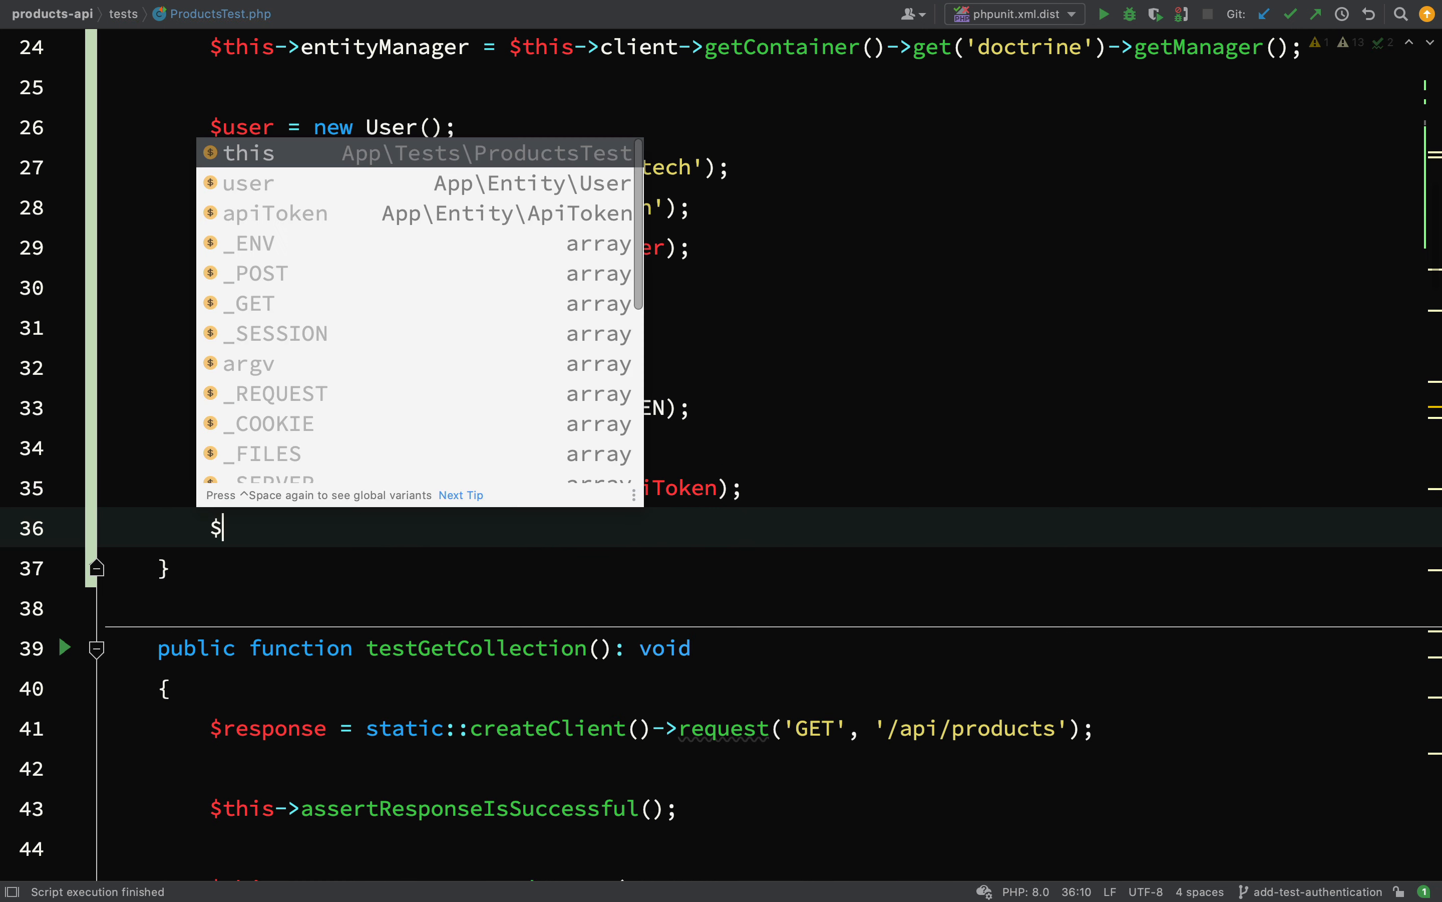
pyautogui.write('$this->entityManager')
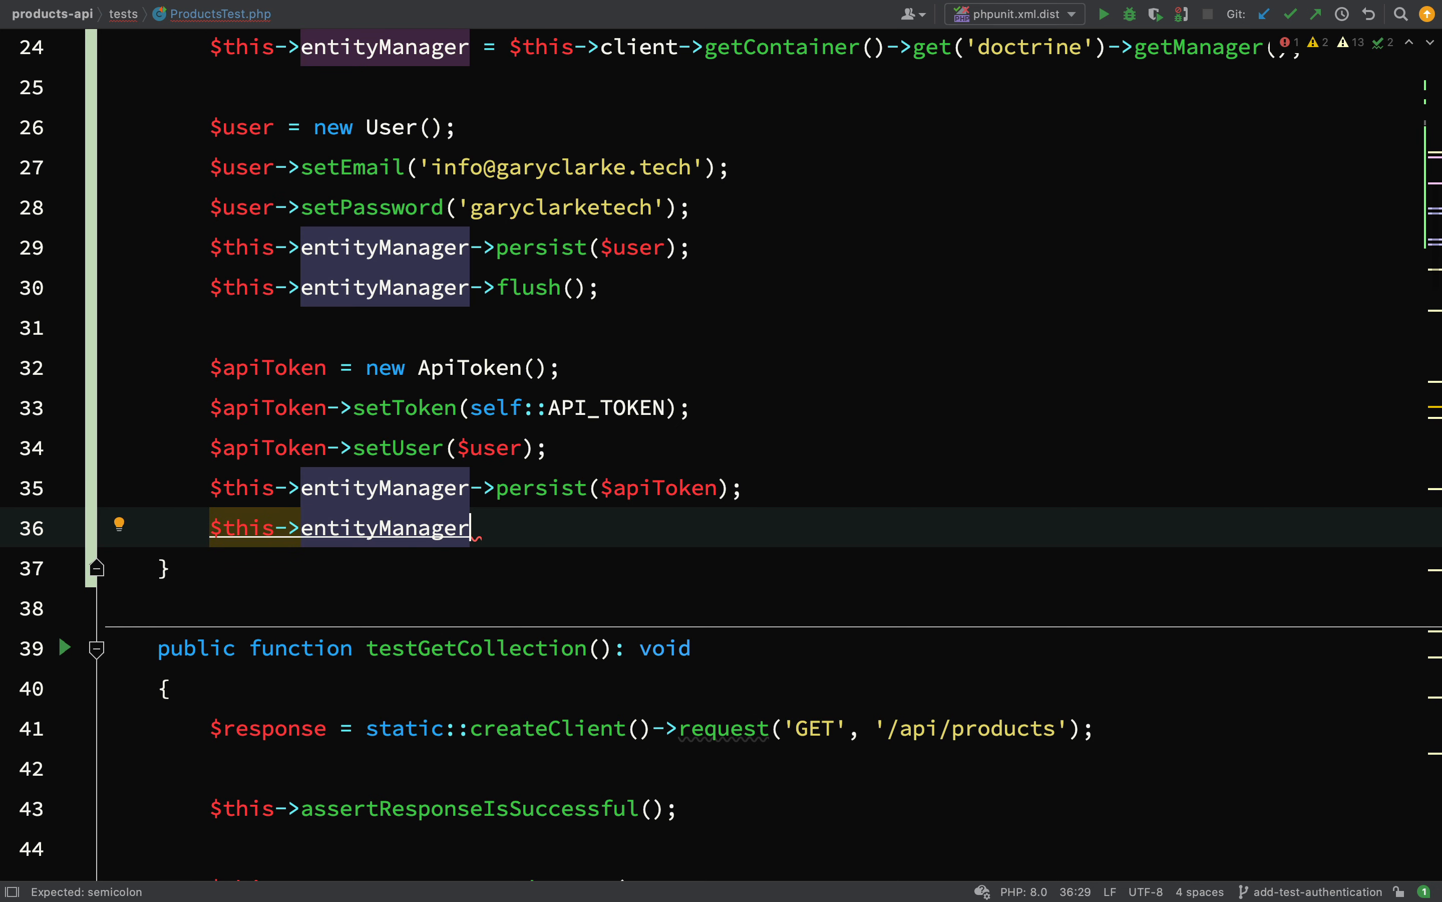
pyautogui.write('->flush();')
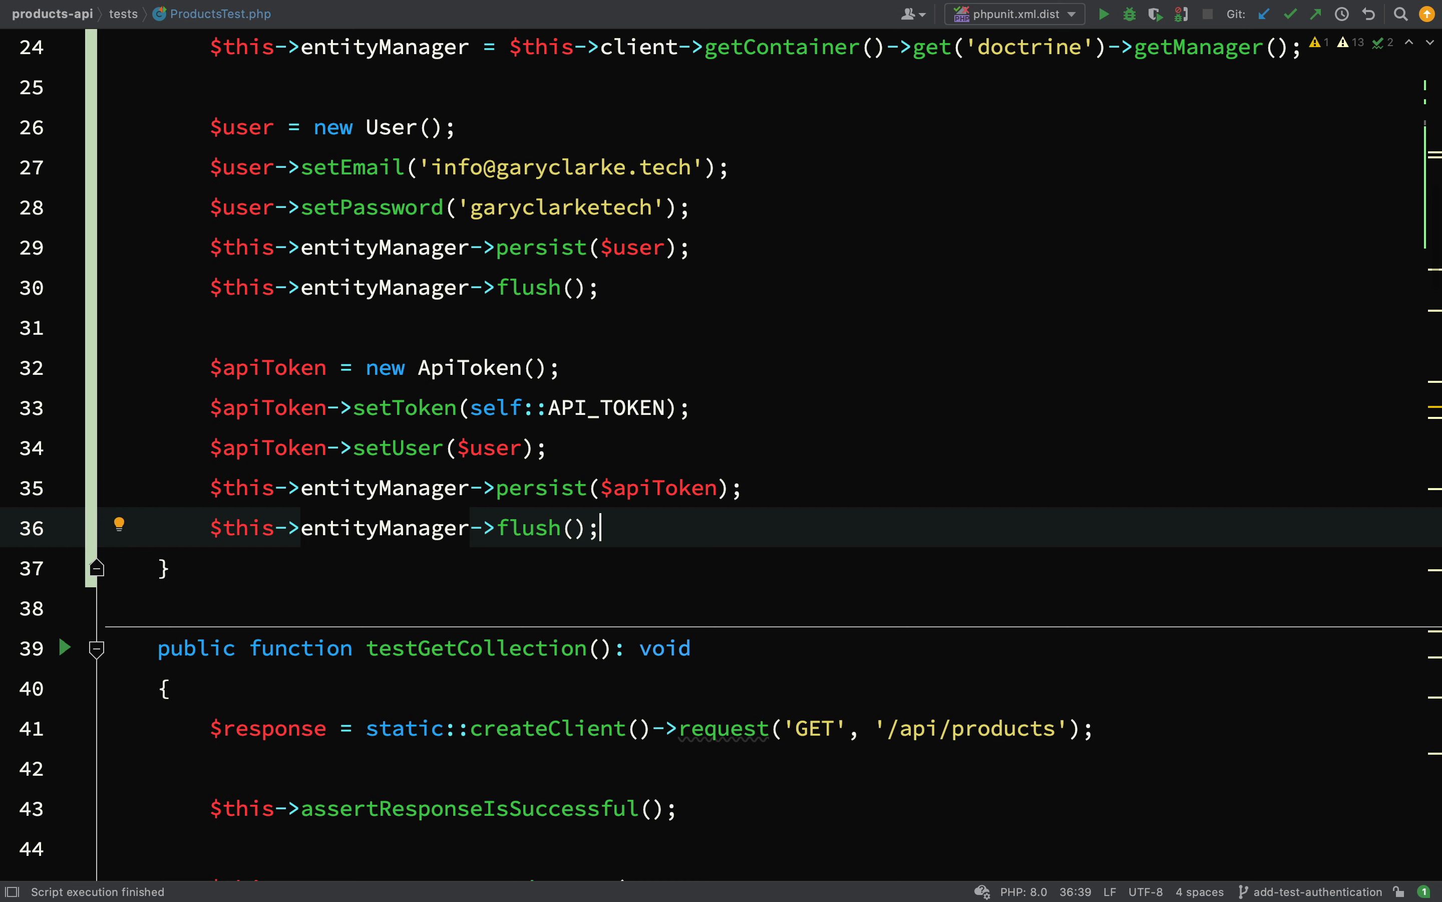
pyautogui.scroll(-3)
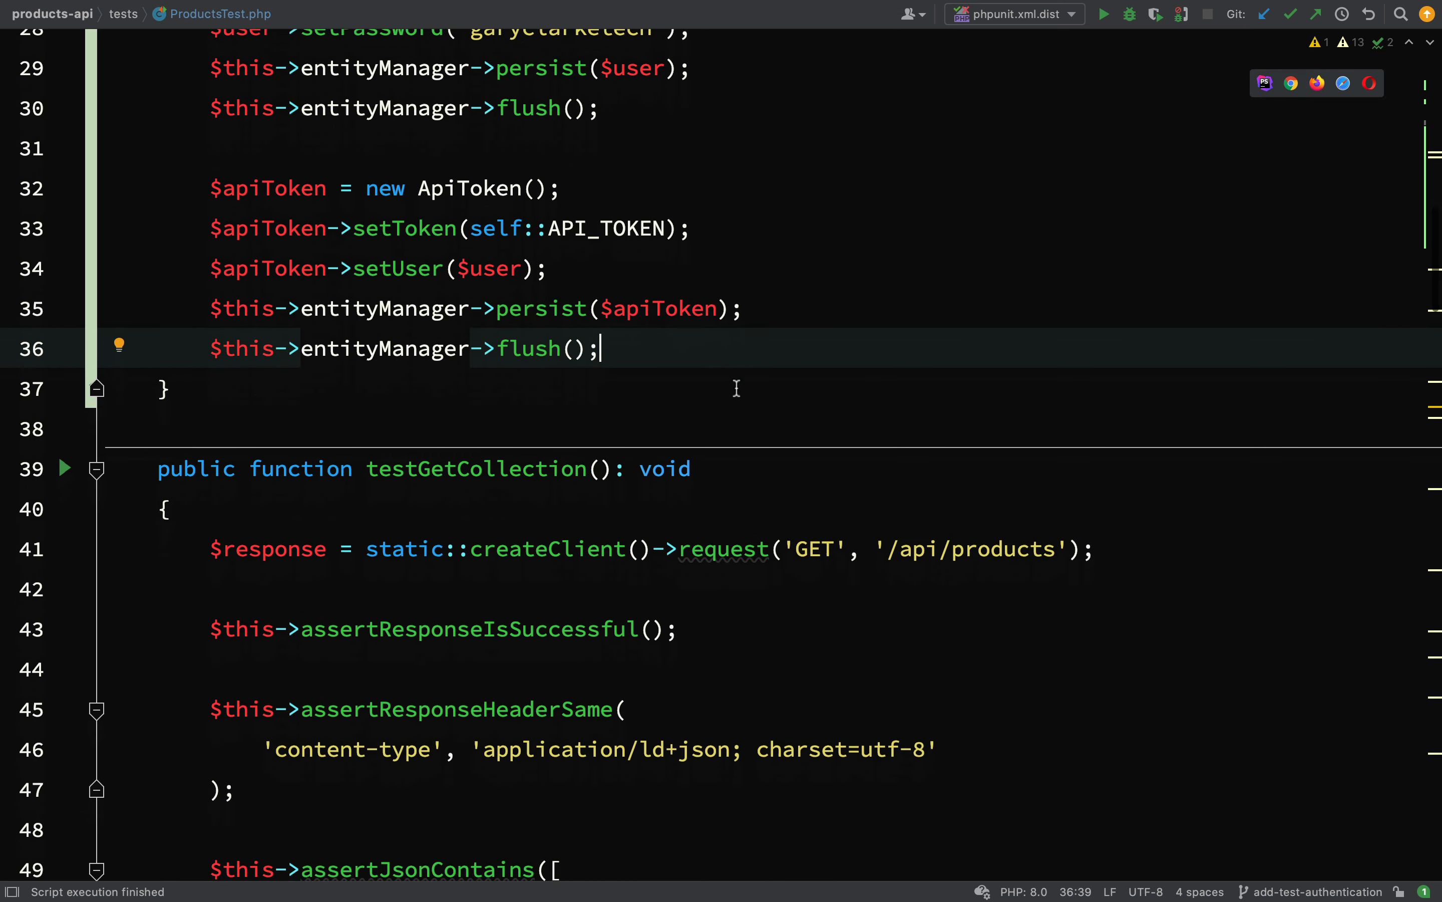
# Replace static::createClient() with $this->client and add the x-api-token => self::API_TOKEN header.
pyautogui.scroll(-3)
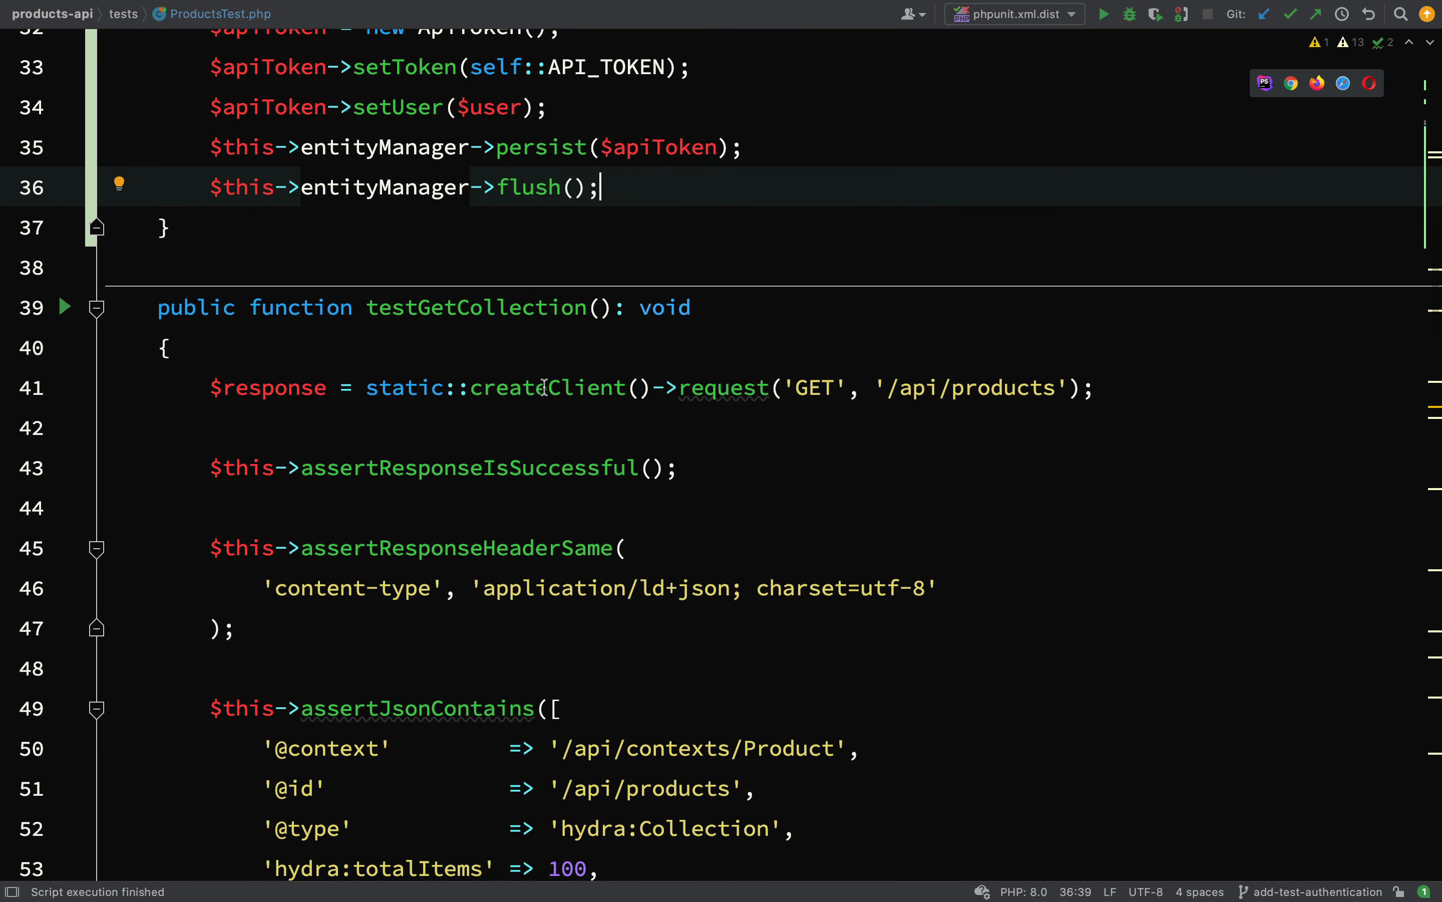
pyautogui.doubleClick(547, 388)
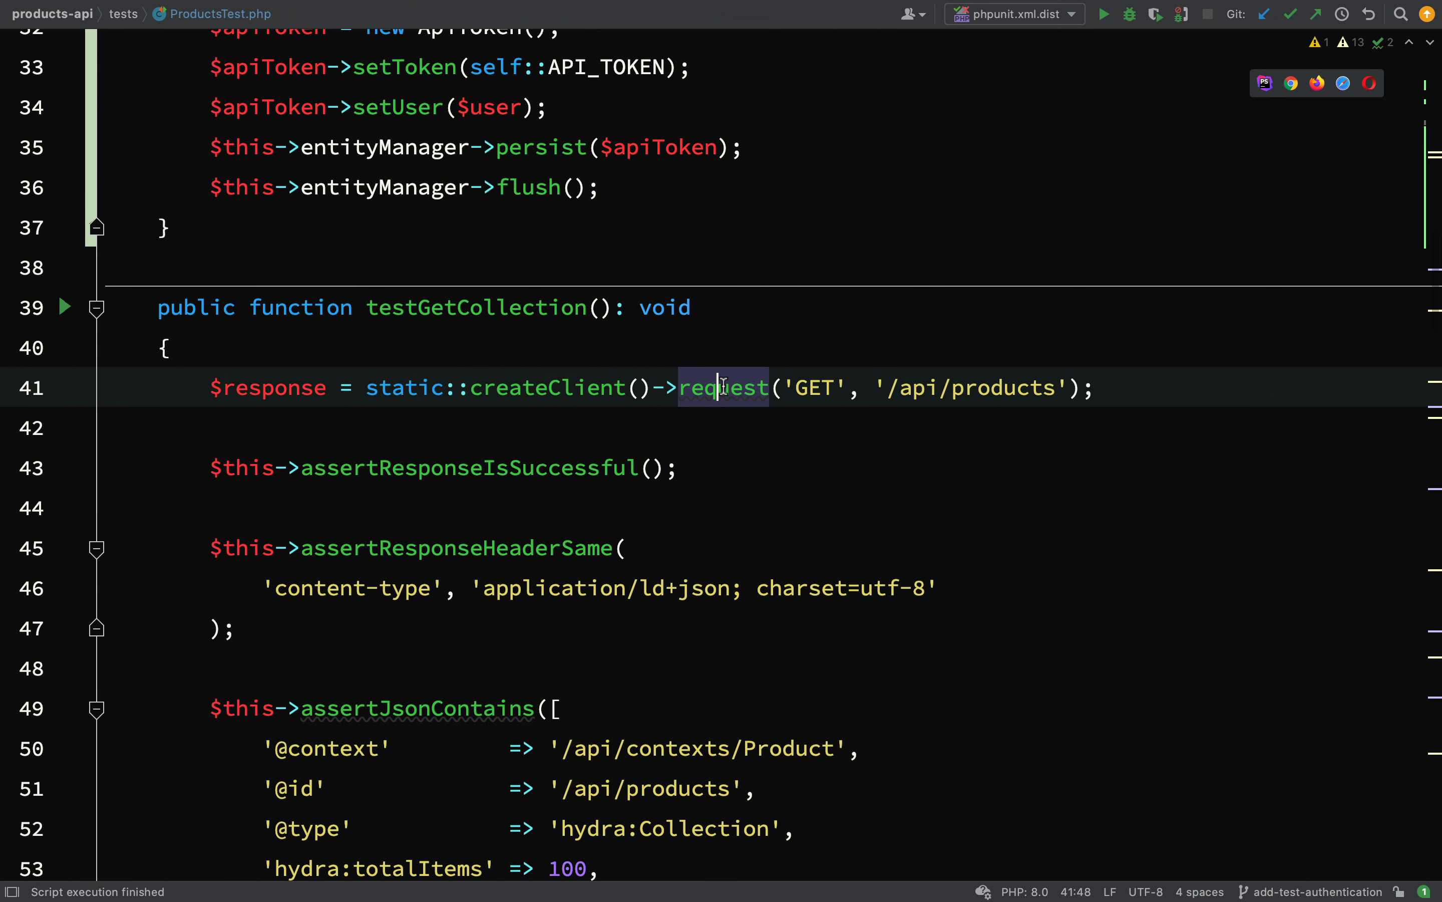
pyautogui.click(723, 387)
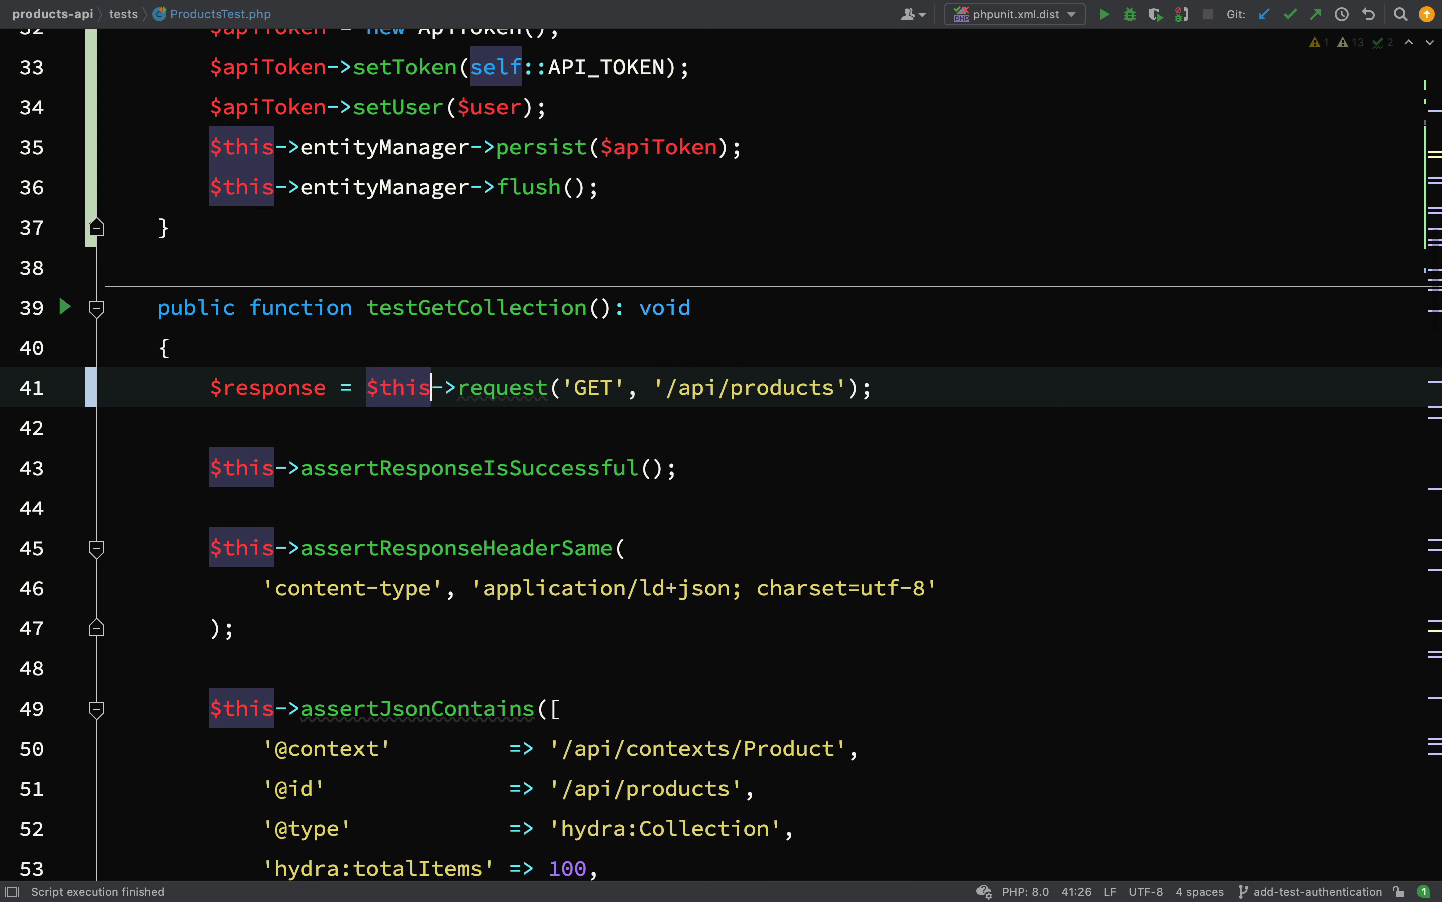
pyautogui.write('client')
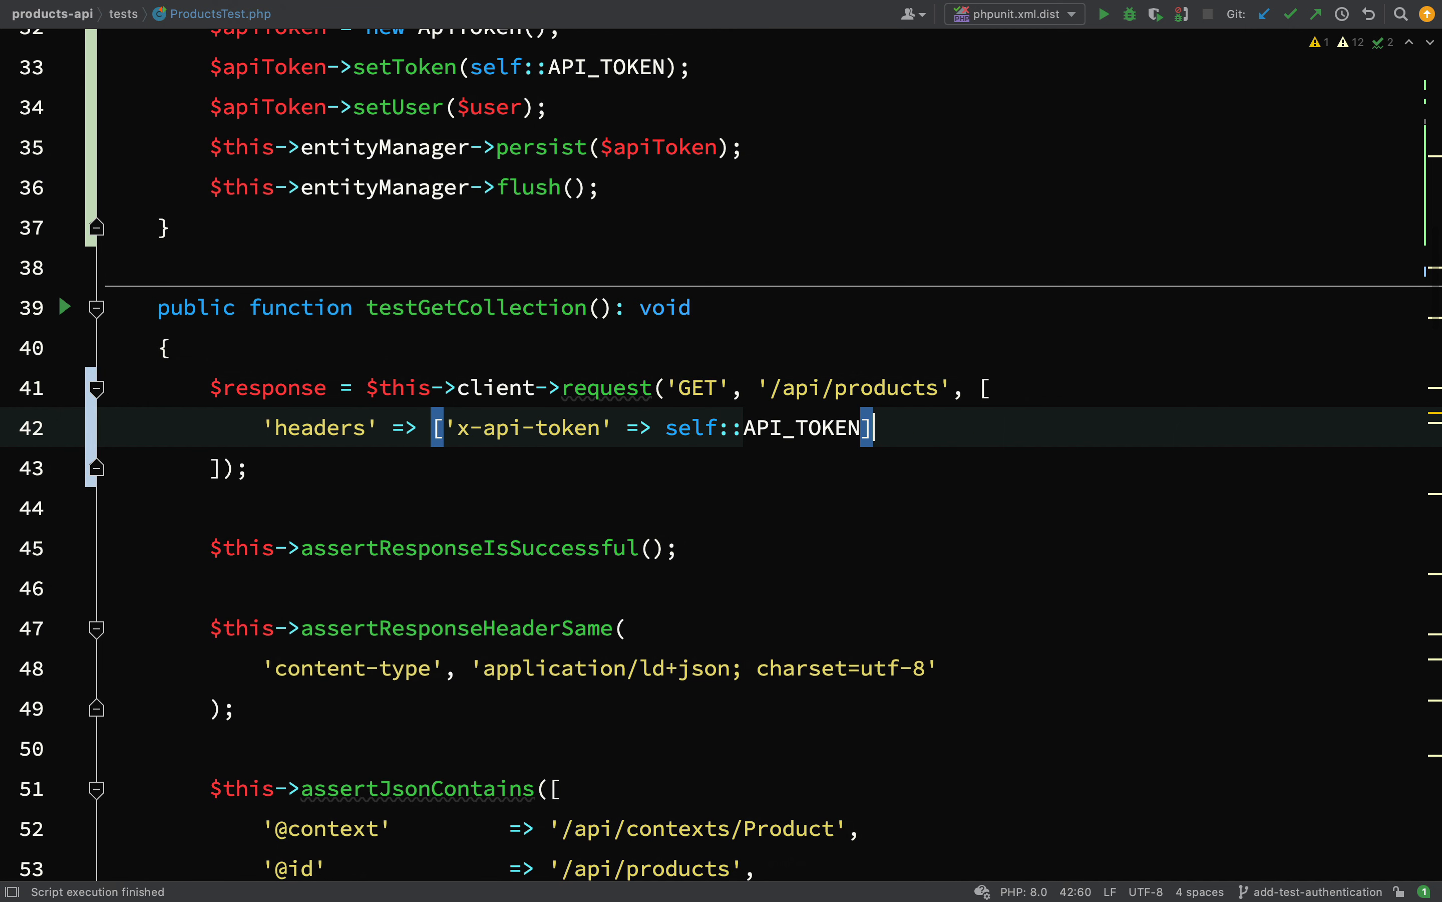
pyautogui.scroll(-3)
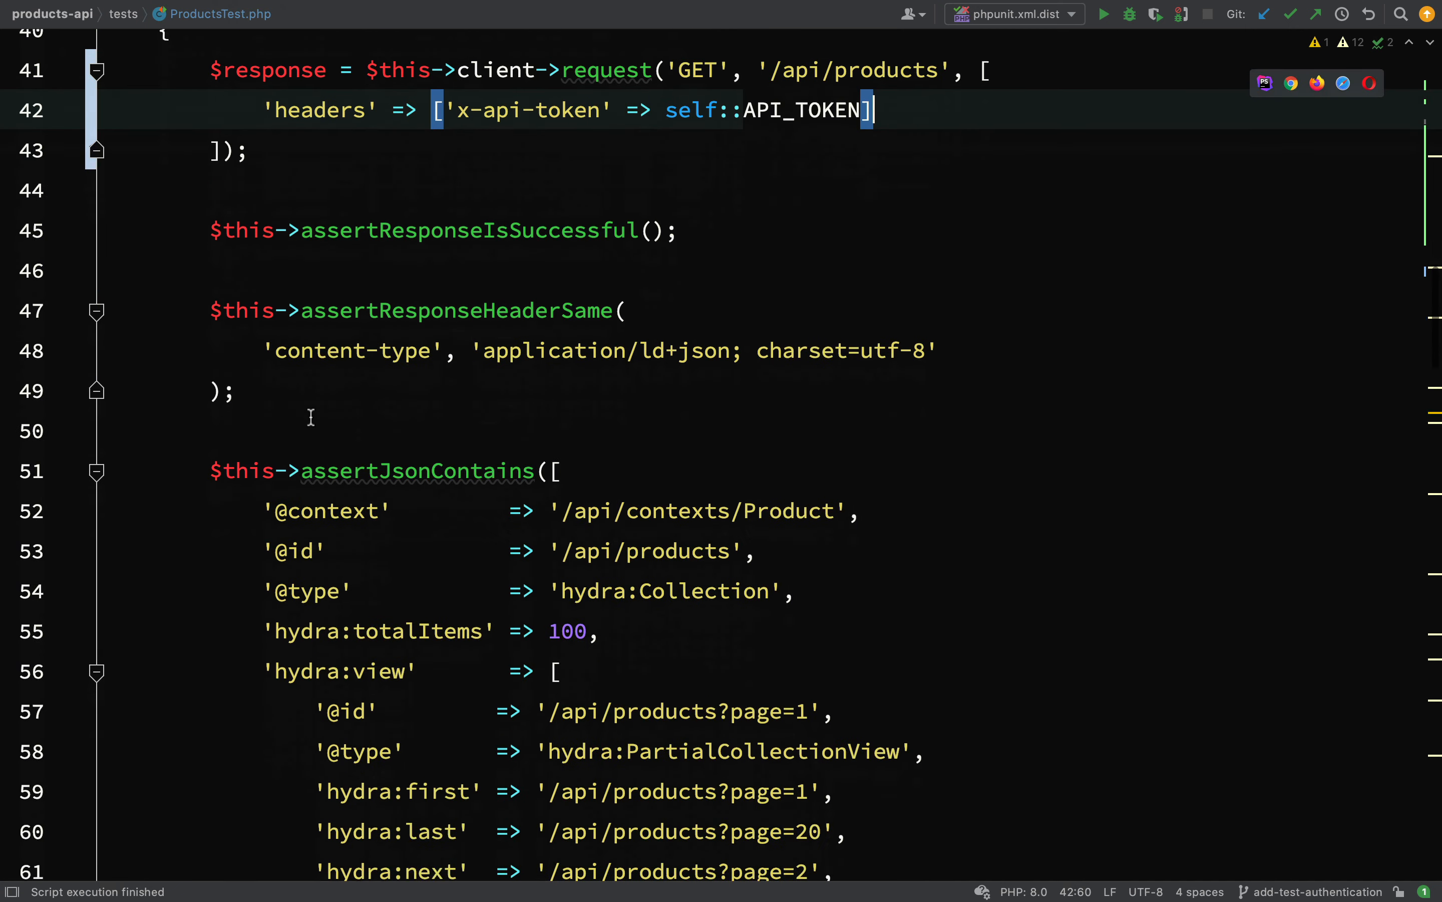
pyautogui.scroll(3)
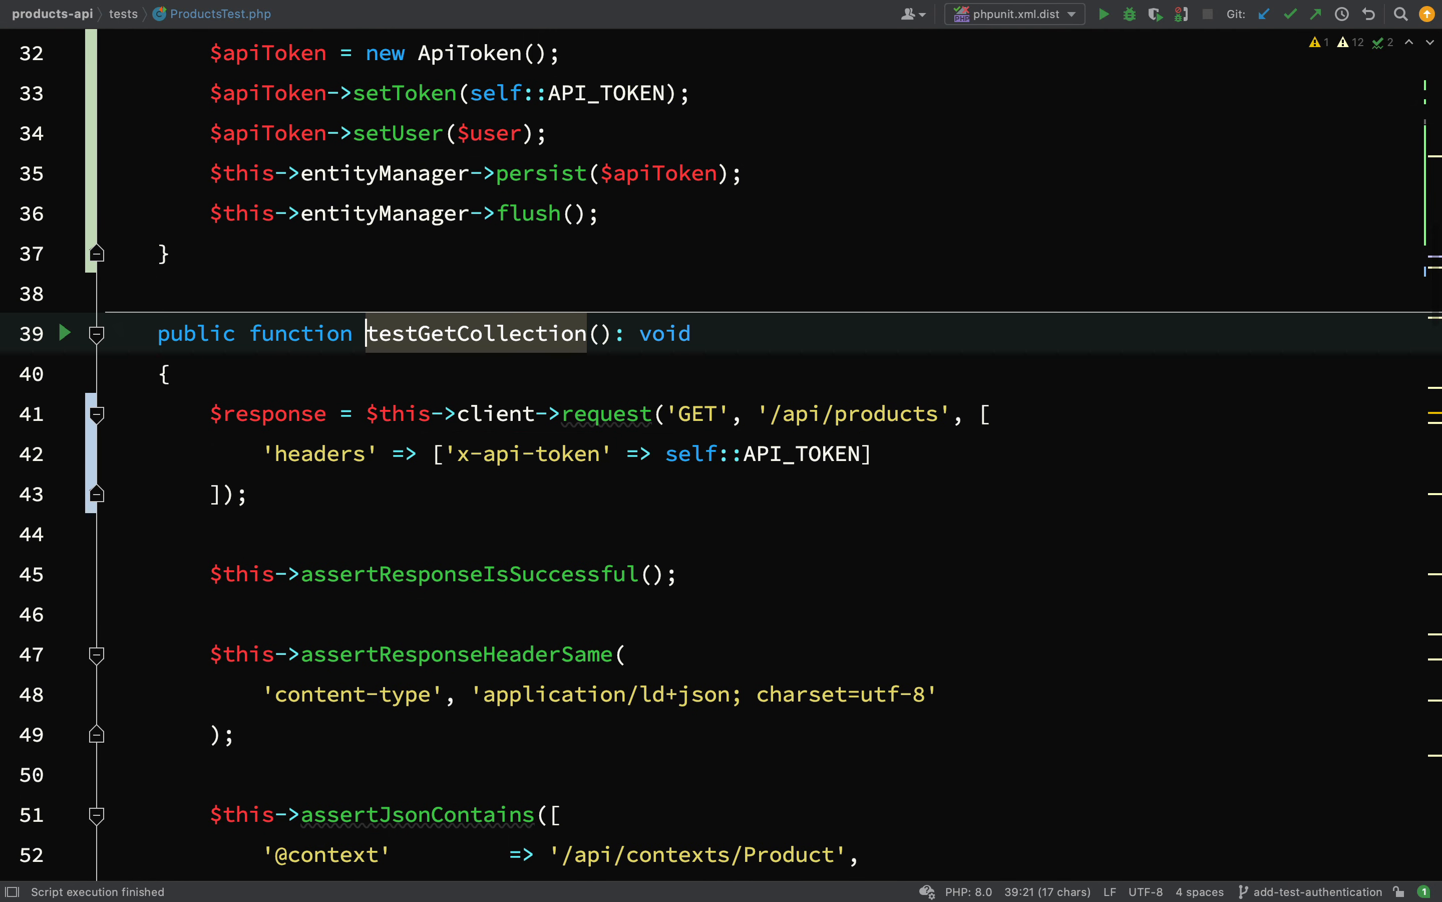
# Run vendor/bin/phpunit tests --filter testGetCollection in the terminal.
pyautogui.press('alt+f12')
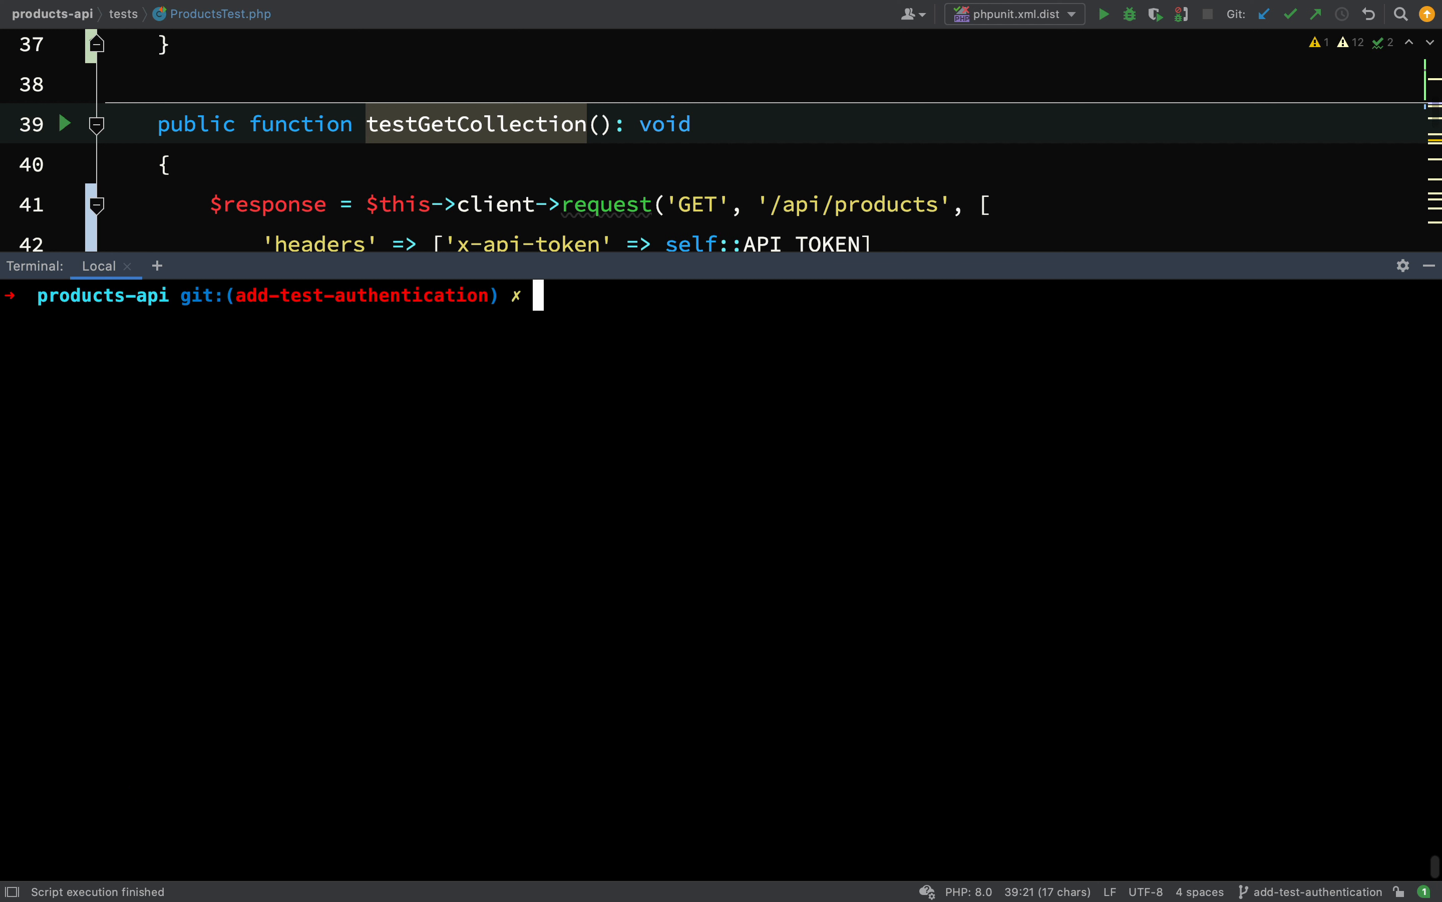
pyautogui.write('vendor/bin/phpunit tests --fi')
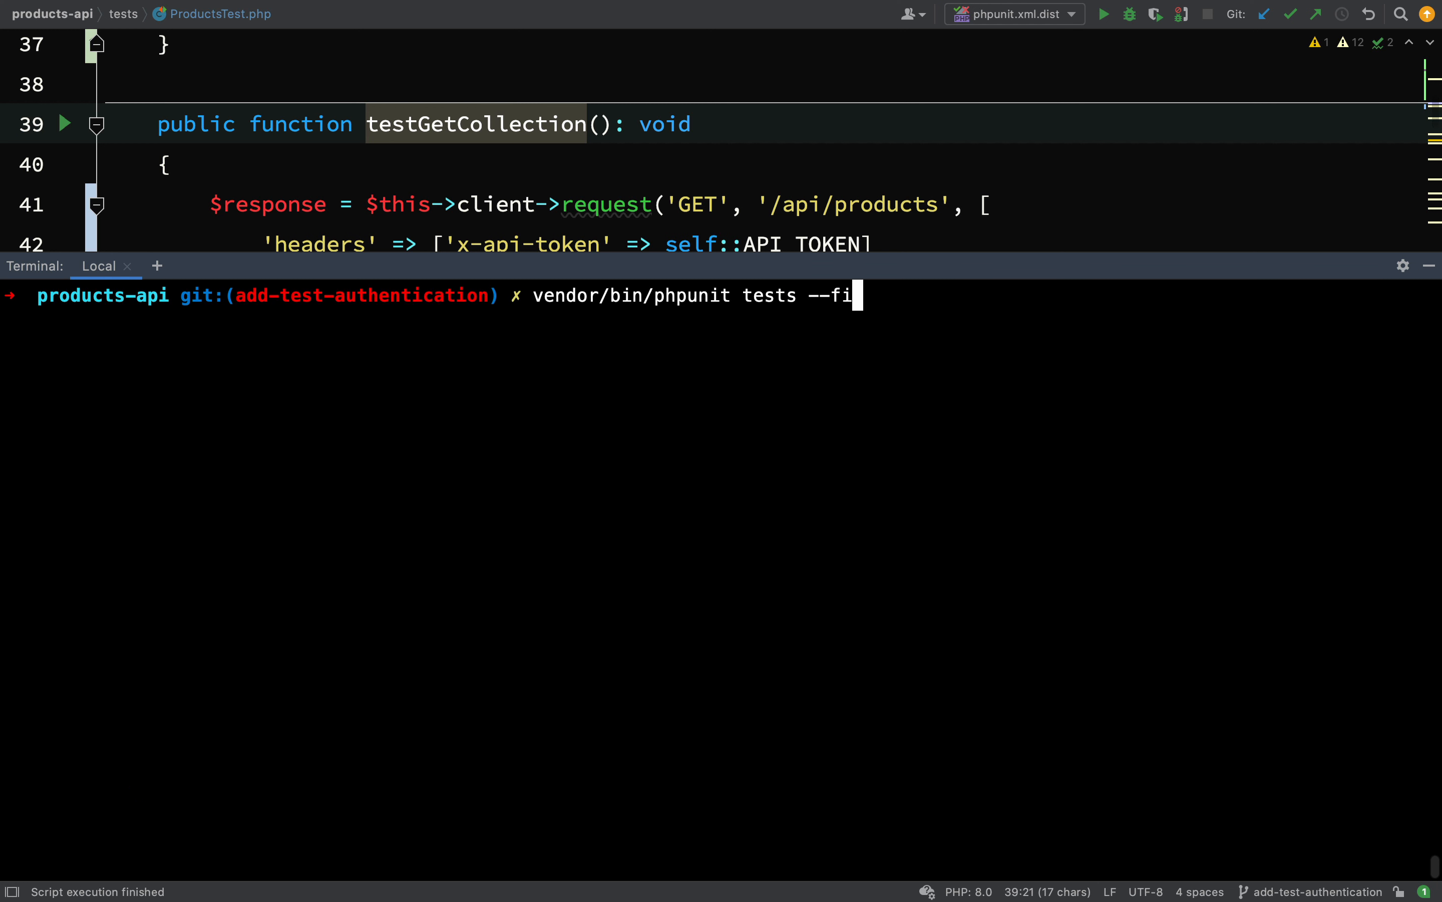
pyautogui.write('lter testGetCollection')
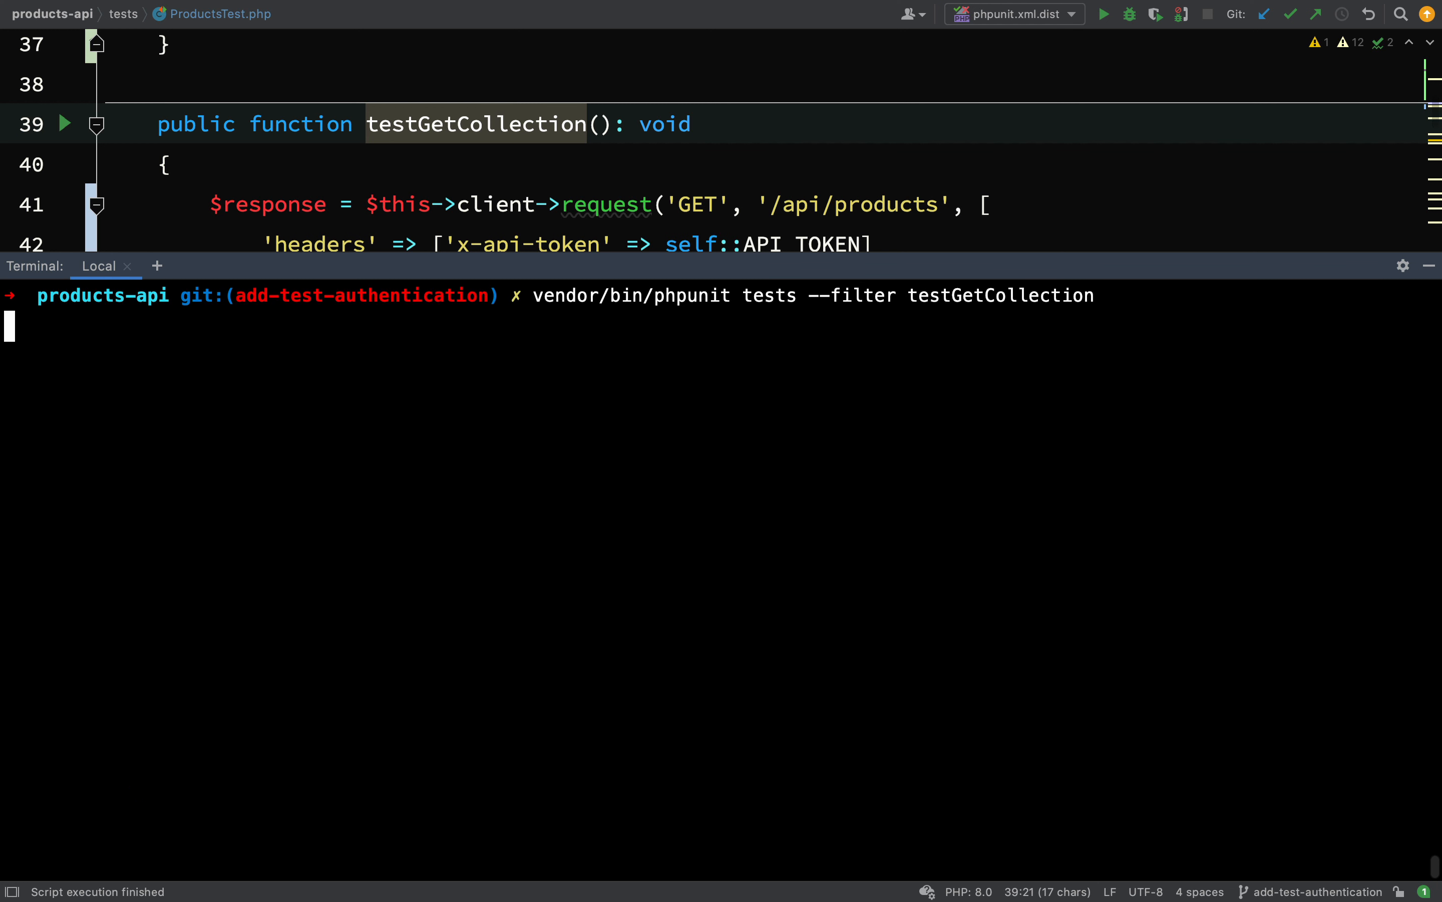
pyautogui.press('Return')
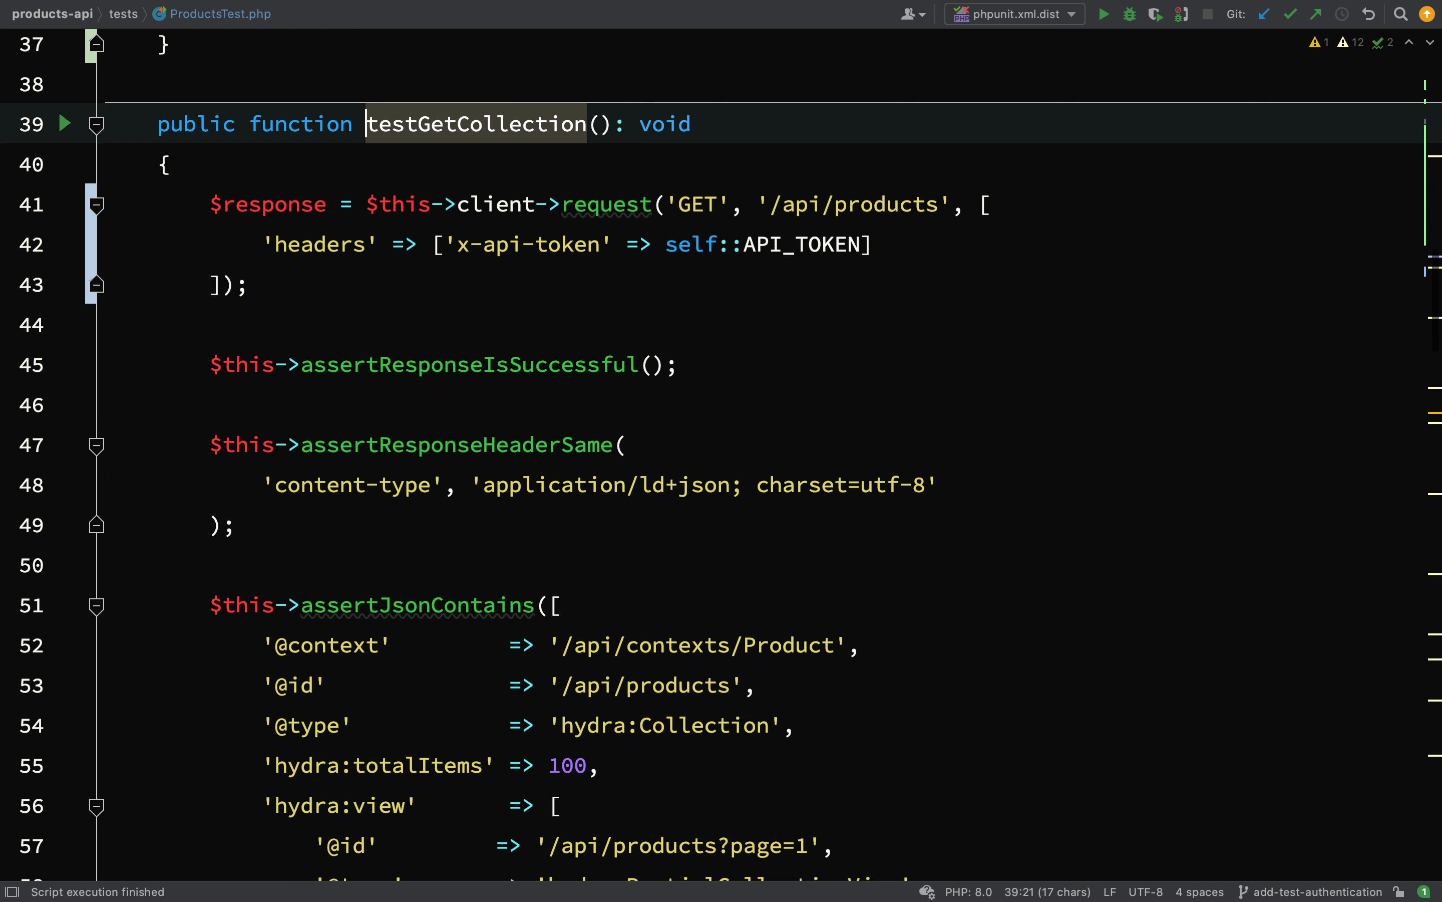
# Check the create-product test's POST request goes through $this->client with the token header.
pyautogui.scroll(-3)
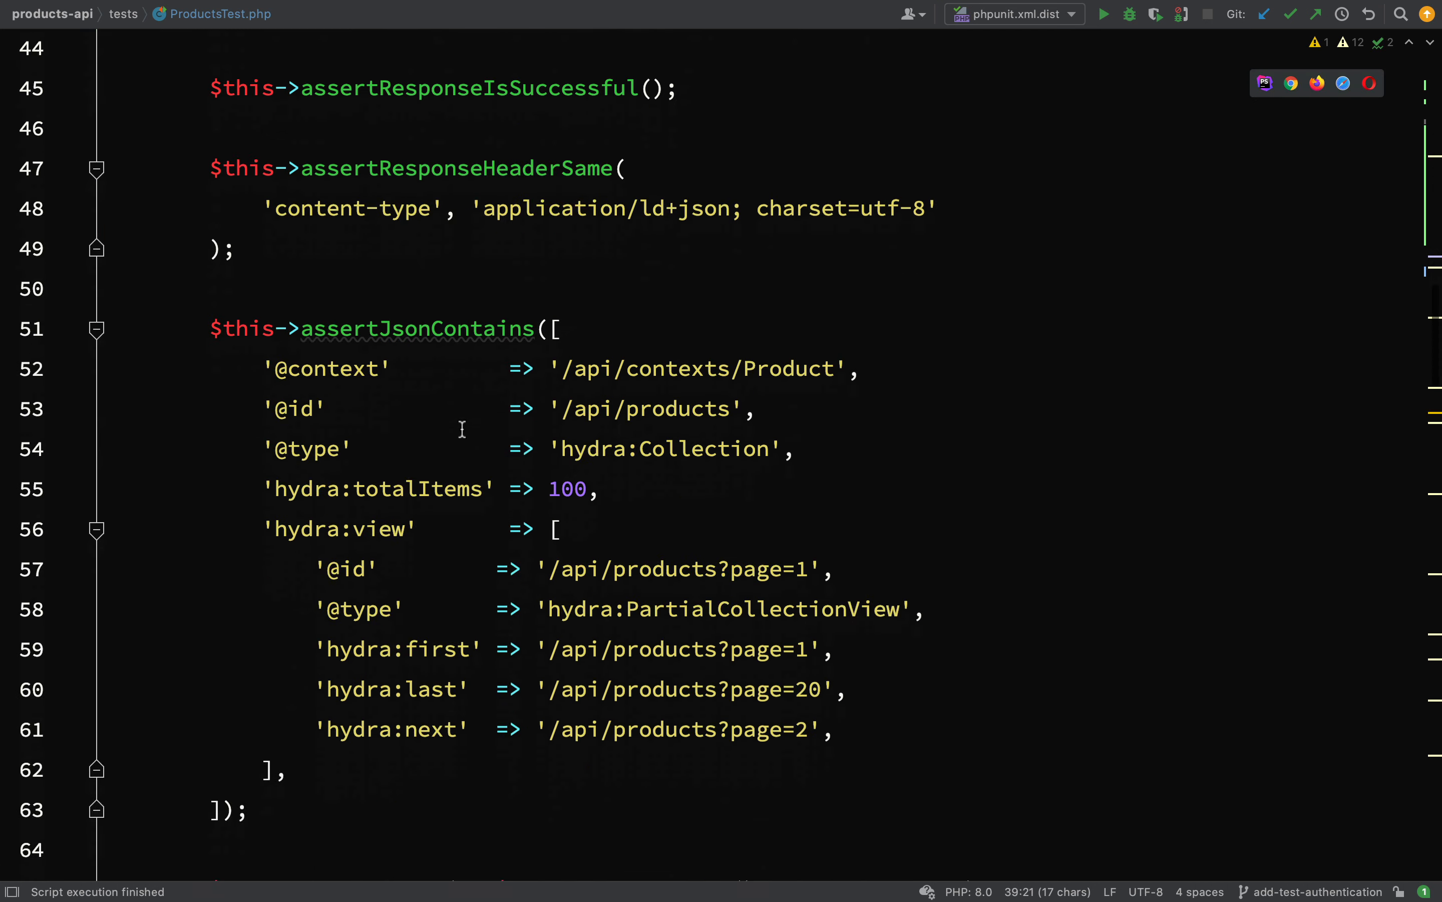
pyautogui.scroll(-3)
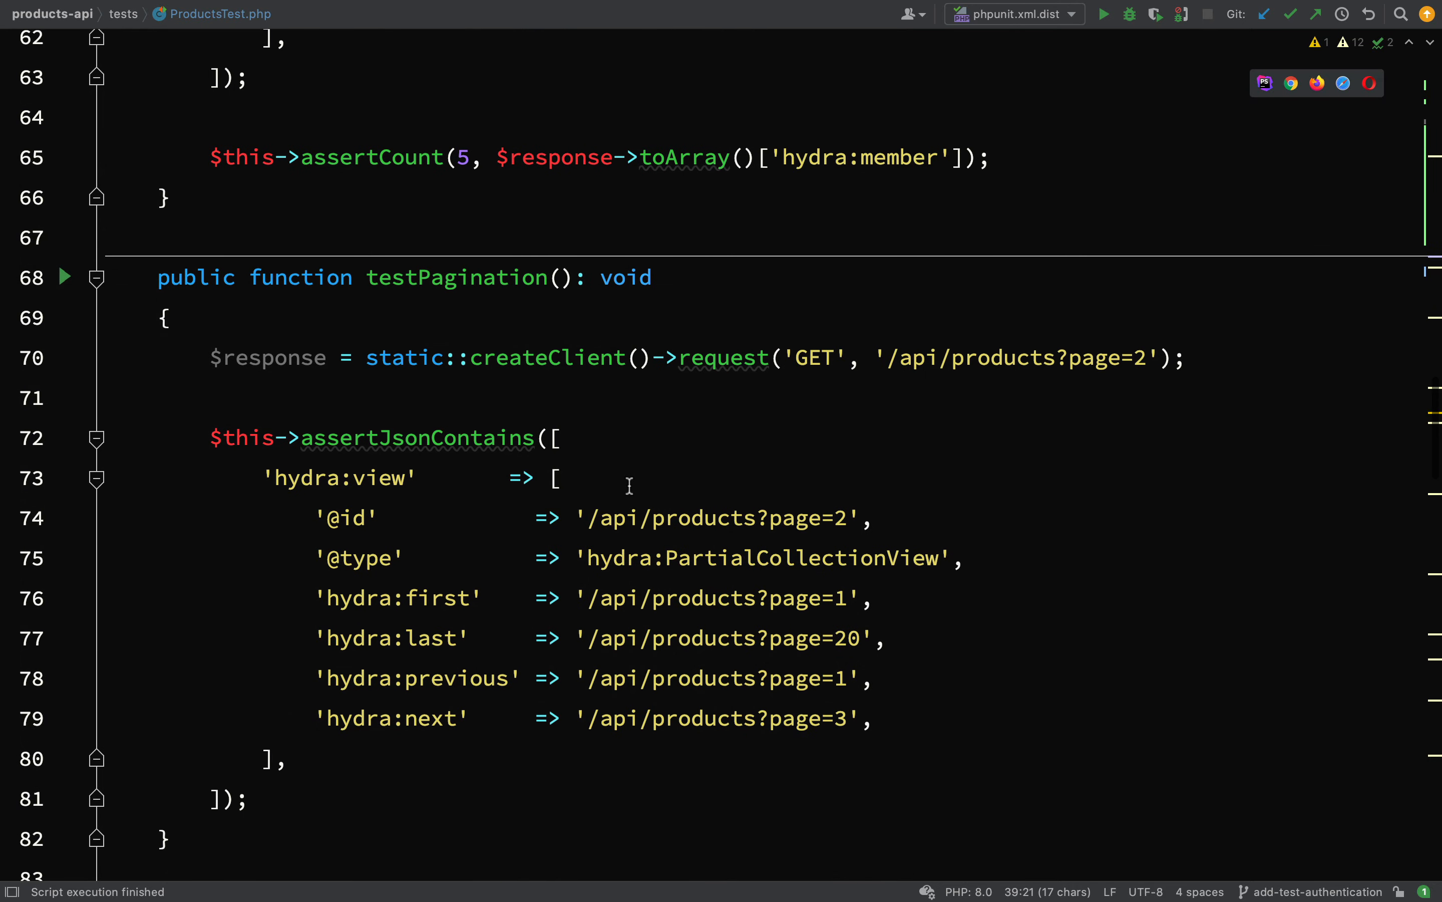
pyautogui.scroll(-3)
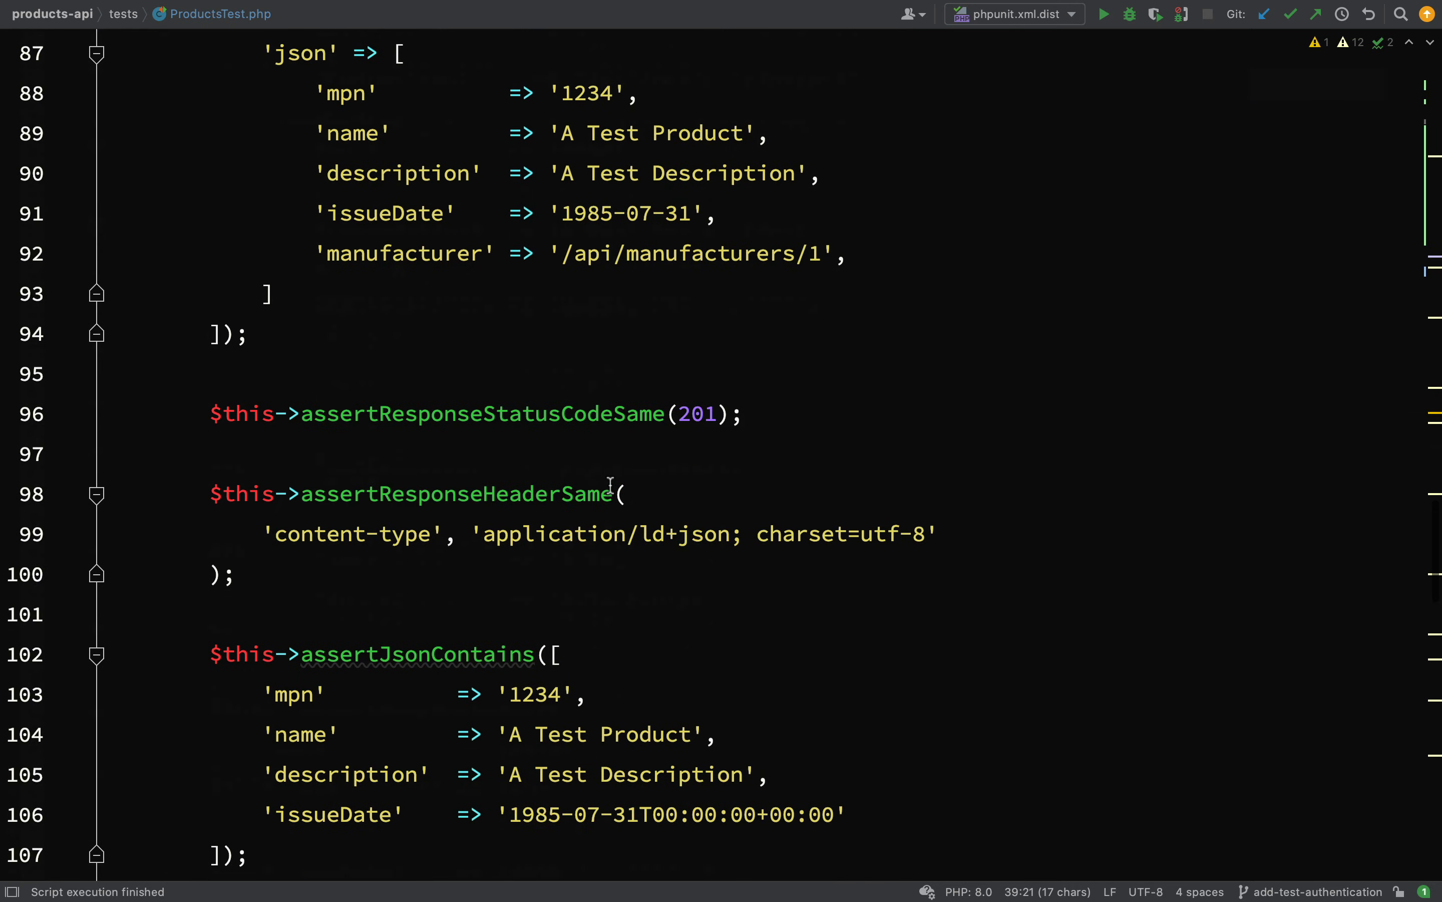
pyautogui.scroll(3)
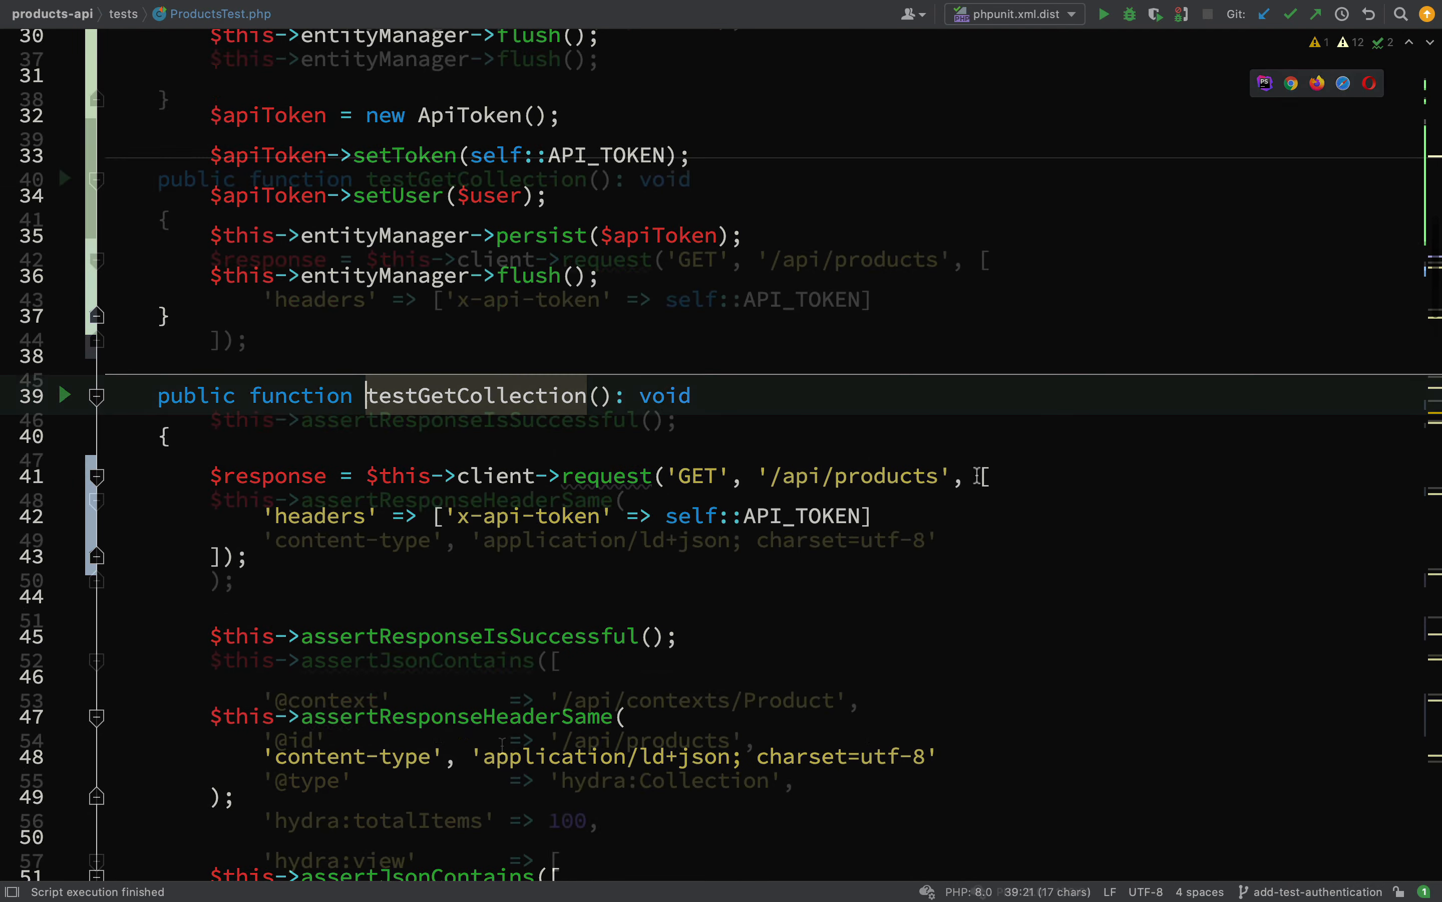
pyautogui.scroll(-3)
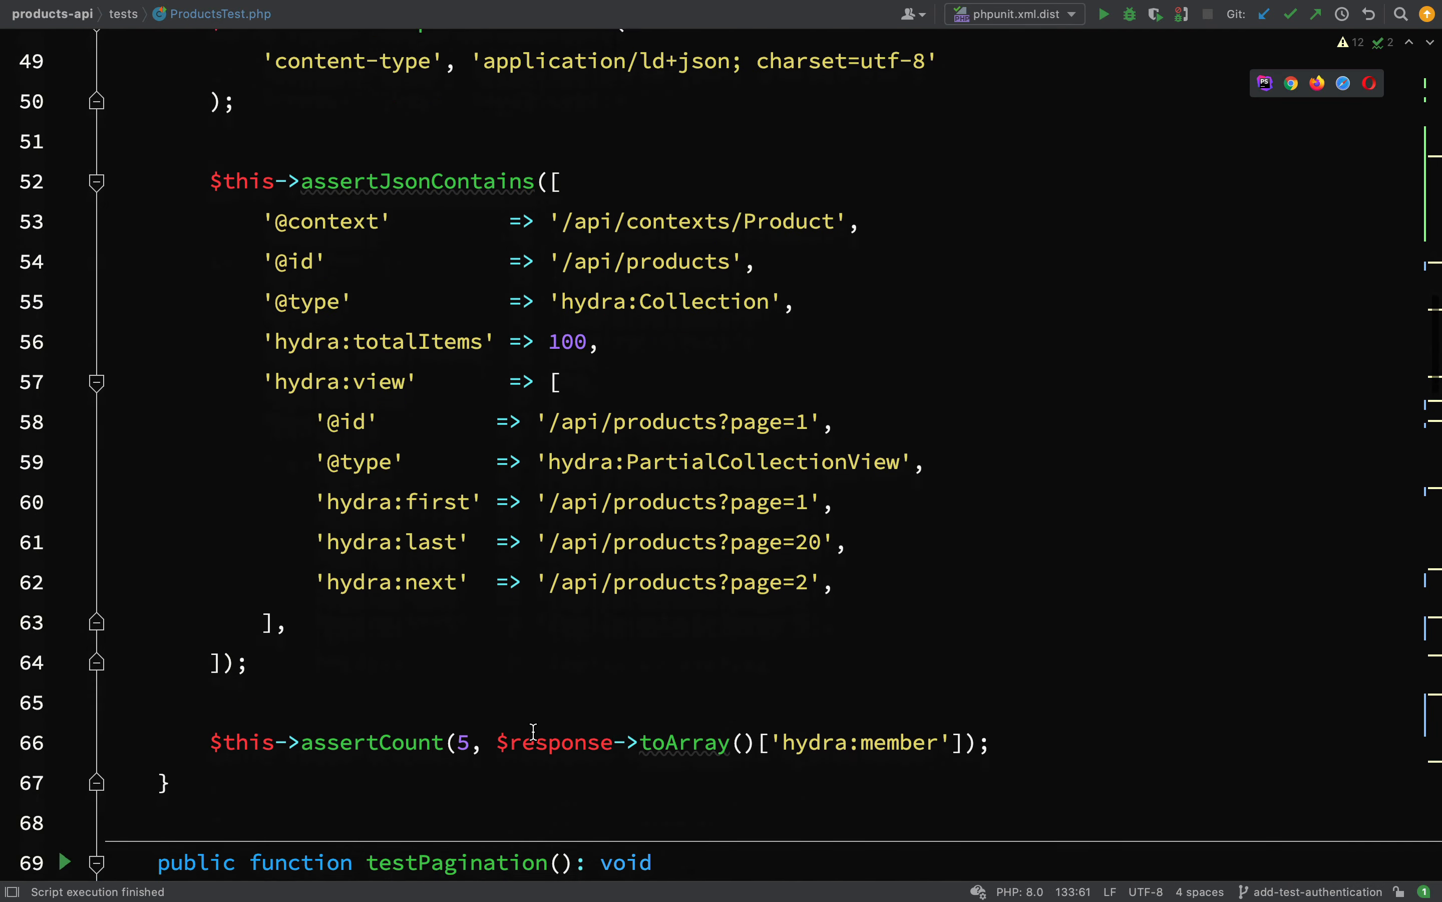
pyautogui.scroll(-3)
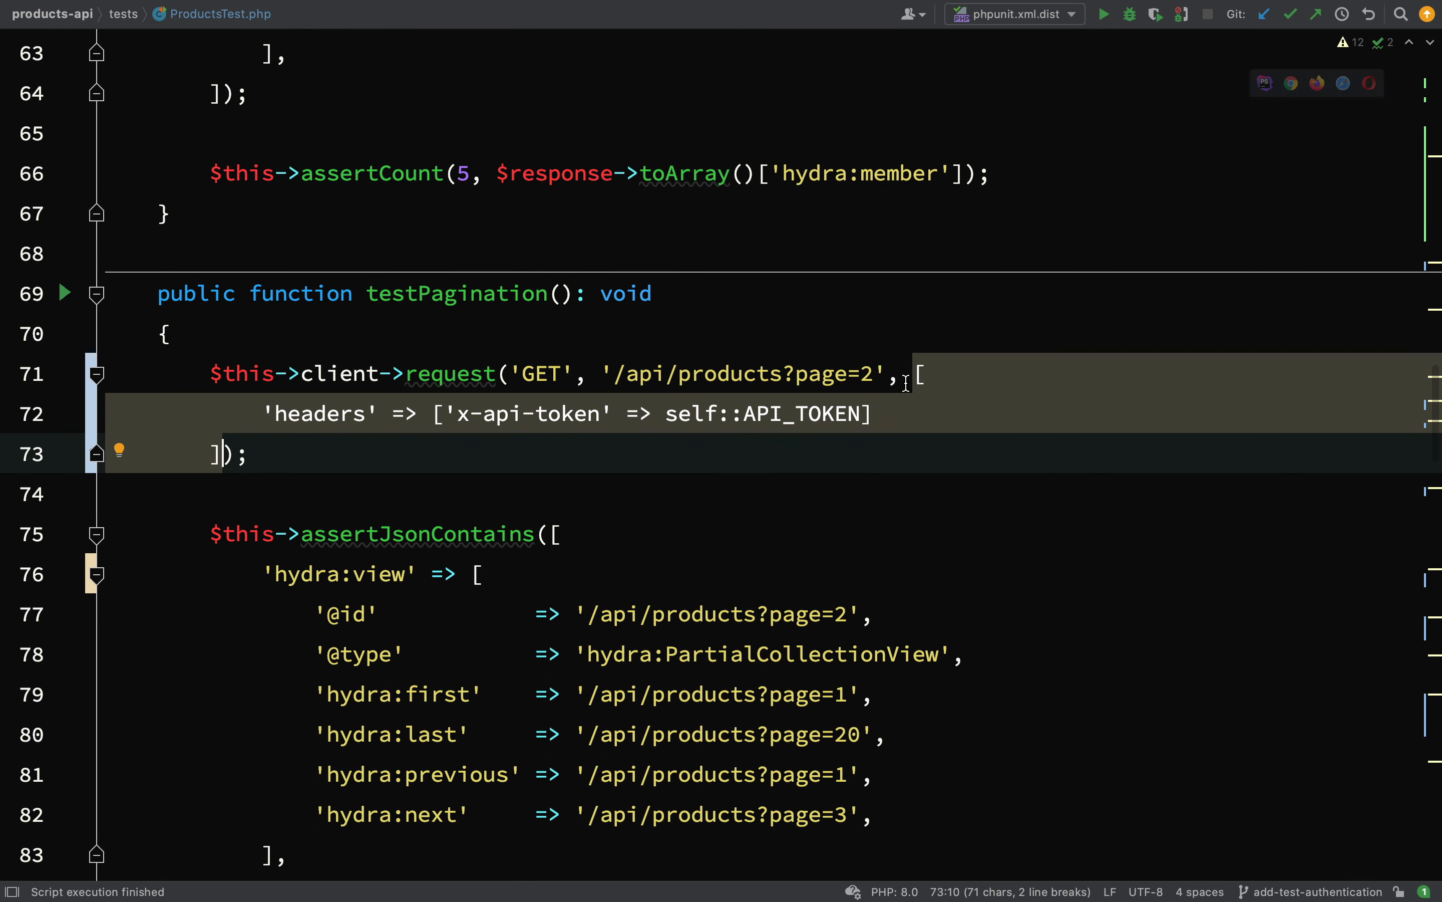
pyautogui.scroll(-3)
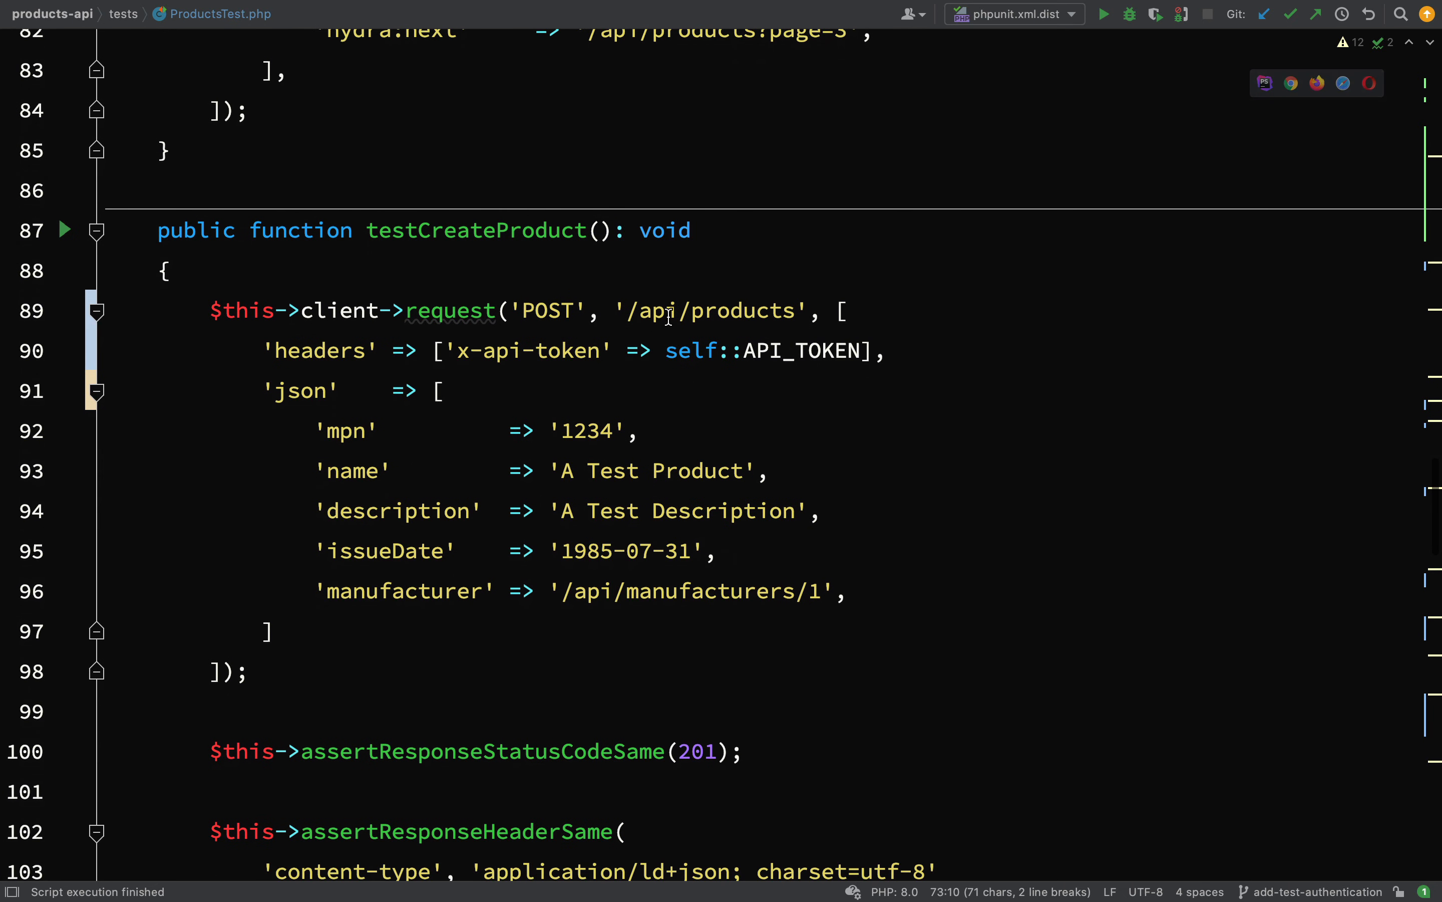
pyautogui.doubleClick(548, 310)
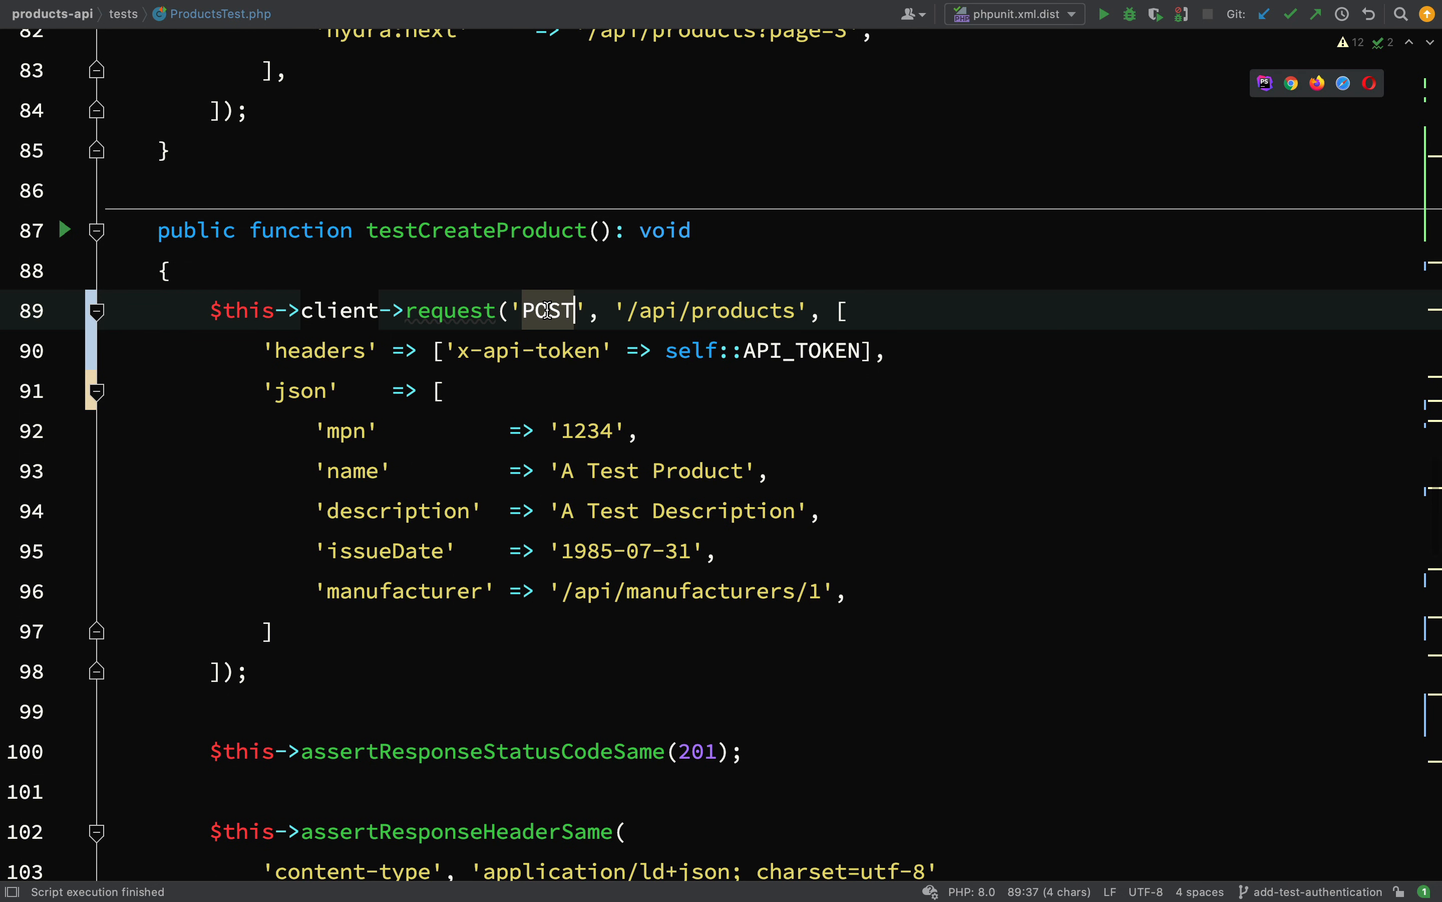
pyautogui.click(265, 389)
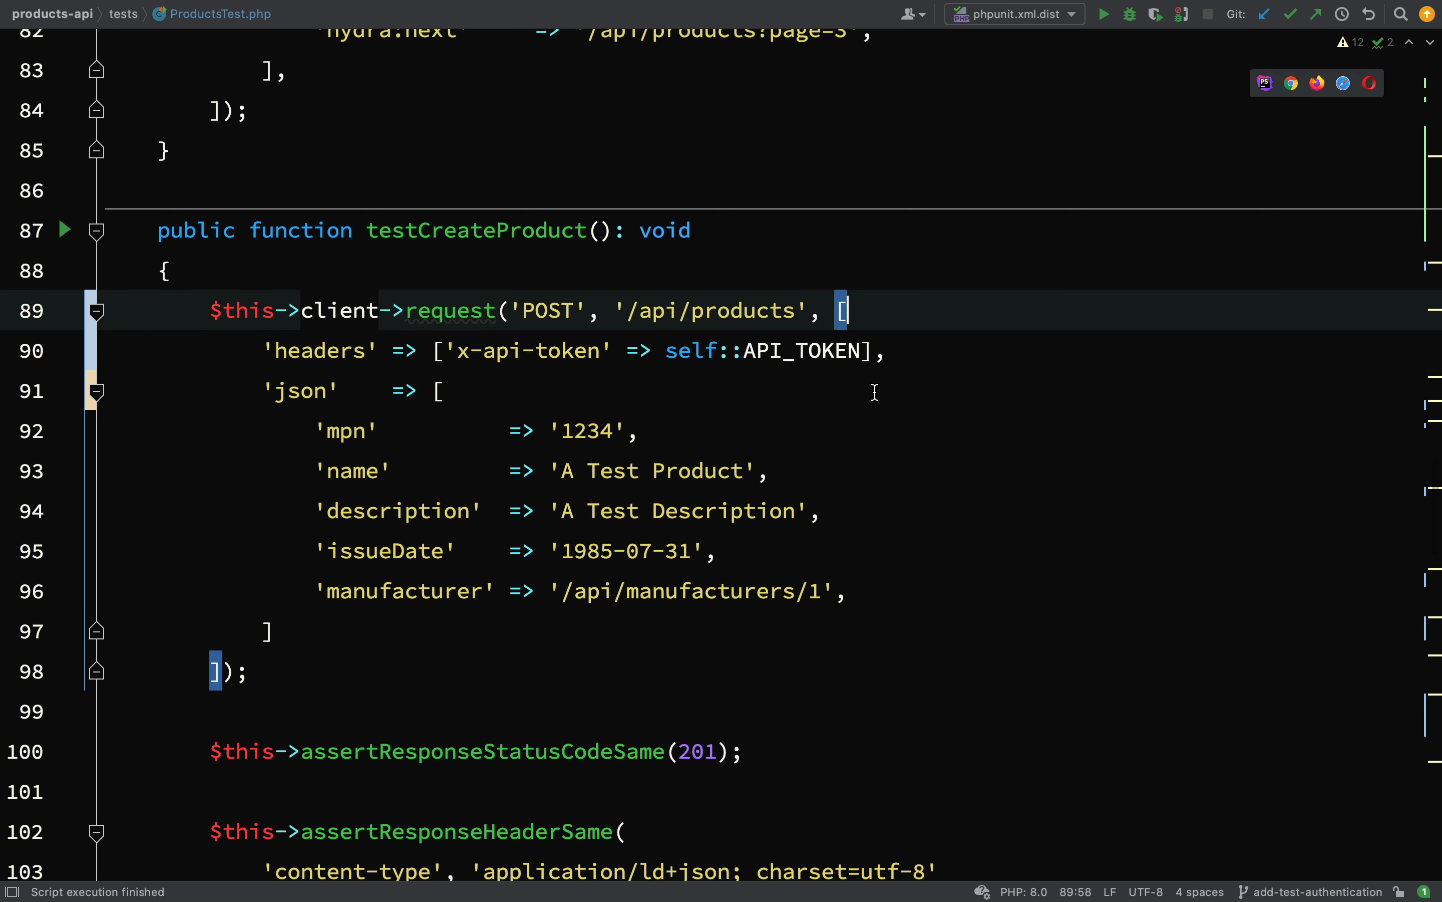
pyautogui.doubleClick(337, 309)
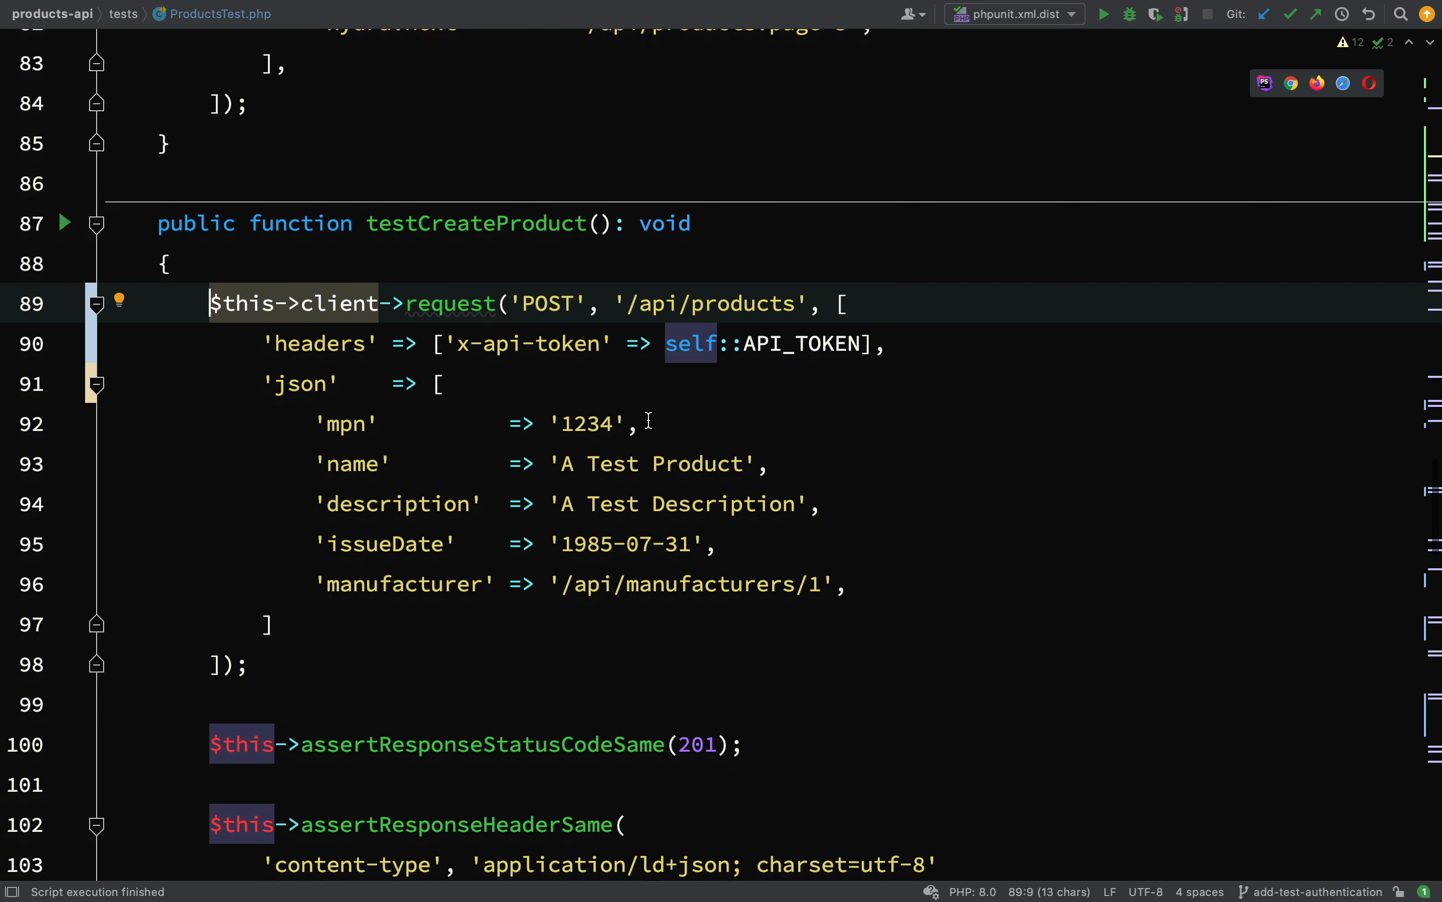
# Check the update and create-invalid tests carry the x-api-token header line.
pyautogui.scroll(-3)
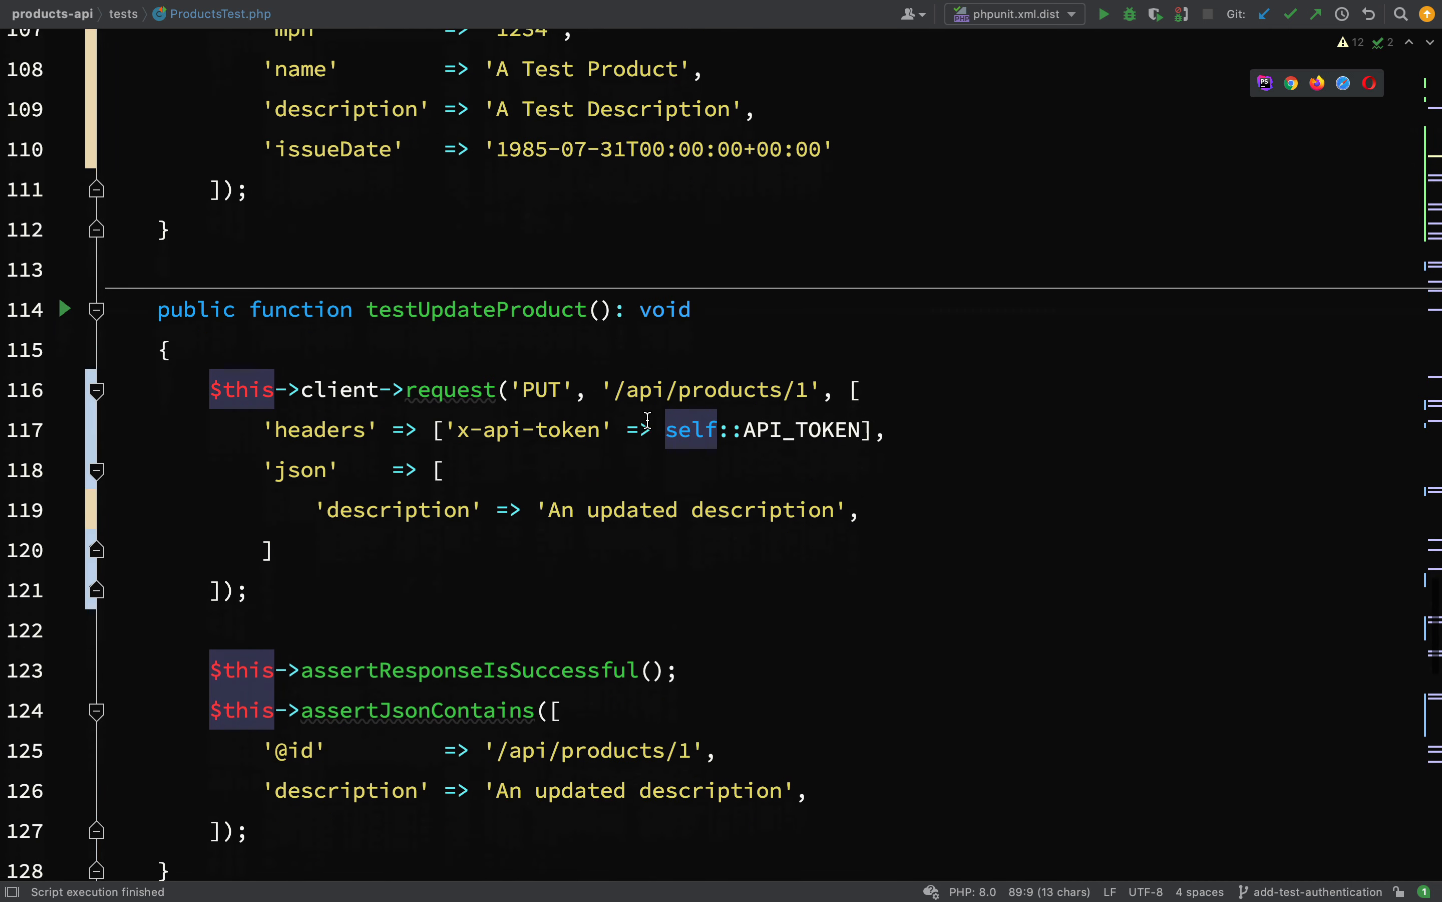
pyautogui.scroll(-3)
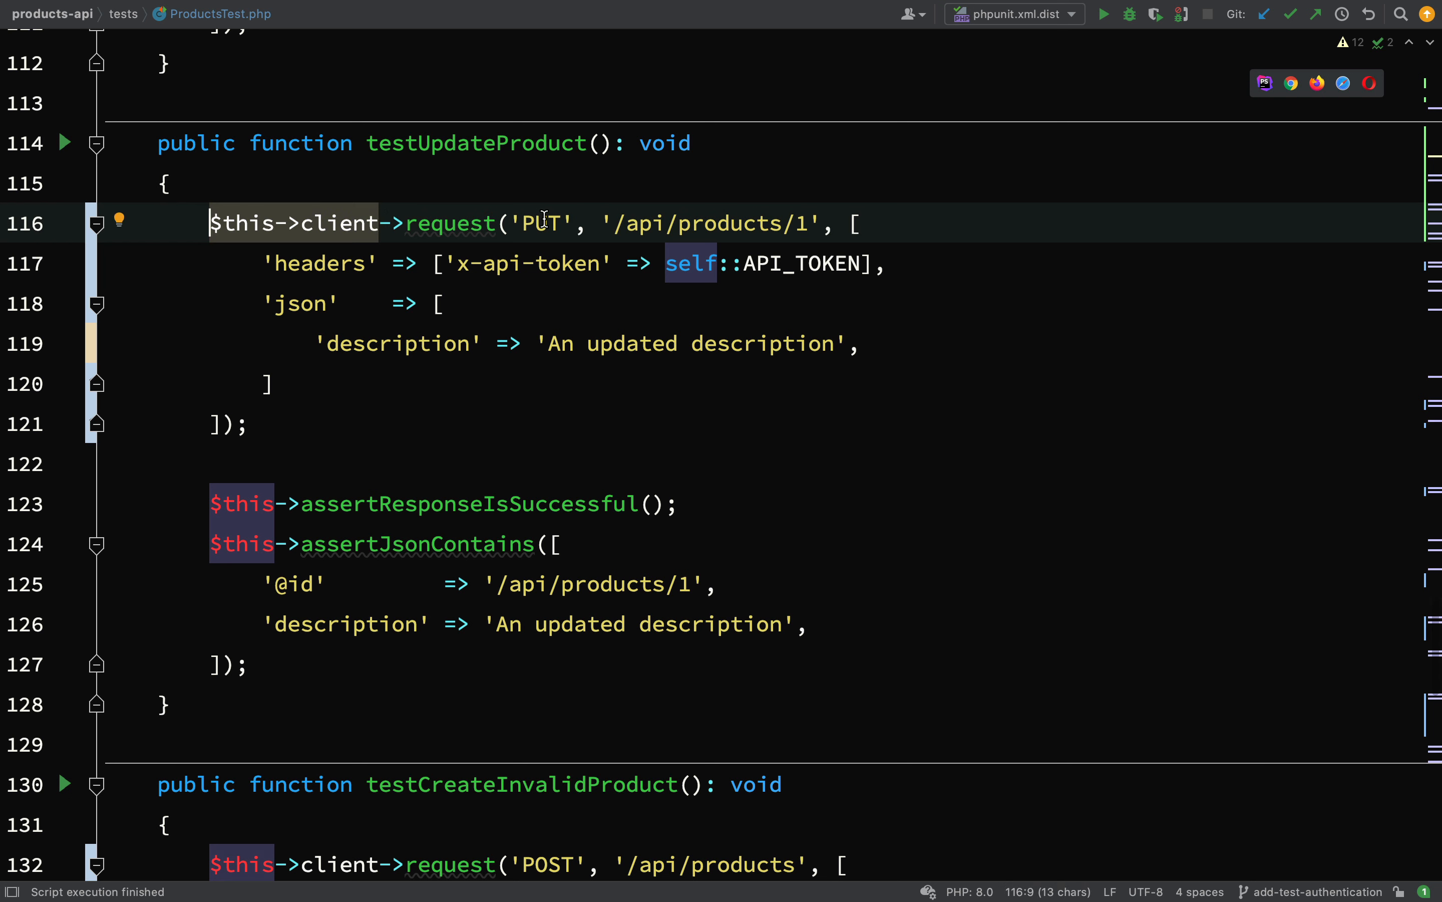
pyautogui.moveTo(288, 303)
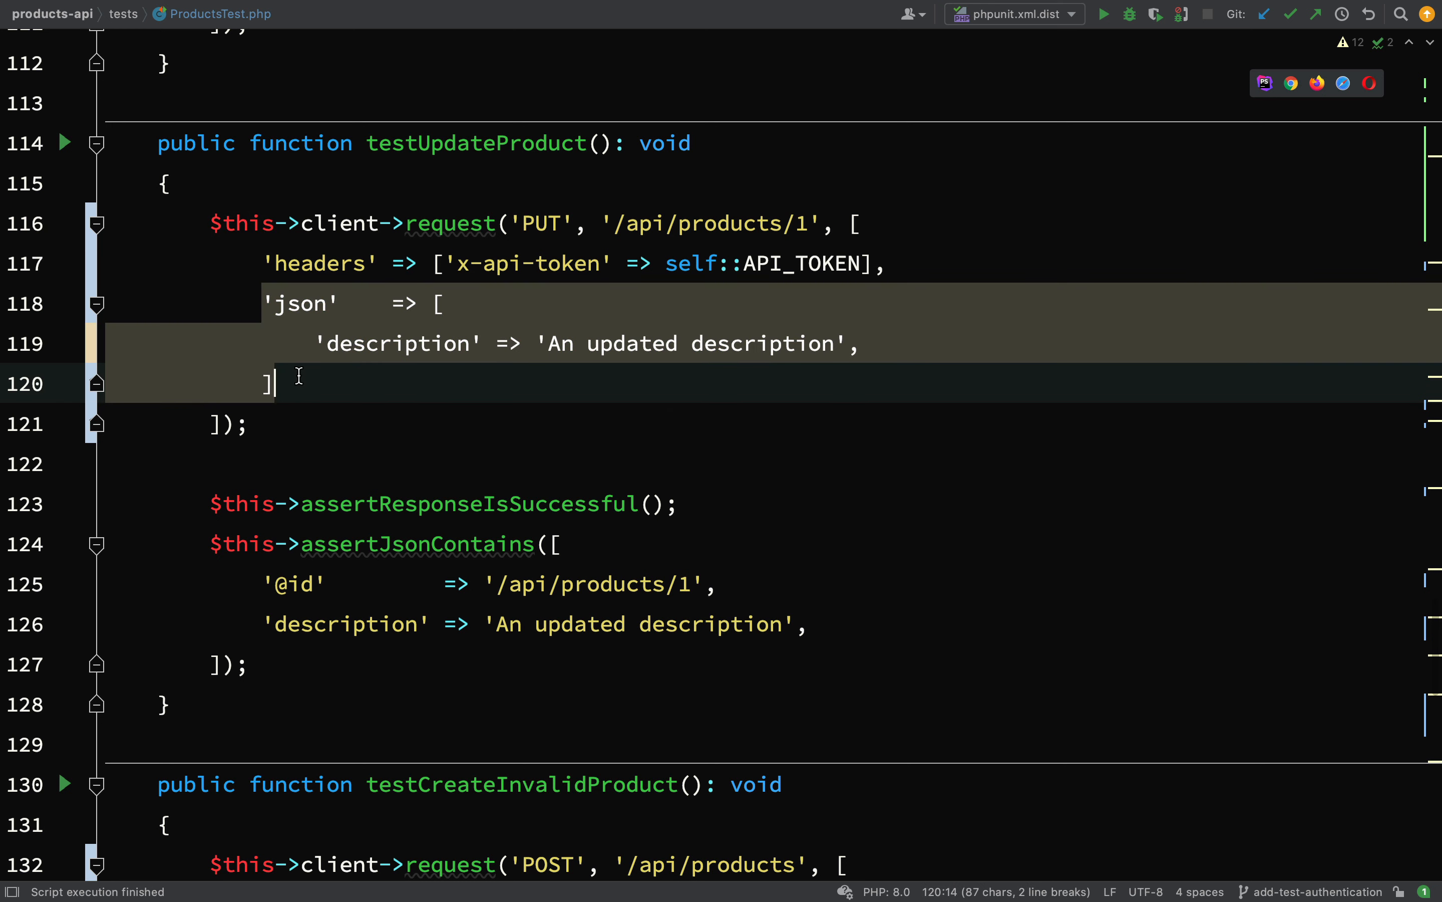
pyautogui.click(902, 263)
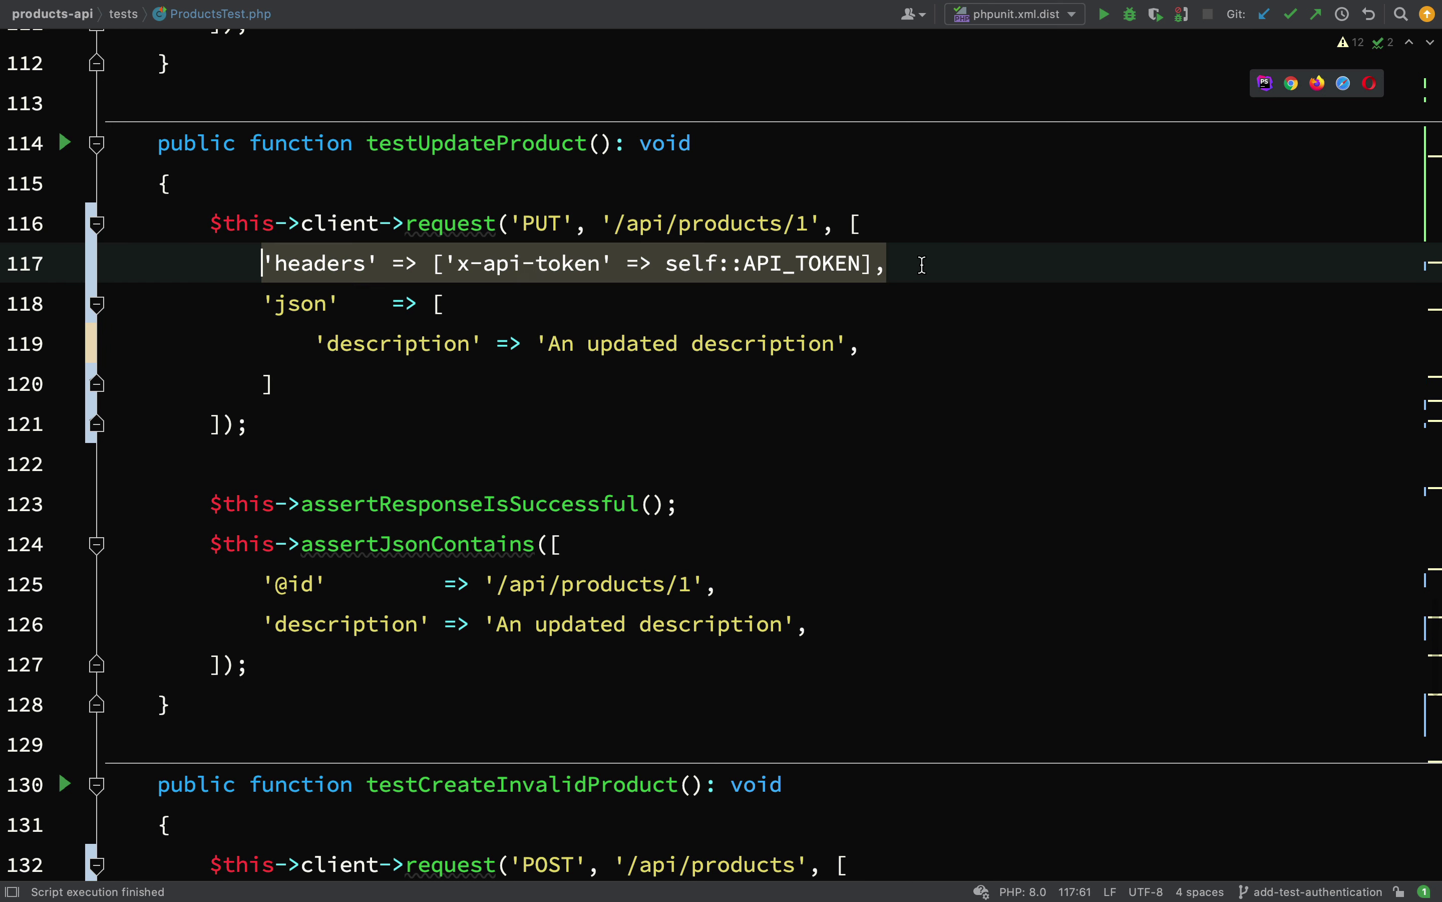
pyautogui.scroll(-3)
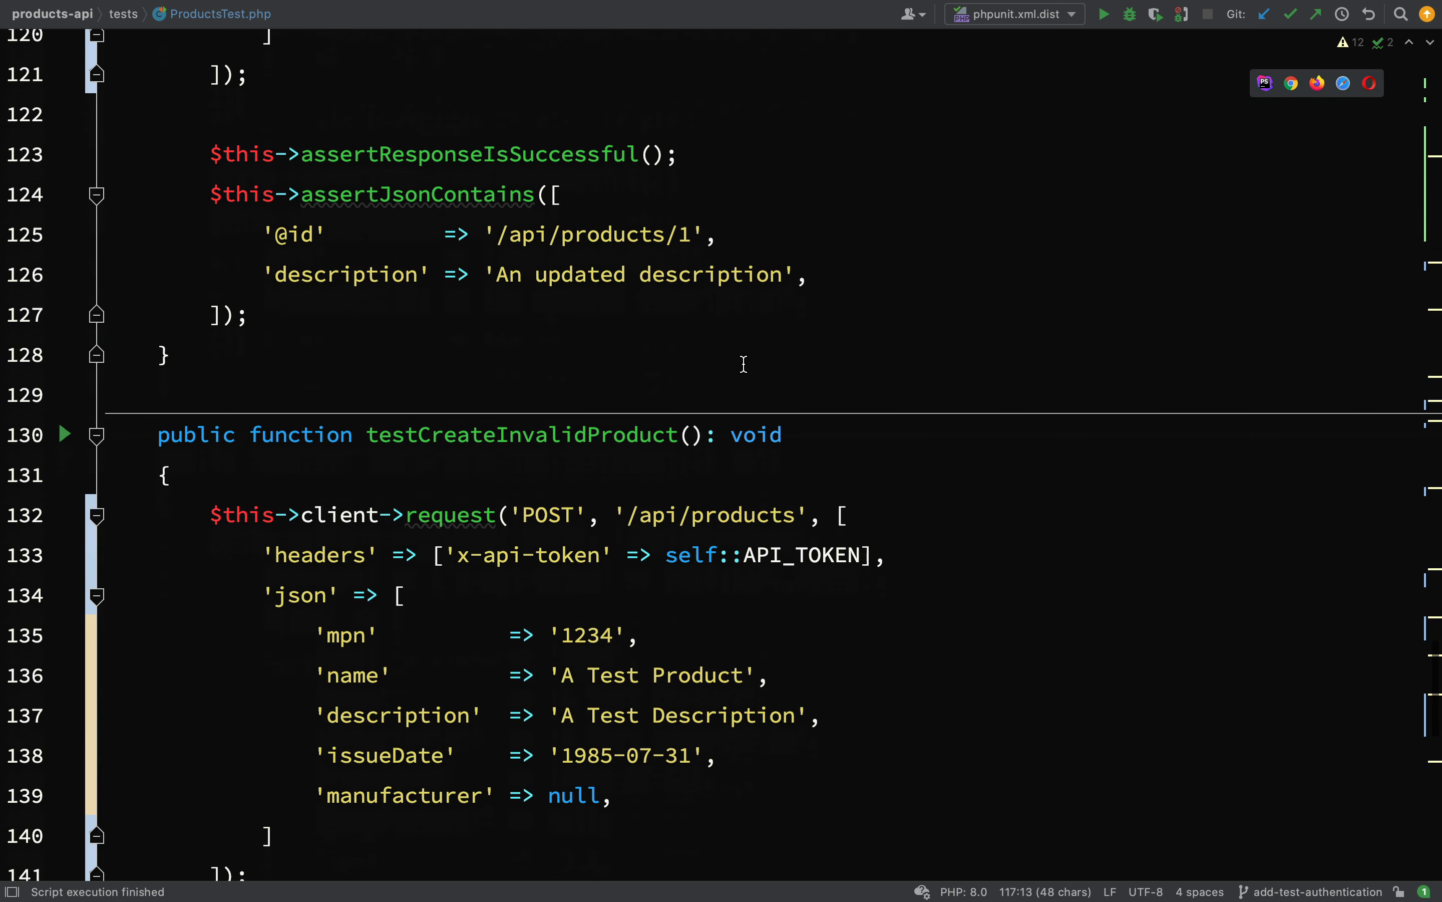
pyautogui.scroll(-3)
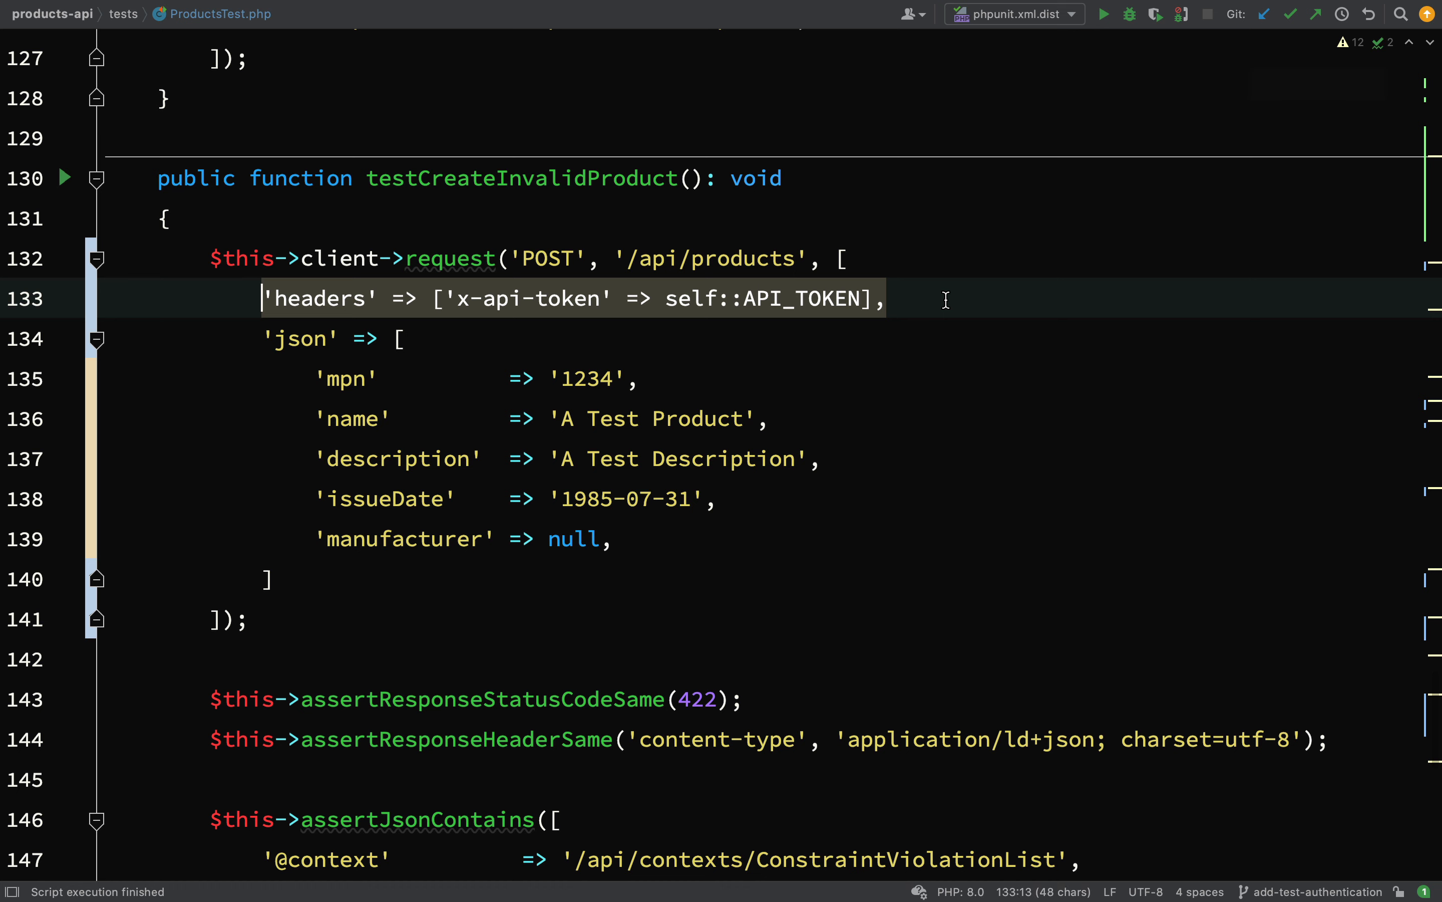
pyautogui.scroll(-3)
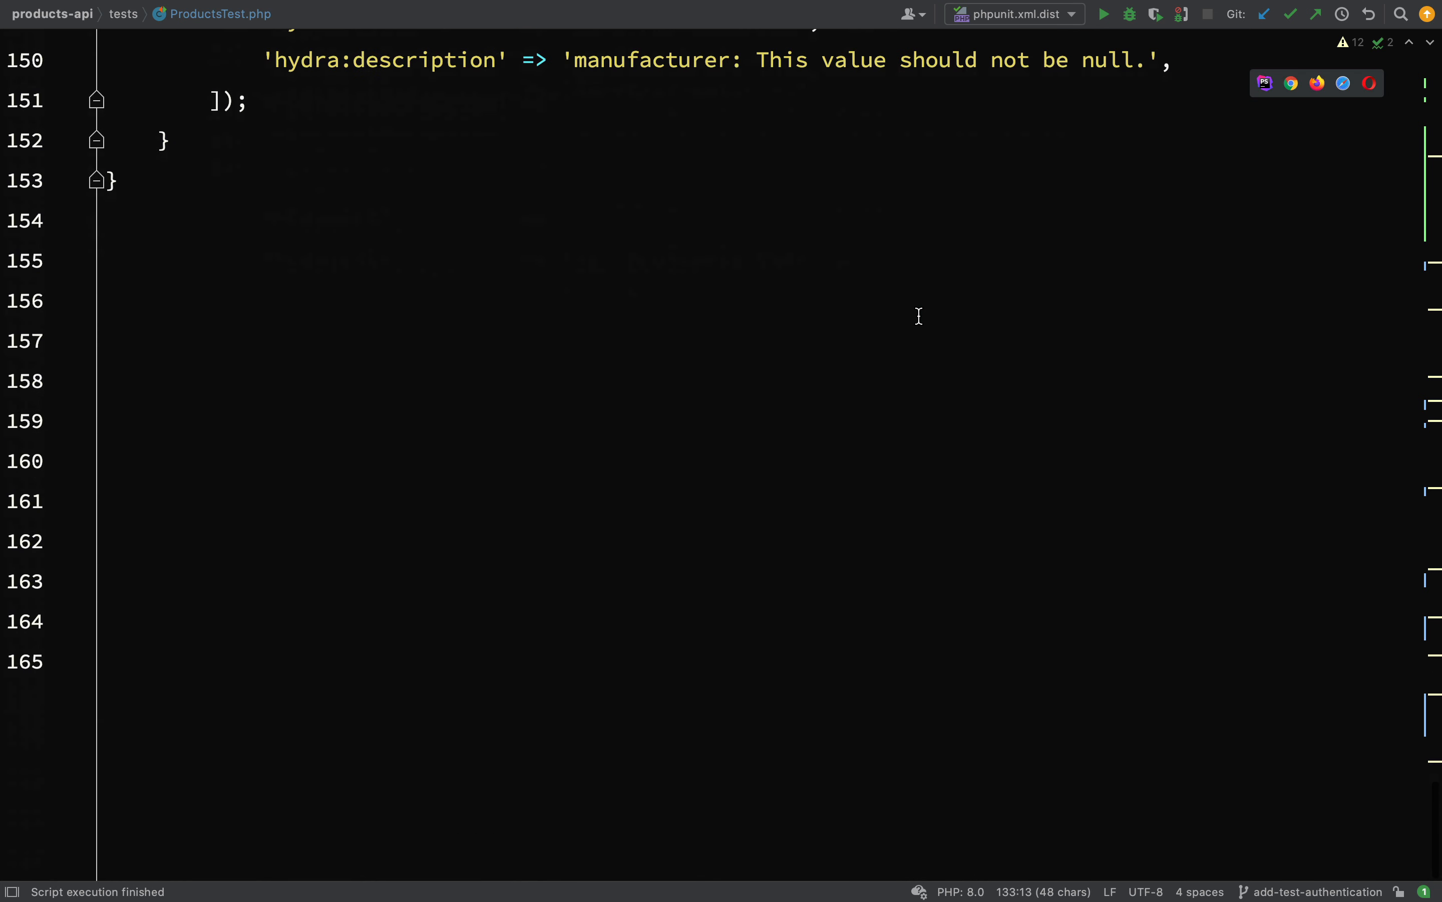
pyautogui.scroll(3)
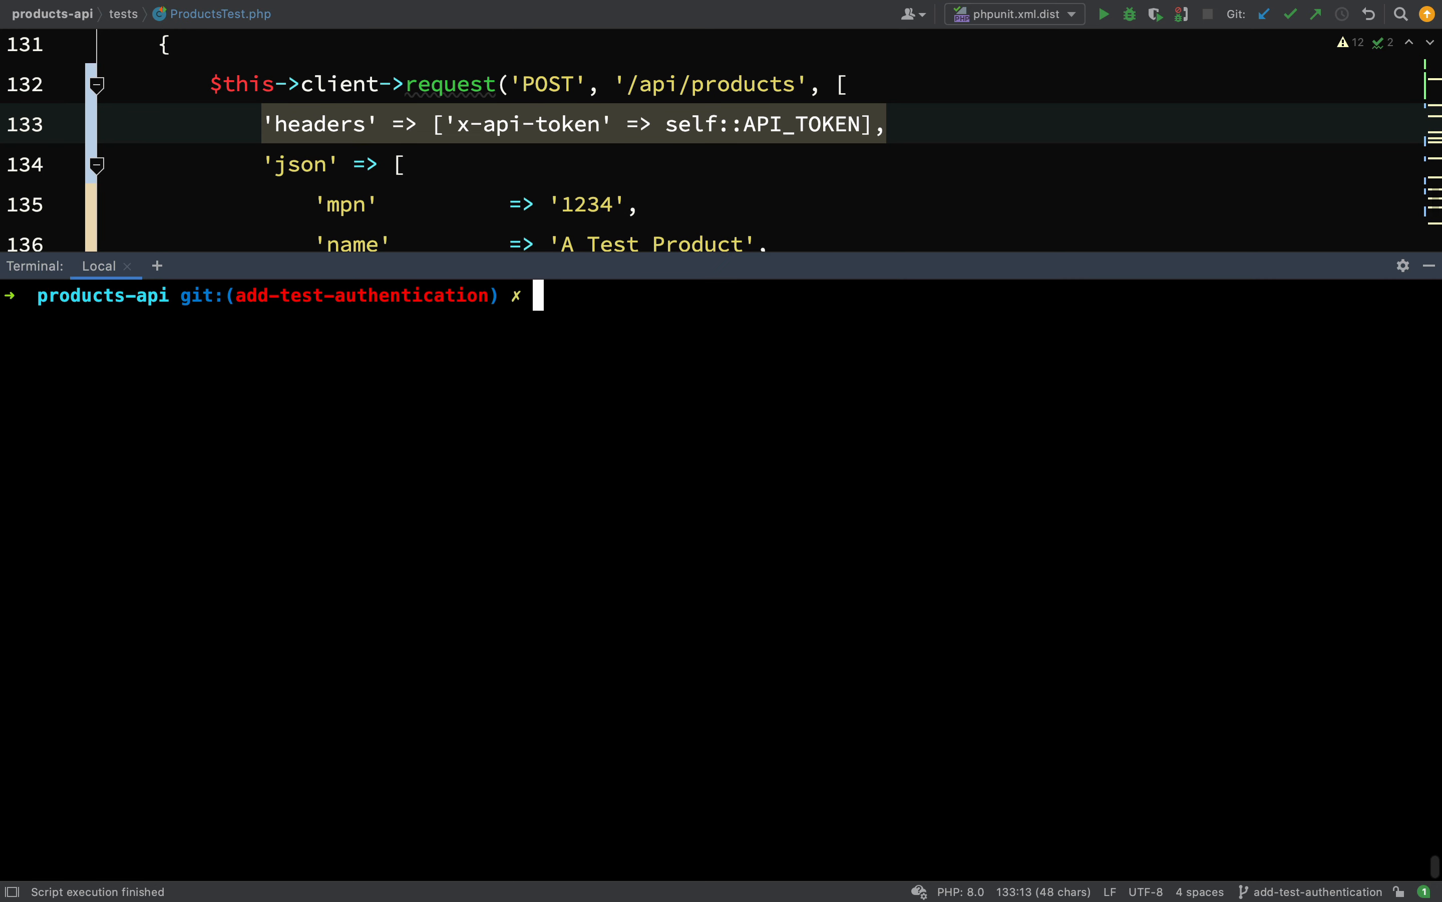
# Run the full suite with vendor/bin/phpunit tests from the terminal.
pyautogui.write('vendor/bin/phpunit tests')
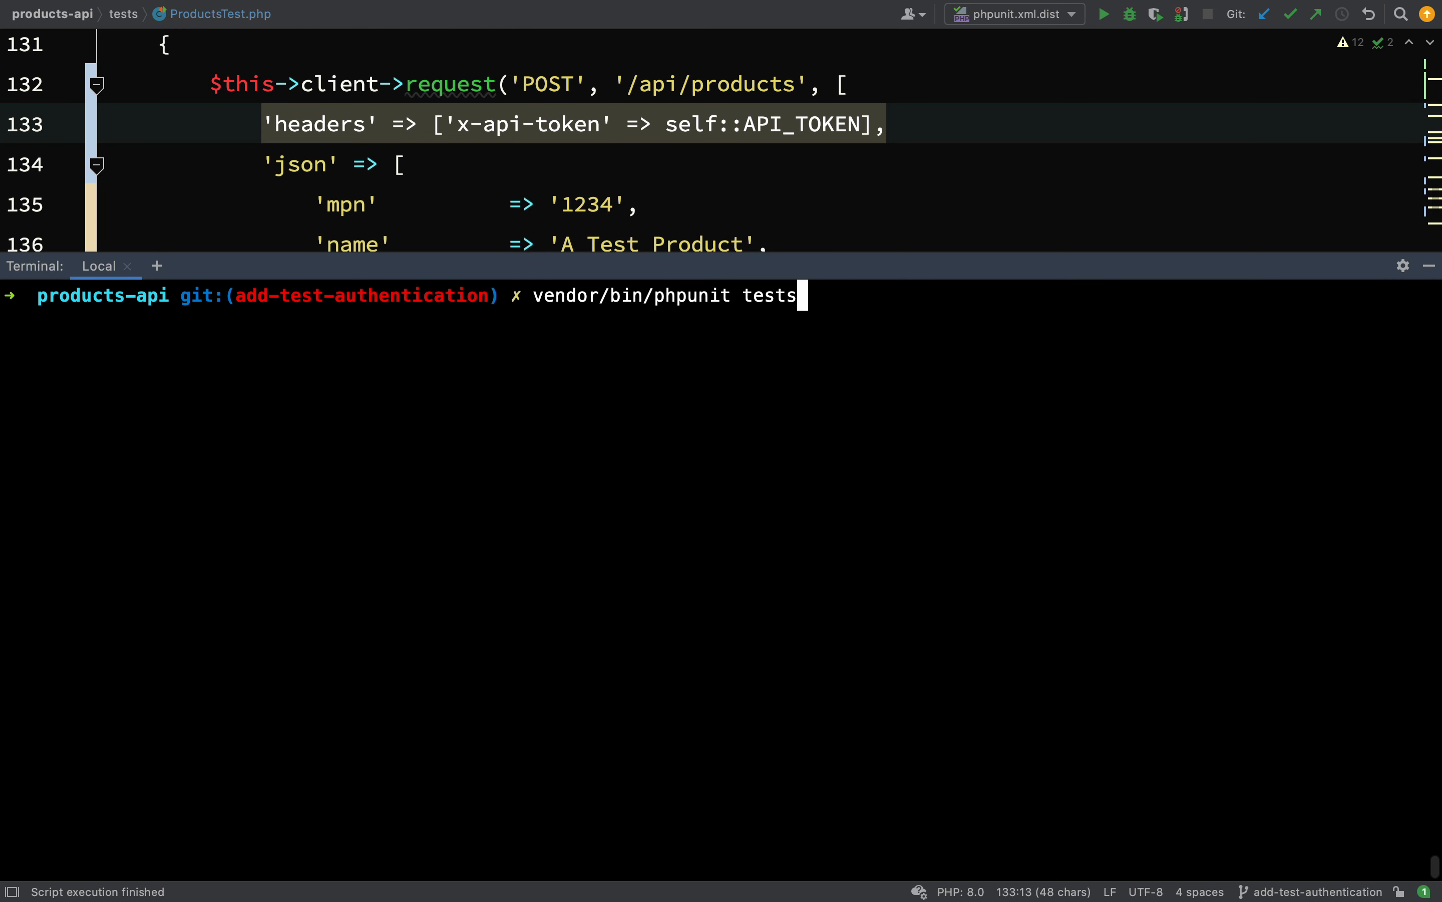
pyautogui.press('Return')
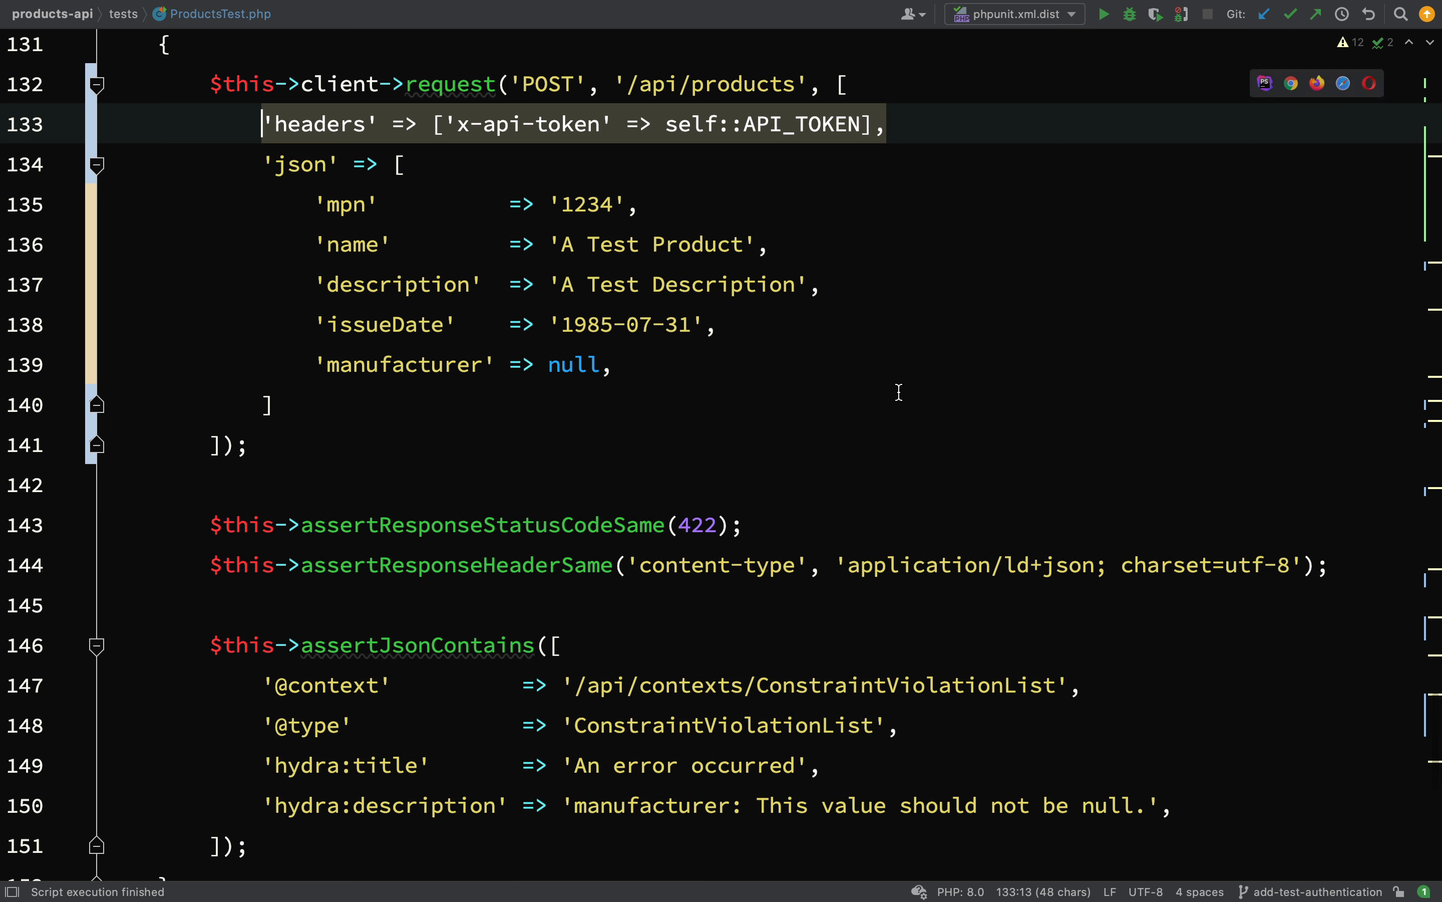
# Duplicate testUpdateProduct as testInvalidToken sending the x-api-token header 'fake-token'.
pyautogui.scroll(3)
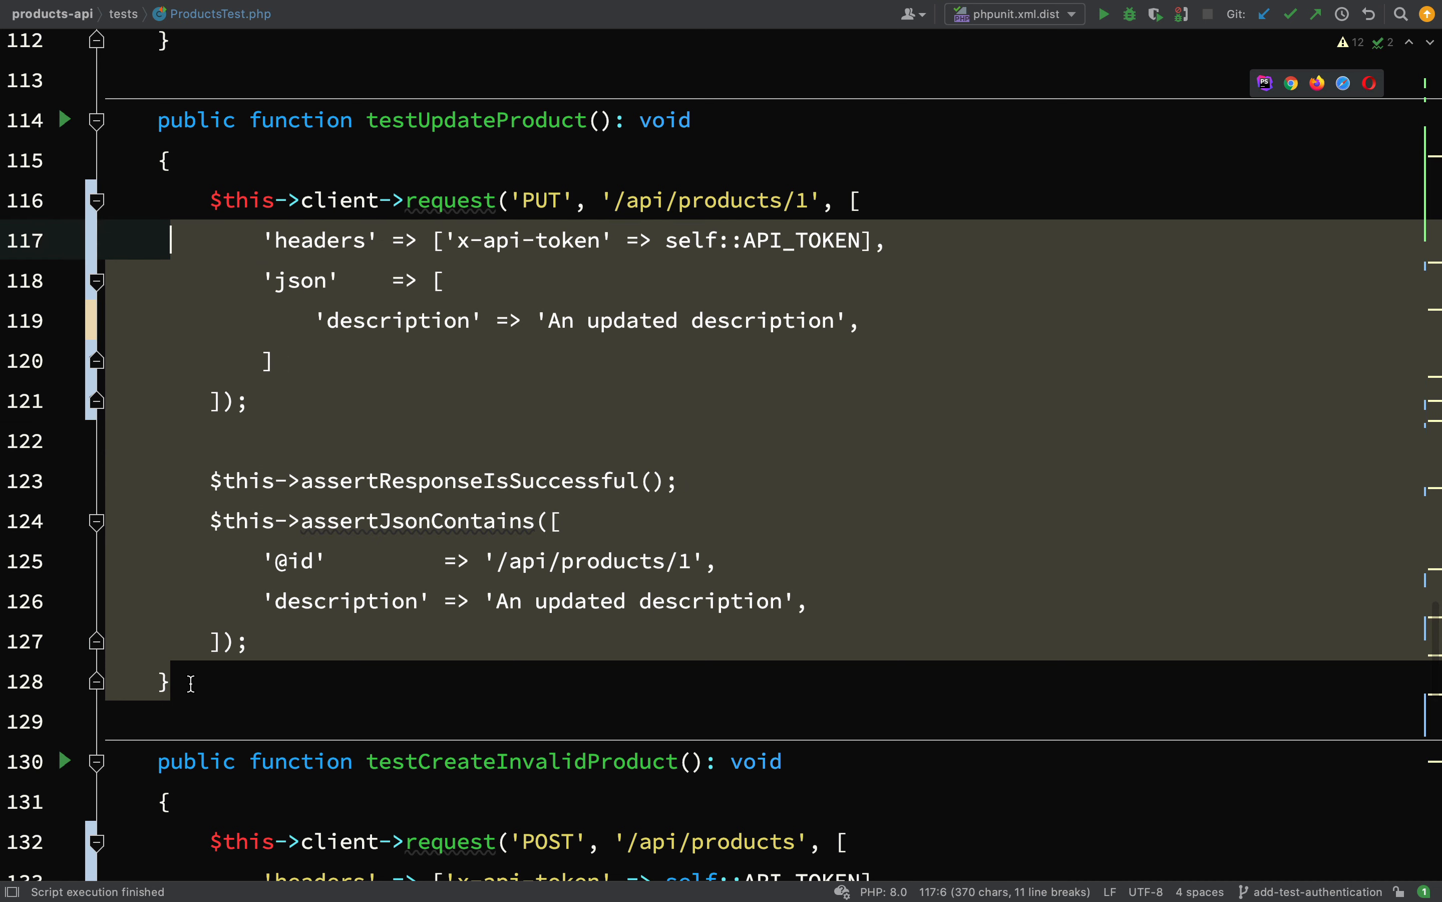
pyautogui.click(161, 119)
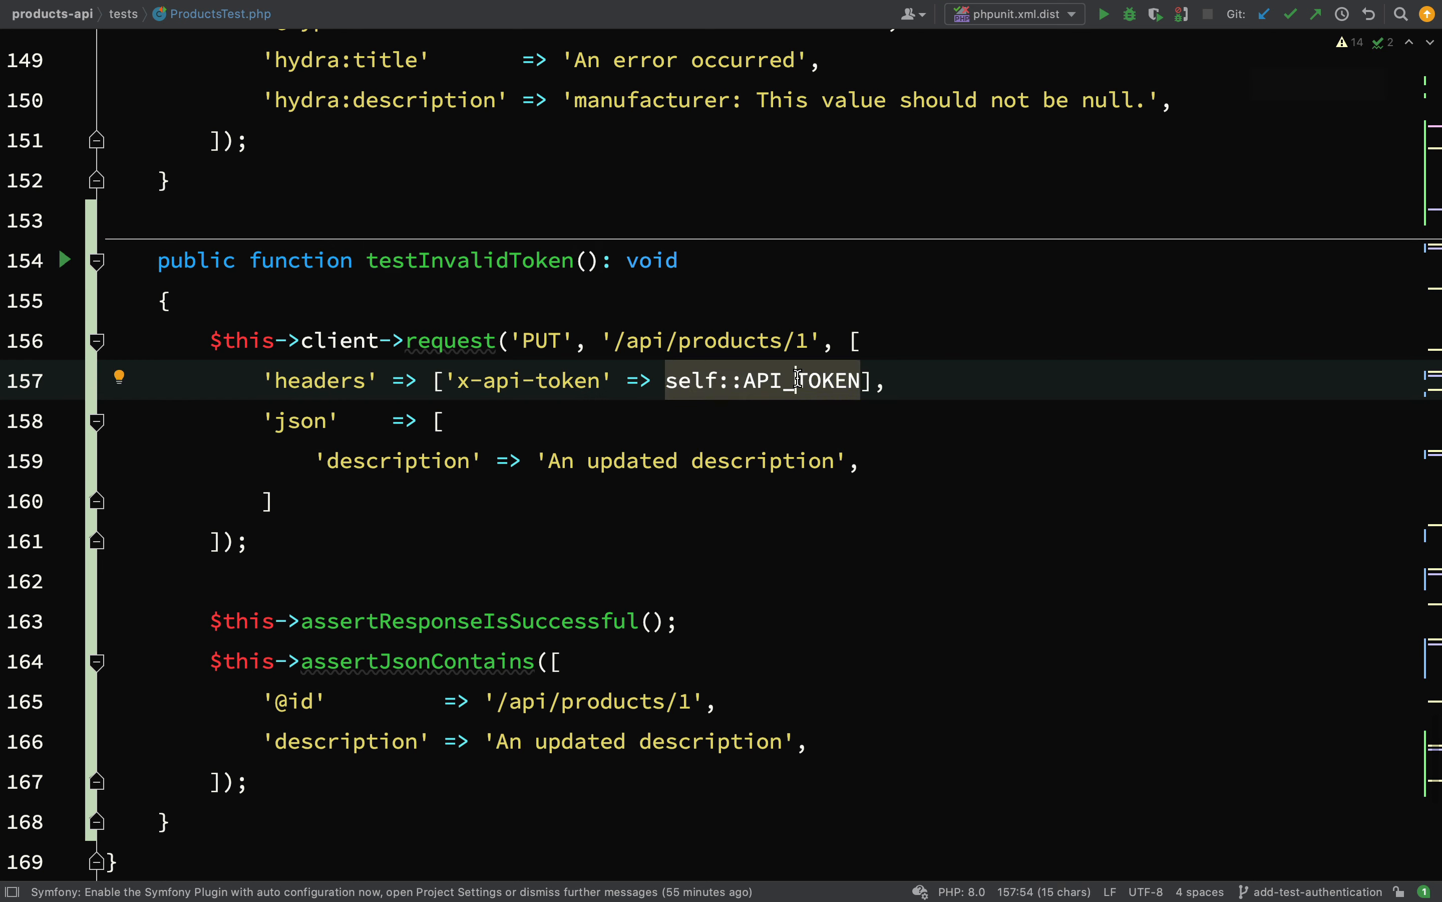
pyautogui.write("'fake'")
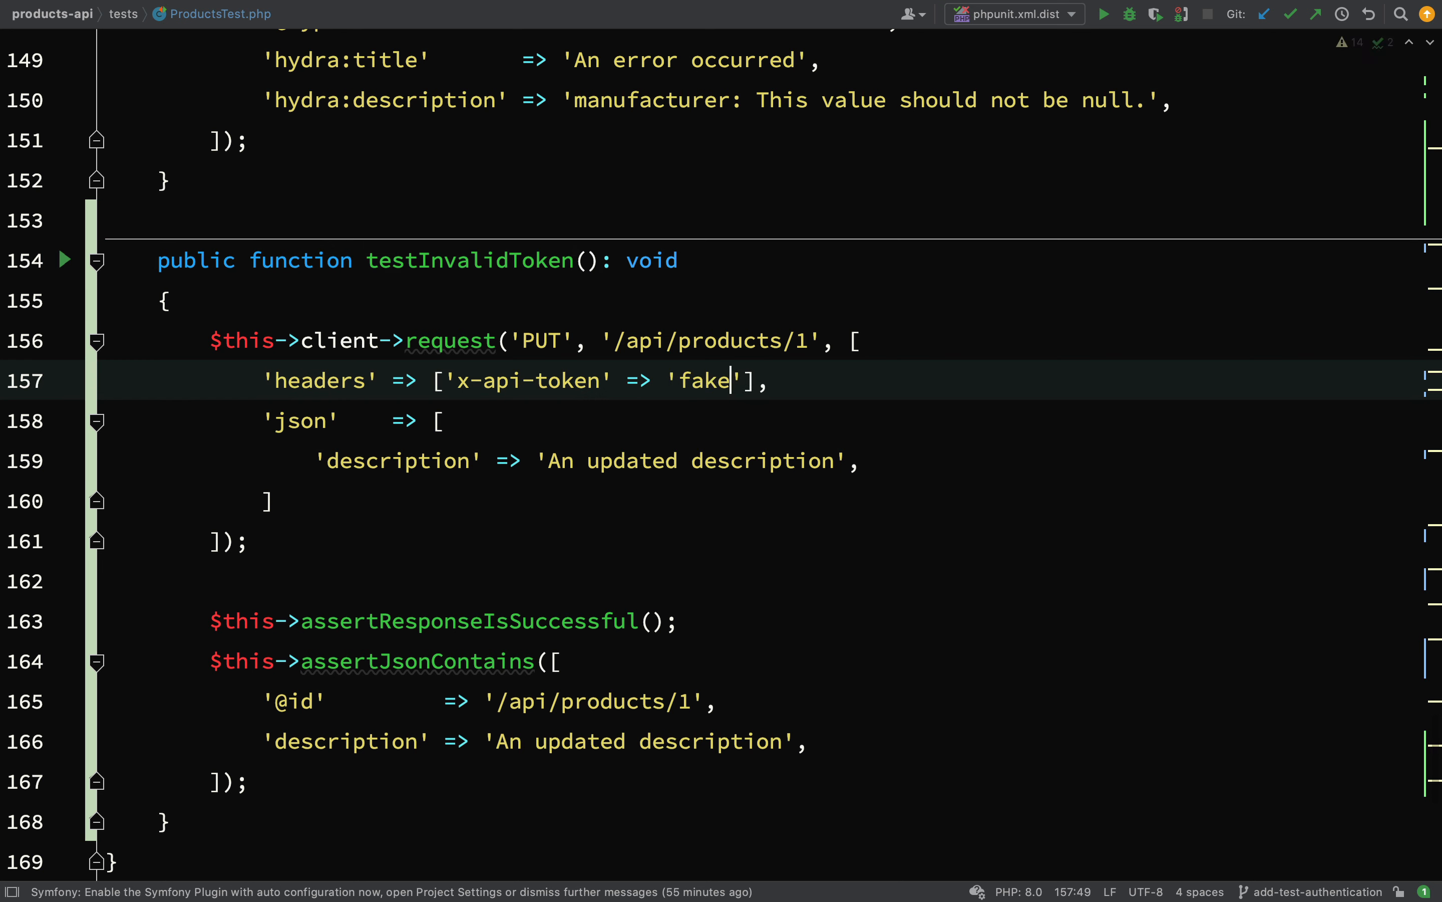
pyautogui.write('-token')
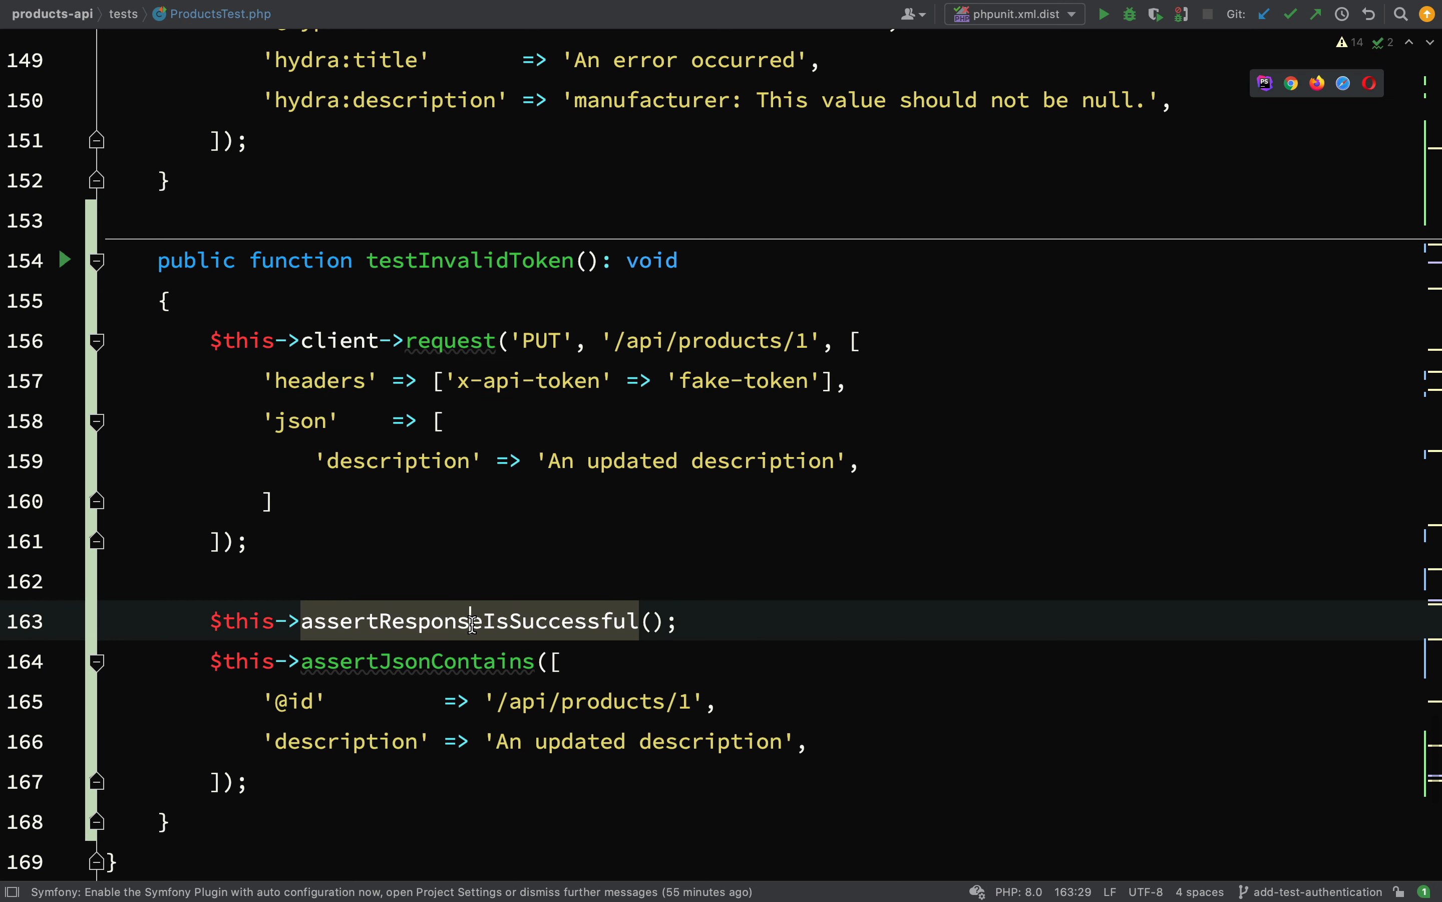
# Expect the response status code to be 401 via assertResponseStatusCodeSame.
pyautogui.write('assert();')
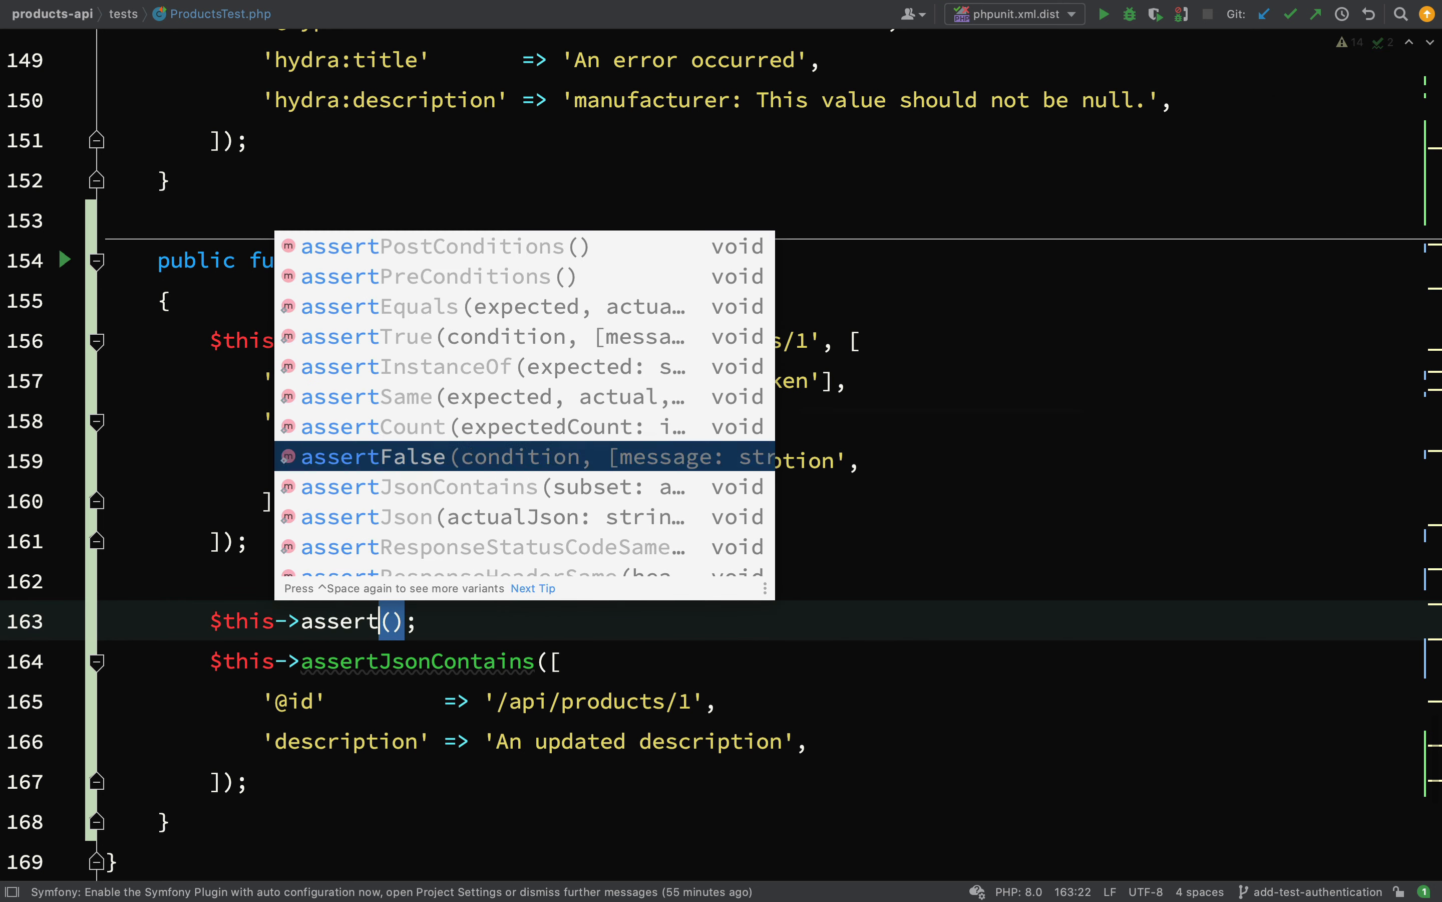
pyautogui.click(490, 547)
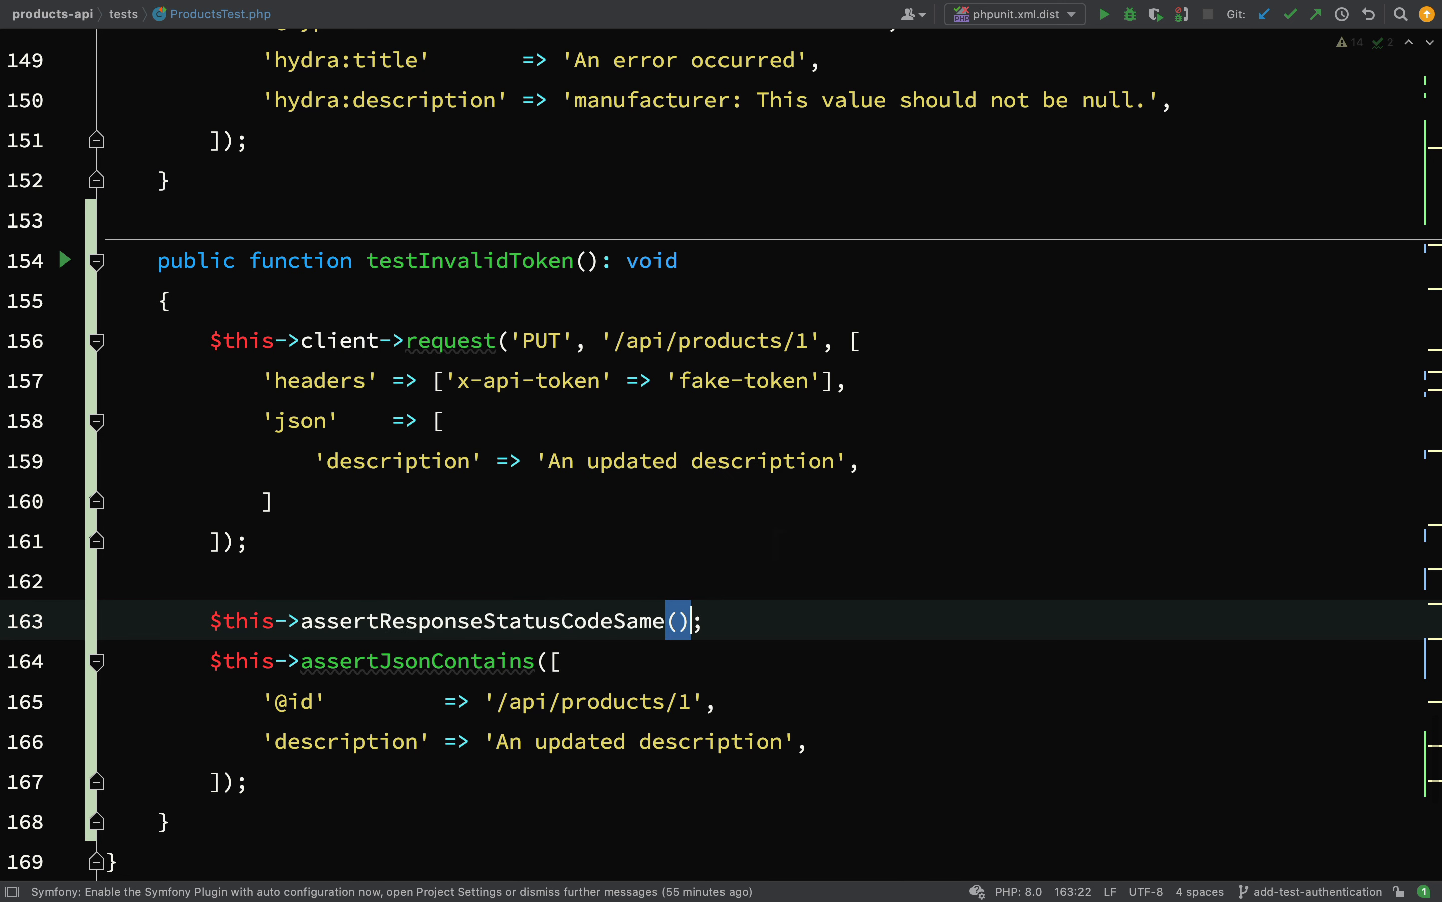
pyautogui.click(678, 620)
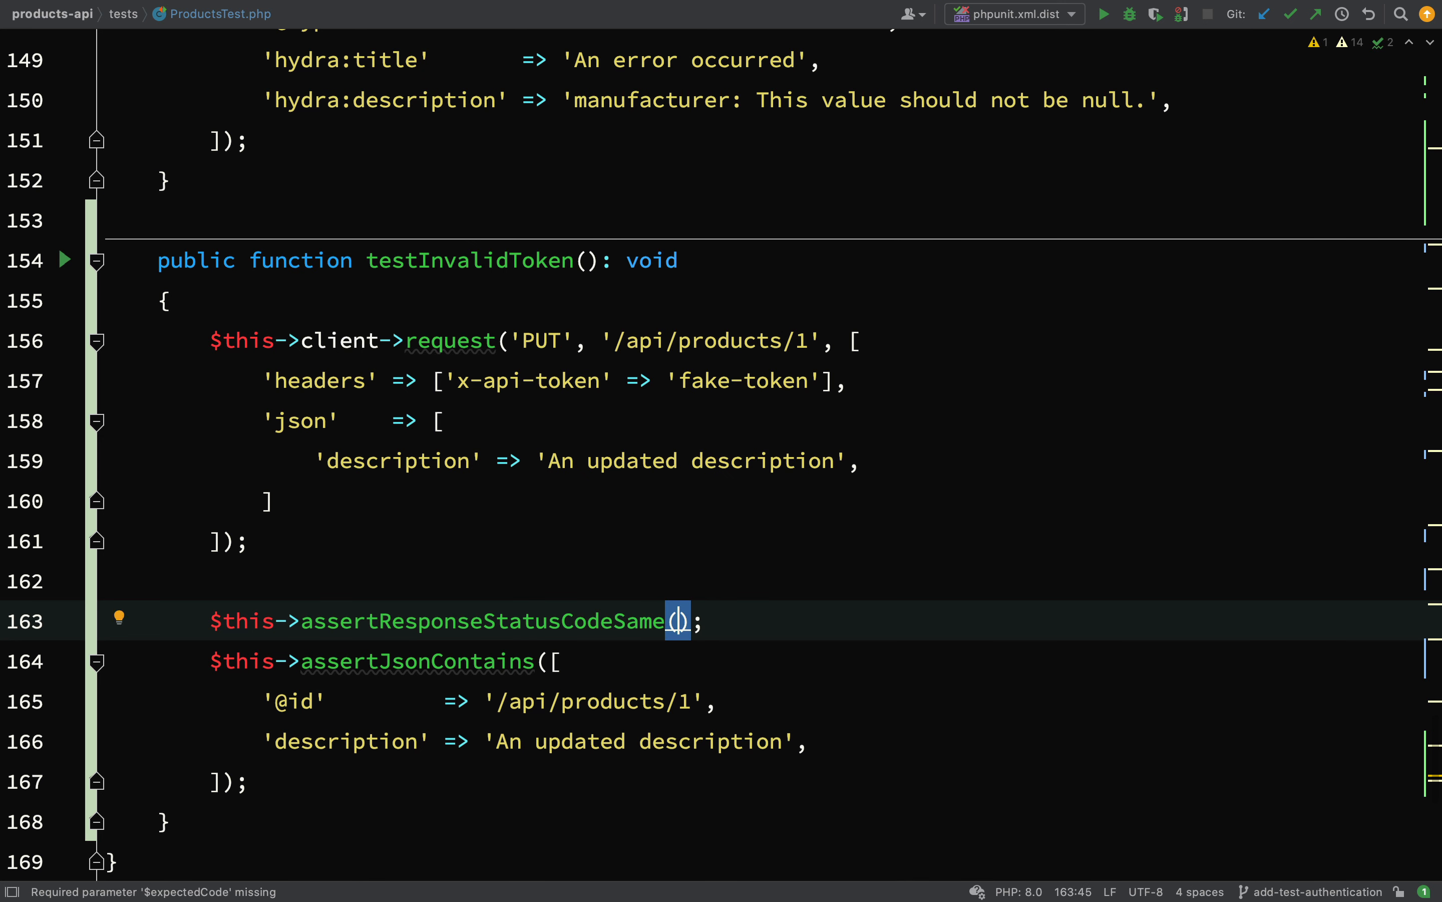
pyautogui.write('401')
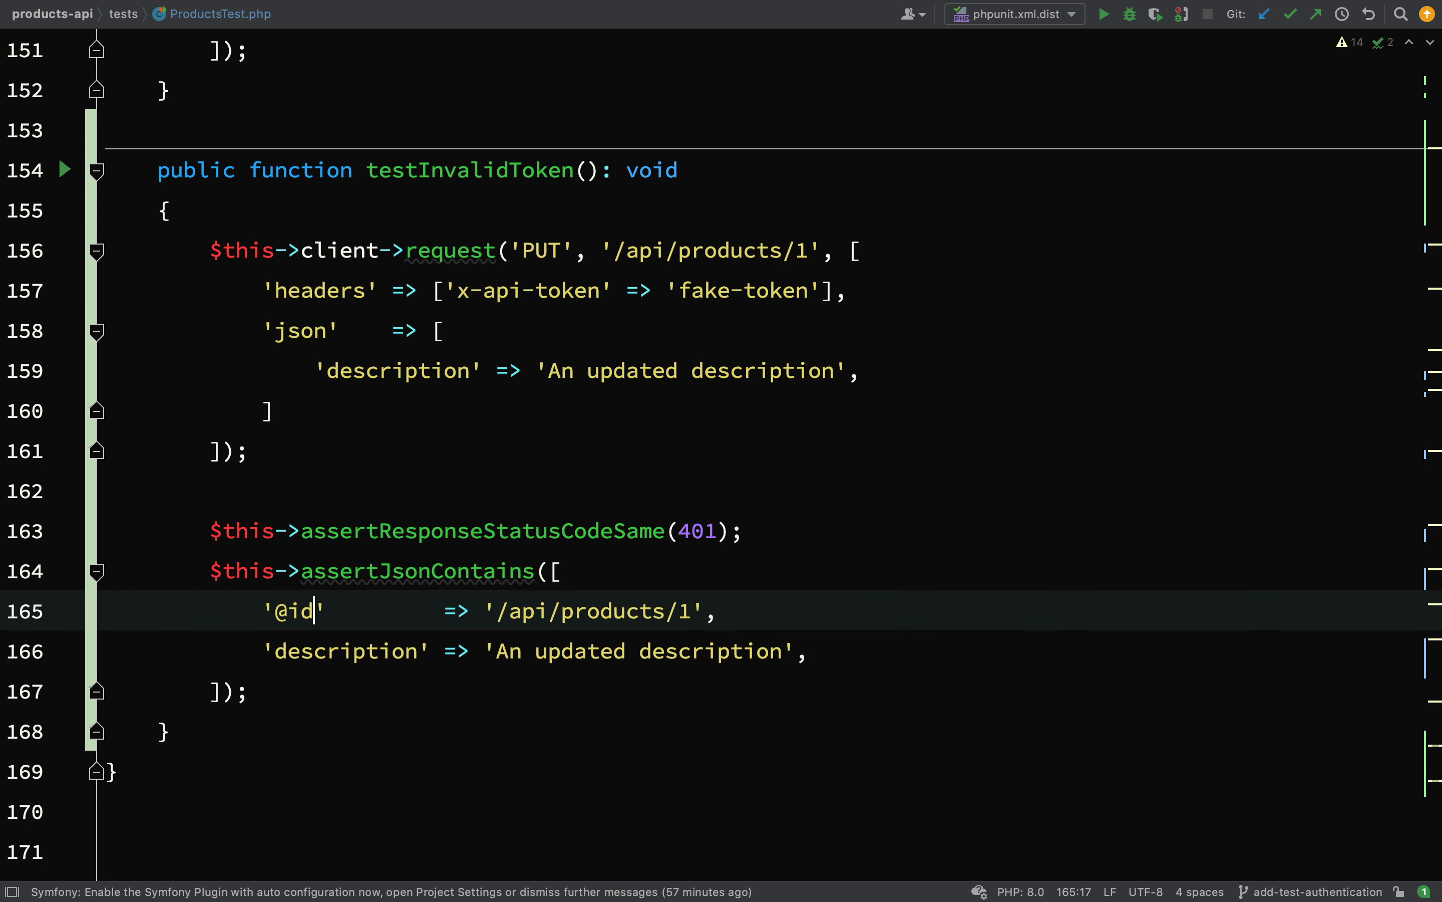
pyautogui.doubleClick(296, 610)
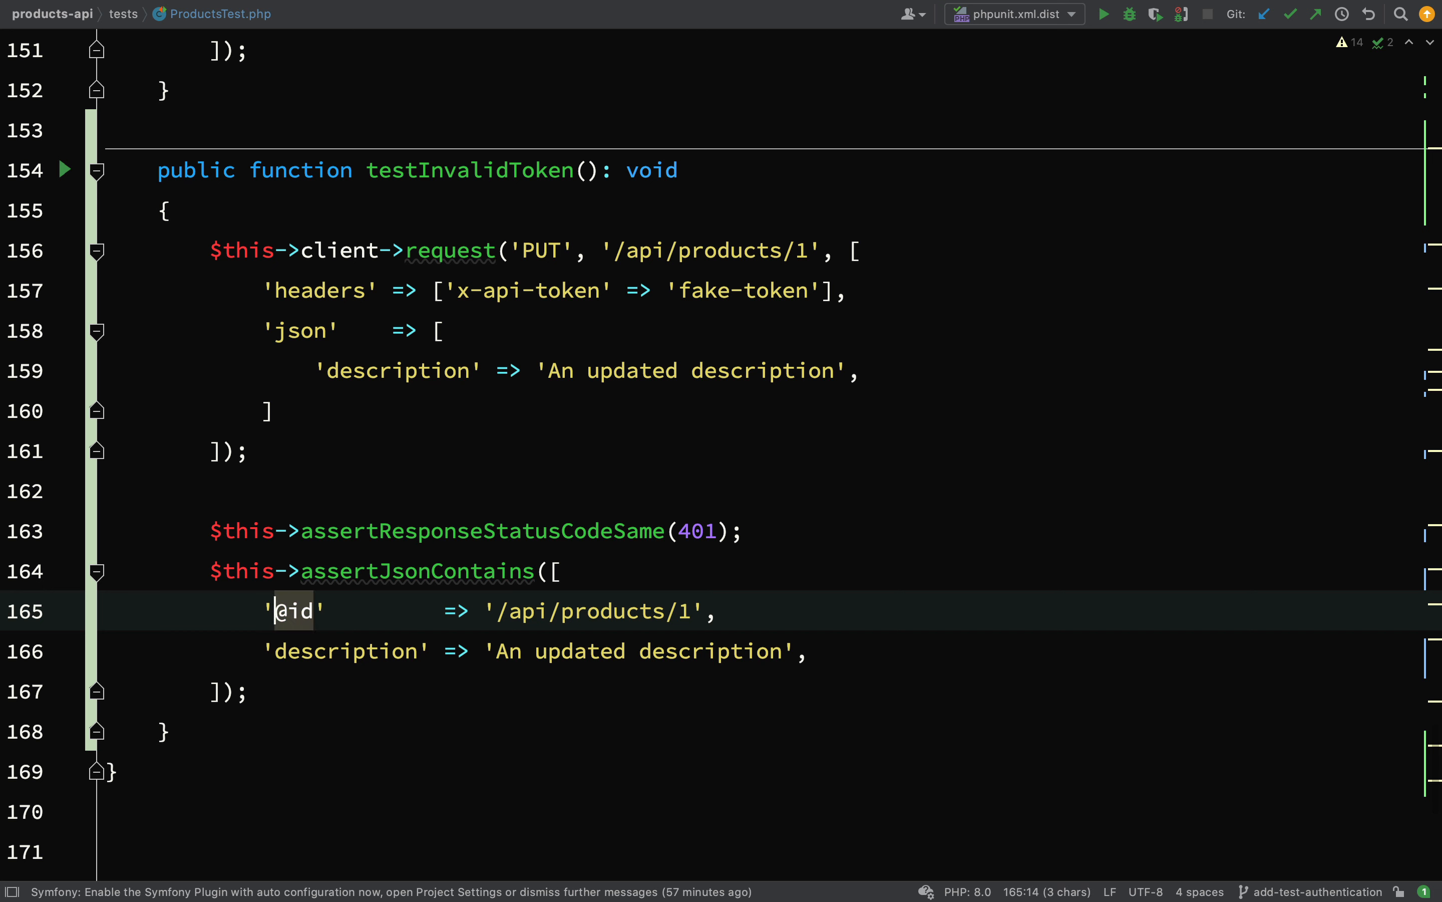
pyautogui.write('message')
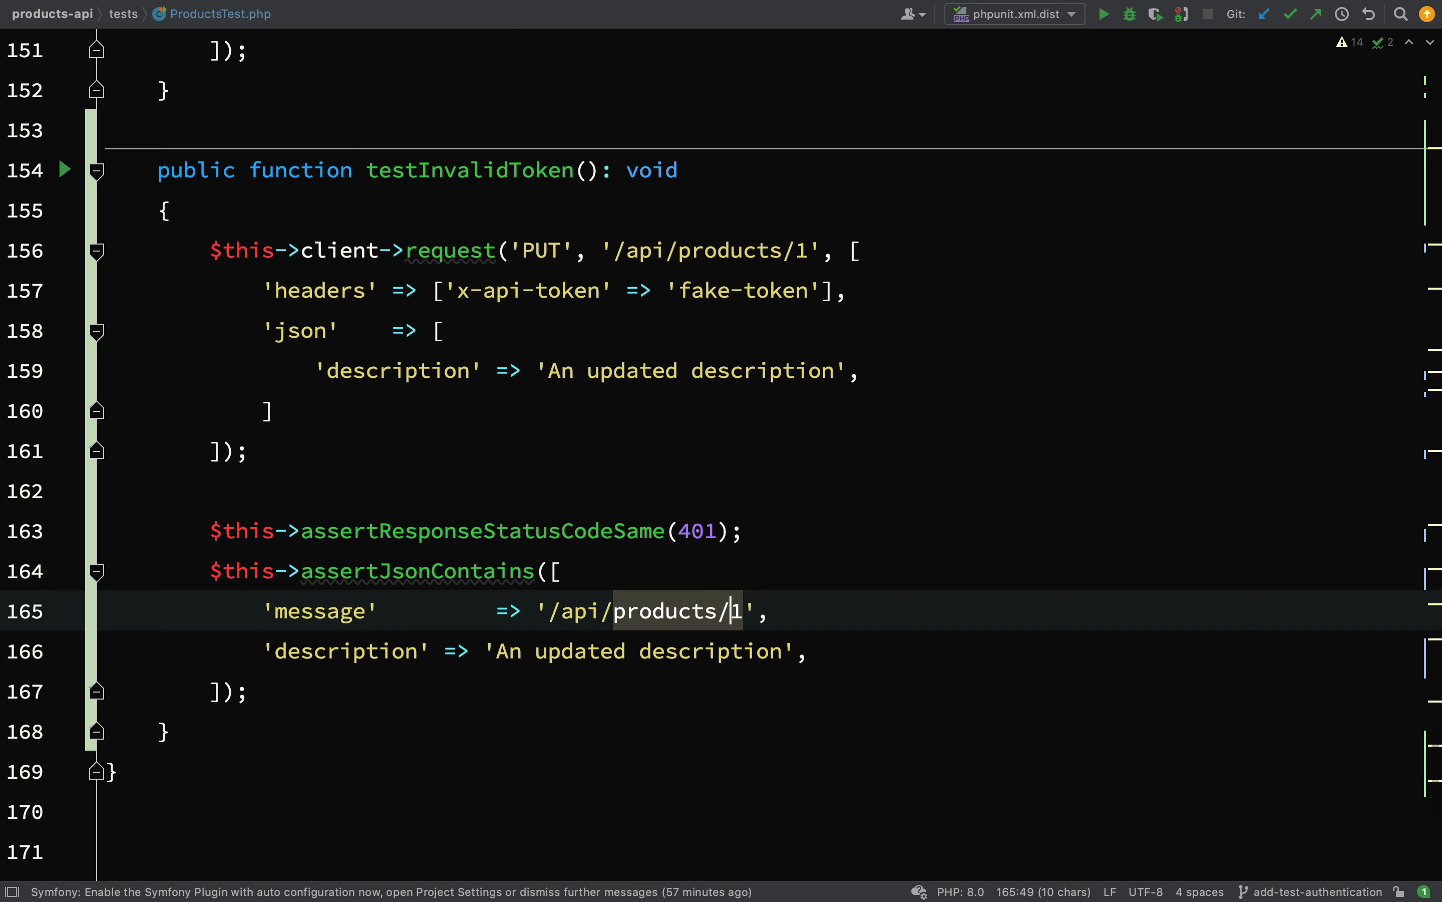
pyautogui.write('Invalid credentials.')
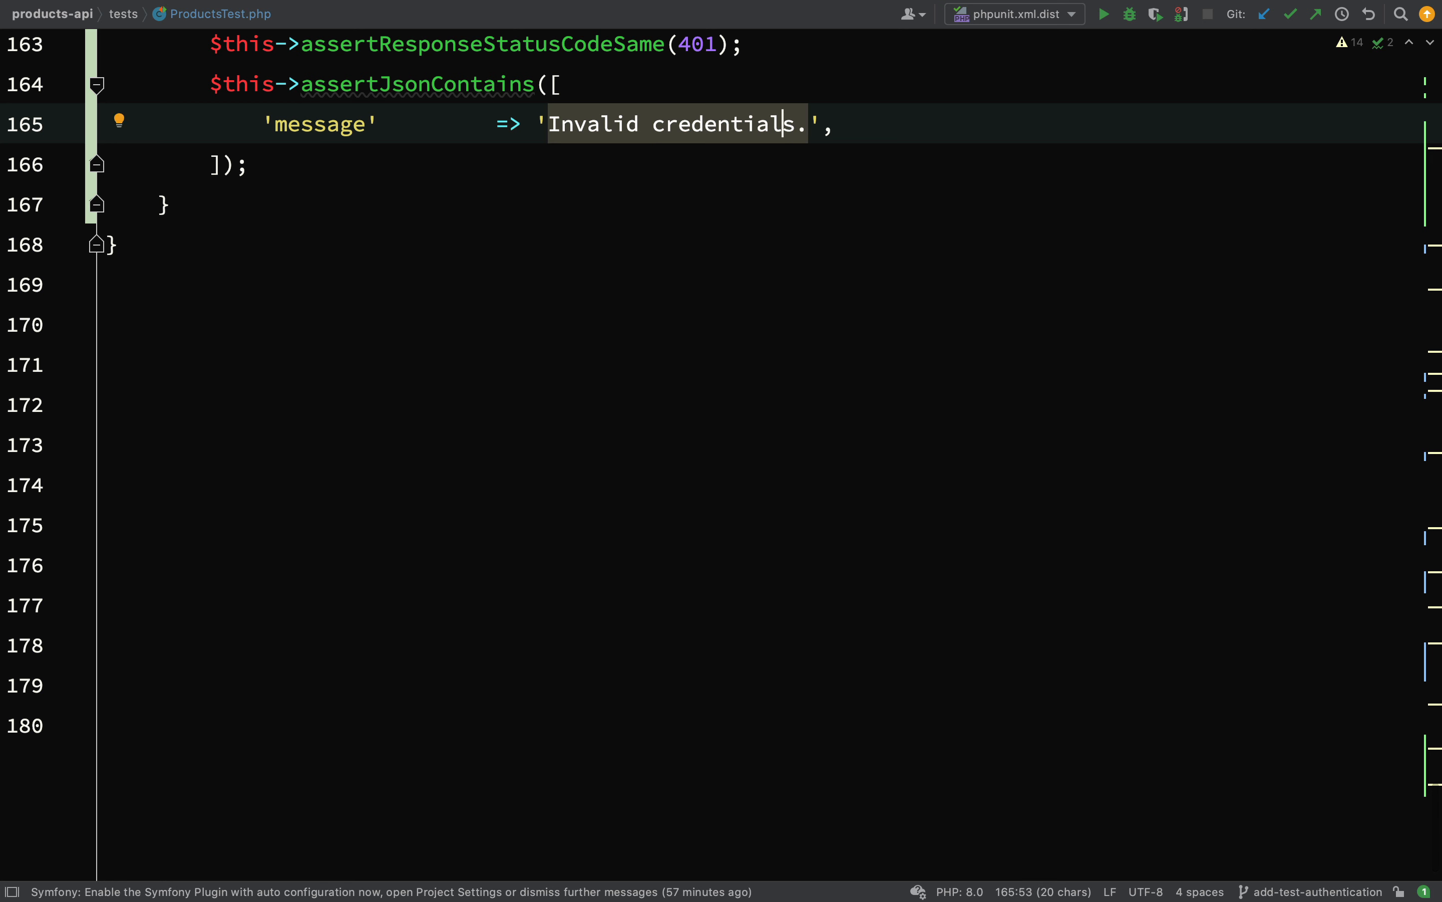
pyautogui.write('No api tok')
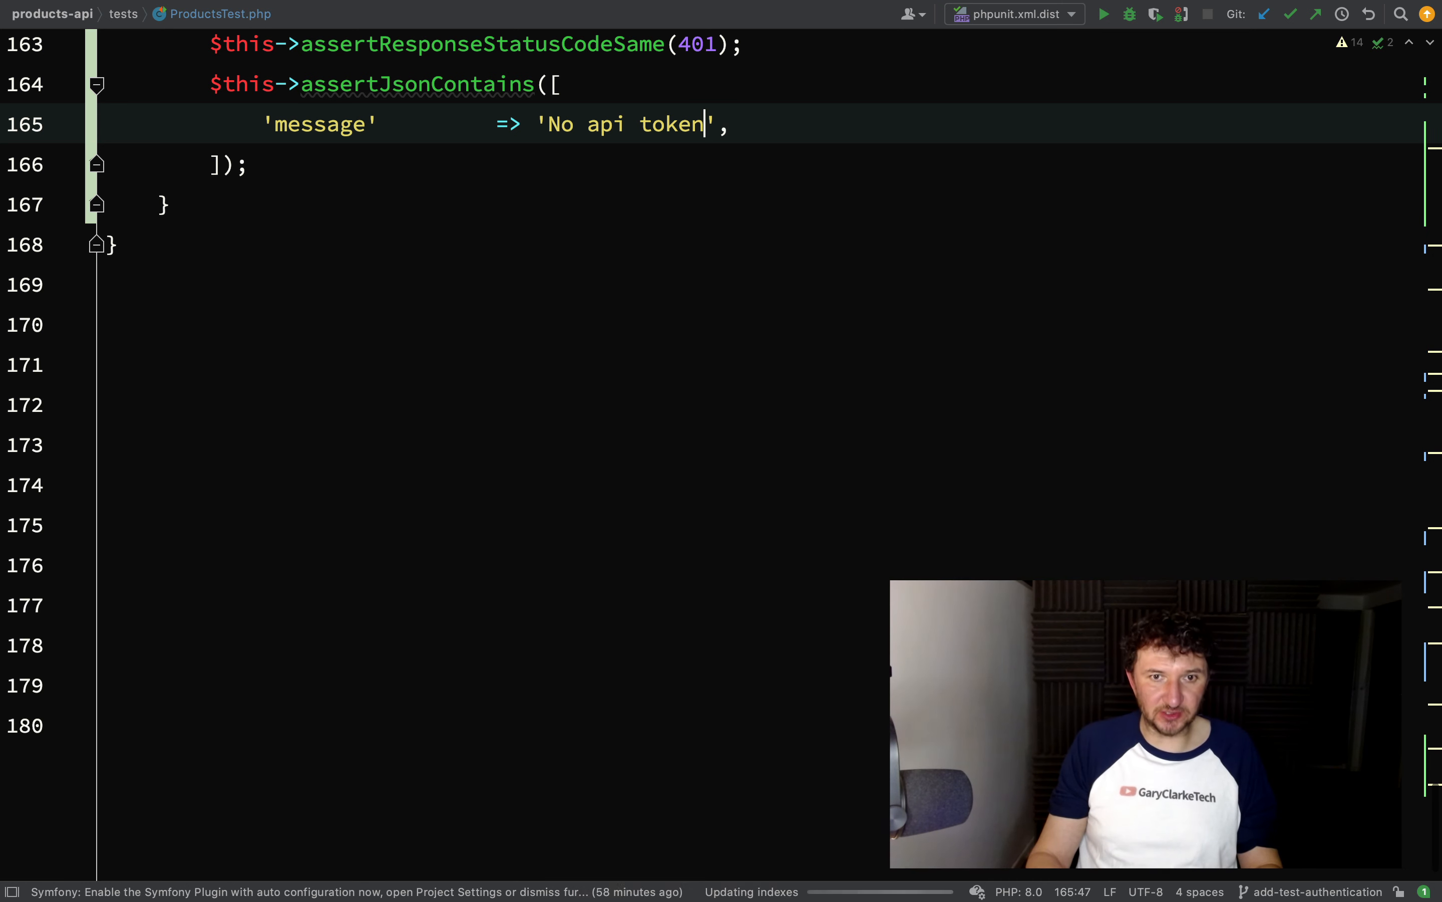
pyautogui.scroll(3)
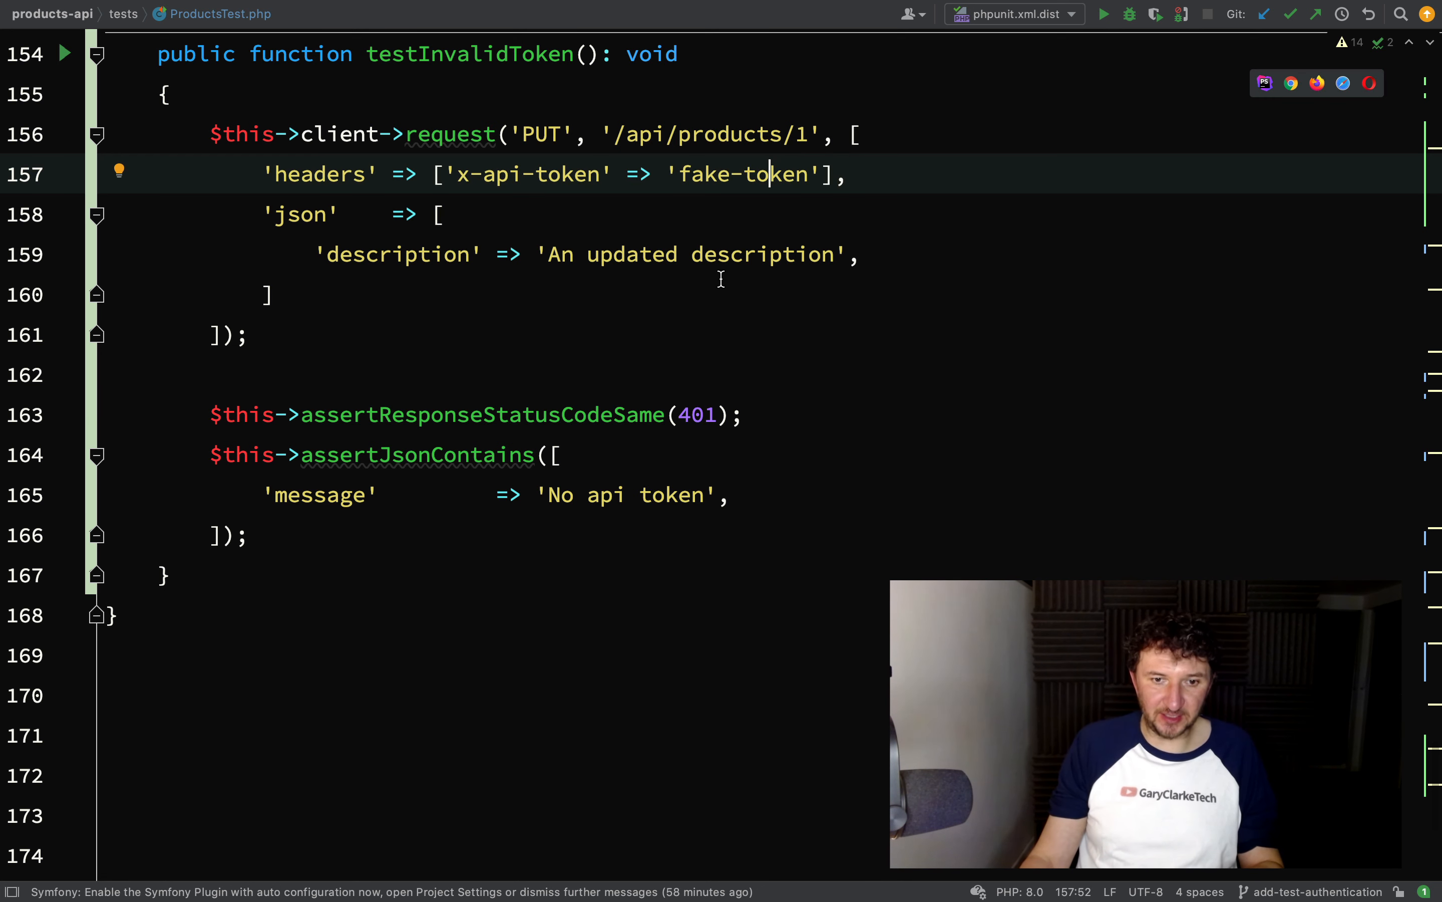
# Change the expected message to 'Invalid credentials.' and rerun vendor/bin/phpunit tests.
pyautogui.click(771, 495)
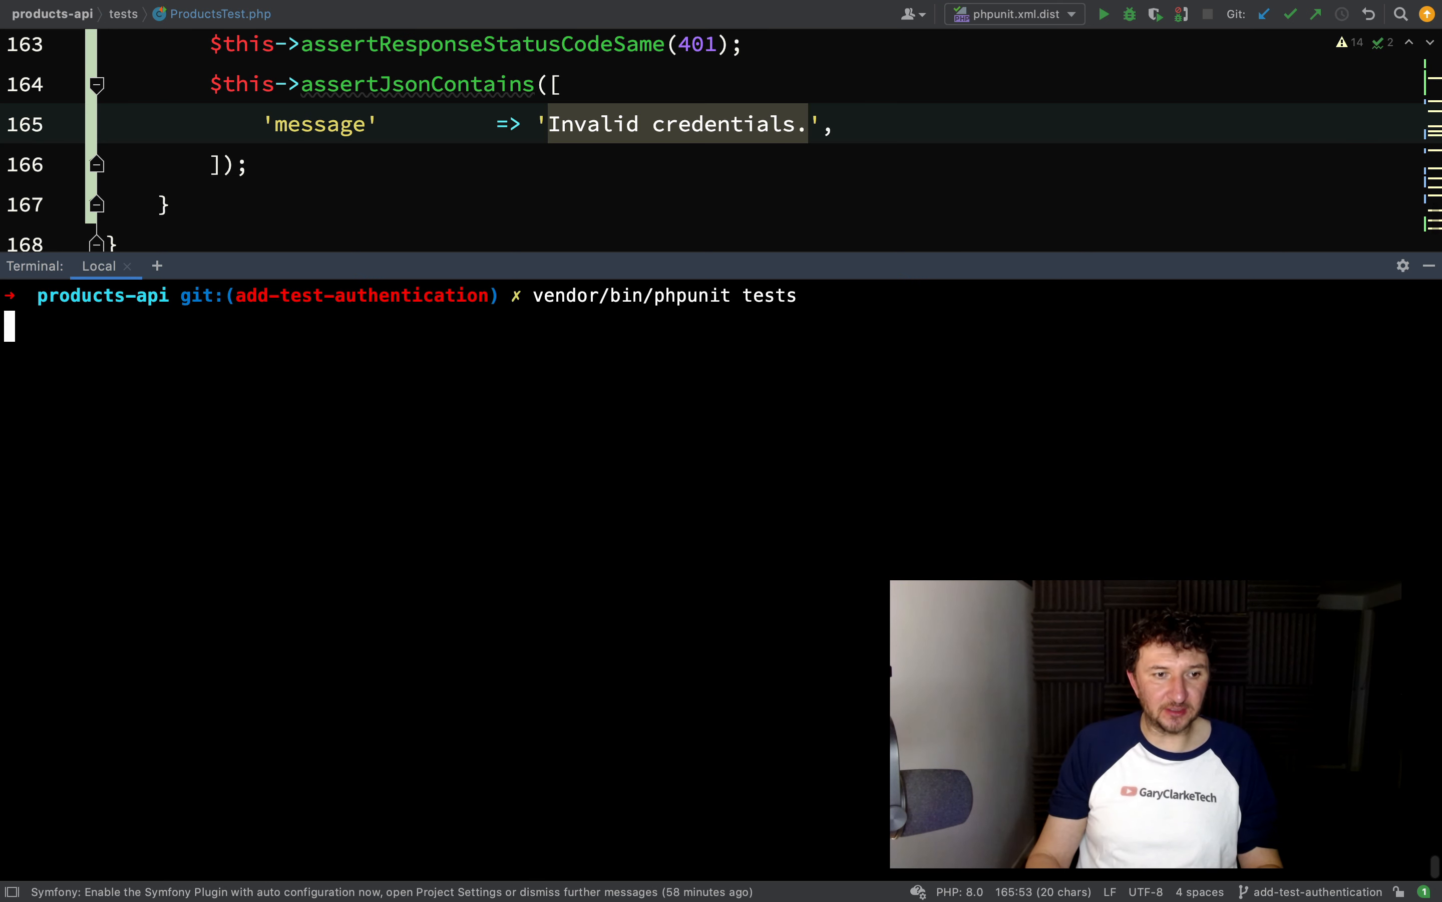
pyautogui.press('Return')
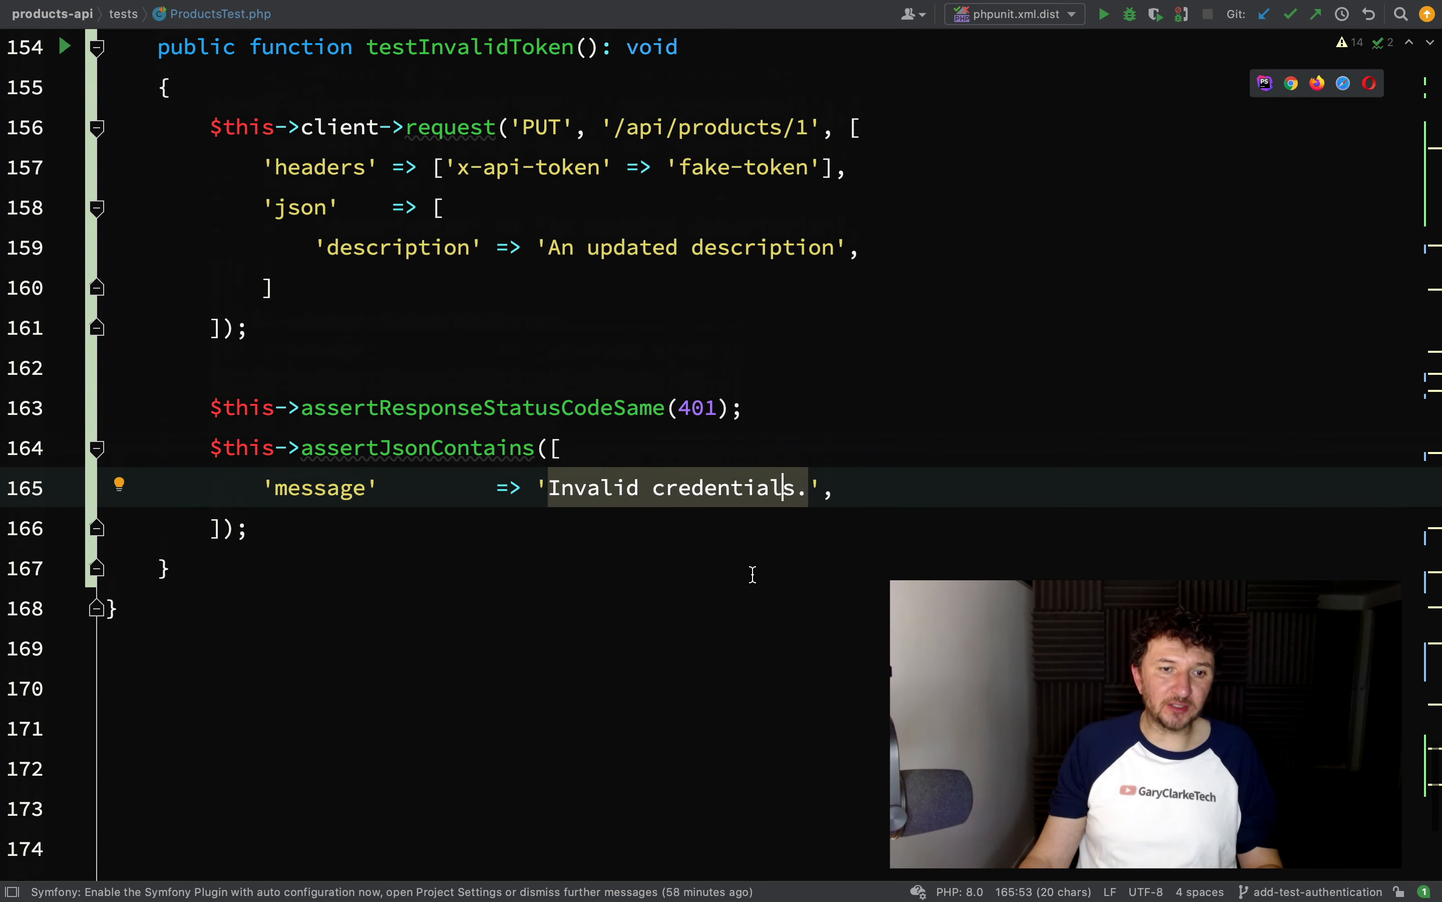
pyautogui.scroll(3)
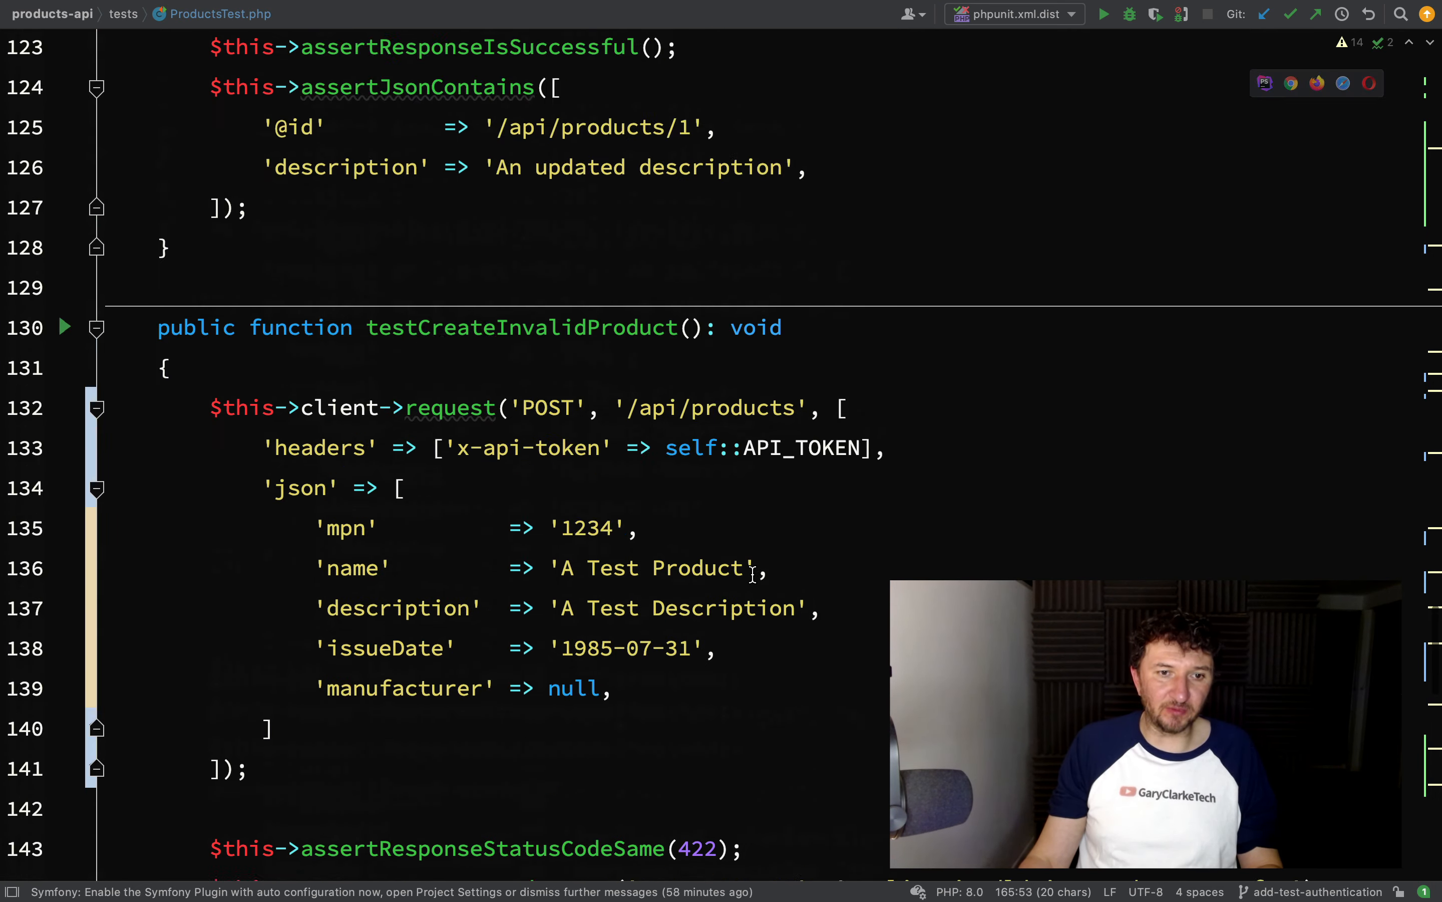
pyautogui.scroll(3)
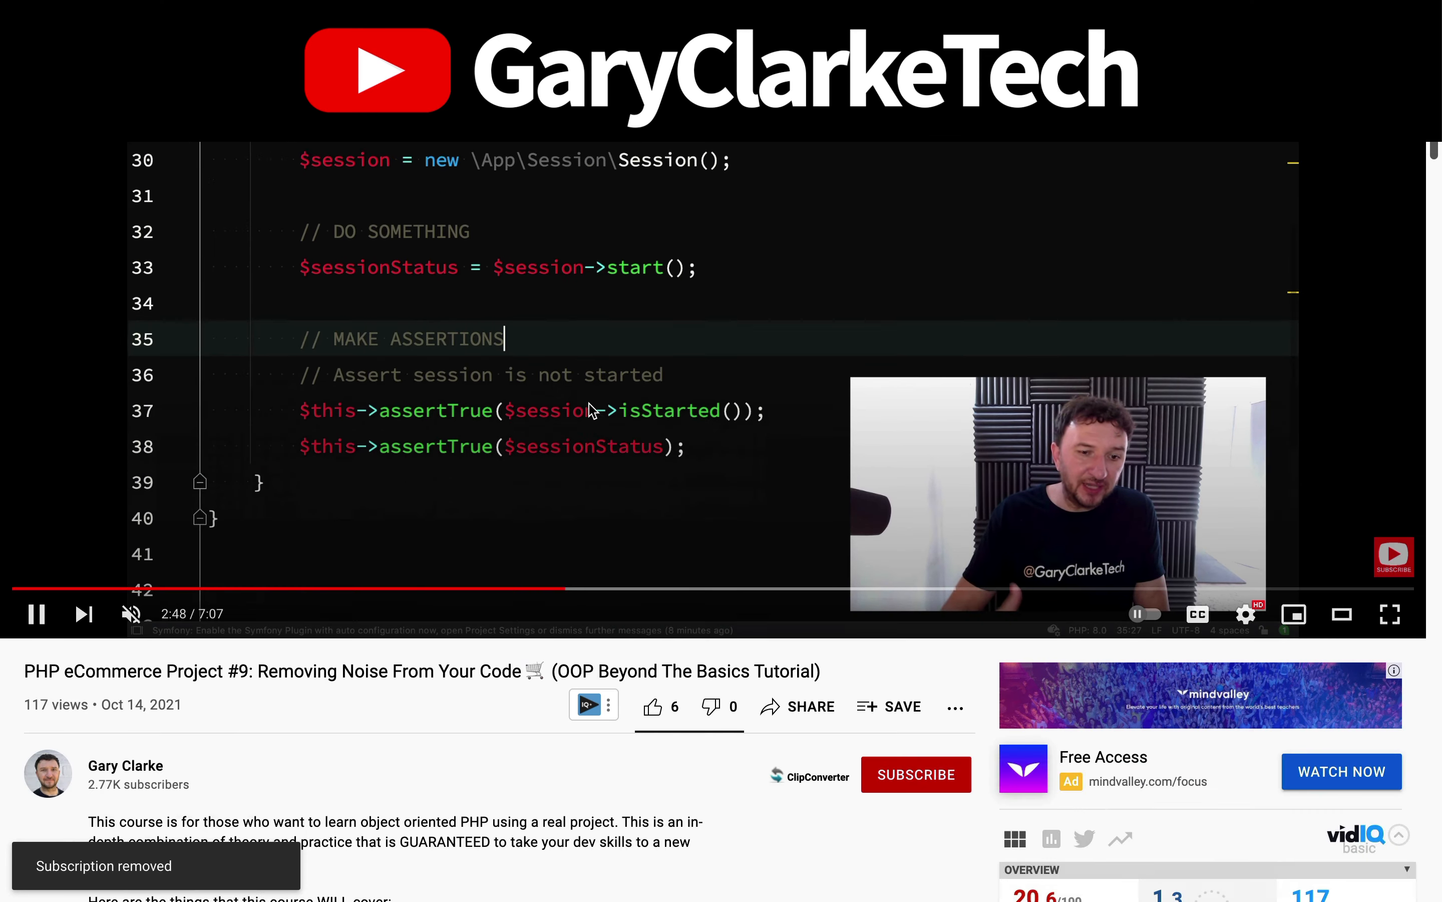
# Subscribe to the channel and follow the early-access mailing-list link in the description.
pyautogui.scroll(-3)
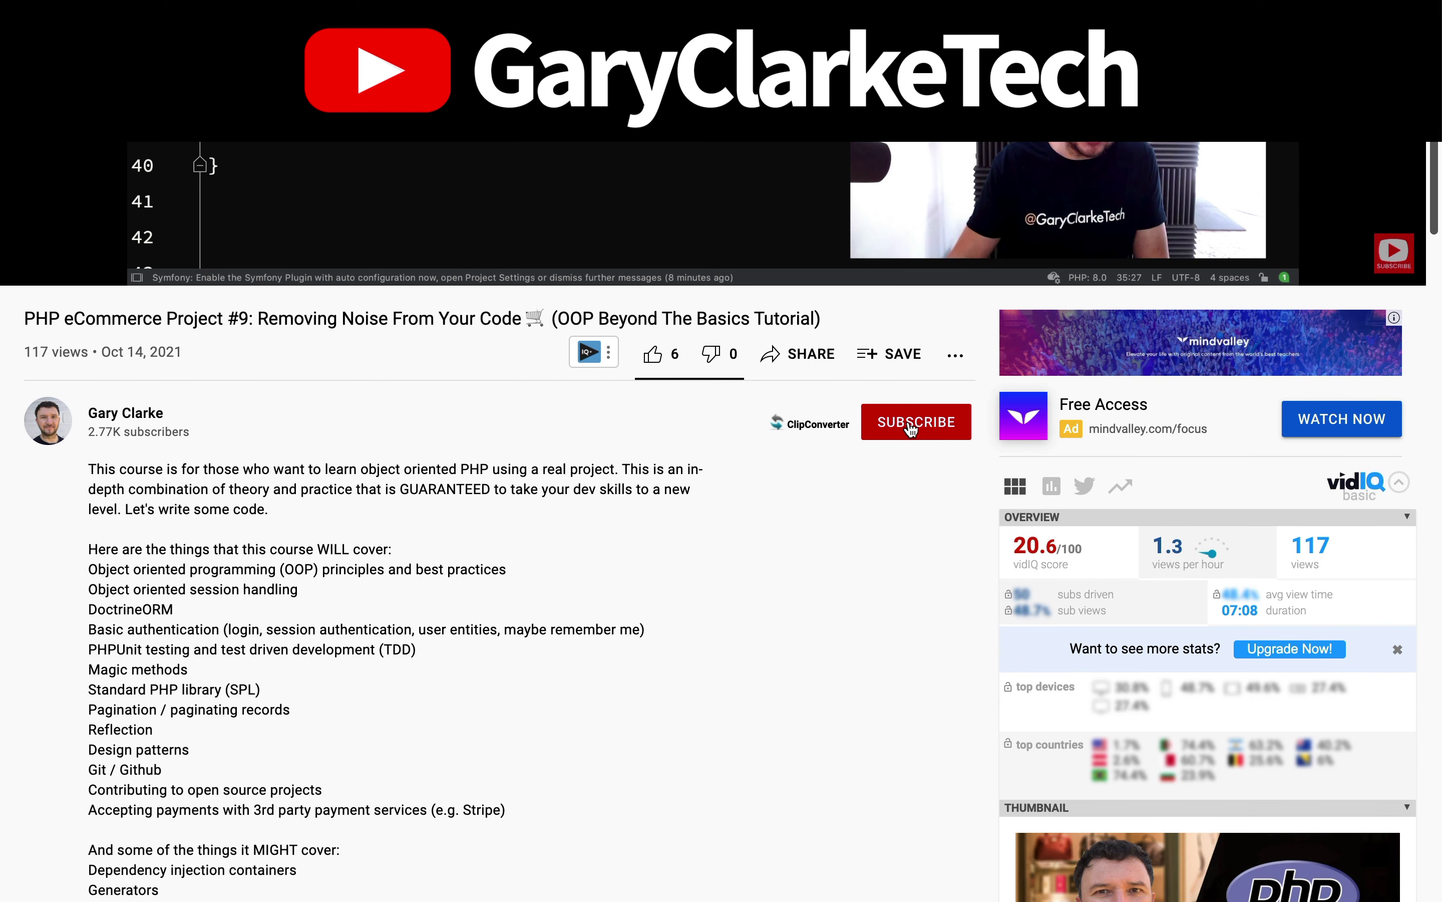
pyautogui.click(915, 422)
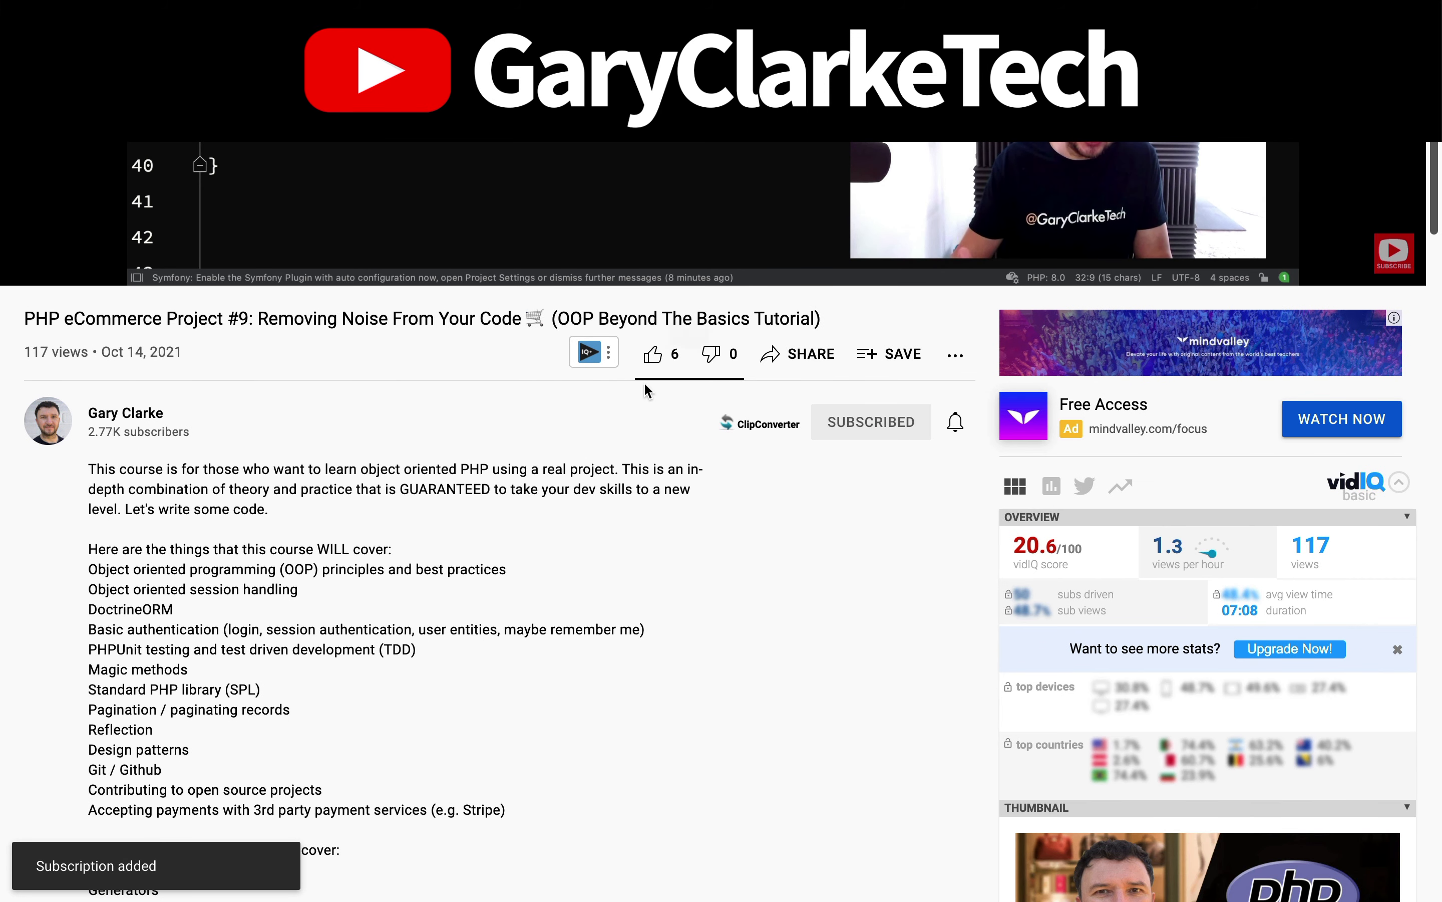
pyautogui.scroll(-3)
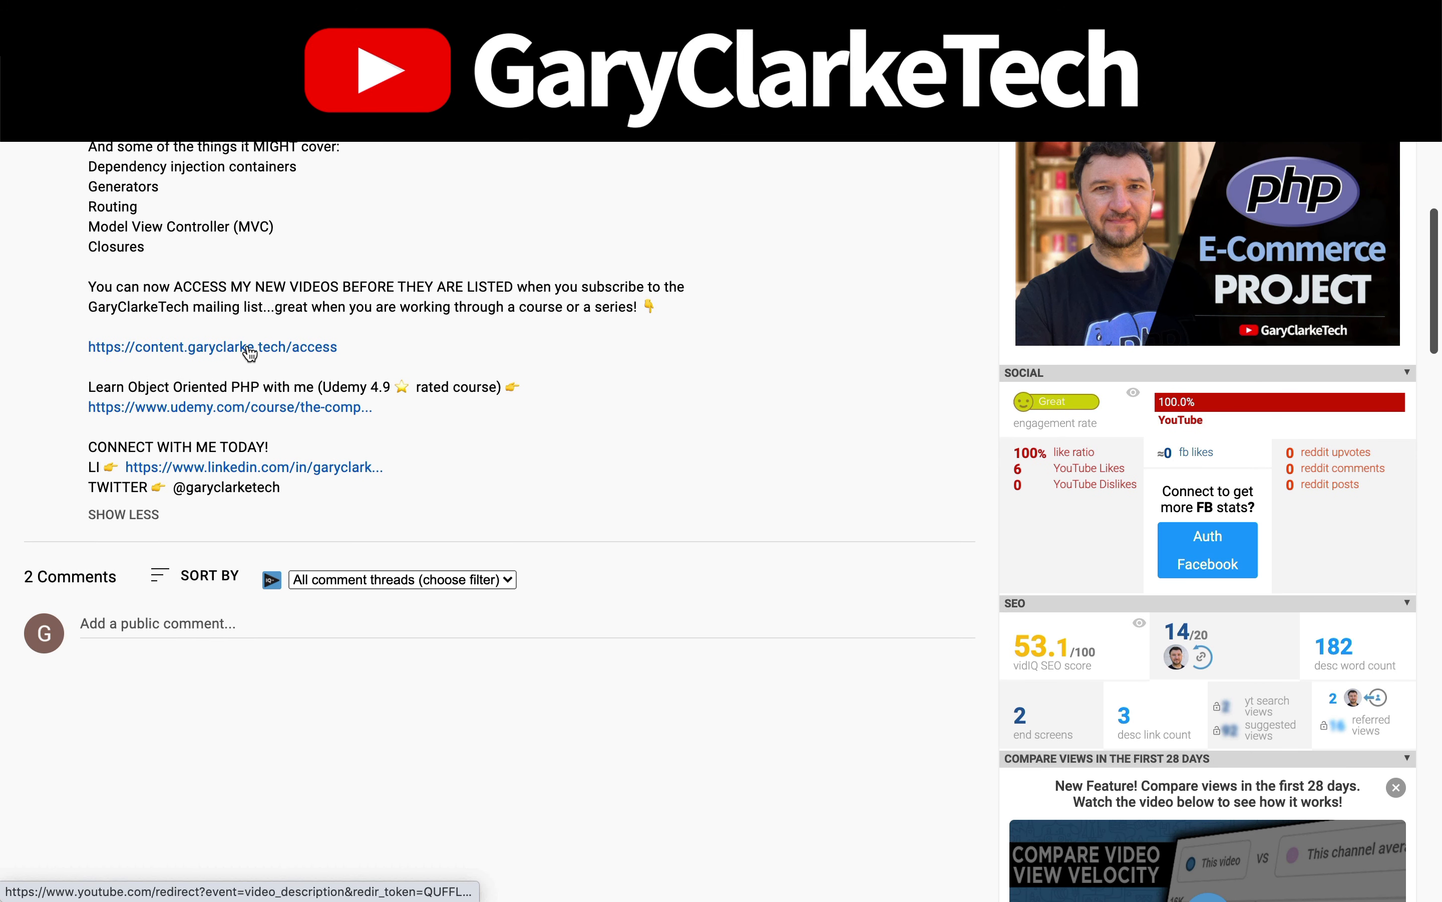
pyautogui.click(212, 347)
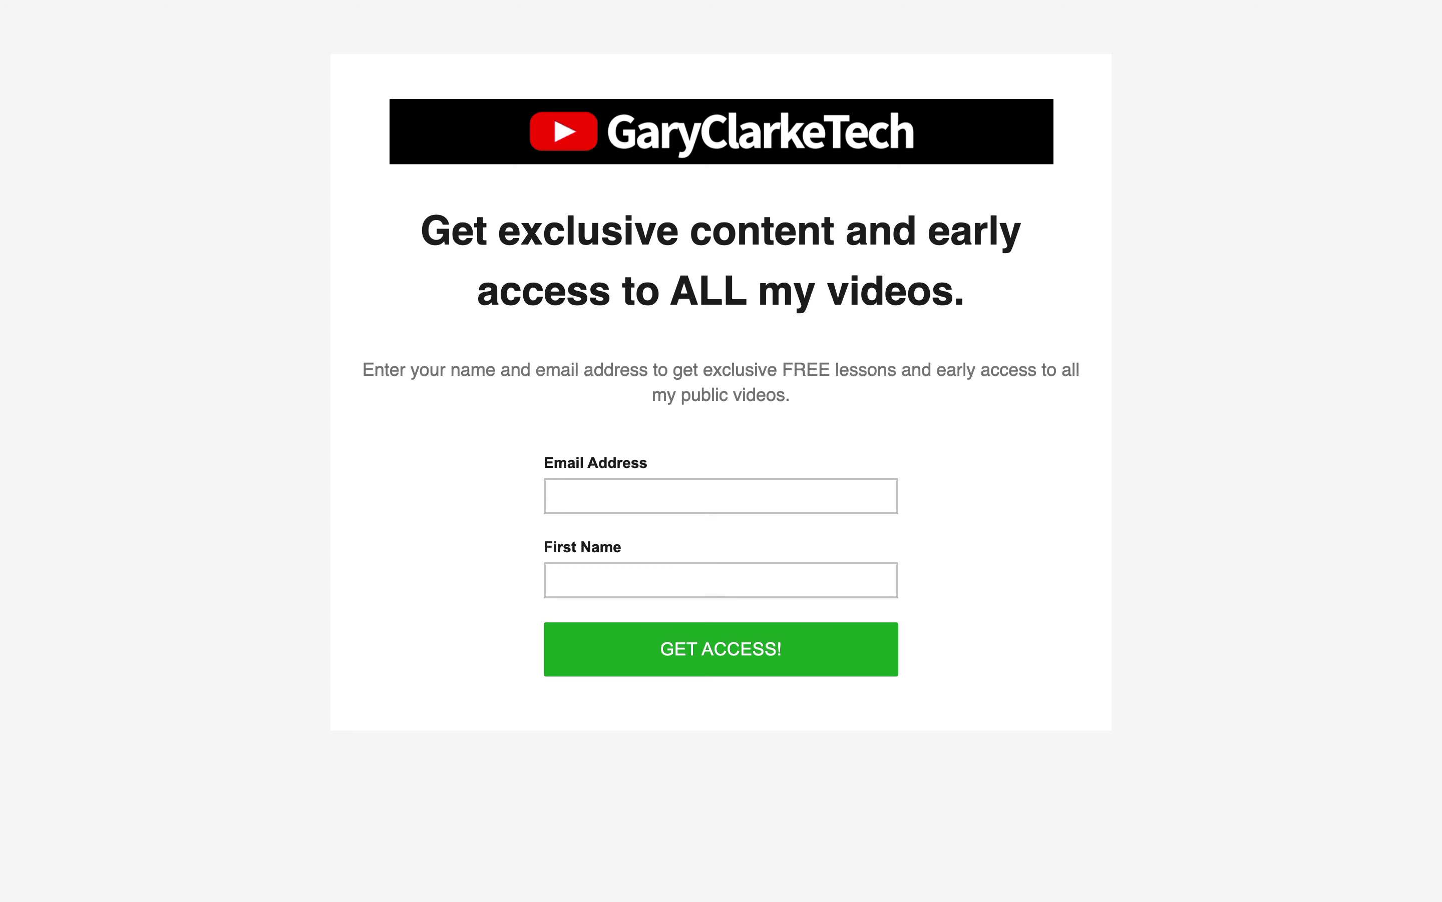